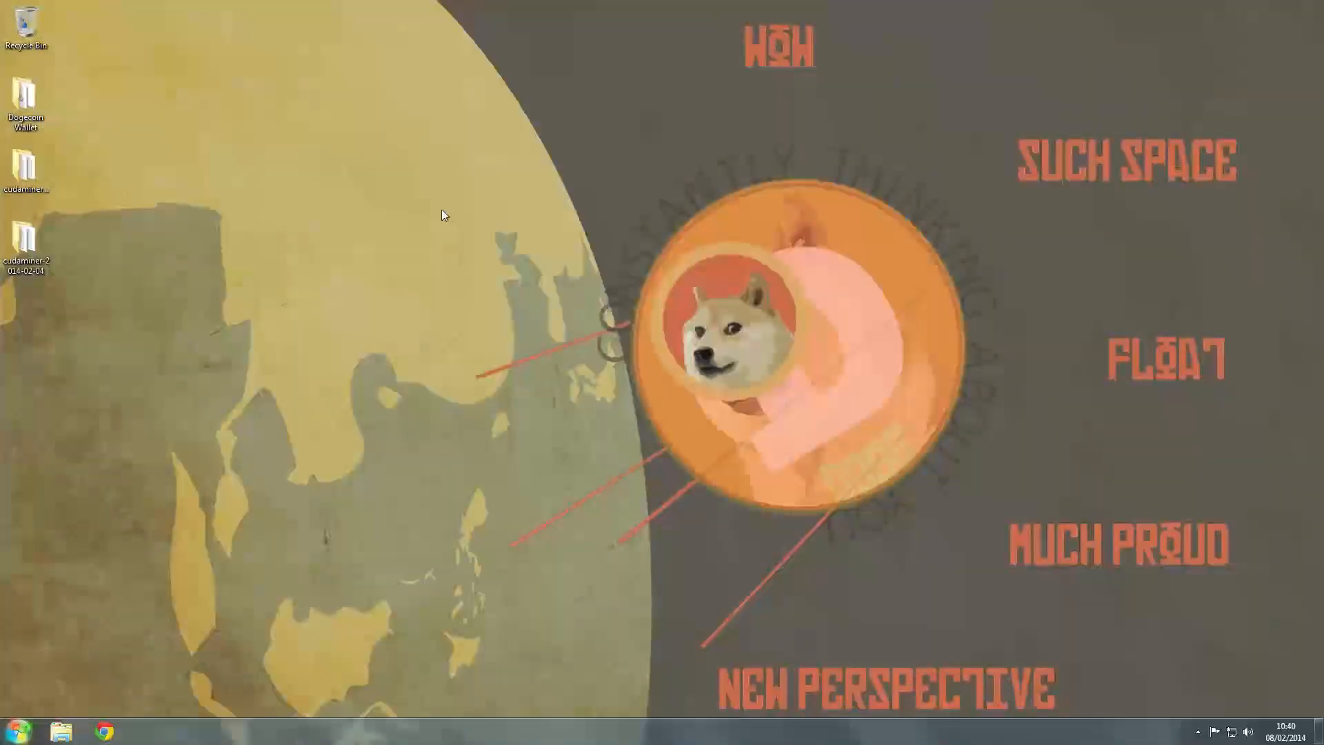
mouse_move(473, 272)
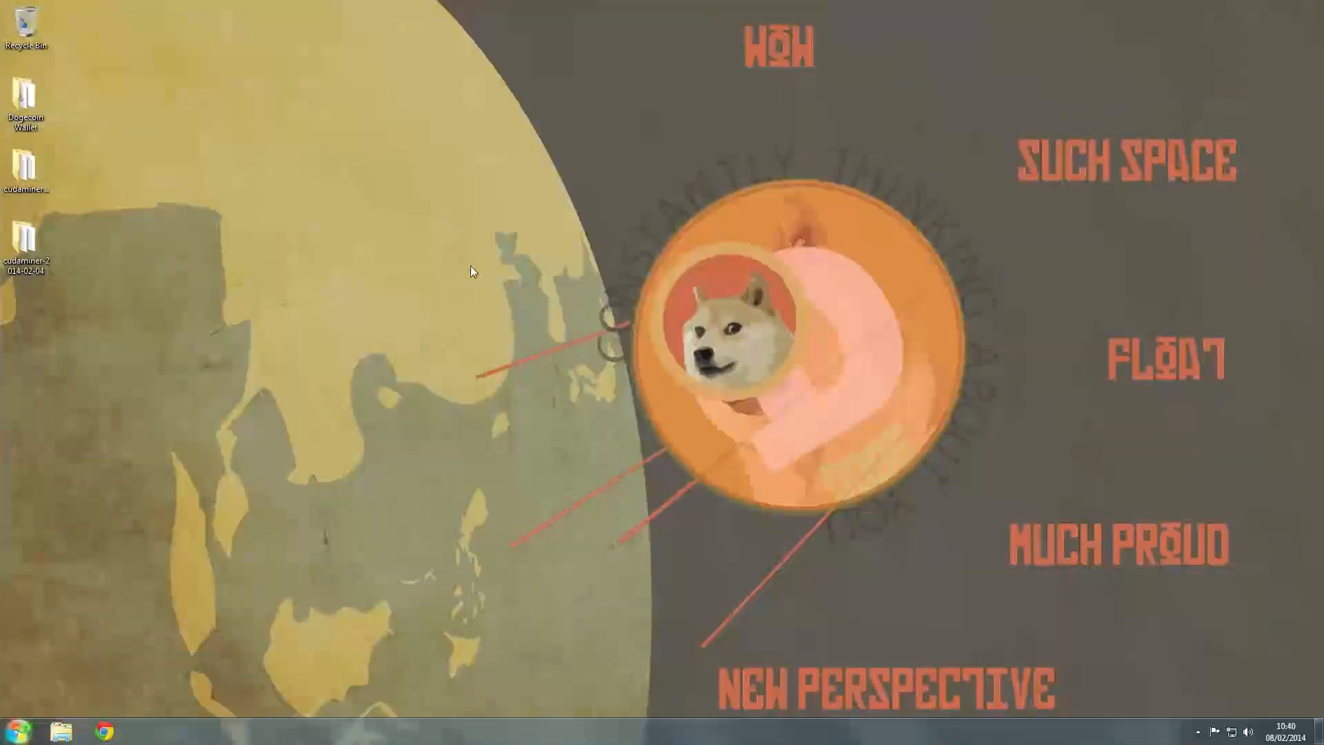
mouse_move(407, 248)
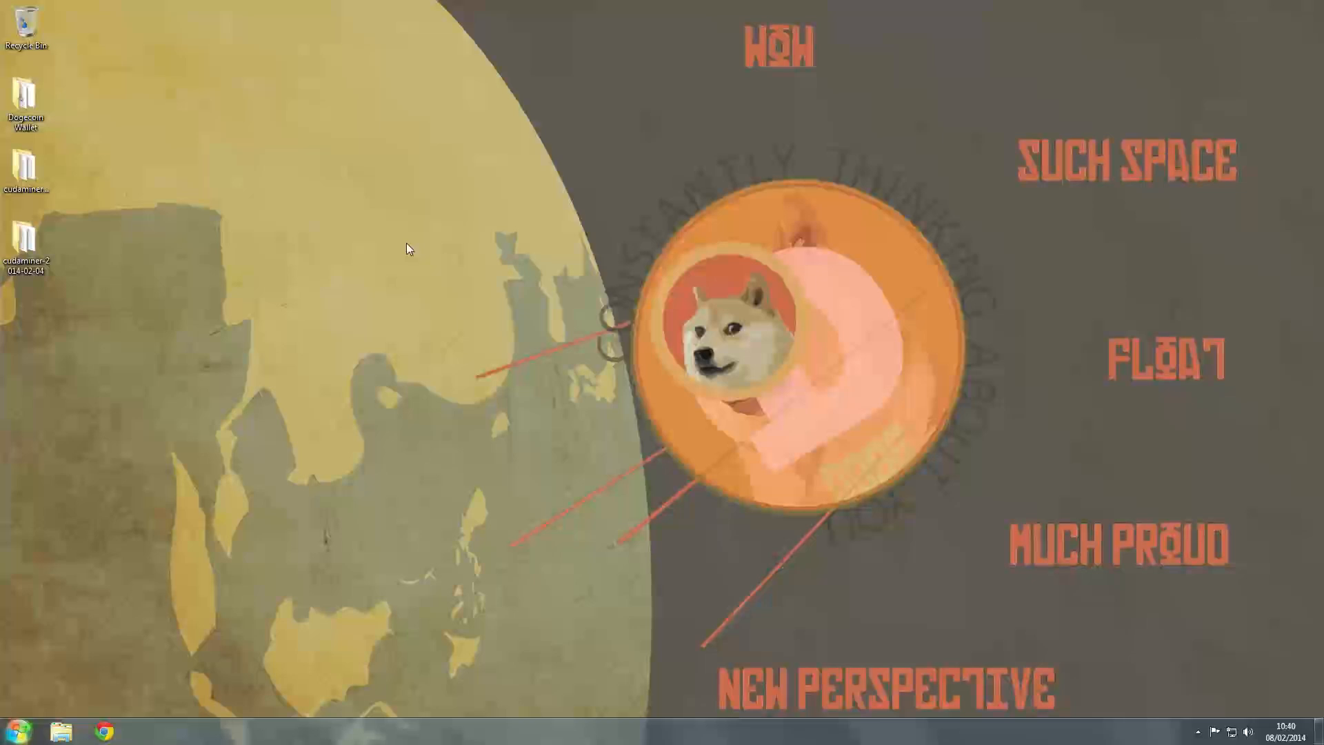
mouse_move(384, 298)
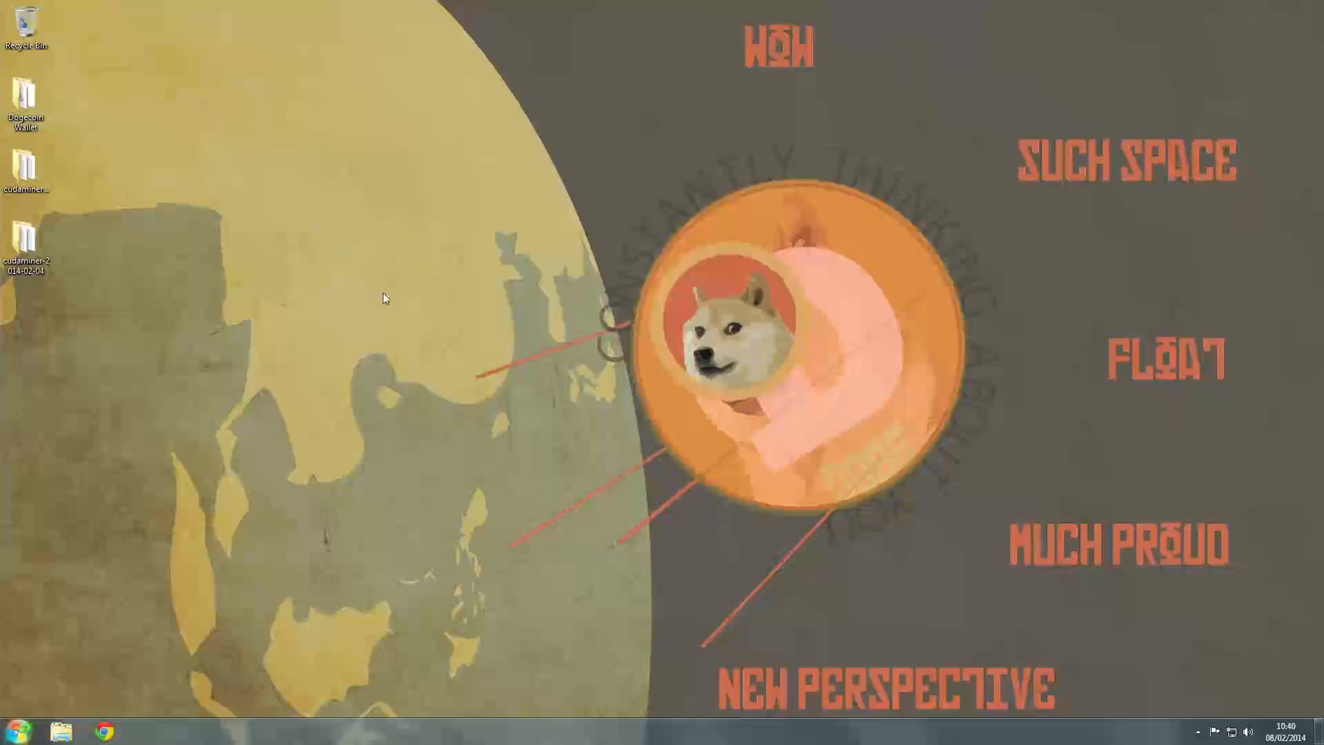
mouse_move(302, 386)
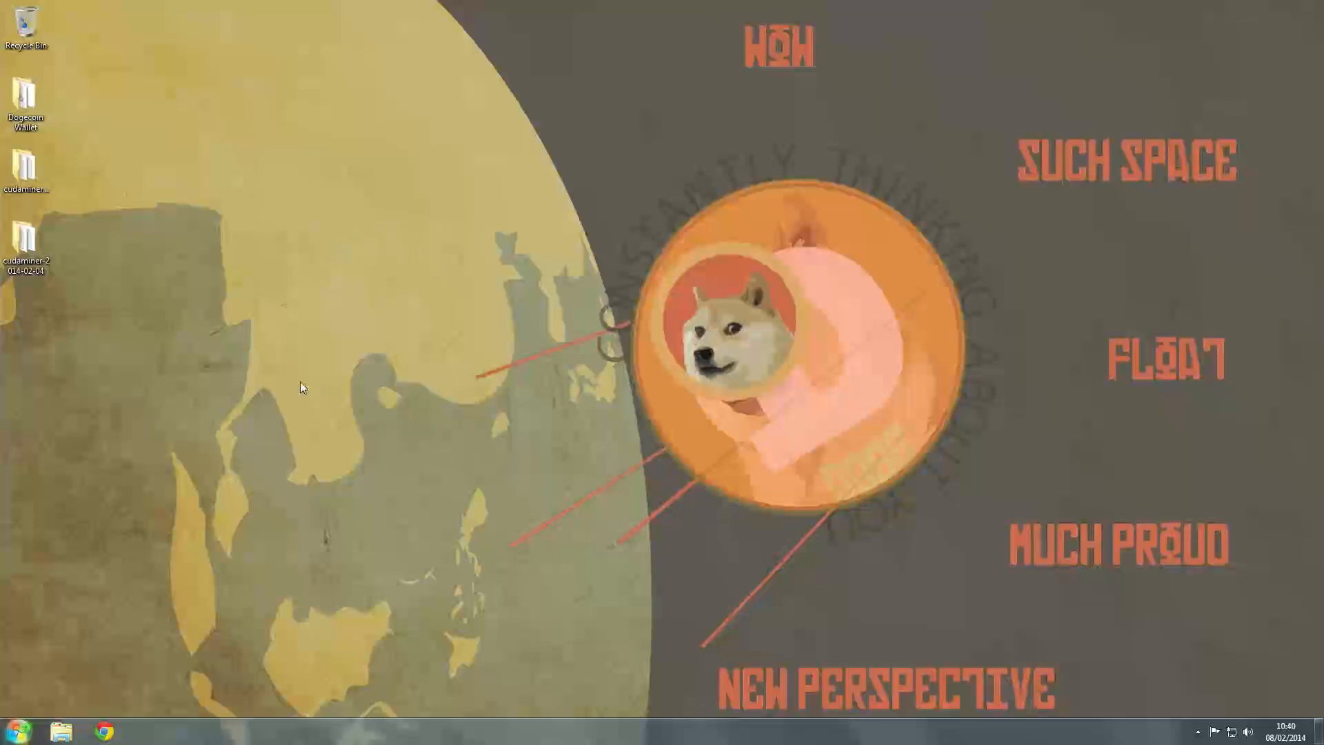
mouse_move(160, 410)
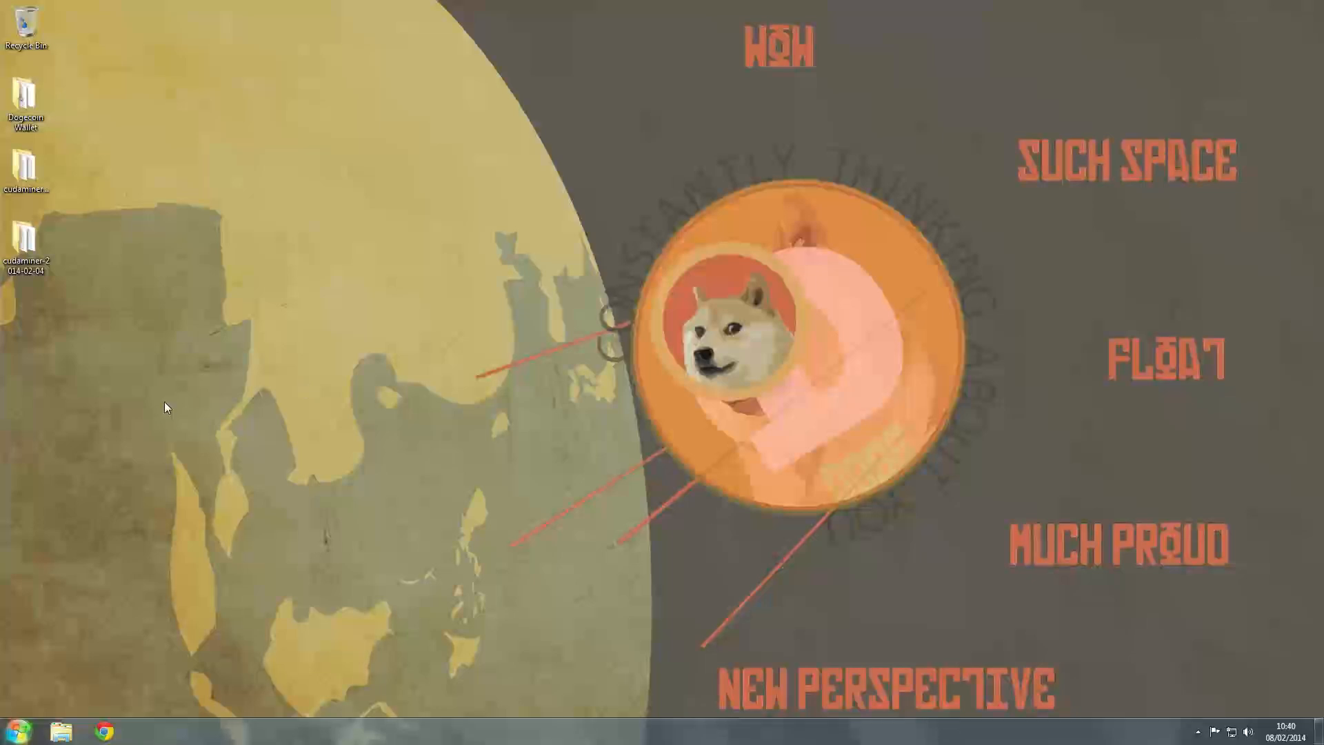
mouse_move(161, 407)
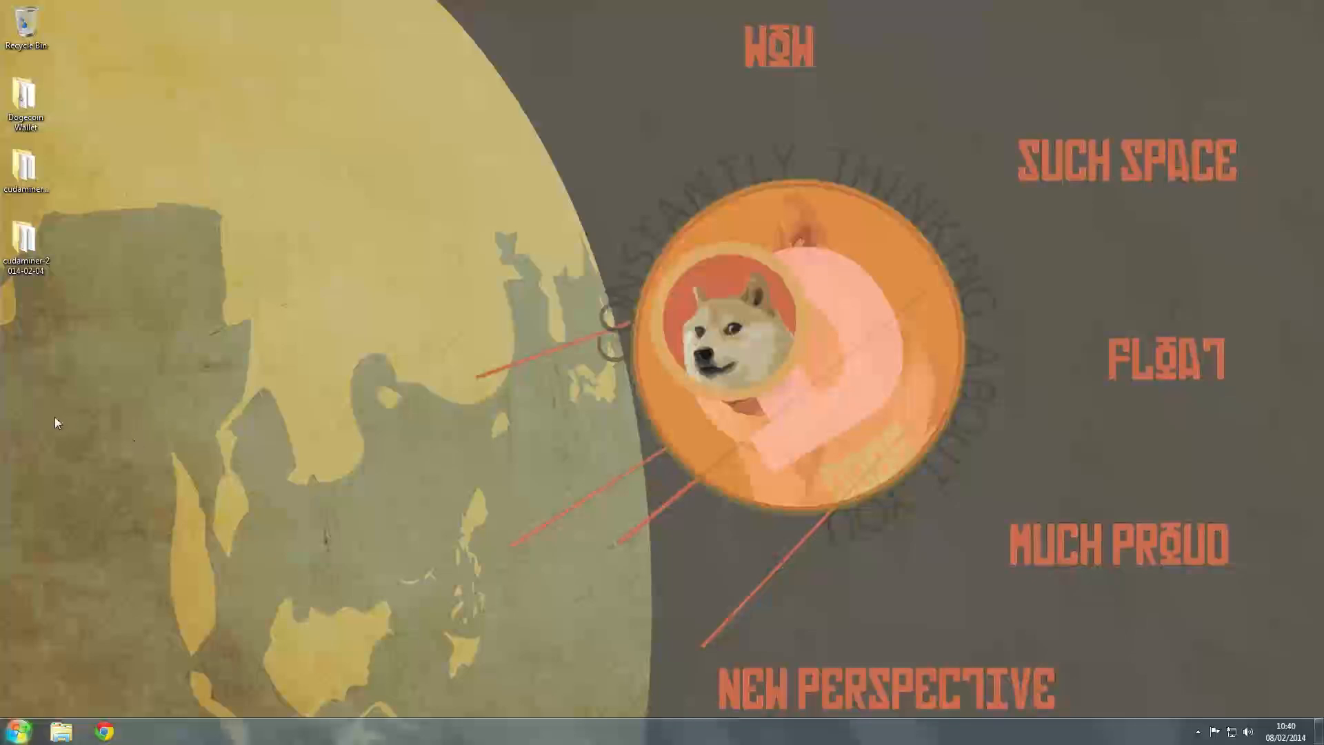
mouse_move(60, 456)
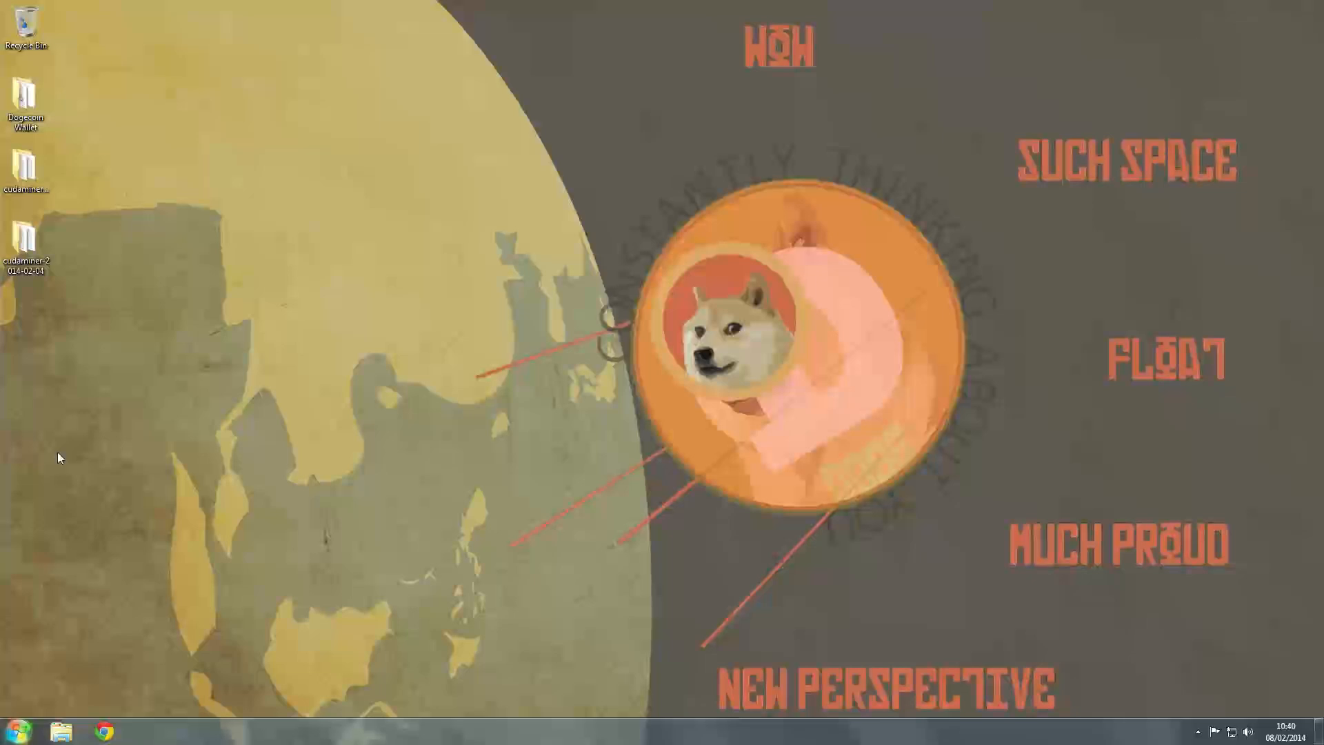
Launch Google Chrome from the taskbar on the Doge-wallpaper desktop.
click(26, 243)
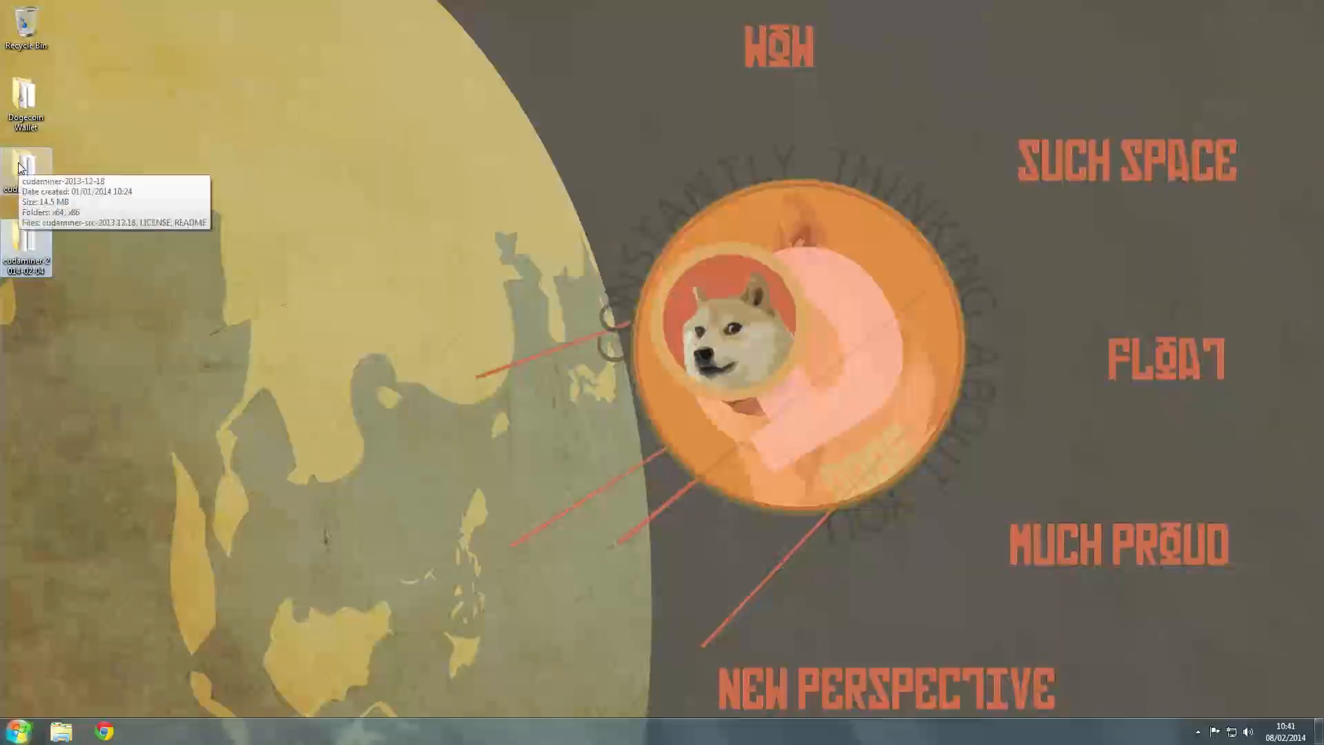
mouse_move(268, 311)
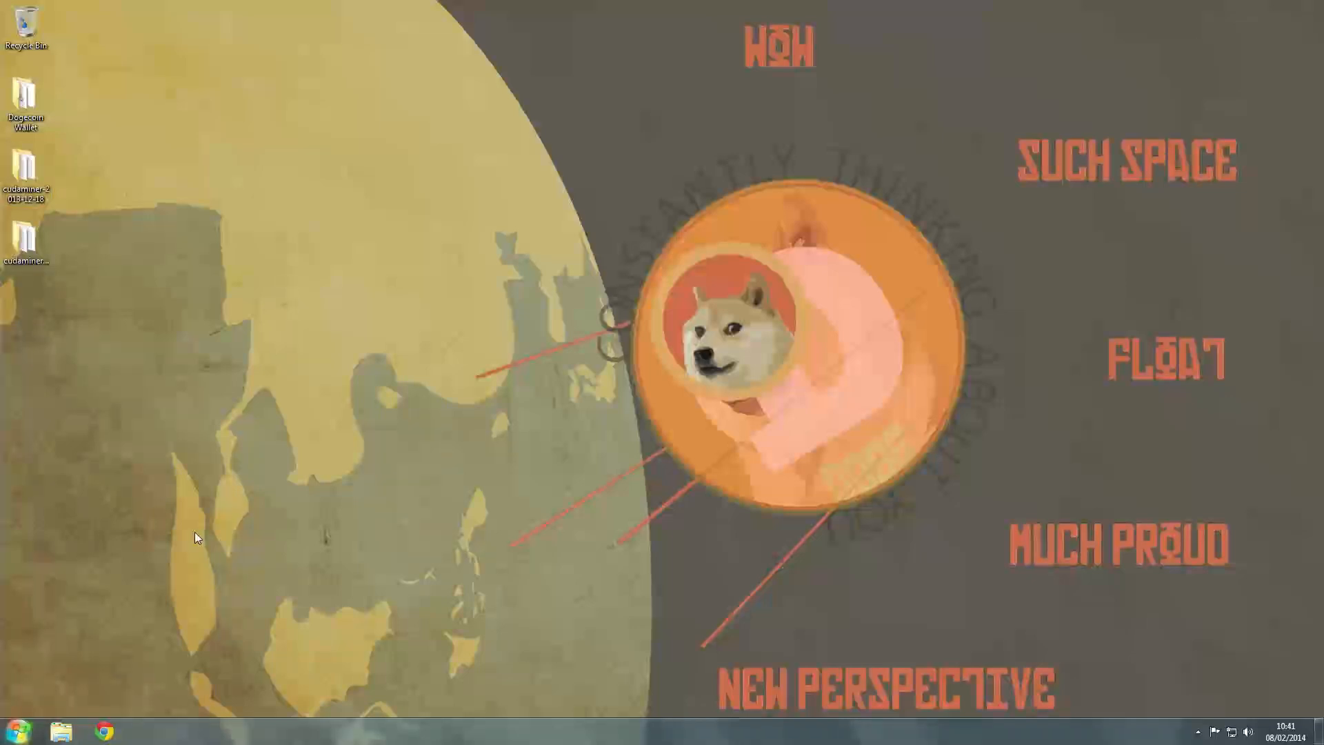
mouse_move(178, 543)
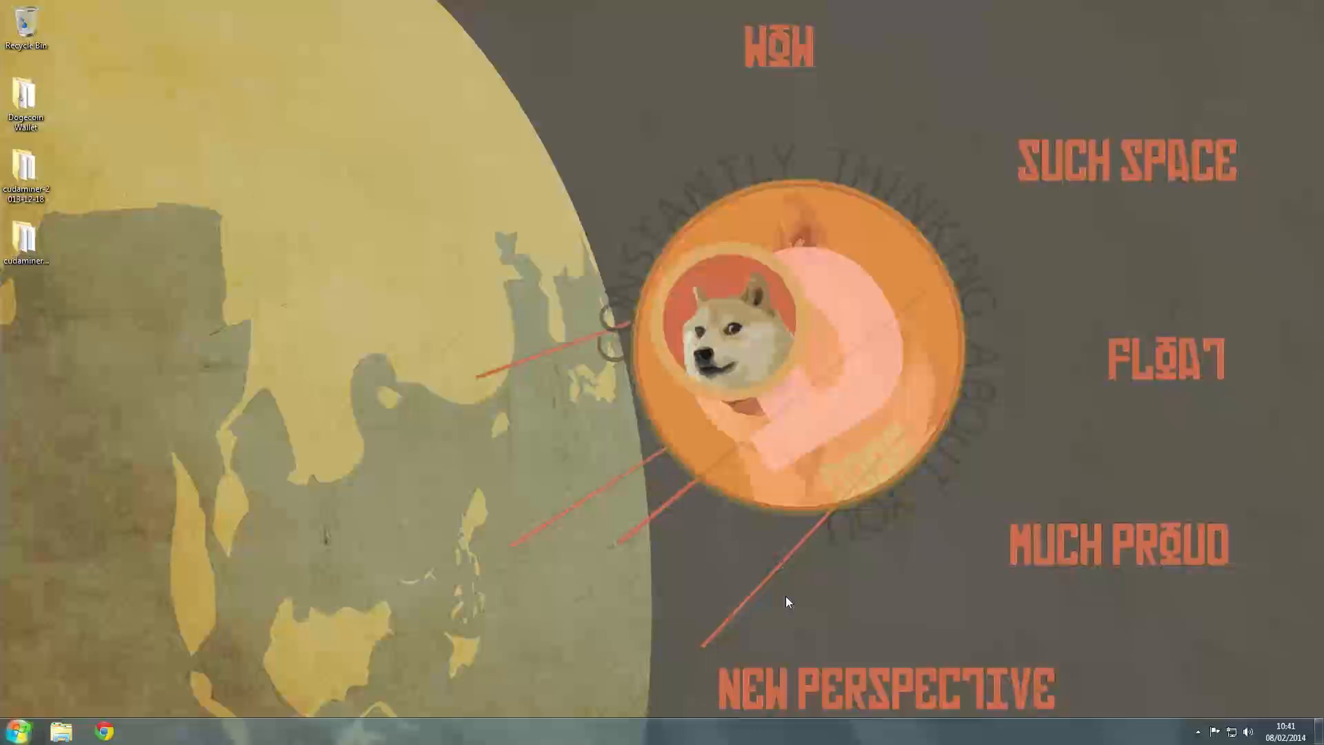
mouse_move(507, 514)
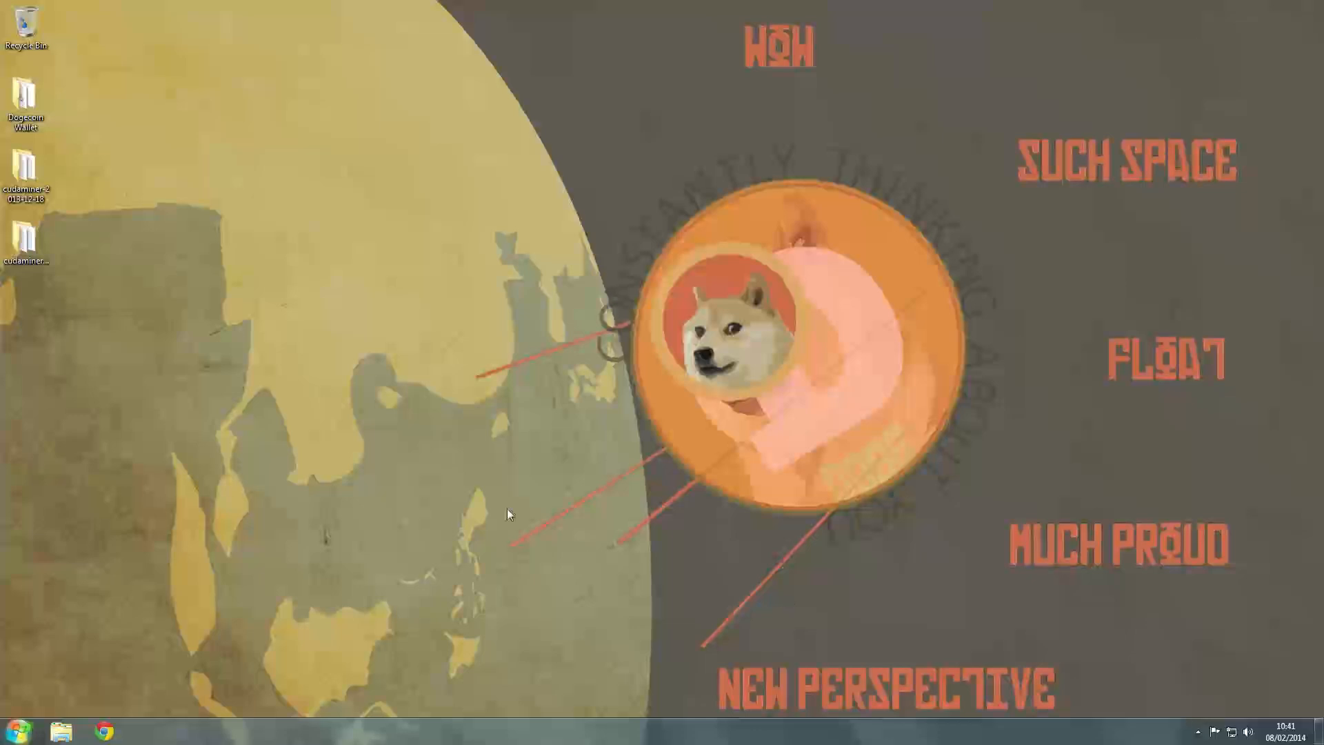
mouse_move(392, 534)
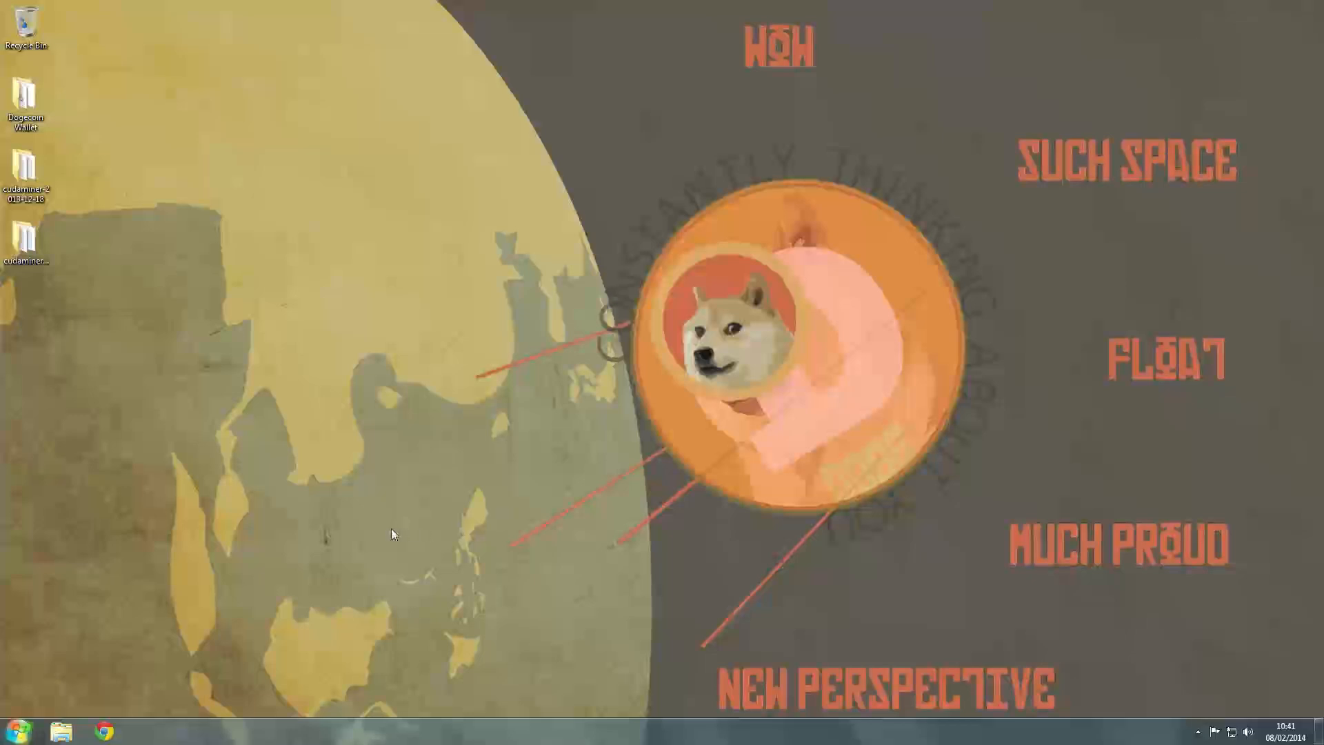
mouse_move(142, 576)
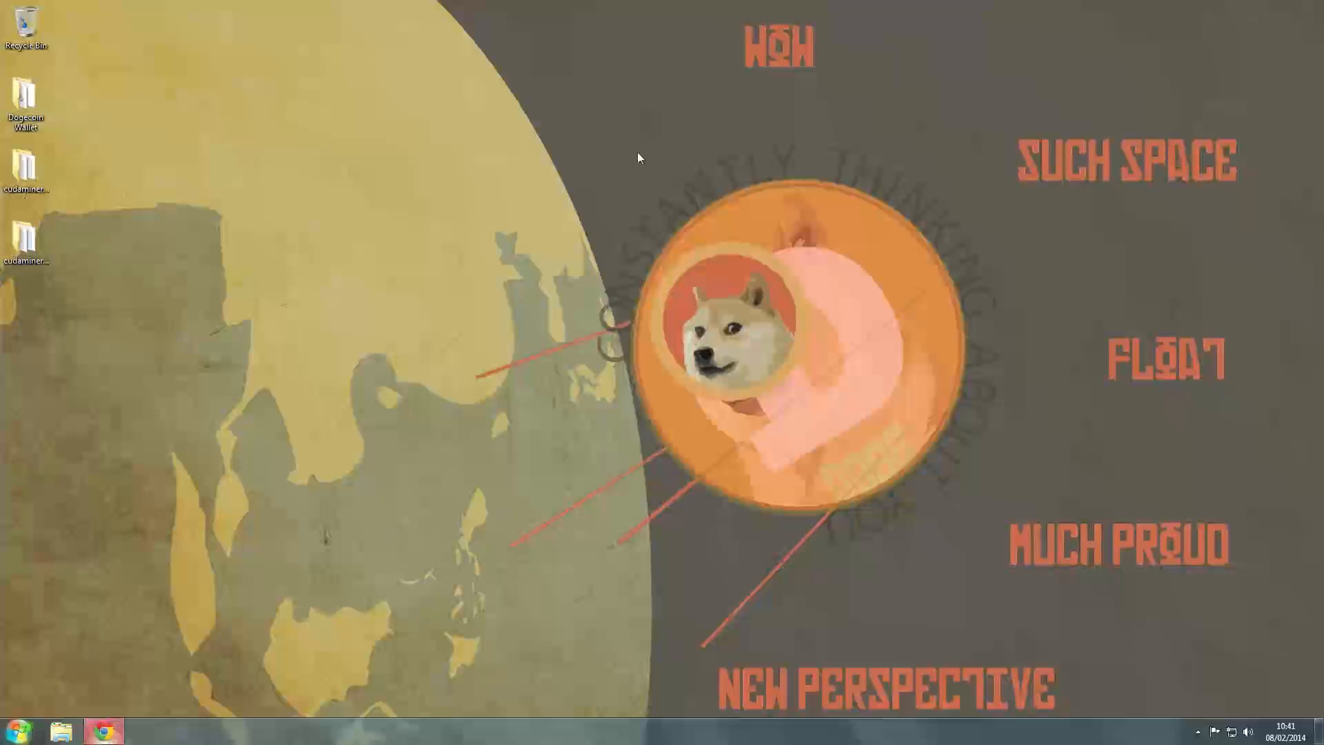
Search for 'cudamanager' and open the 'CUDA Manager - Reddit' result.
text(cudamanger)
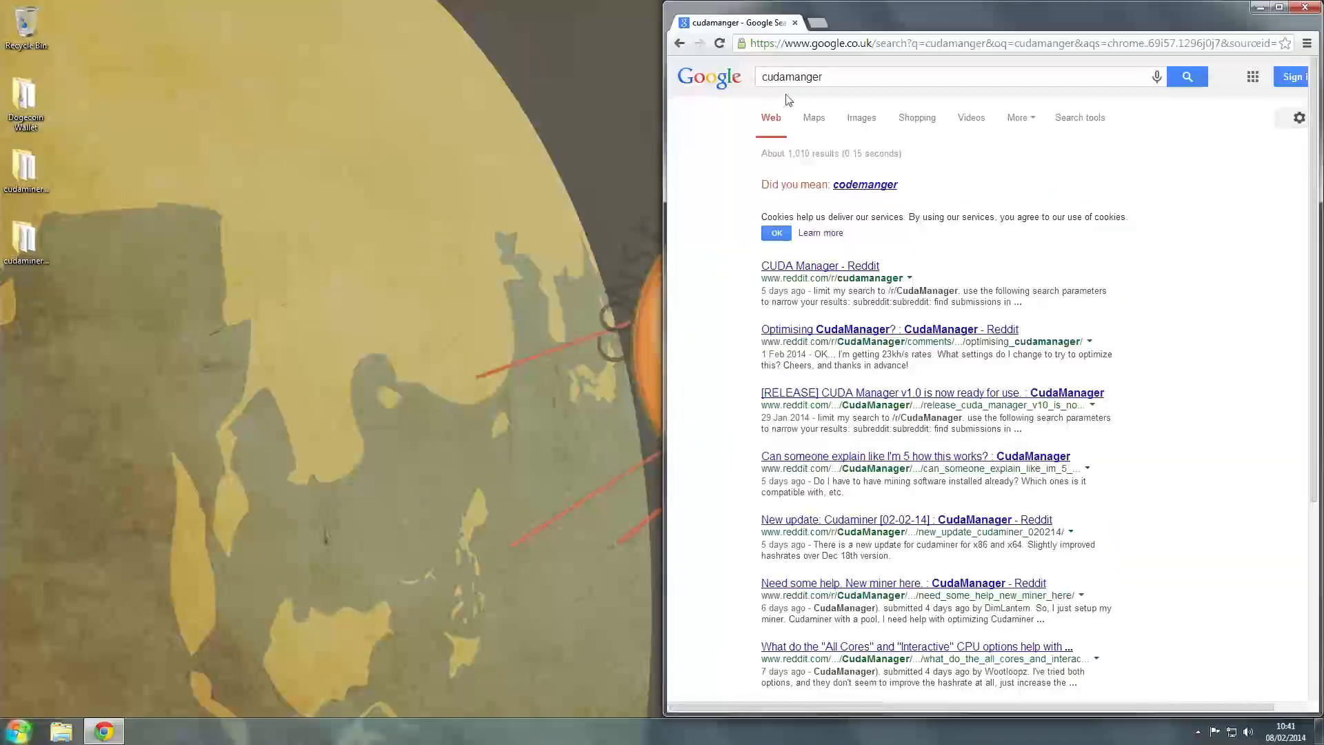
click(819, 265)
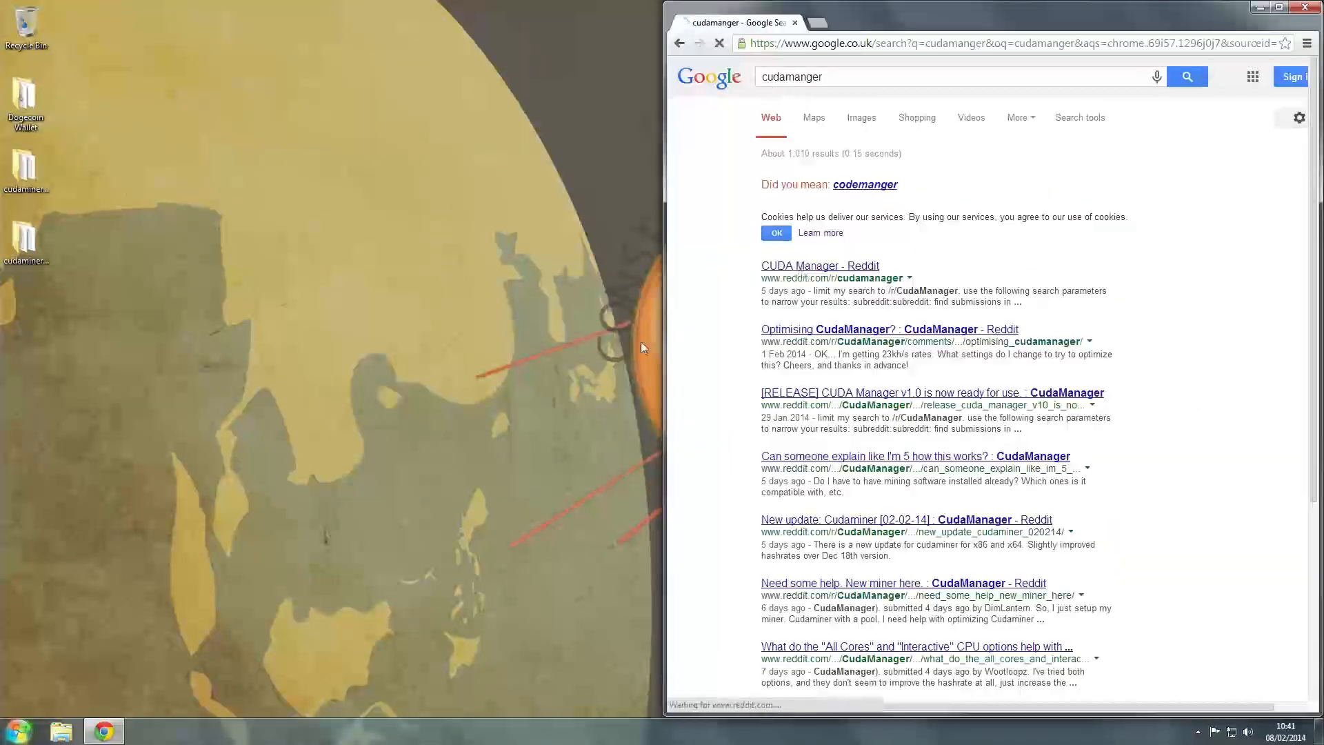
click(818, 265)
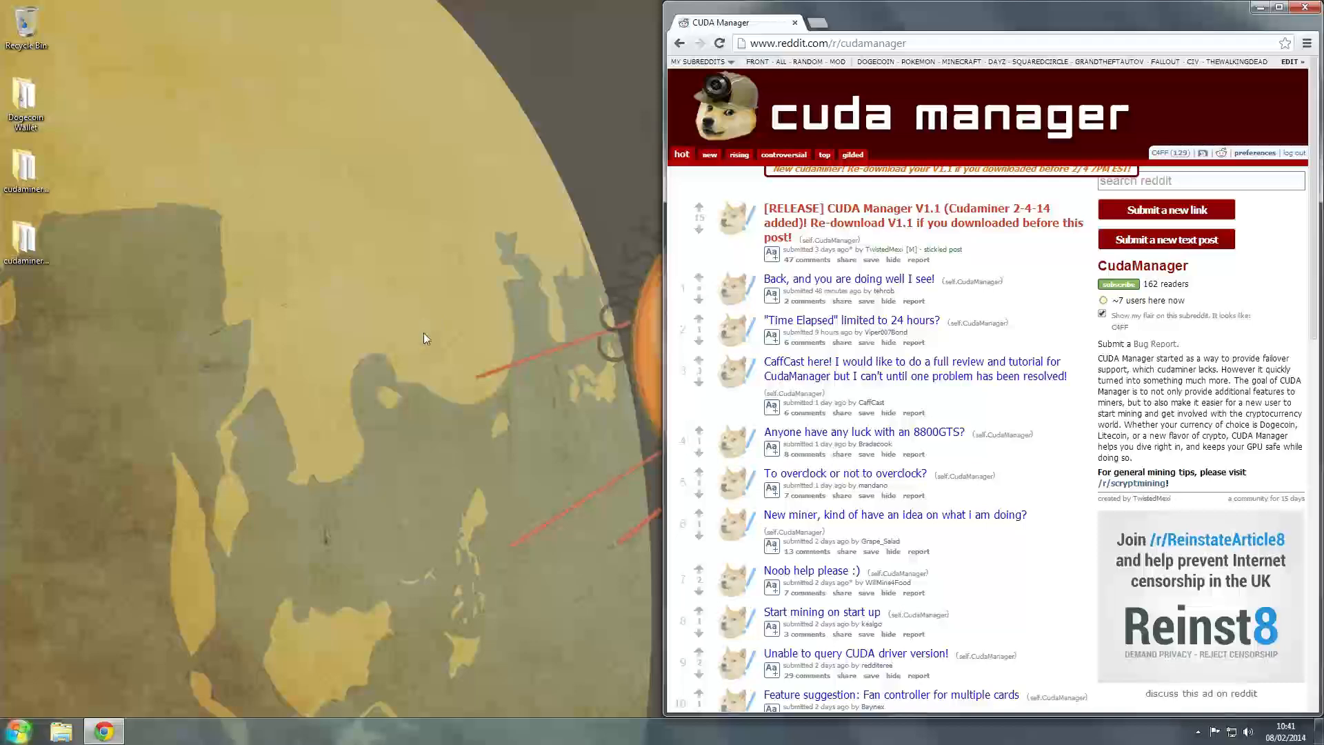
mouse_move(402, 363)
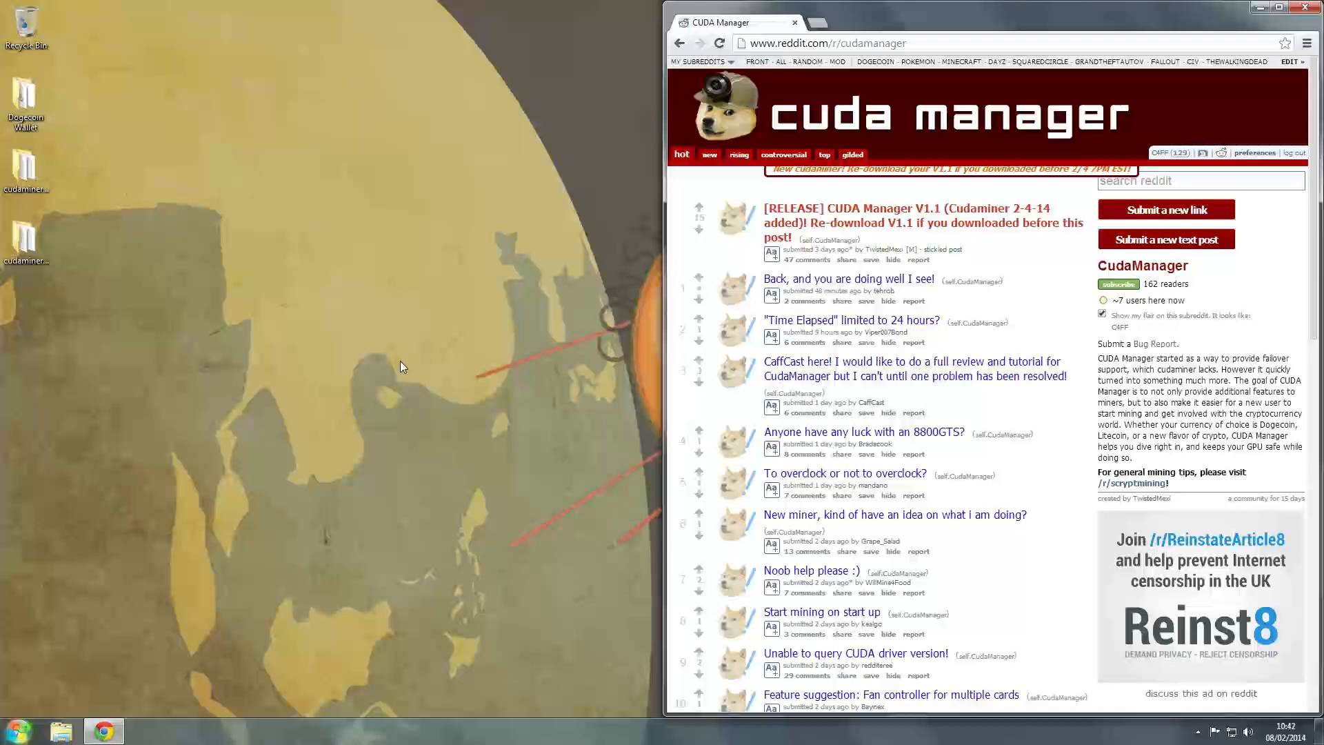
mouse_move(425, 297)
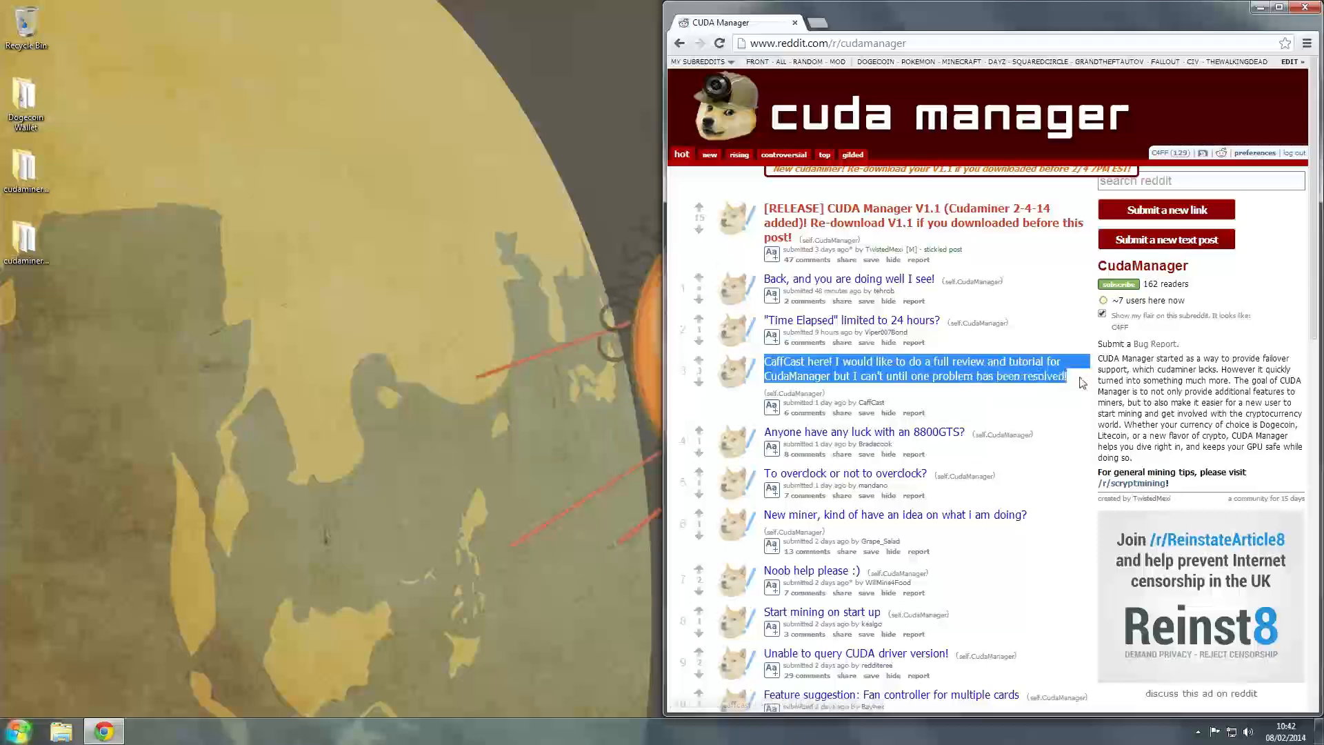
mouse_move(1064, 409)
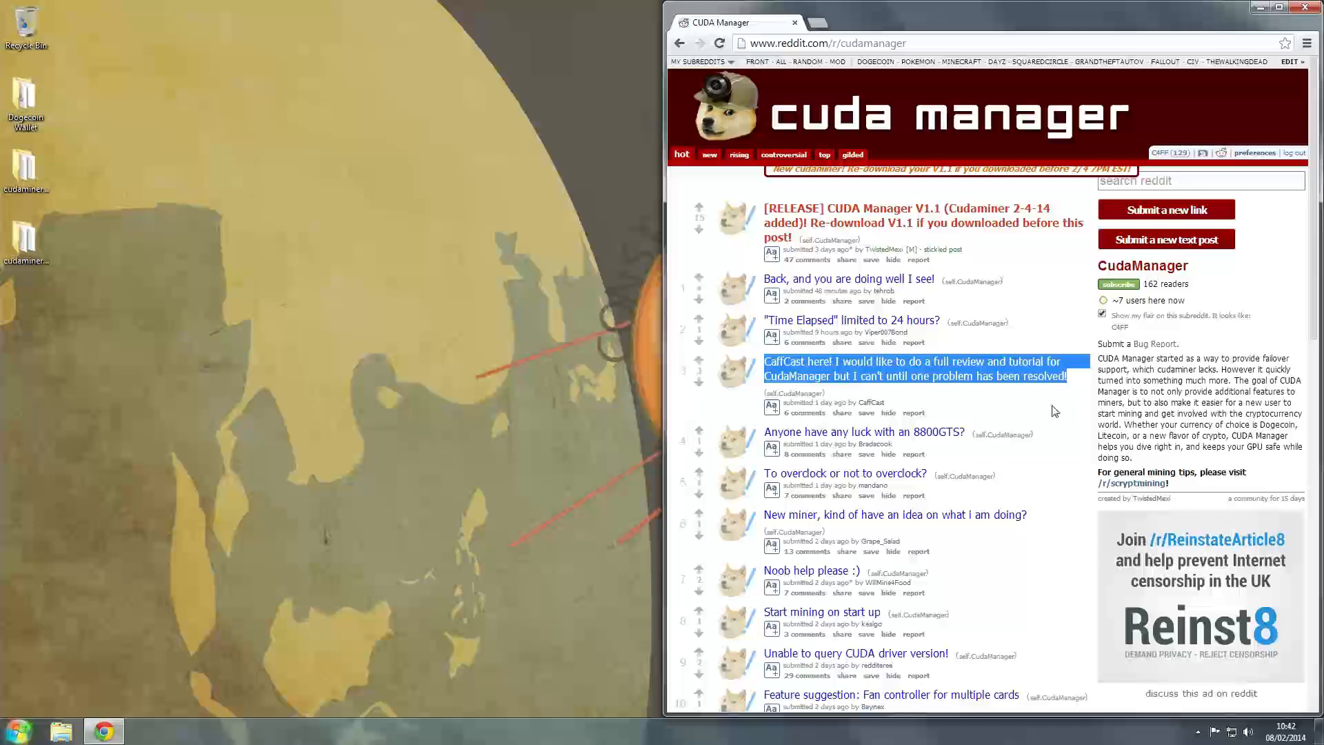
mouse_move(1062, 412)
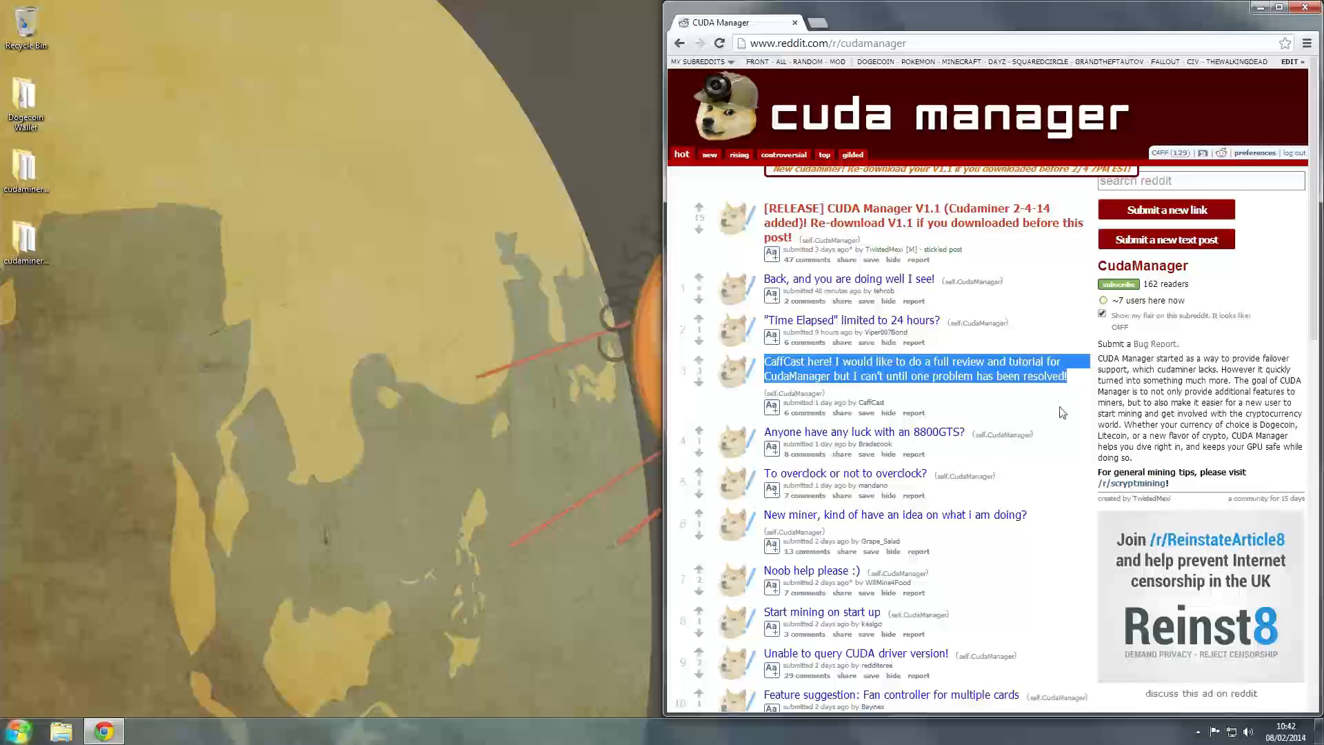
mouse_move(675, 379)
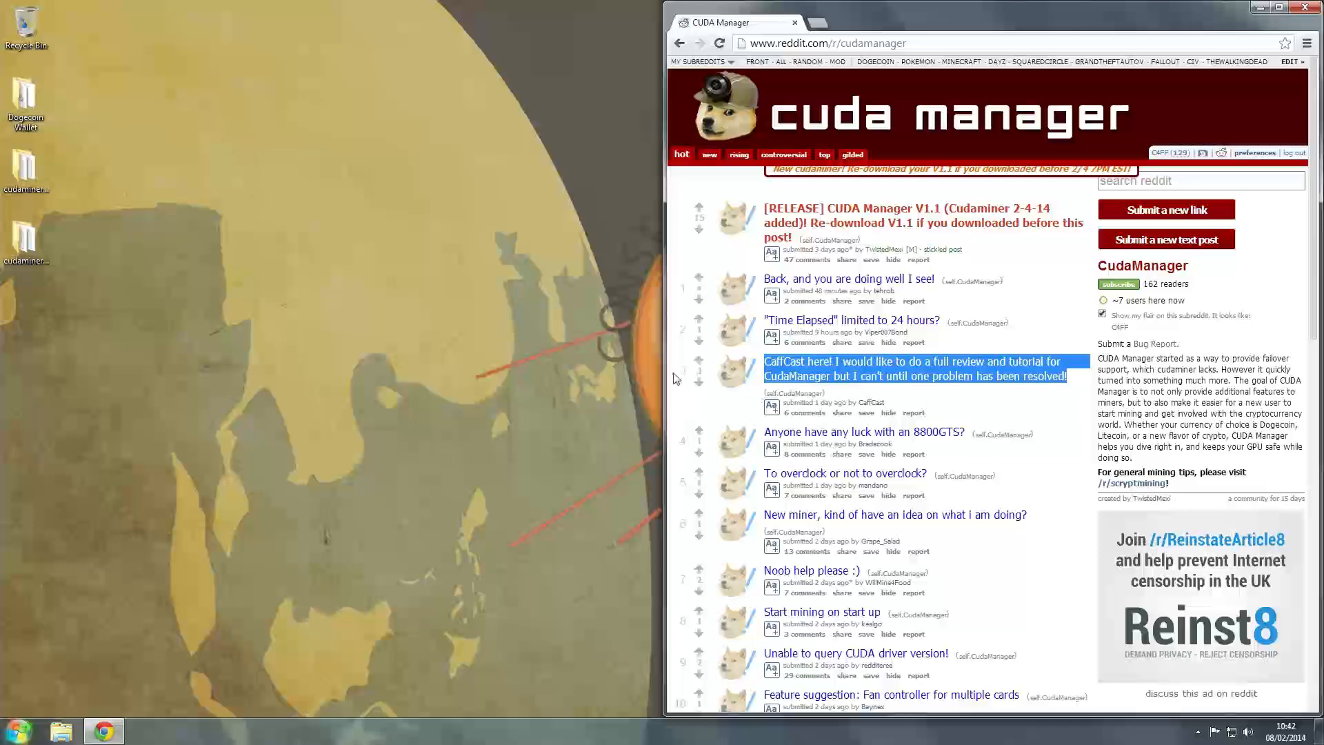
mouse_move(1035, 414)
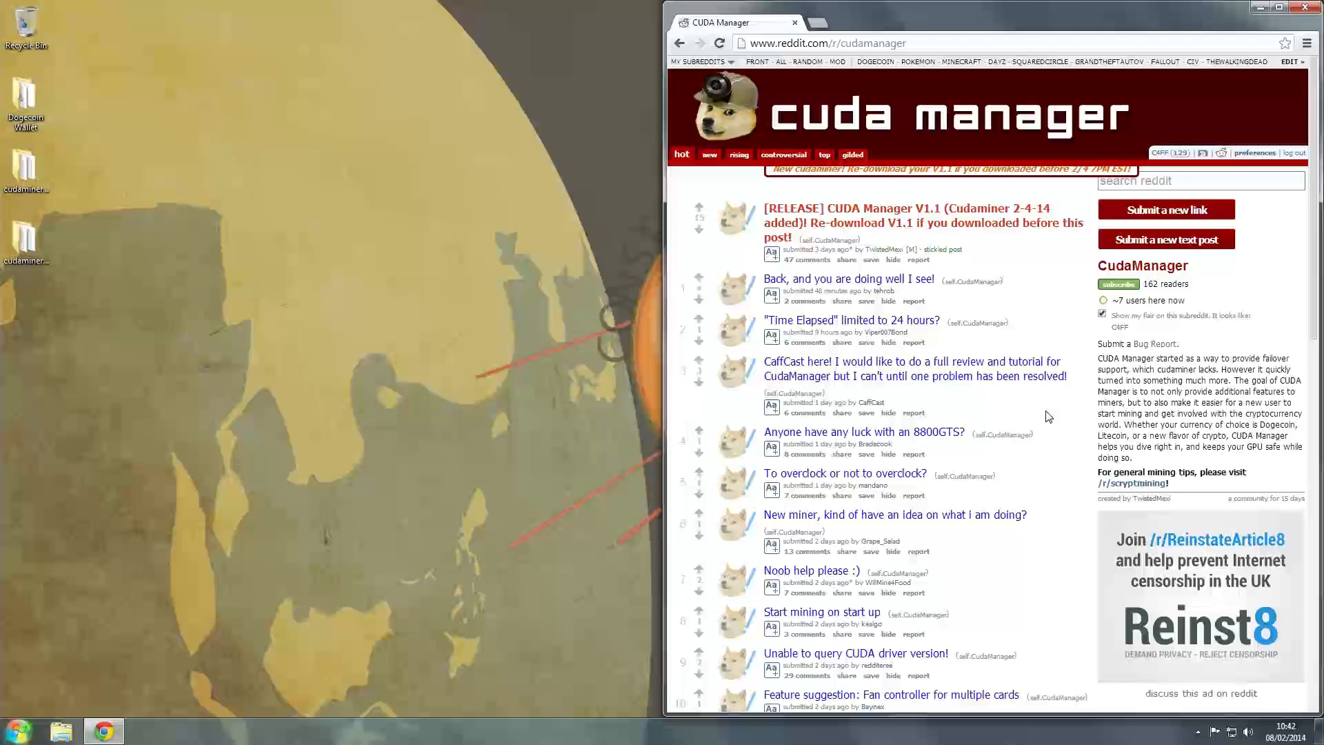
mouse_move(935, 415)
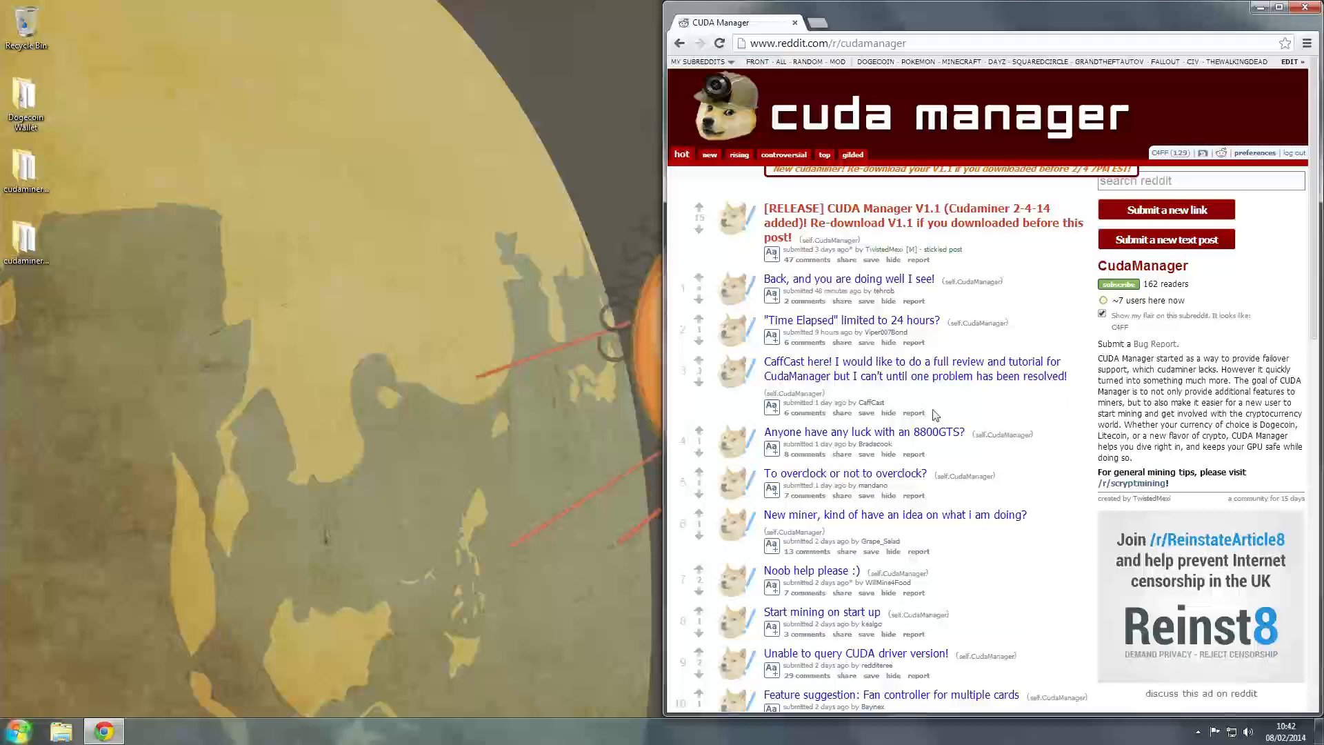
mouse_move(948, 388)
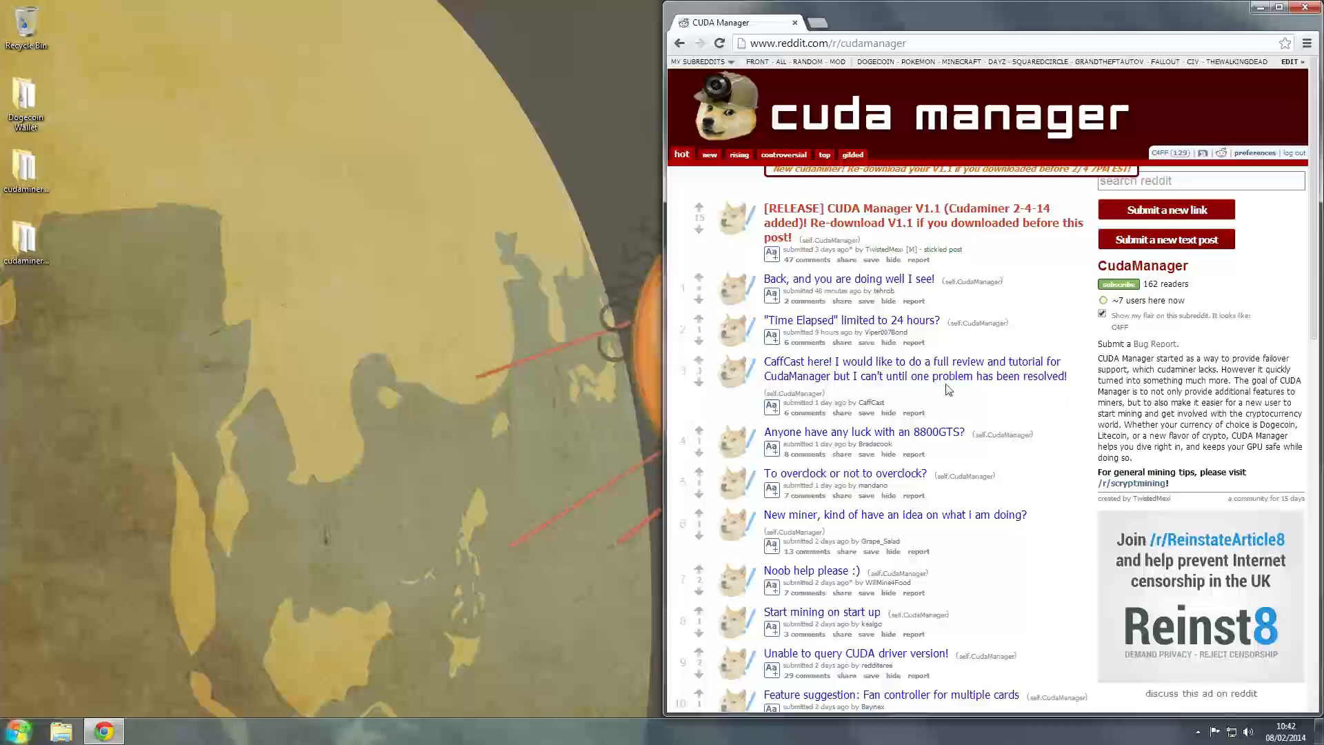
mouse_move(952, 413)
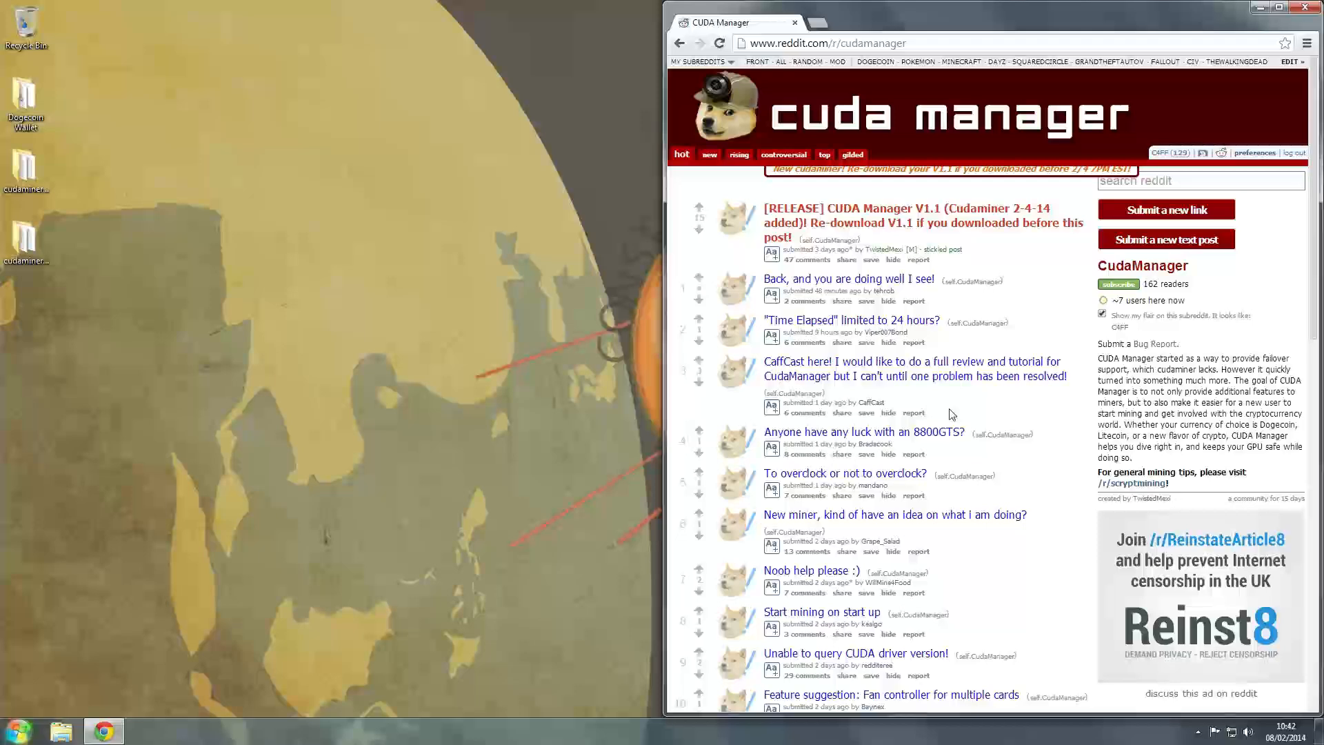
mouse_move(866, 448)
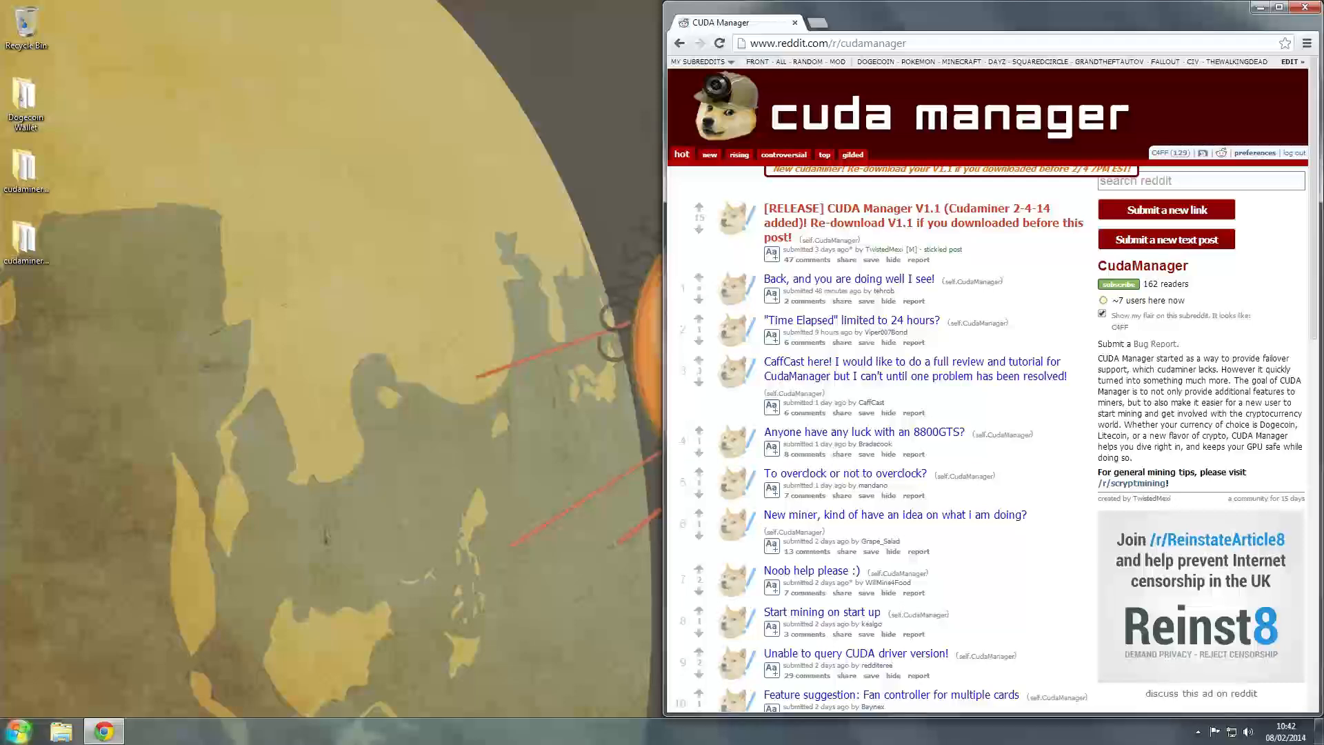
mouse_move(691, 437)
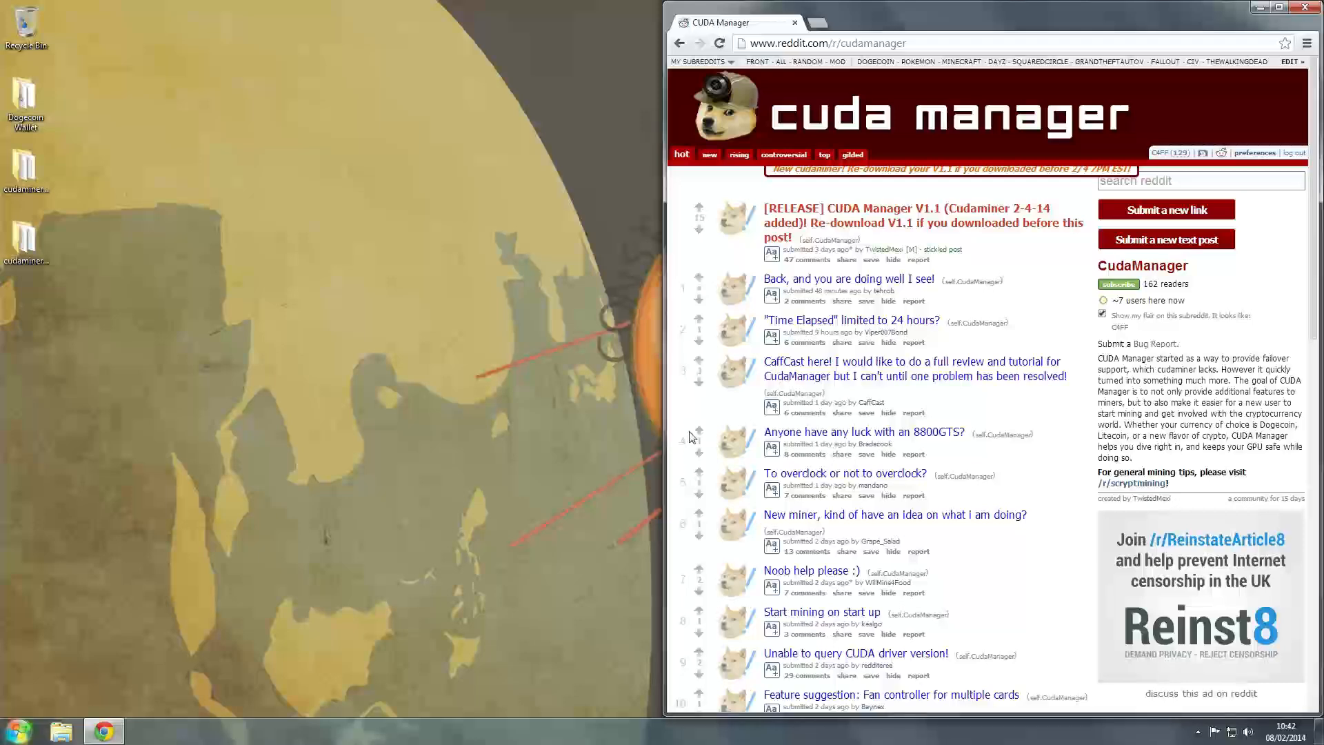
mouse_move(684, 456)
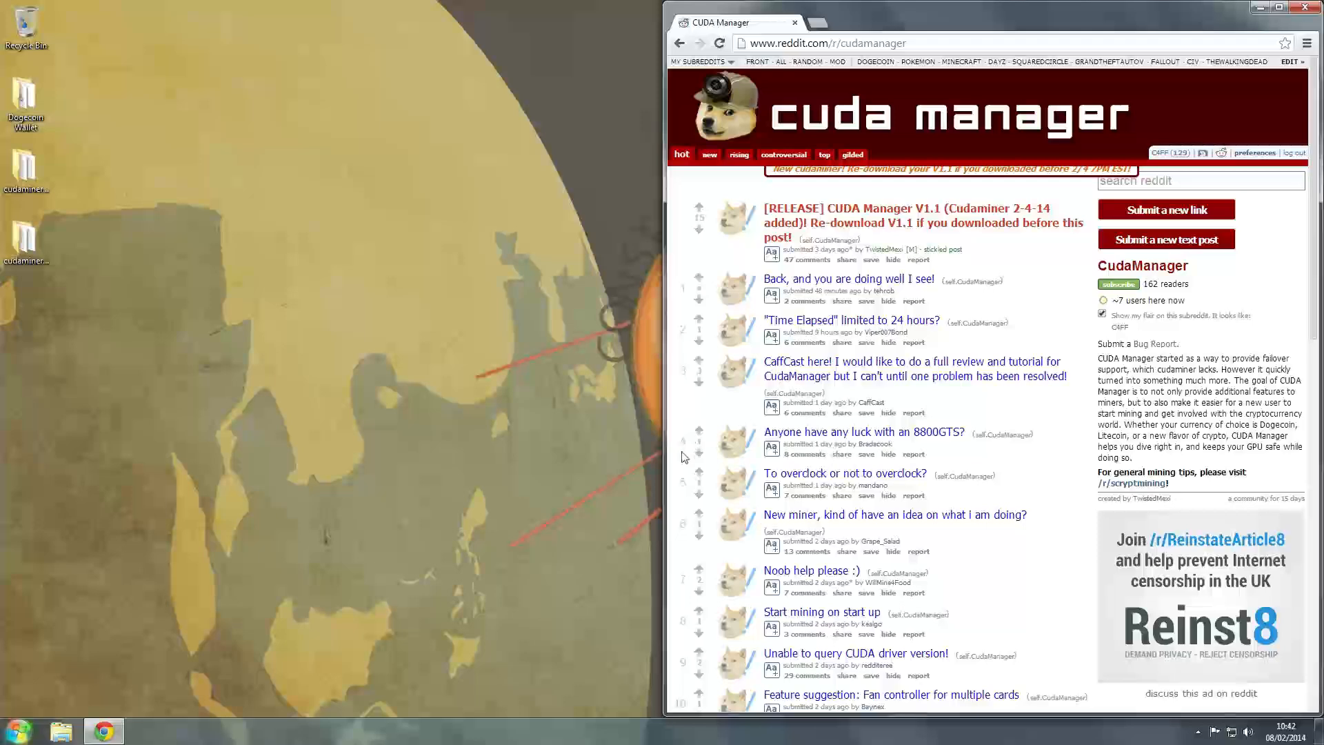
mouse_move(640, 426)
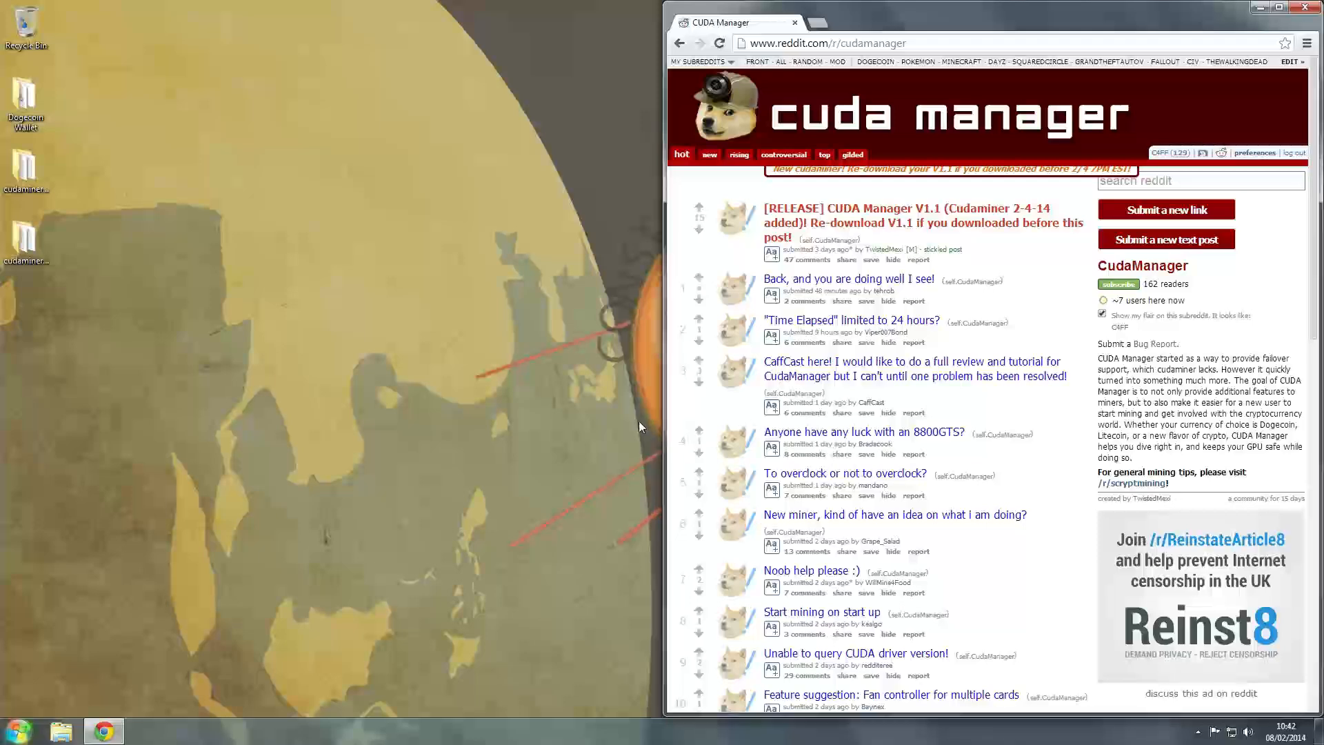
mouse_move(672, 426)
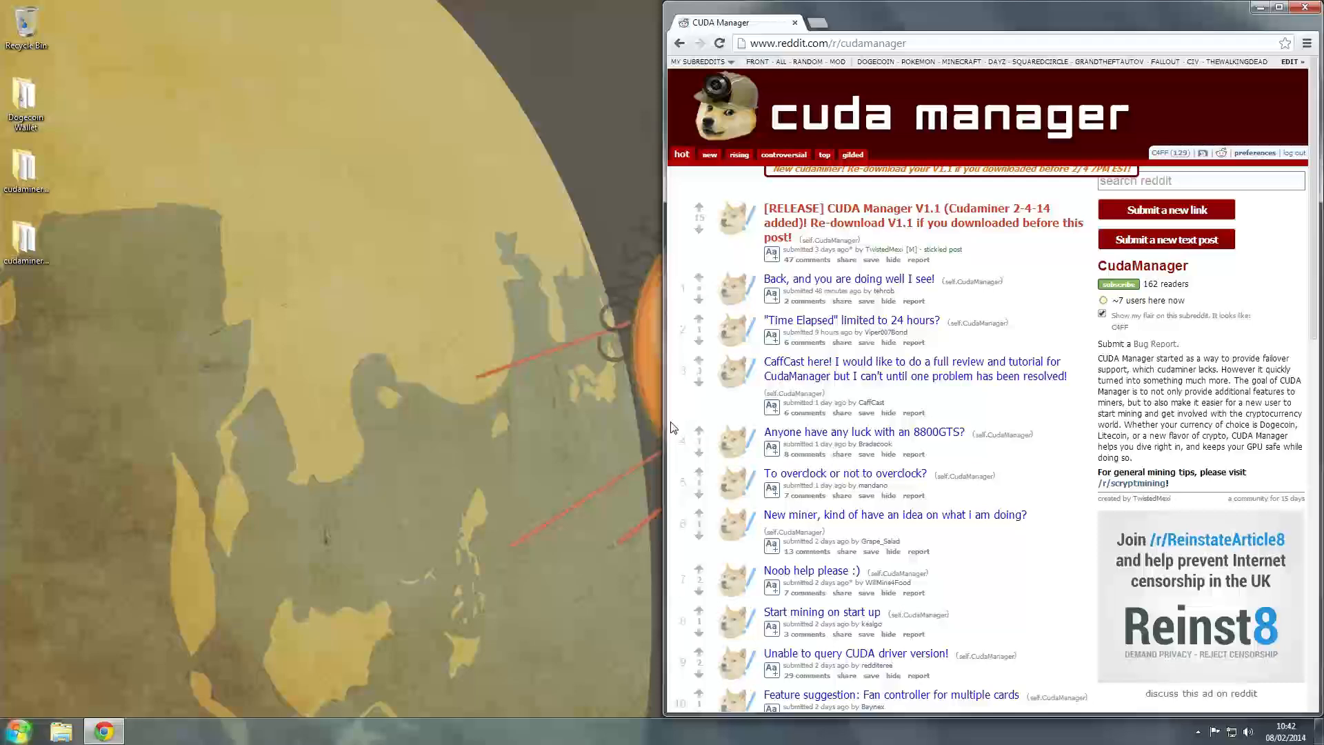
mouse_move(422, 413)
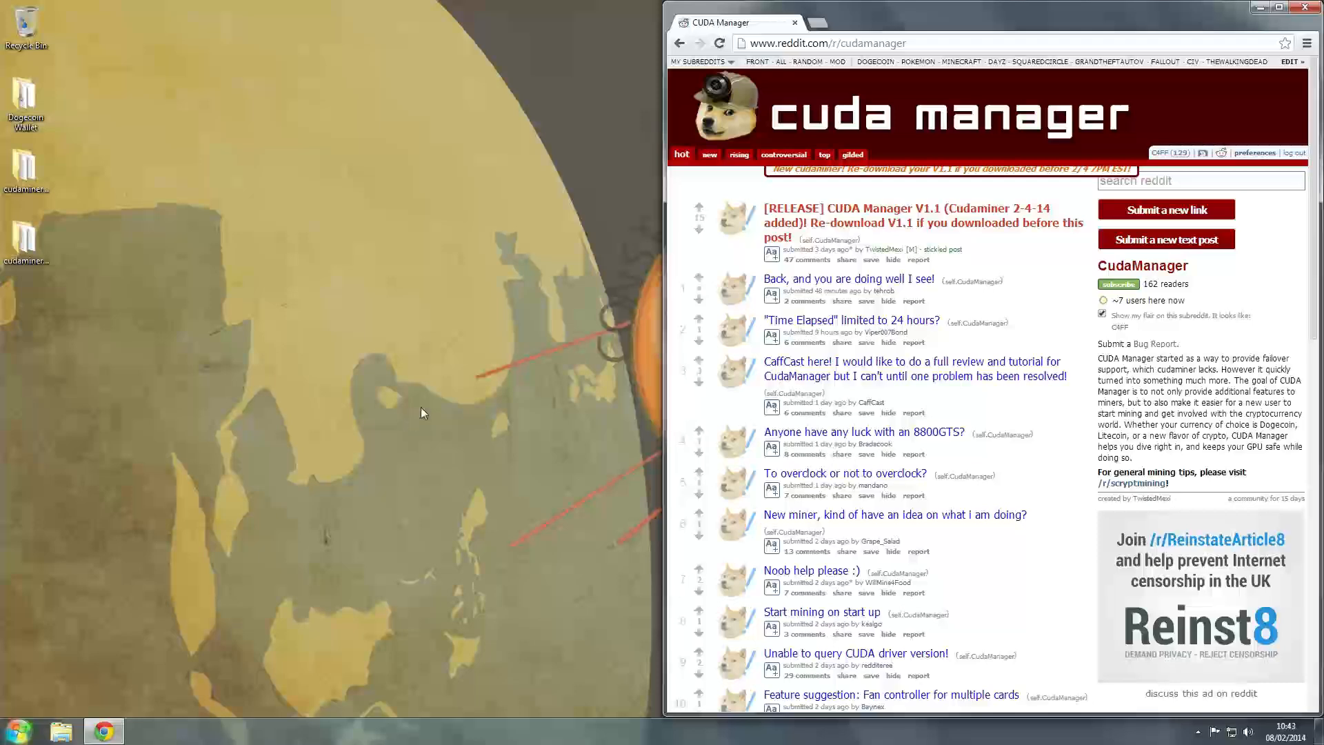
mouse_move(377, 422)
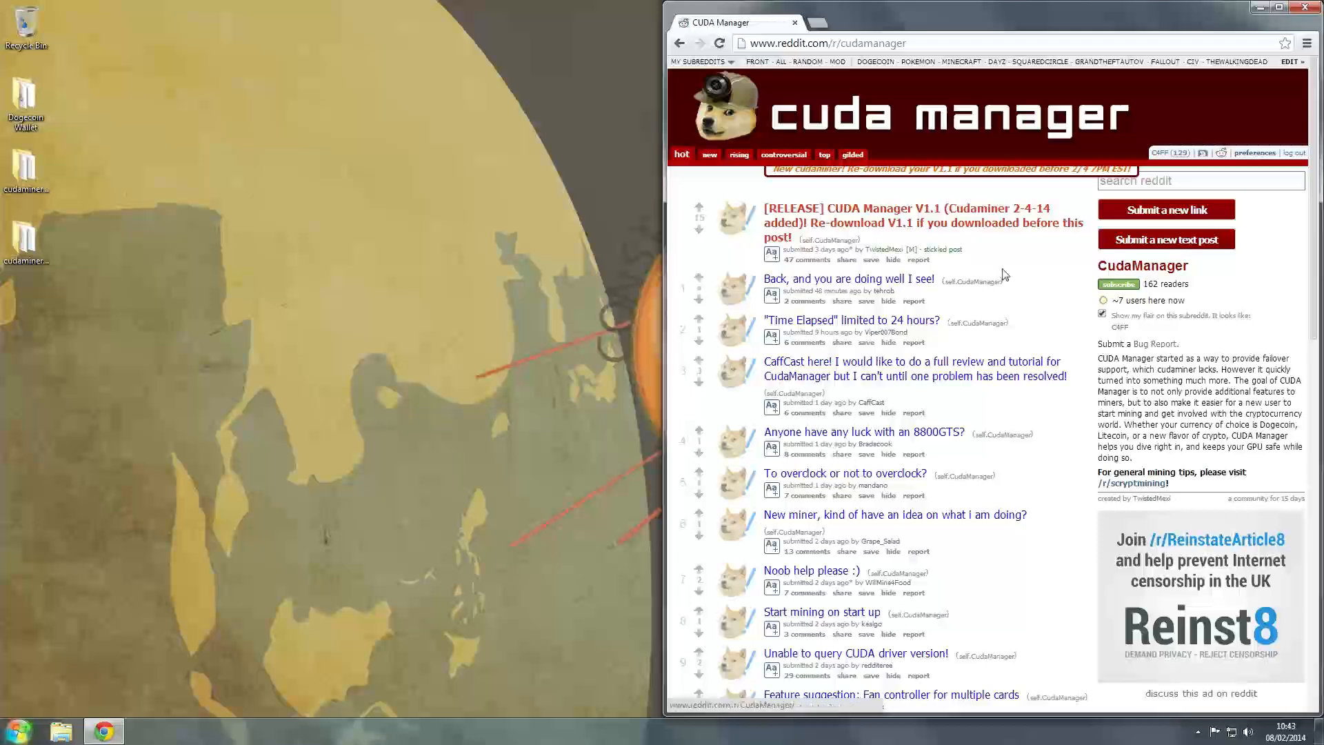
mouse_move(1053, 281)
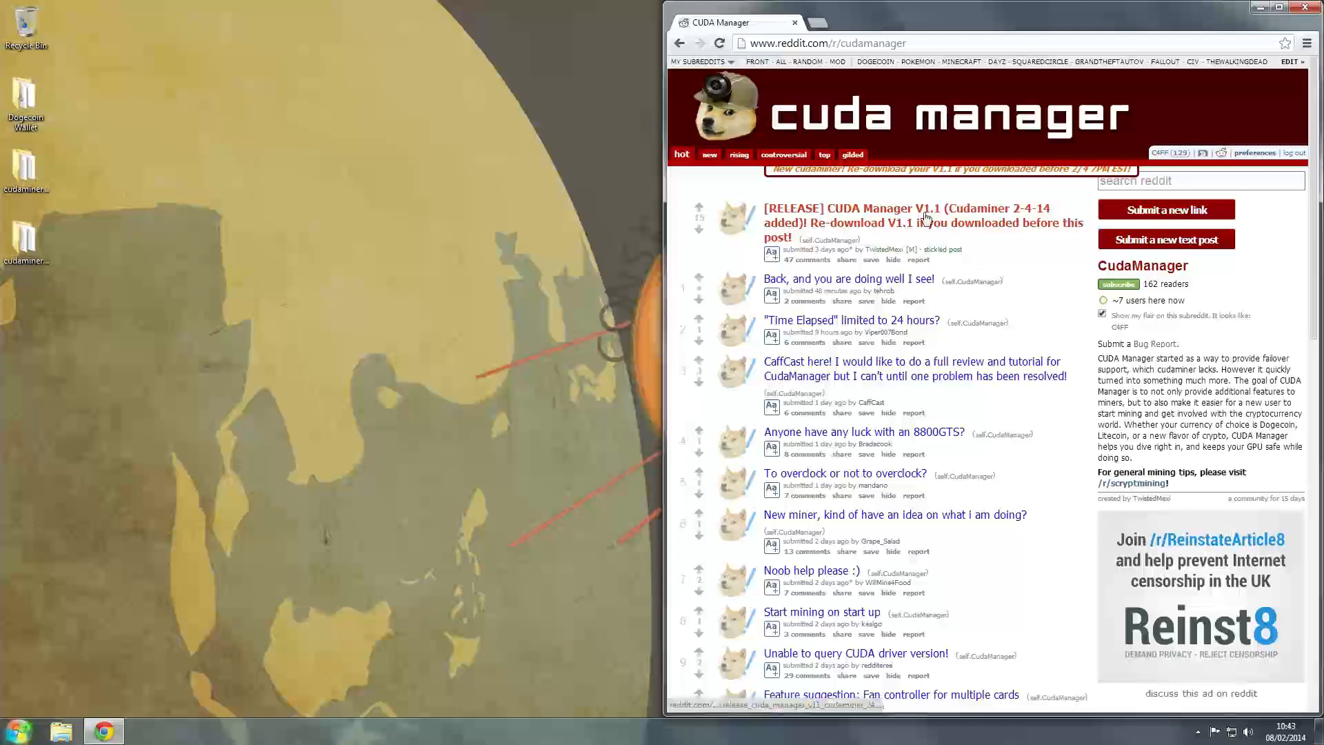
Open the [RELEASE] CUDA Manager V1.1 post maximized, scroll down and highlight Fan Controller.
click(848, 361)
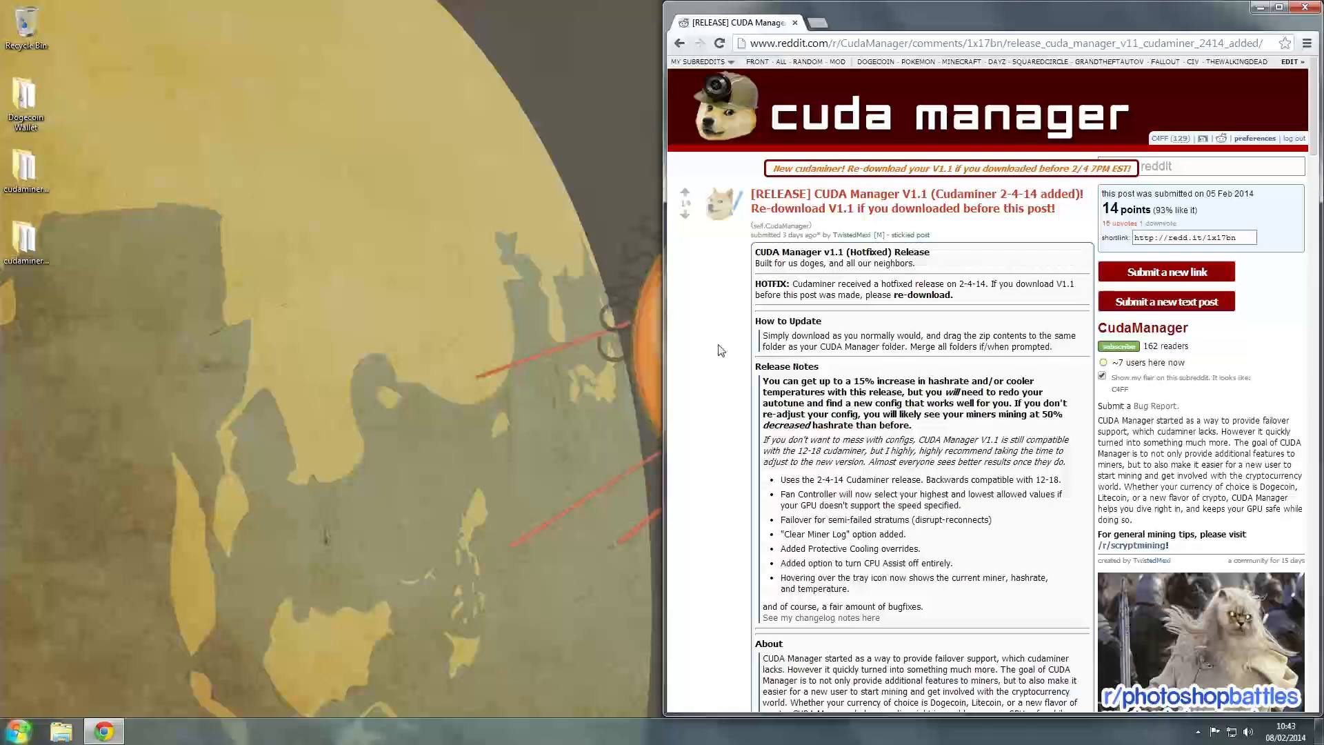
click(1267, 8)
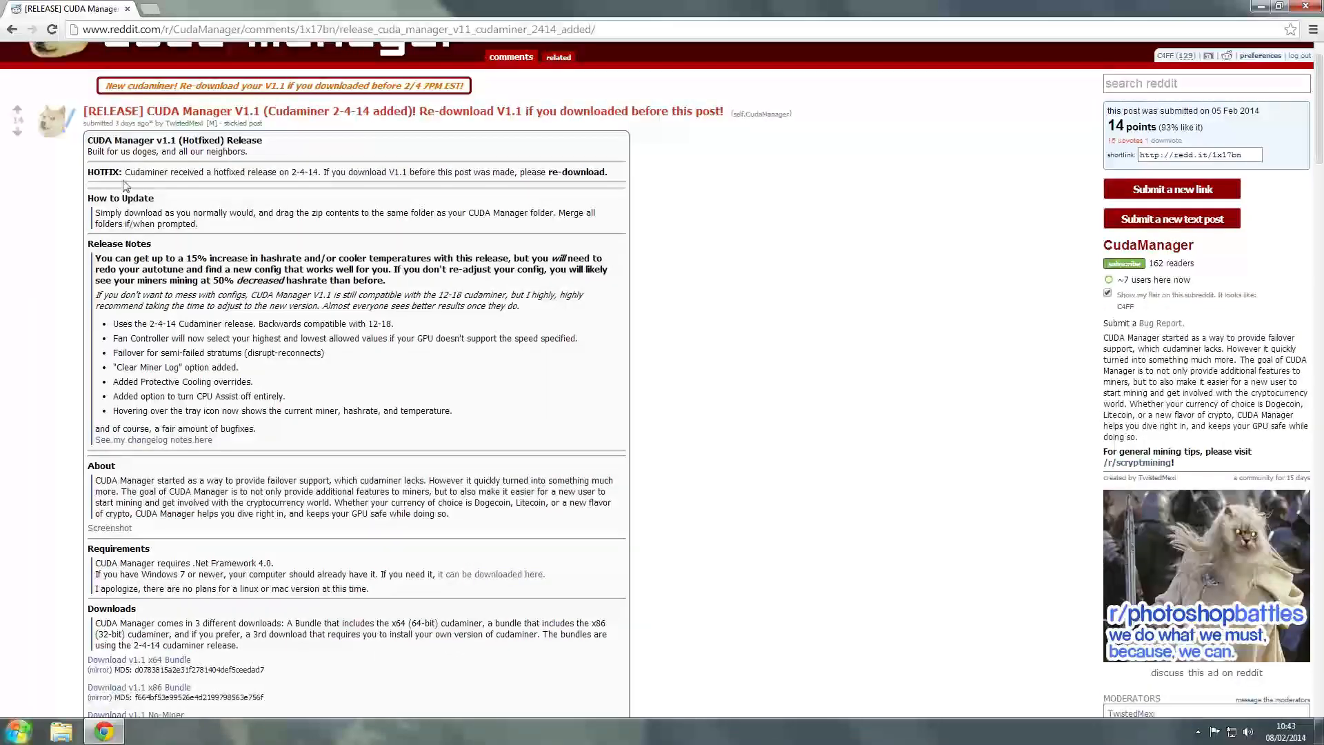
mouse_move(124, 186)
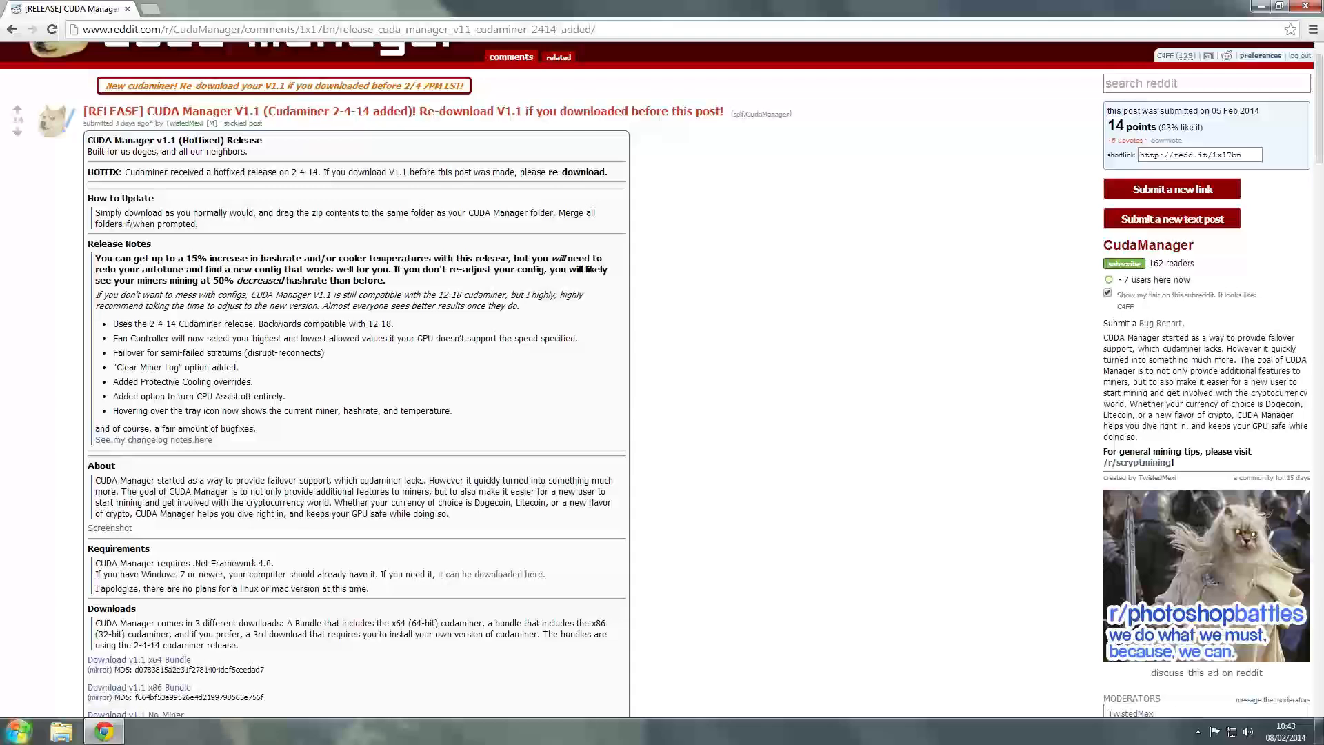
scroll(down, 3)
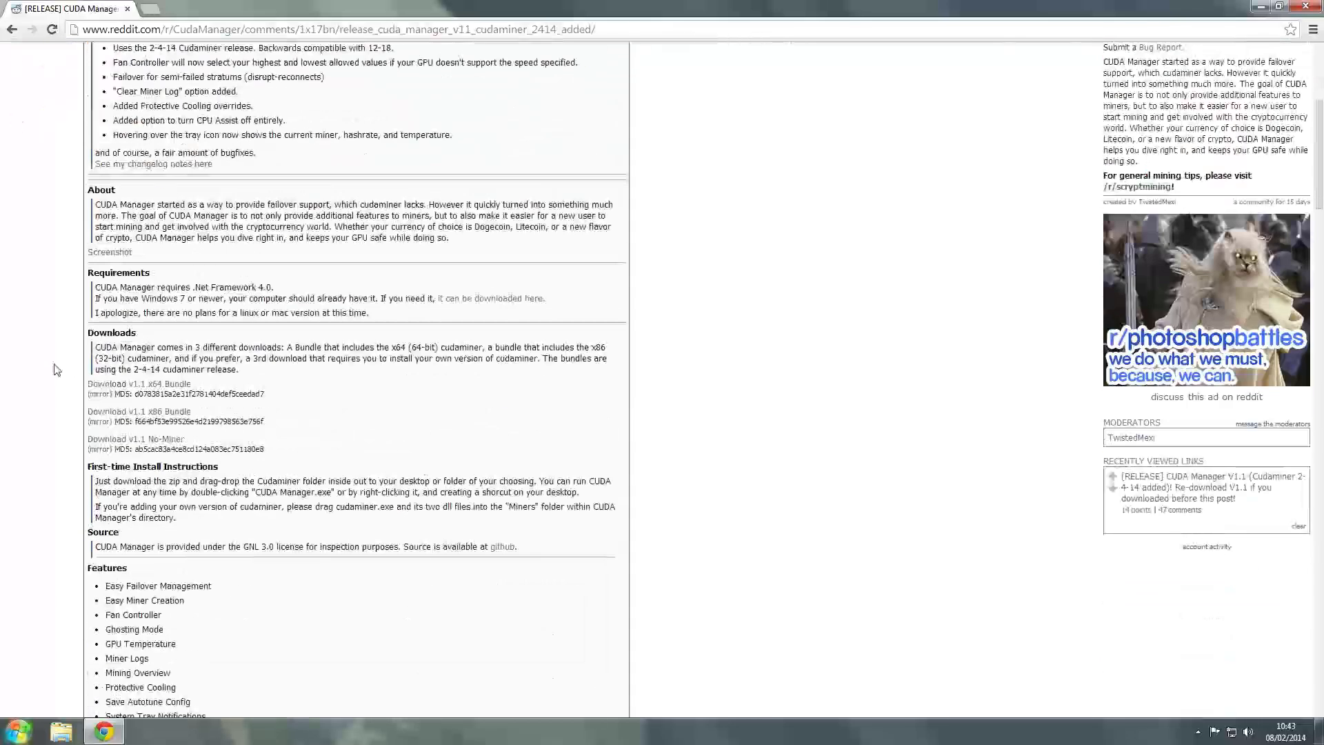
scroll(down, 3)
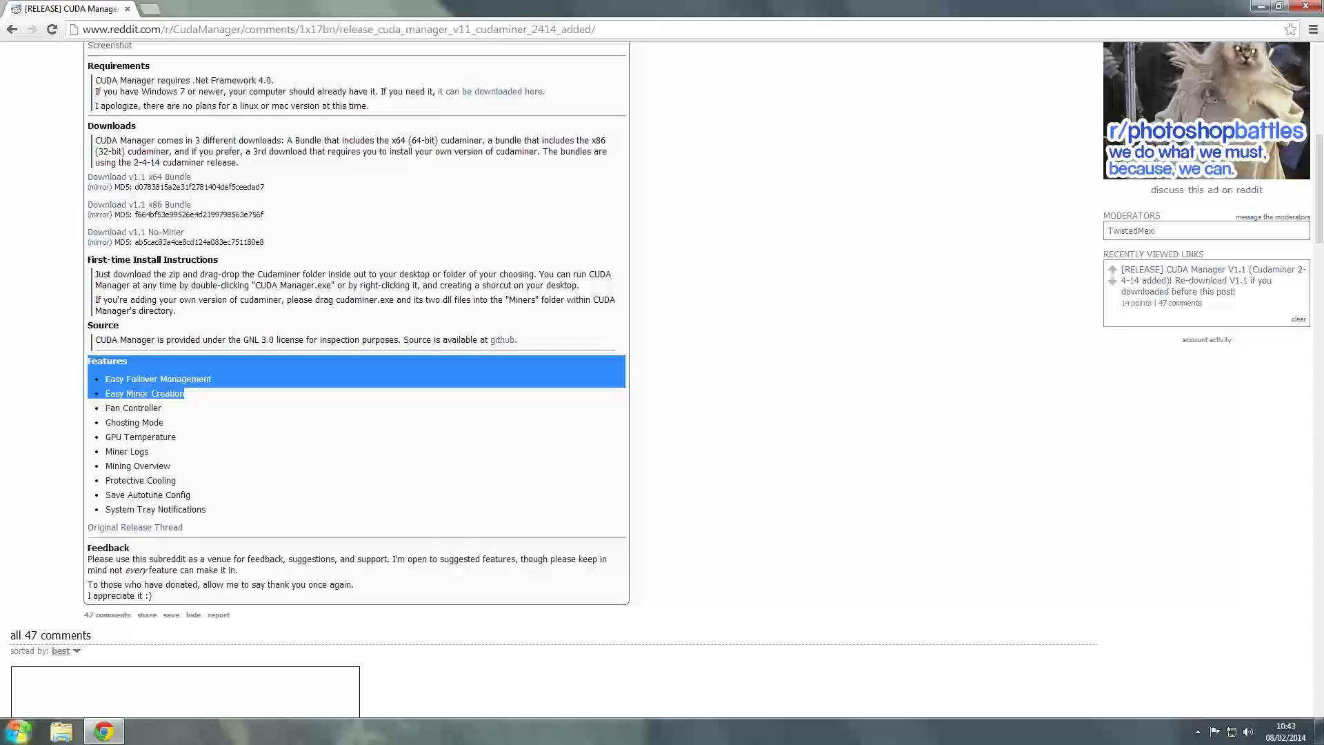
double_click(132, 407)
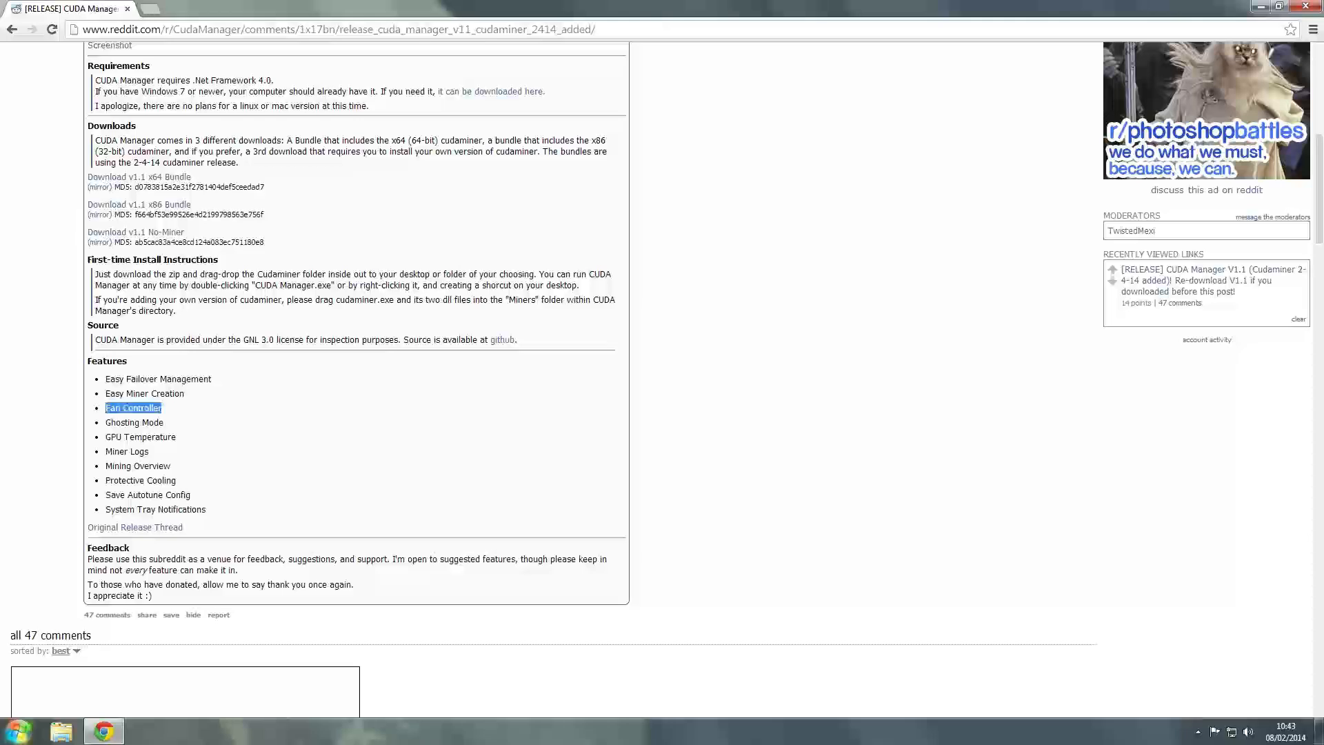
drag(133, 408, 135, 422)
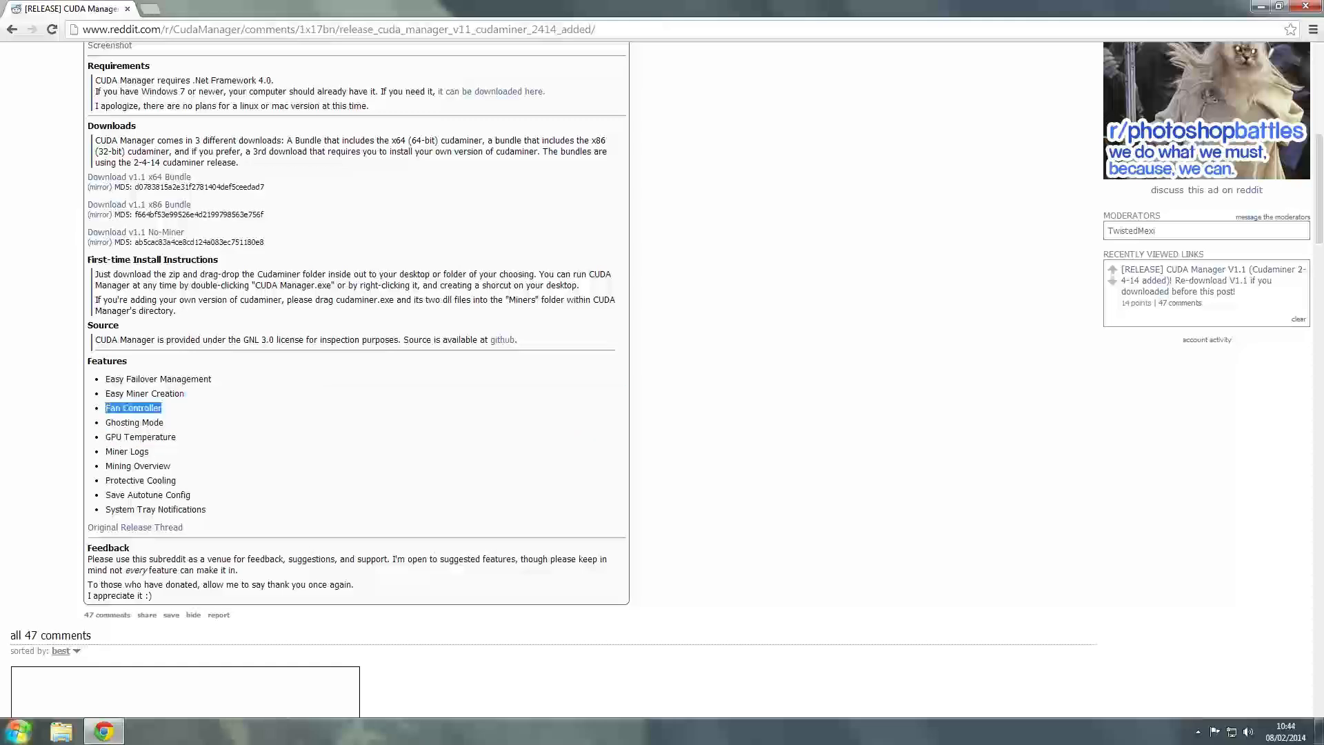
drag(133, 408, 316, 422)
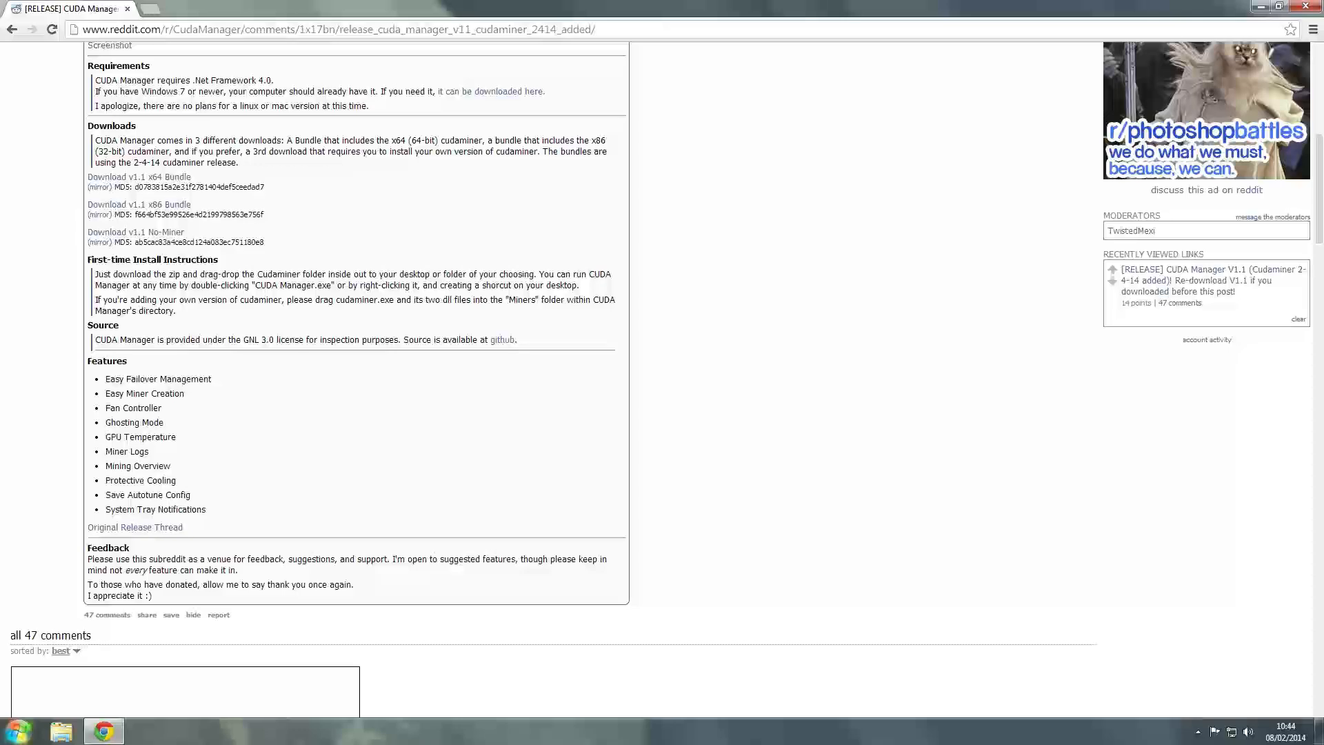
Scroll the release post back to its Downloads links and bring up the Start menu.
scroll(up, 3)
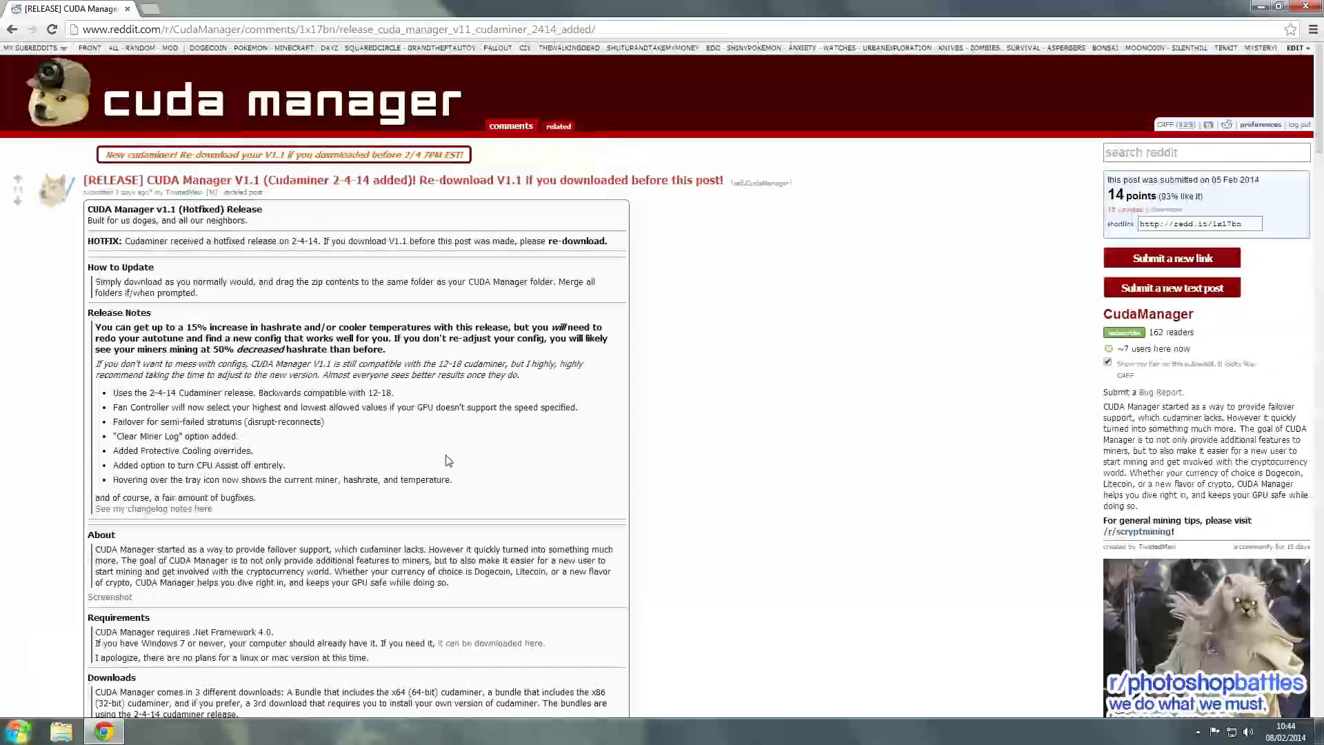
scroll(down, 3)
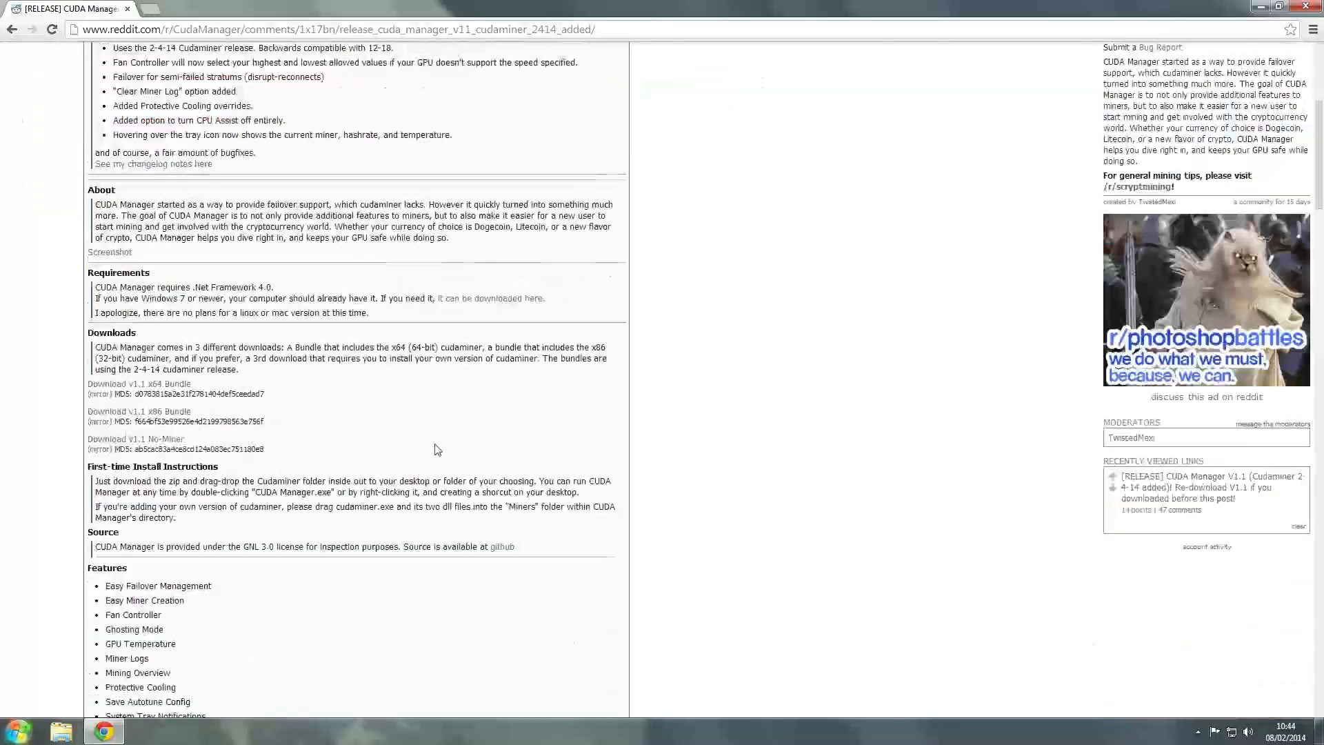
scroll(down, 3)
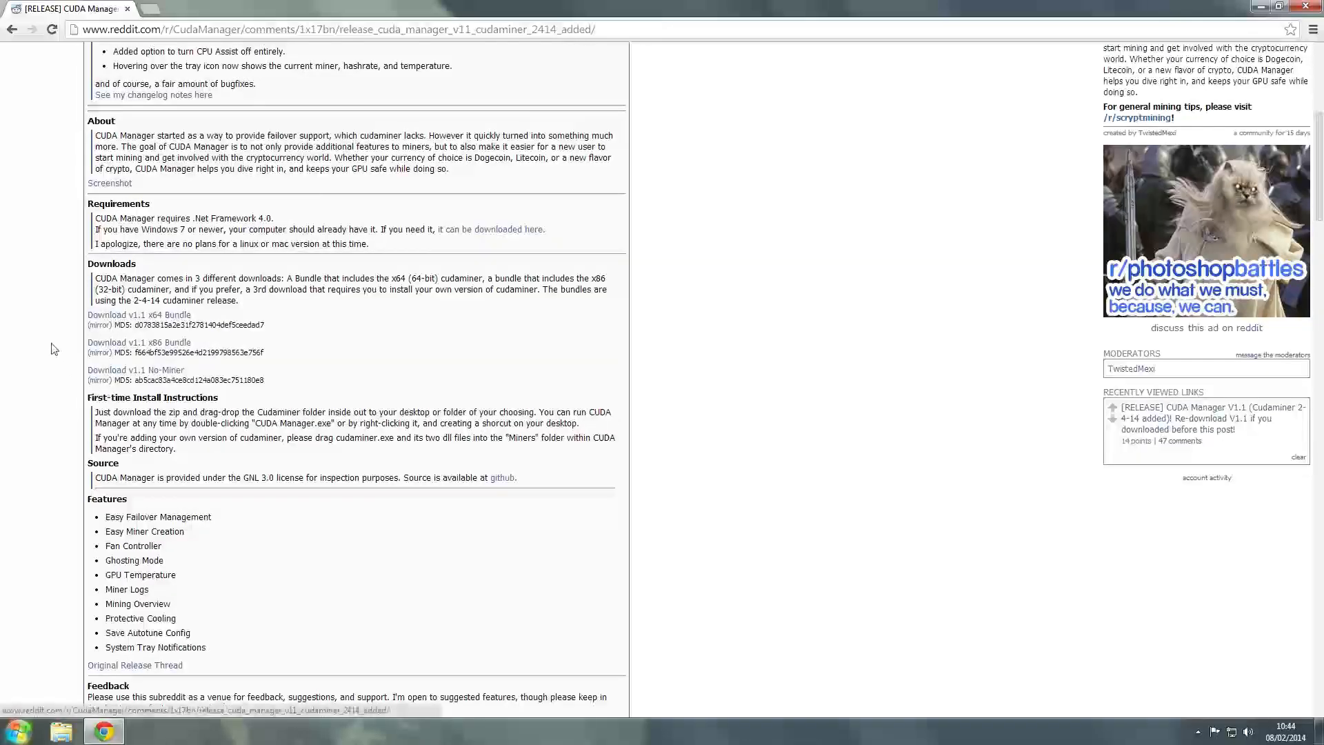
mouse_move(131, 324)
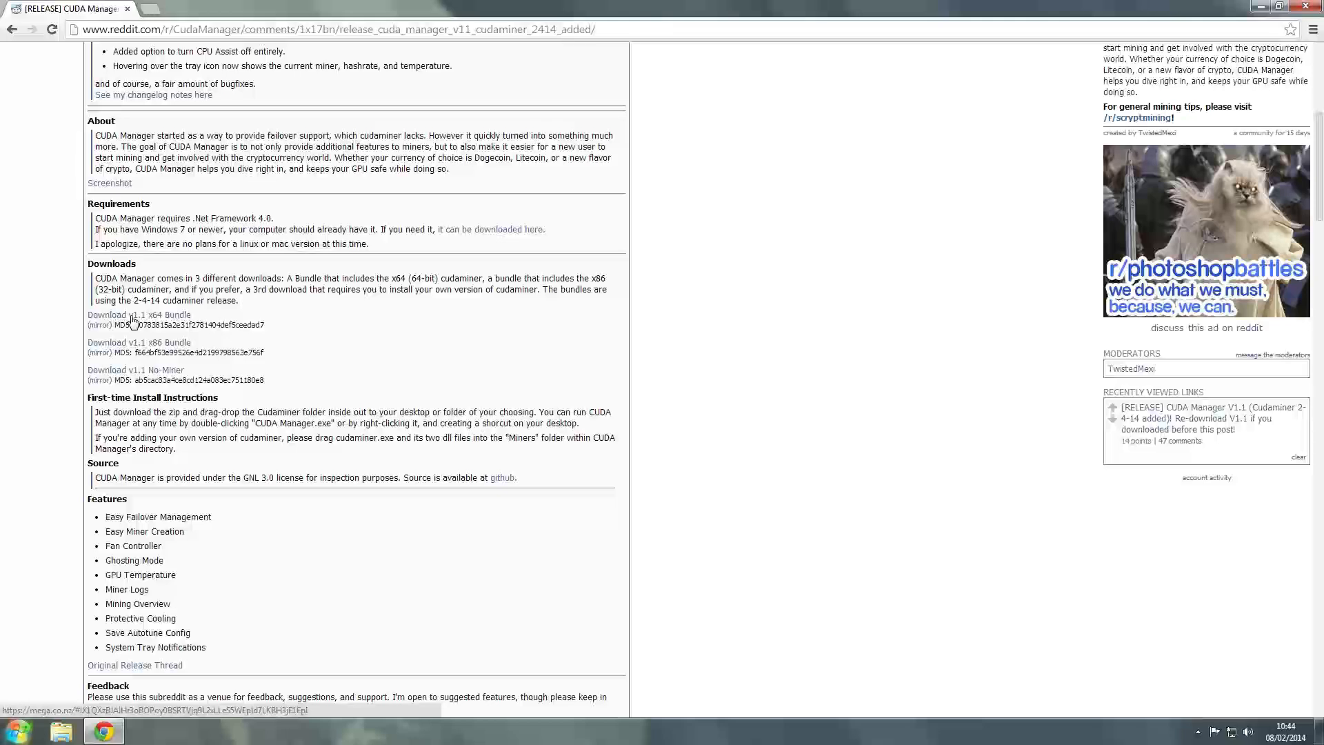
mouse_move(90, 328)
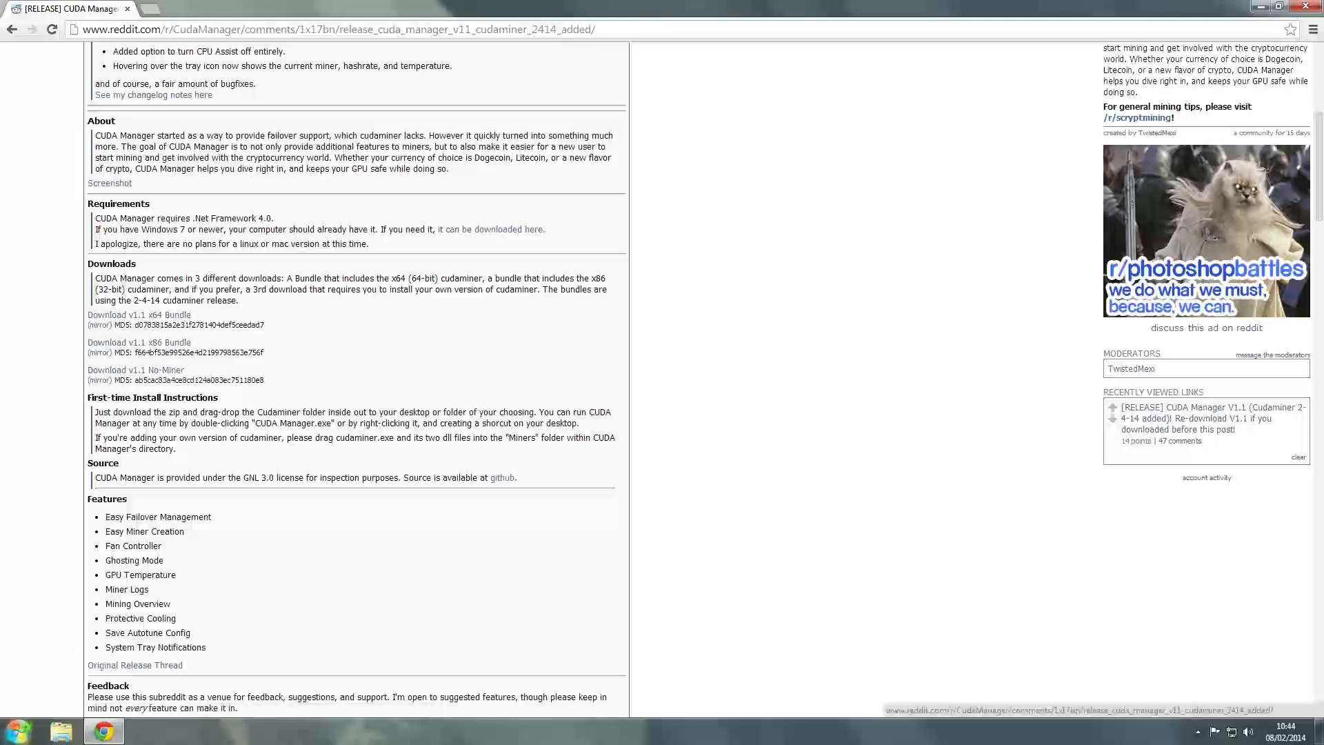
click(12, 730)
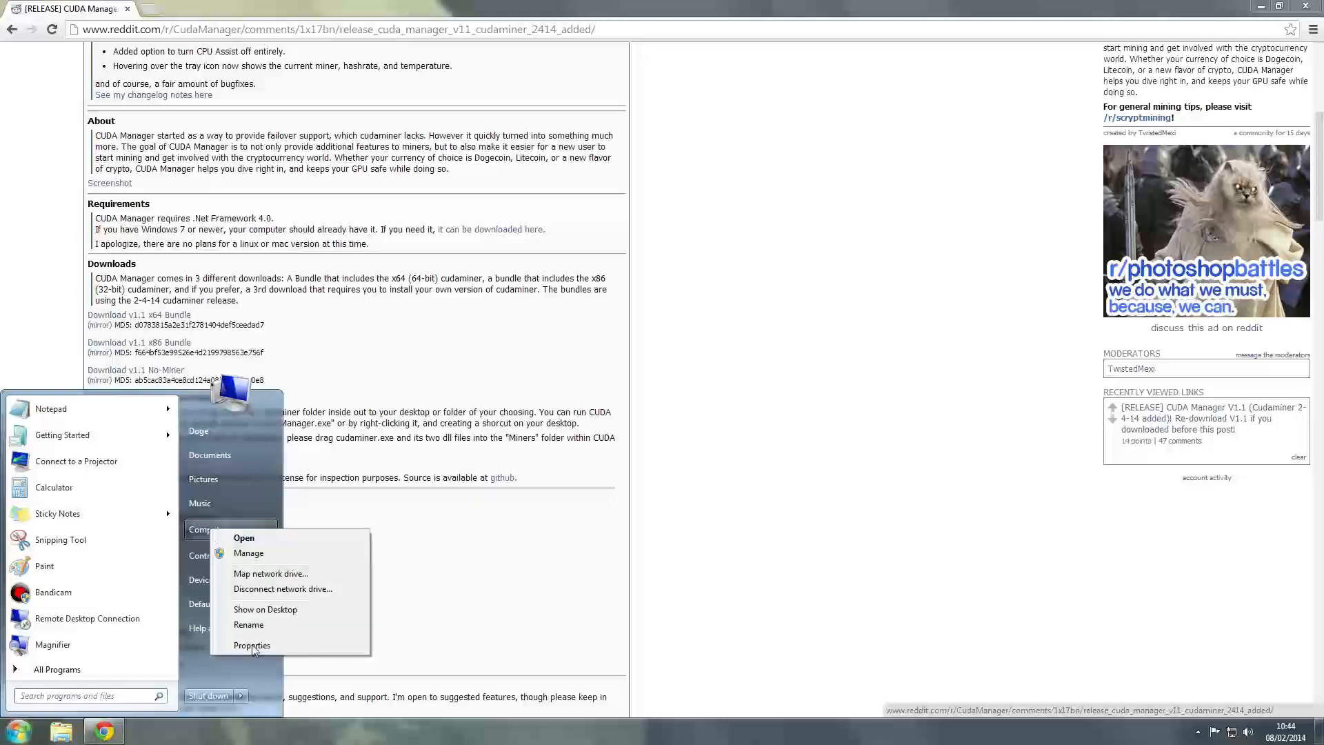
Confirm in Computer Properties that Windows 7 is 64-bit, then close the System window.
click(251, 645)
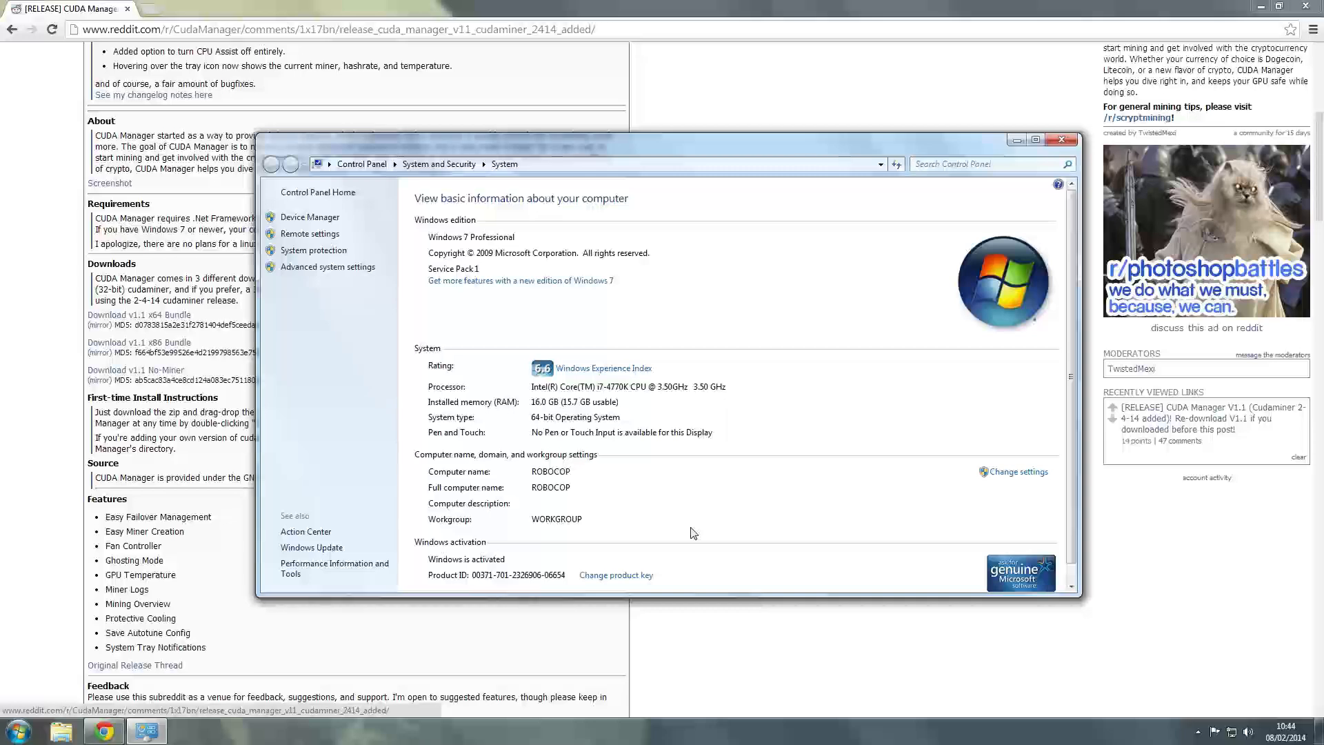
scroll(down, 3)
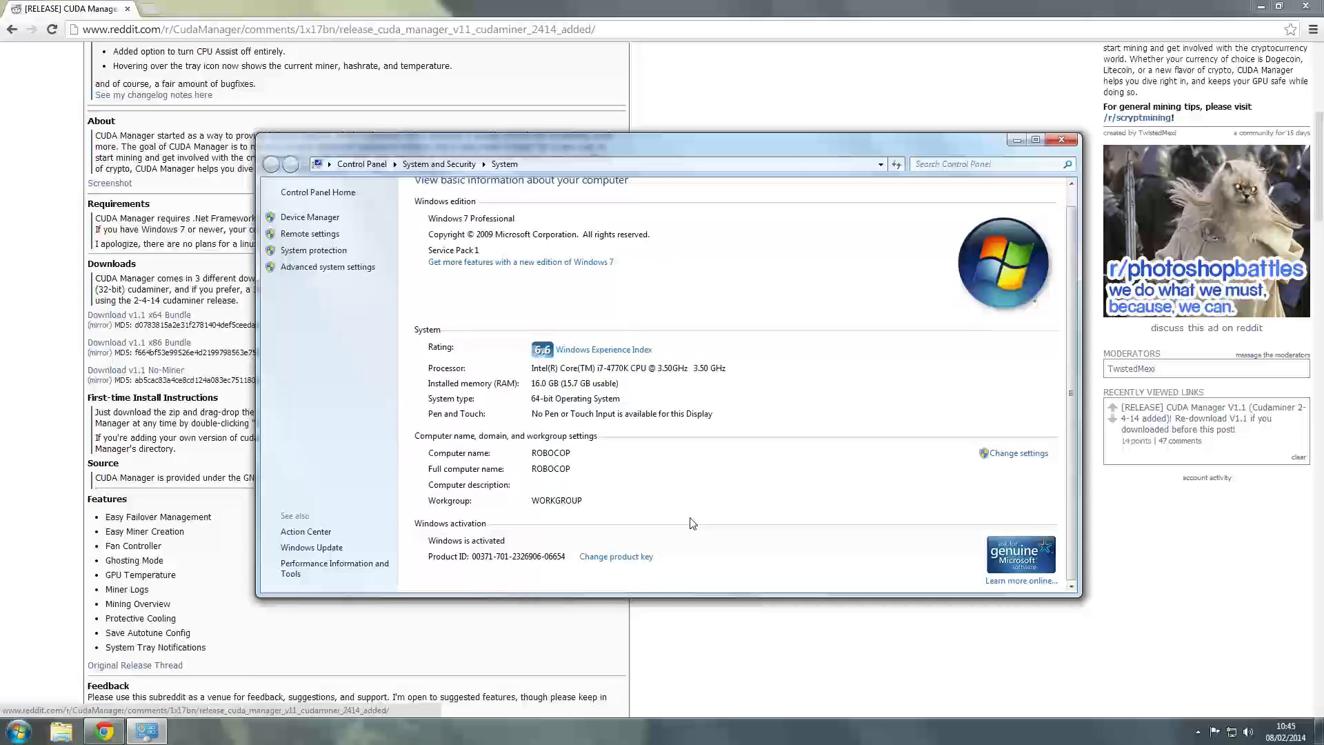
mouse_move(420, 409)
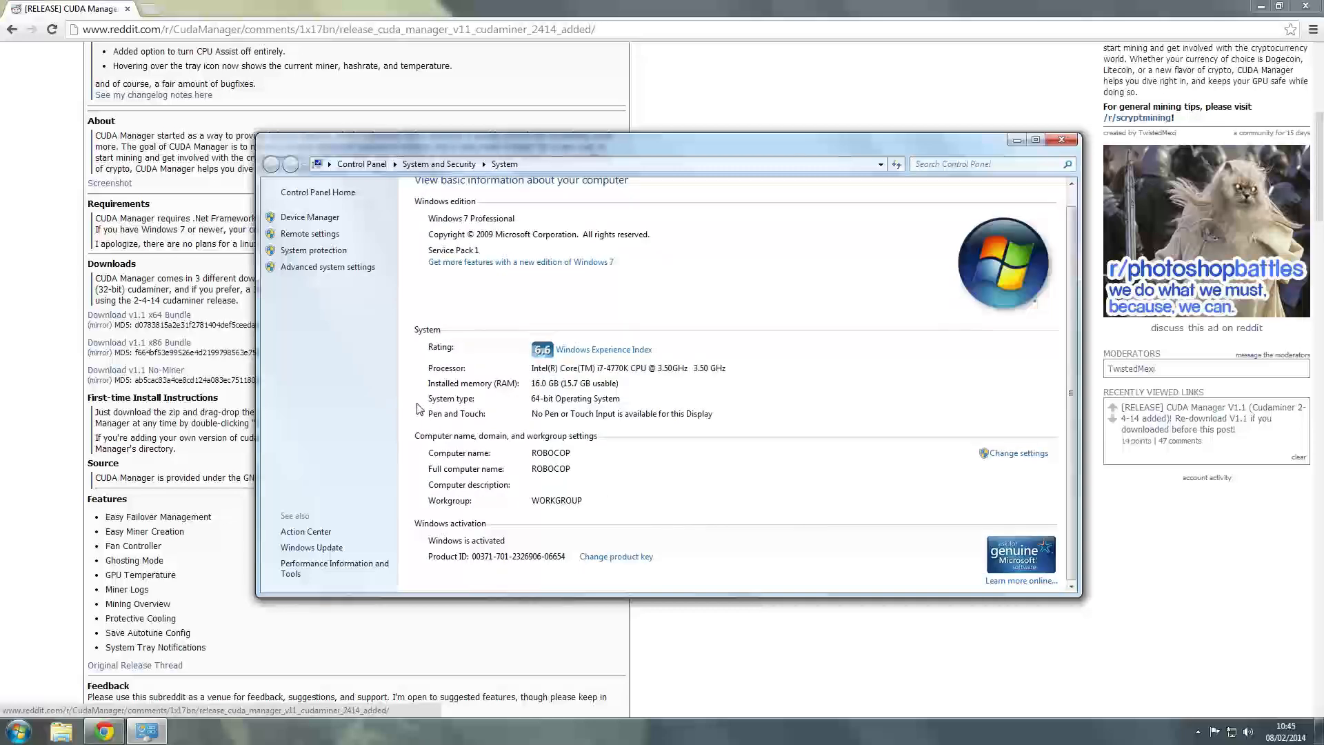
mouse_move(573, 402)
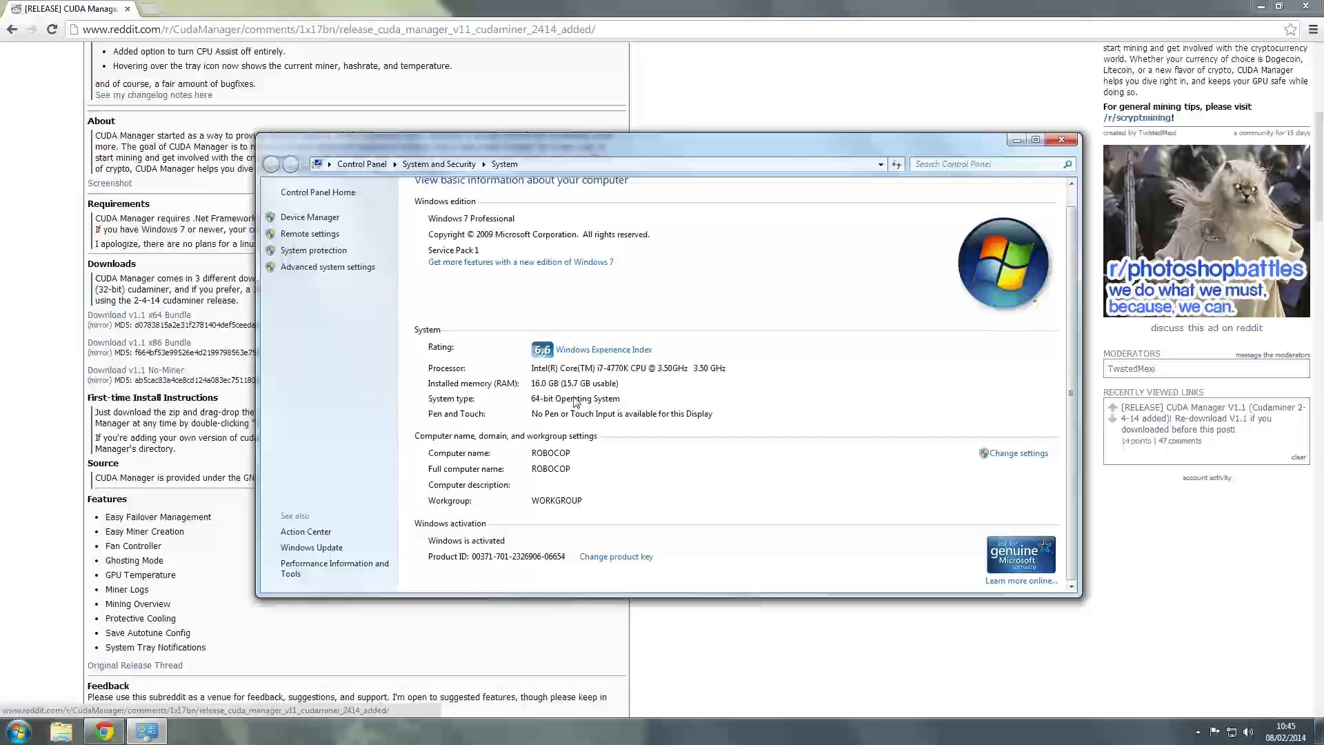
mouse_move(600, 409)
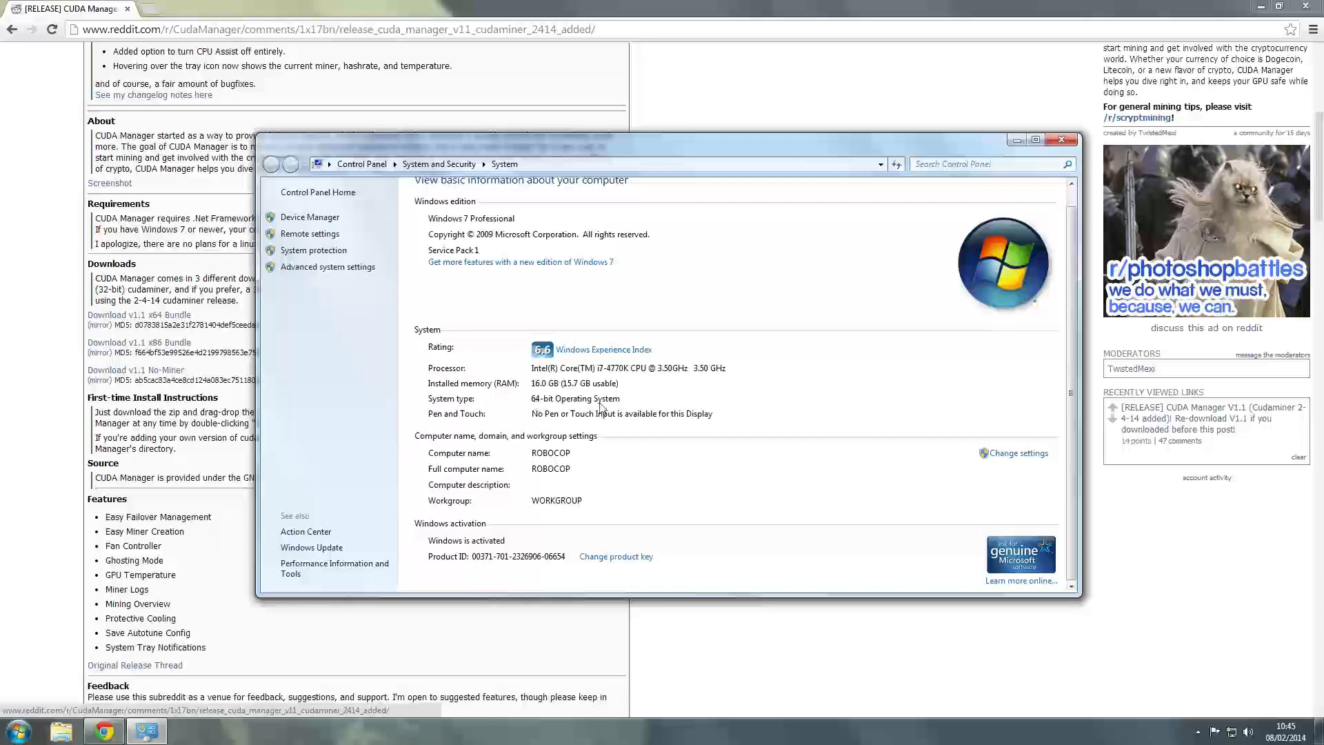
scroll(down, 3)
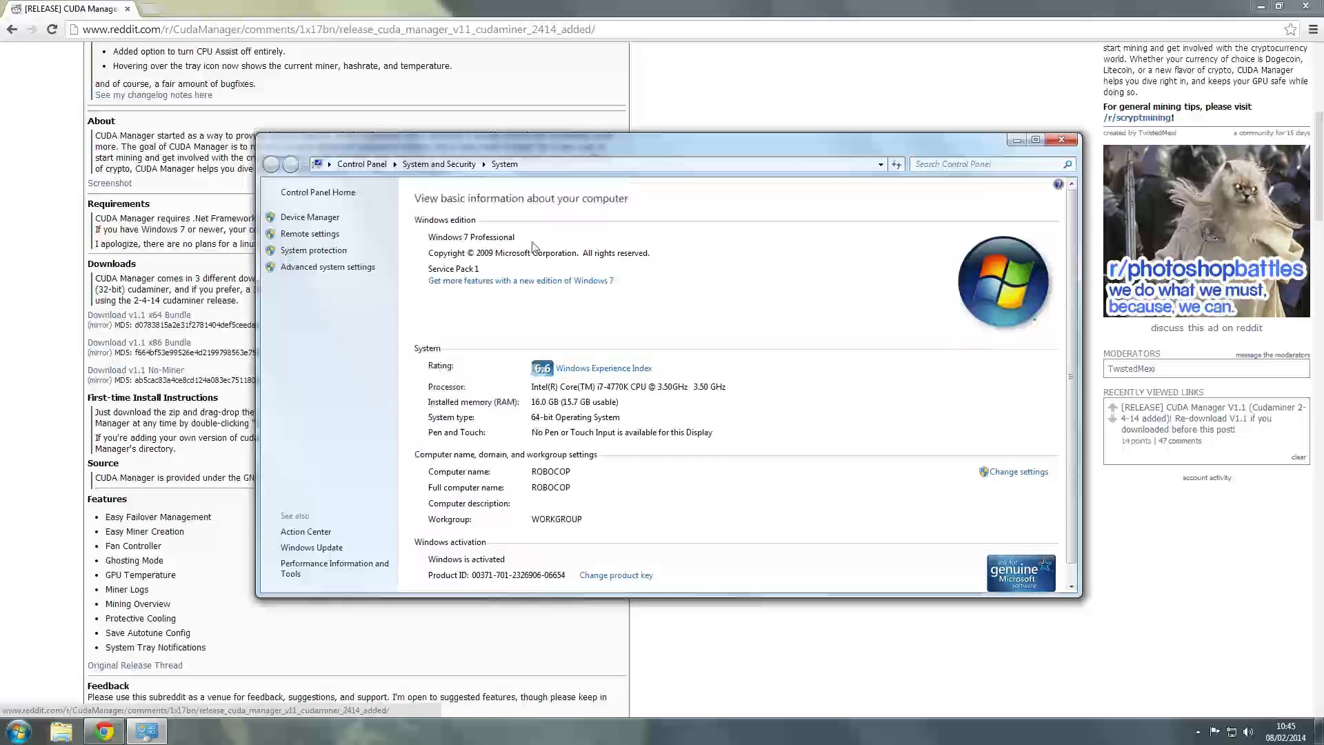
click(1060, 140)
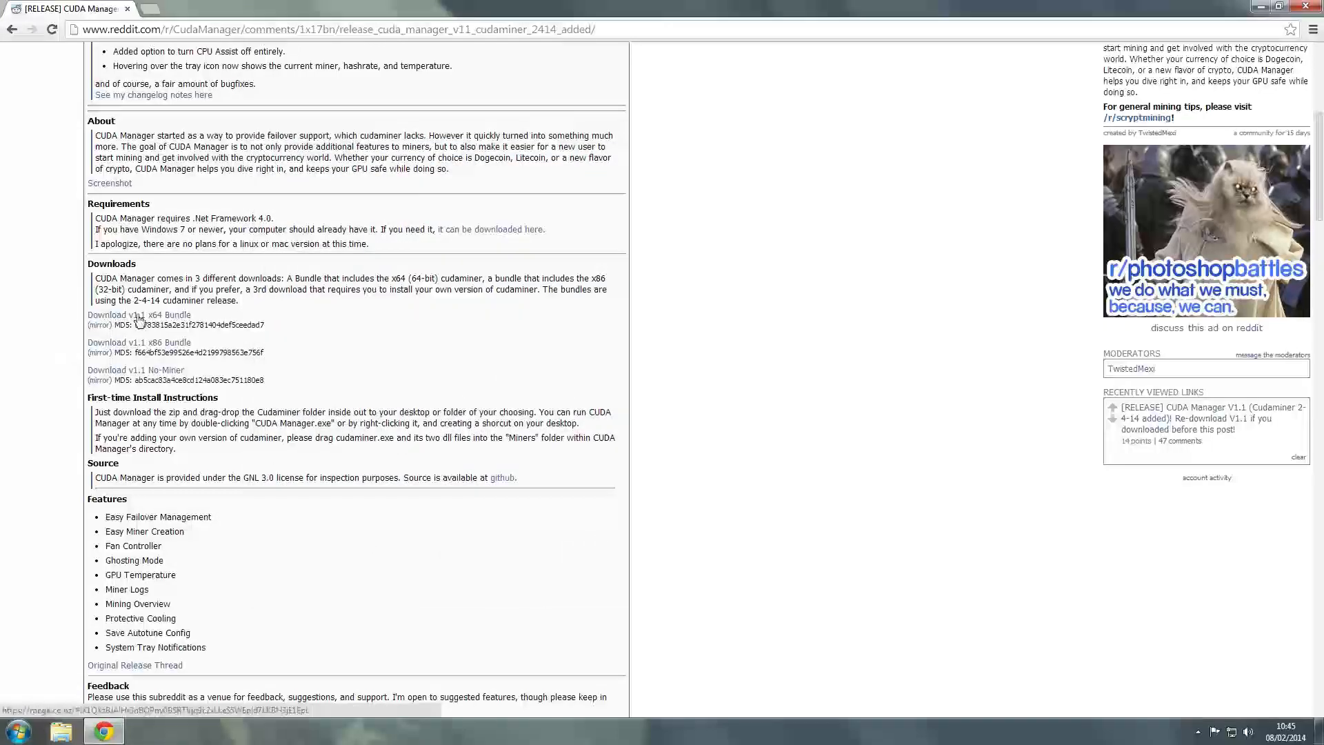
mouse_move(140, 321)
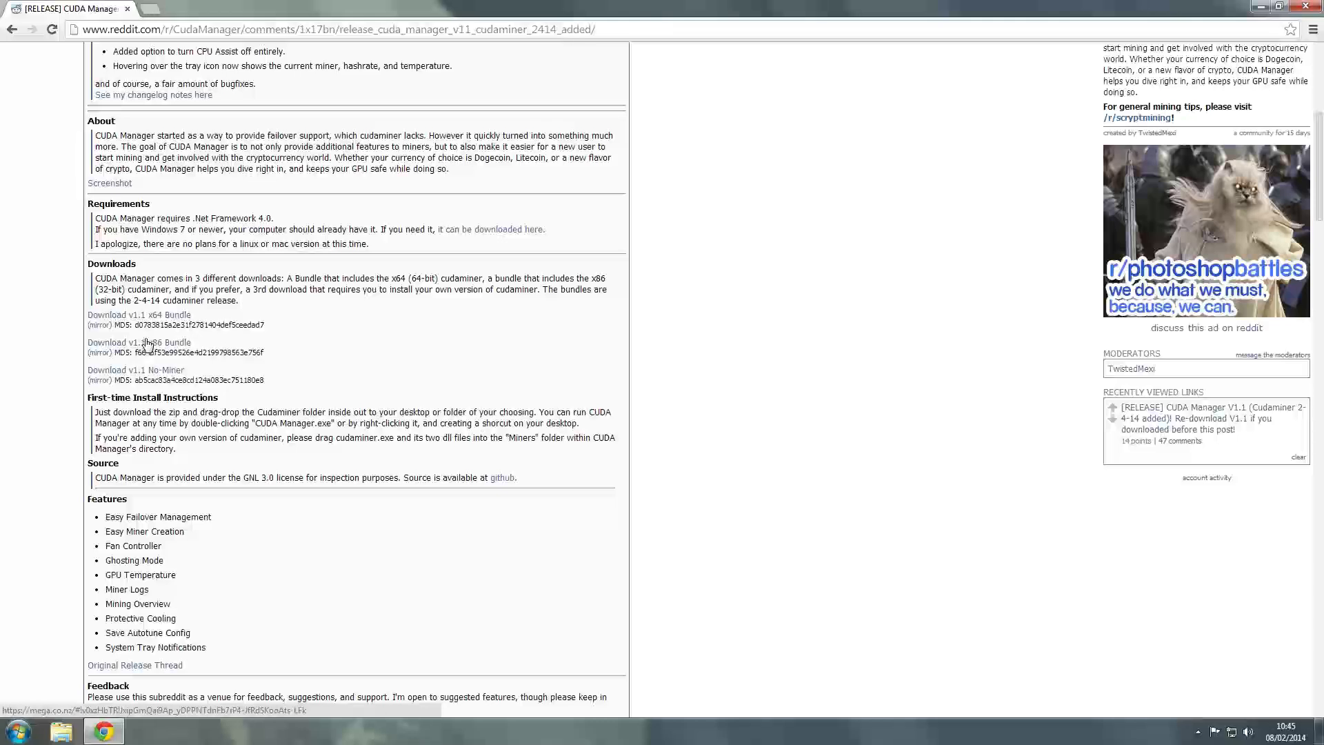
mouse_move(166, 347)
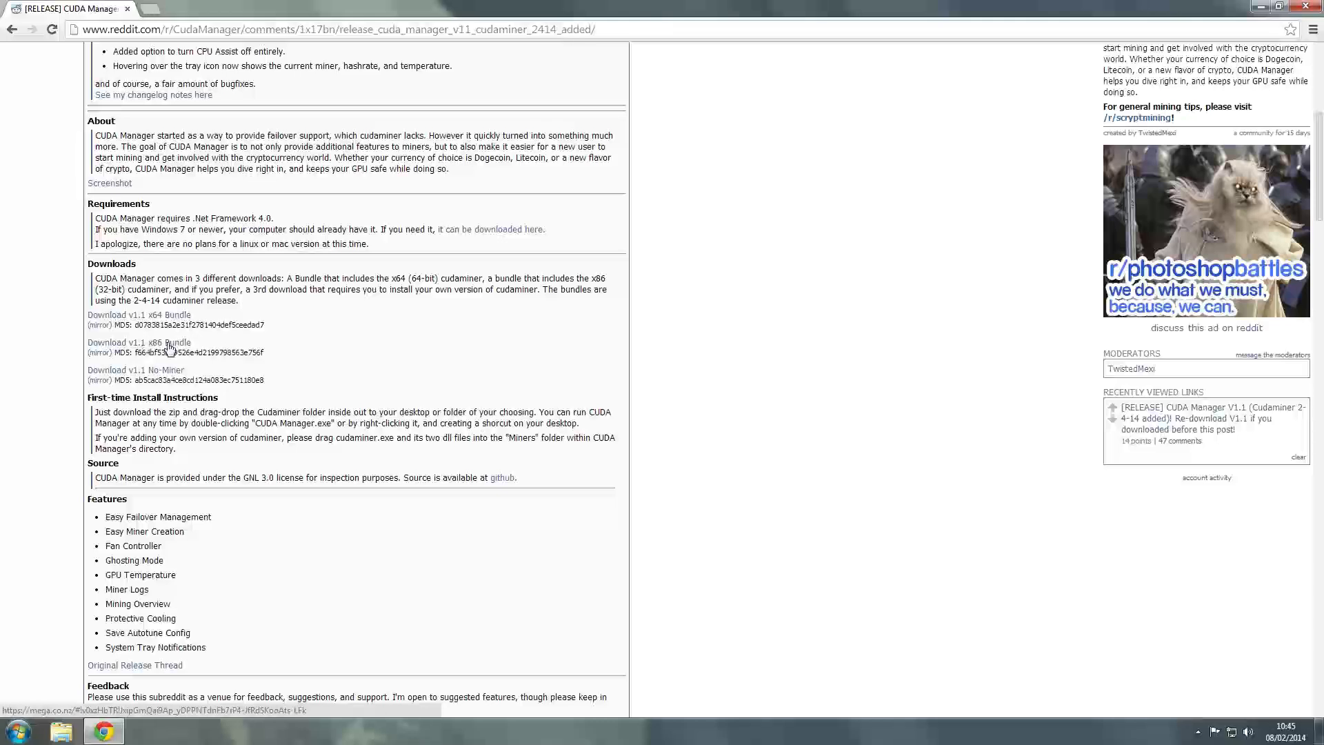
Start the MEGA download of the 'Download v1.1 x64 Bundle' zip.
click(99, 353)
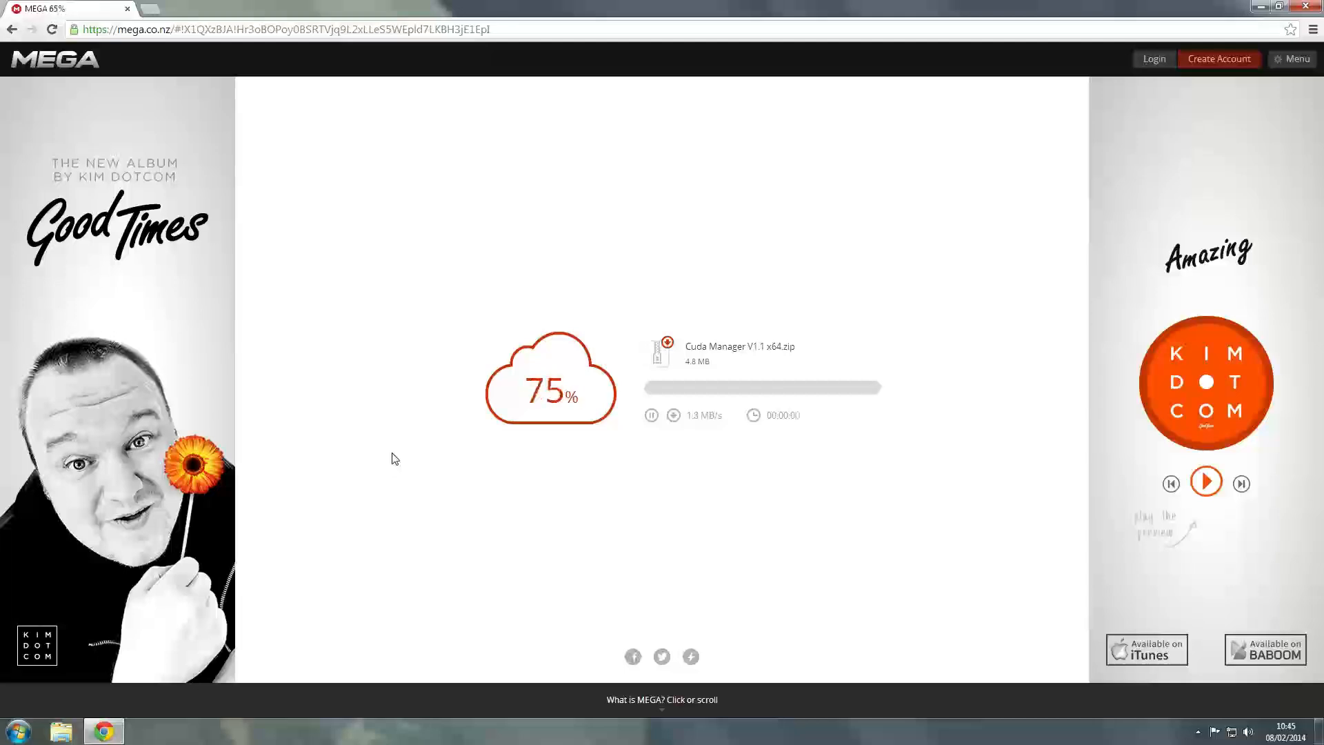
mouse_move(485, 477)
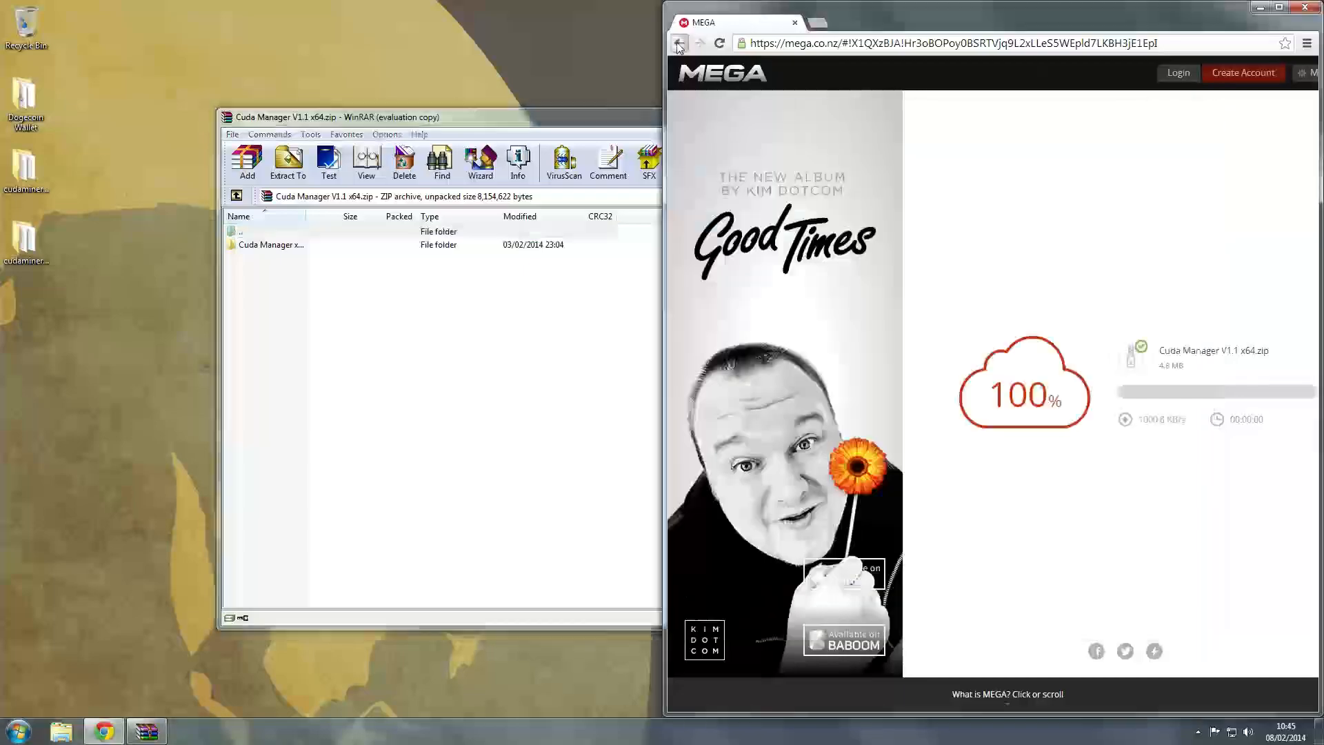
Return to the CUDA Manager release post once the x64 zip download finishes.
click(678, 43)
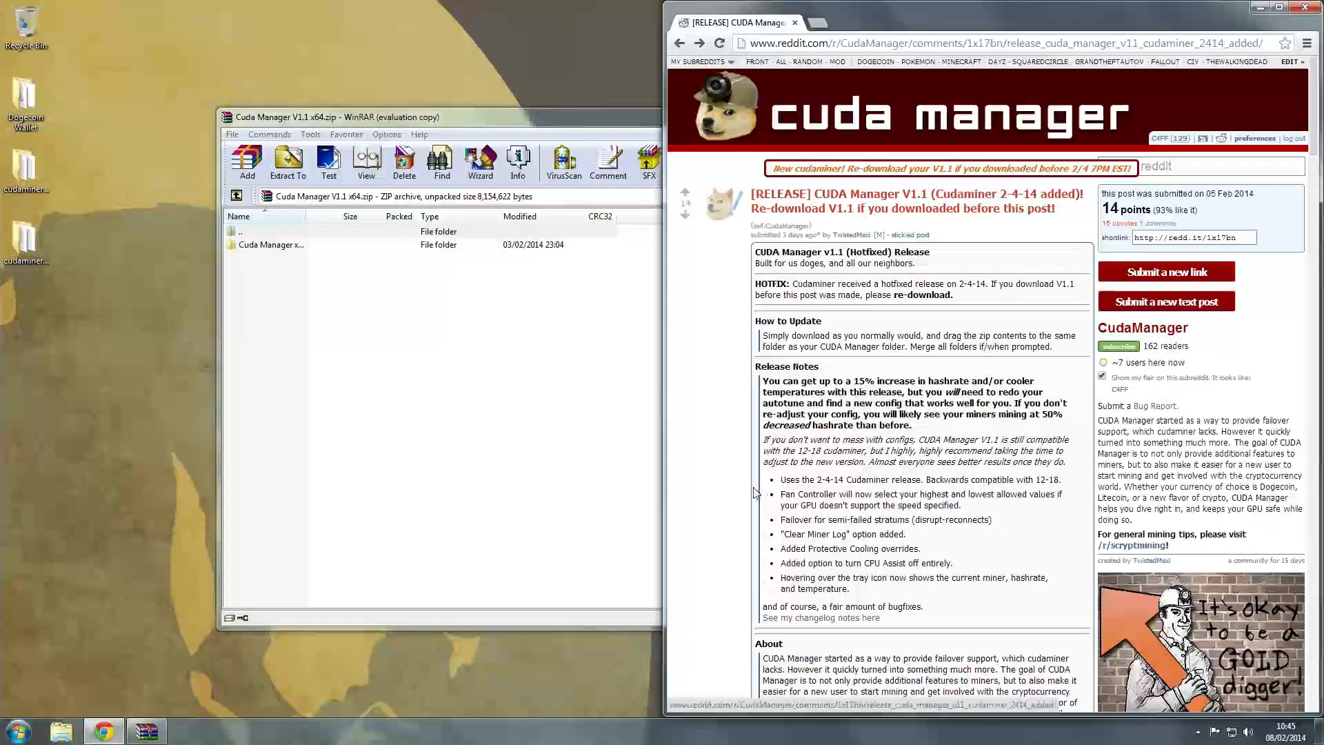
mouse_move(707, 557)
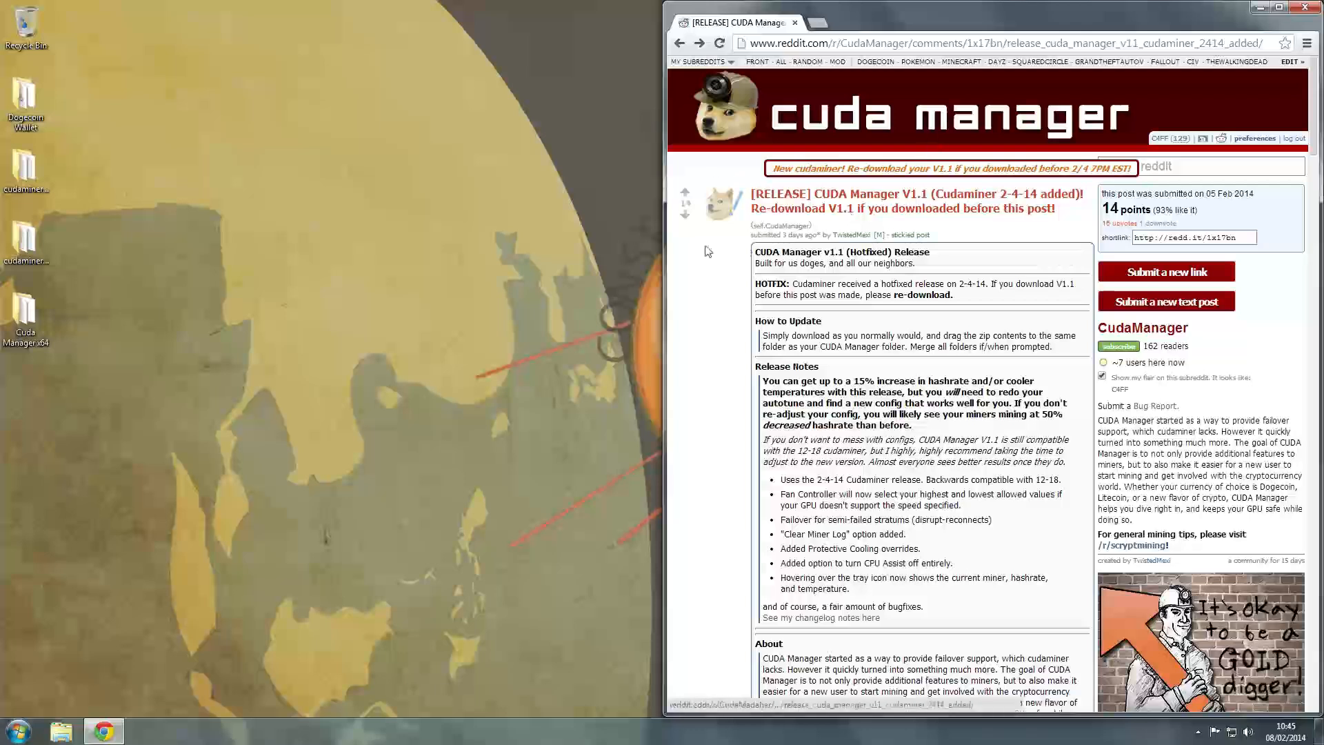
mouse_move(219, 420)
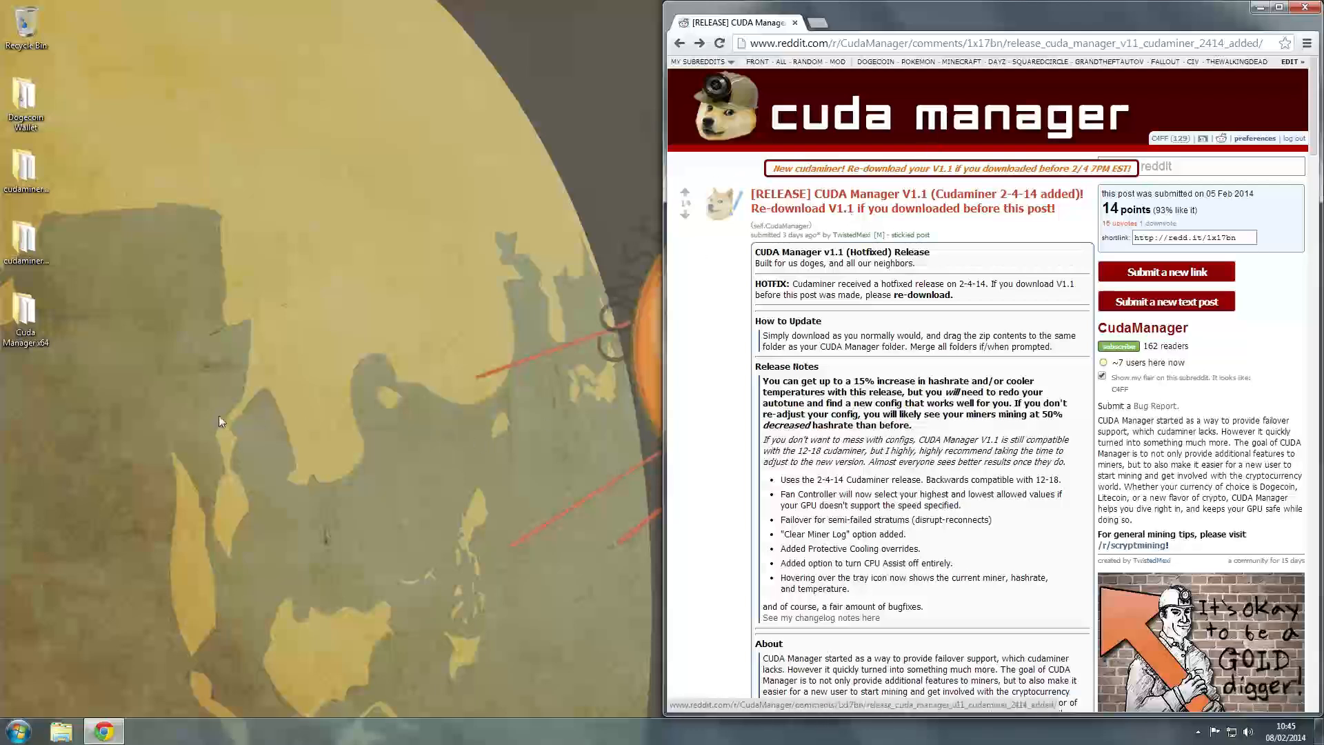
Browse Cuda Manager x64 into its Miners folder, then launch CUDA Manager from the x64 folder.
click(26, 312)
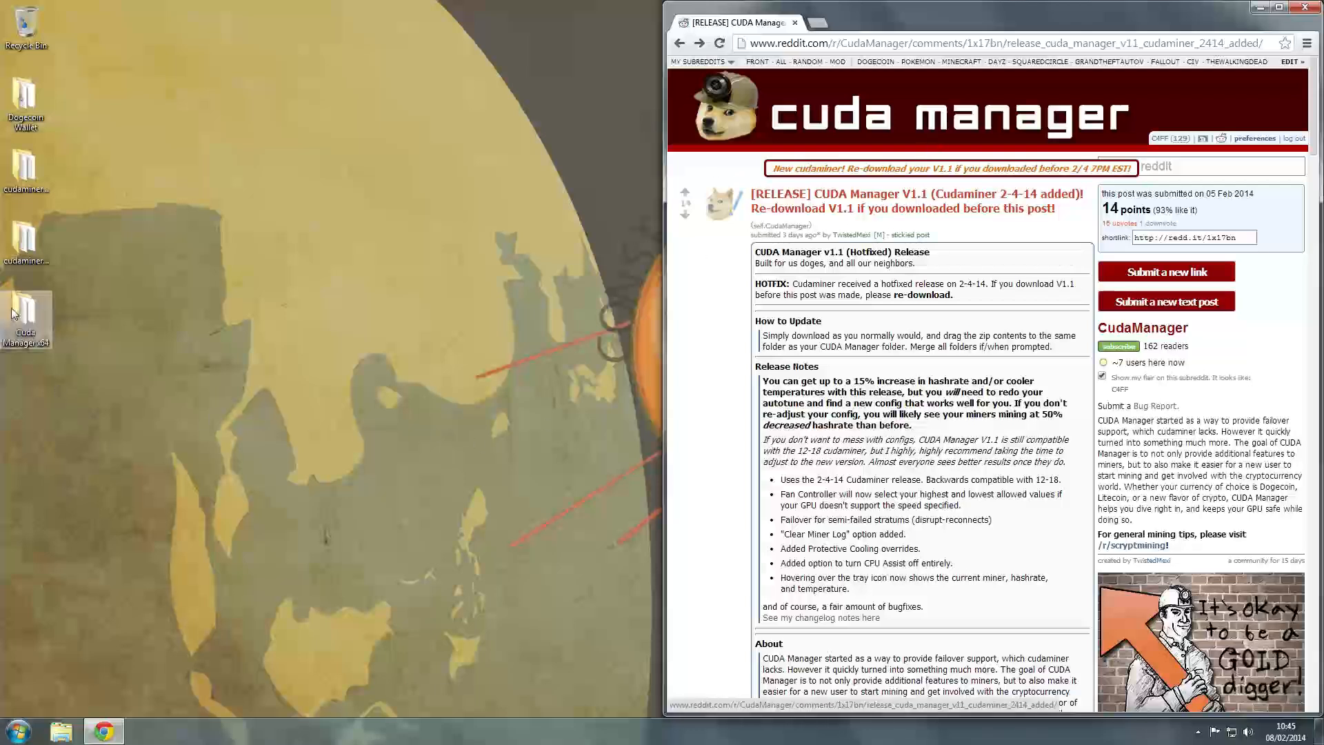
double_click(25, 319)
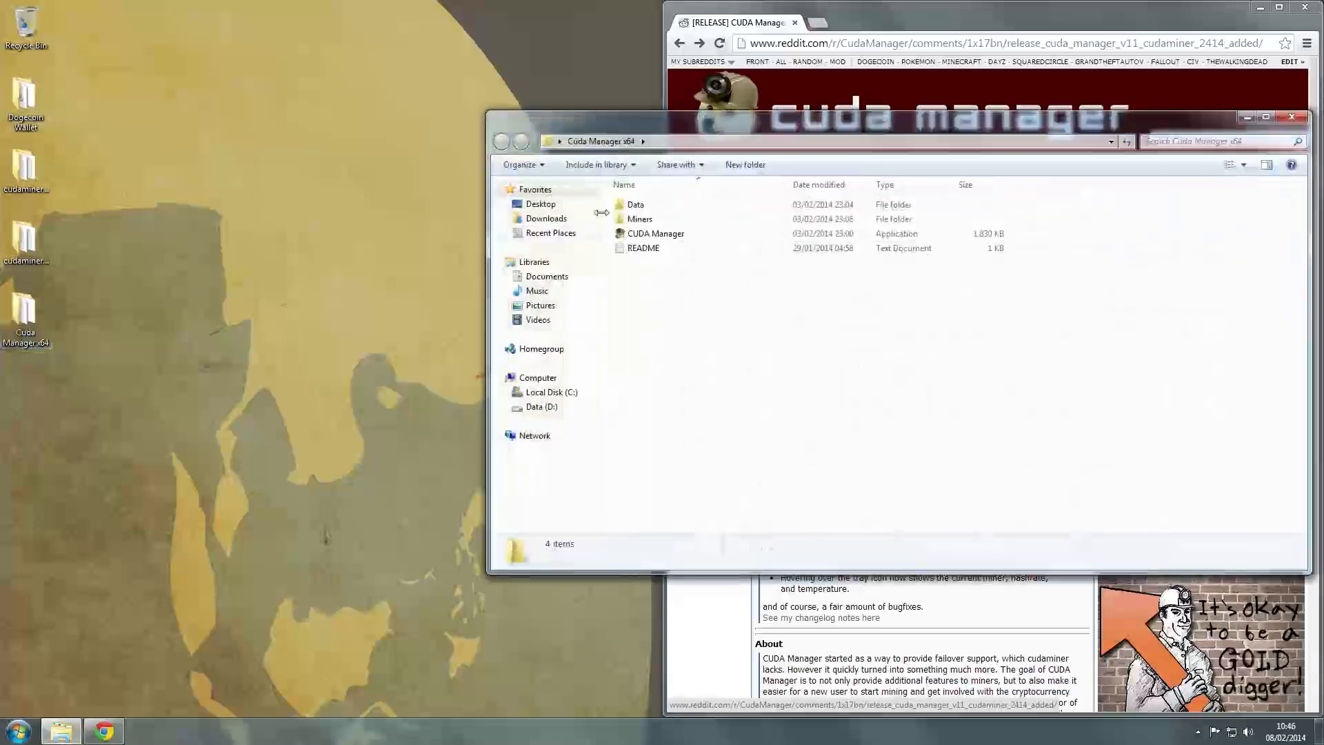
drag(599, 140, 251, 114)
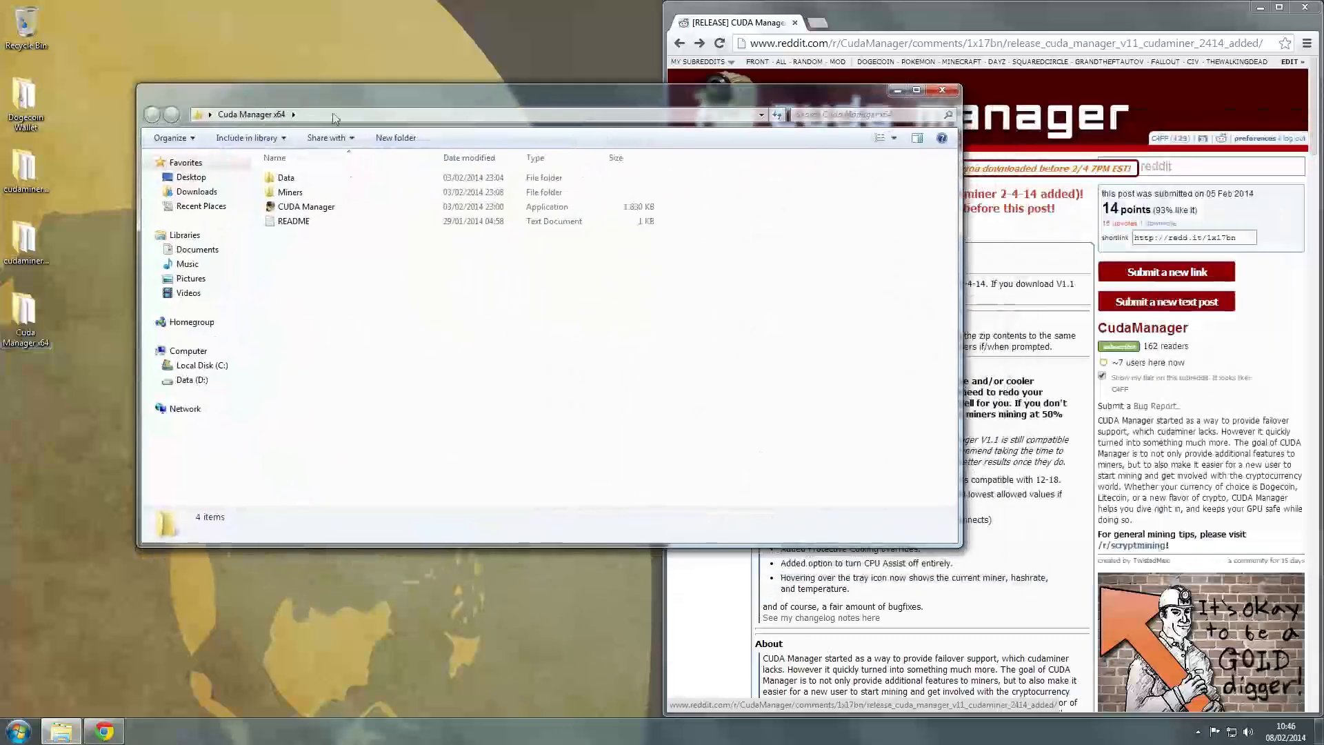
click(289, 192)
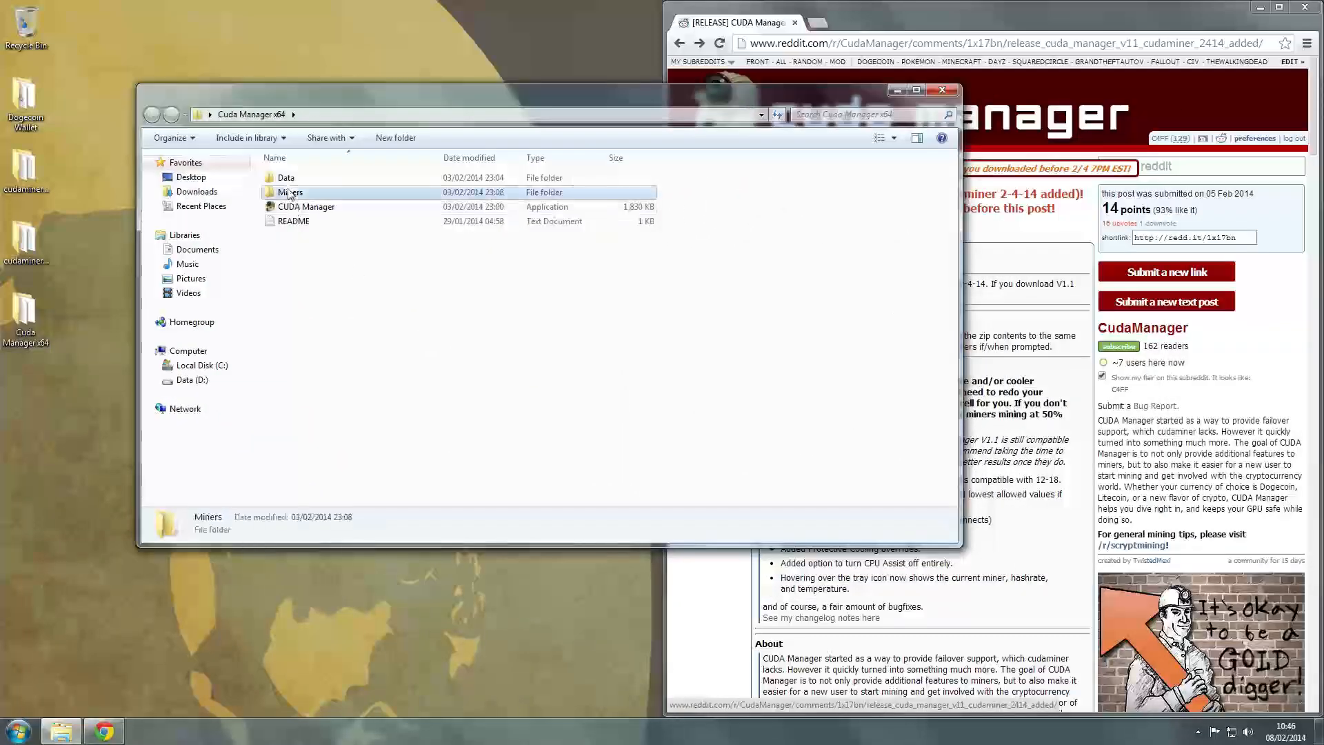
double_click(290, 192)
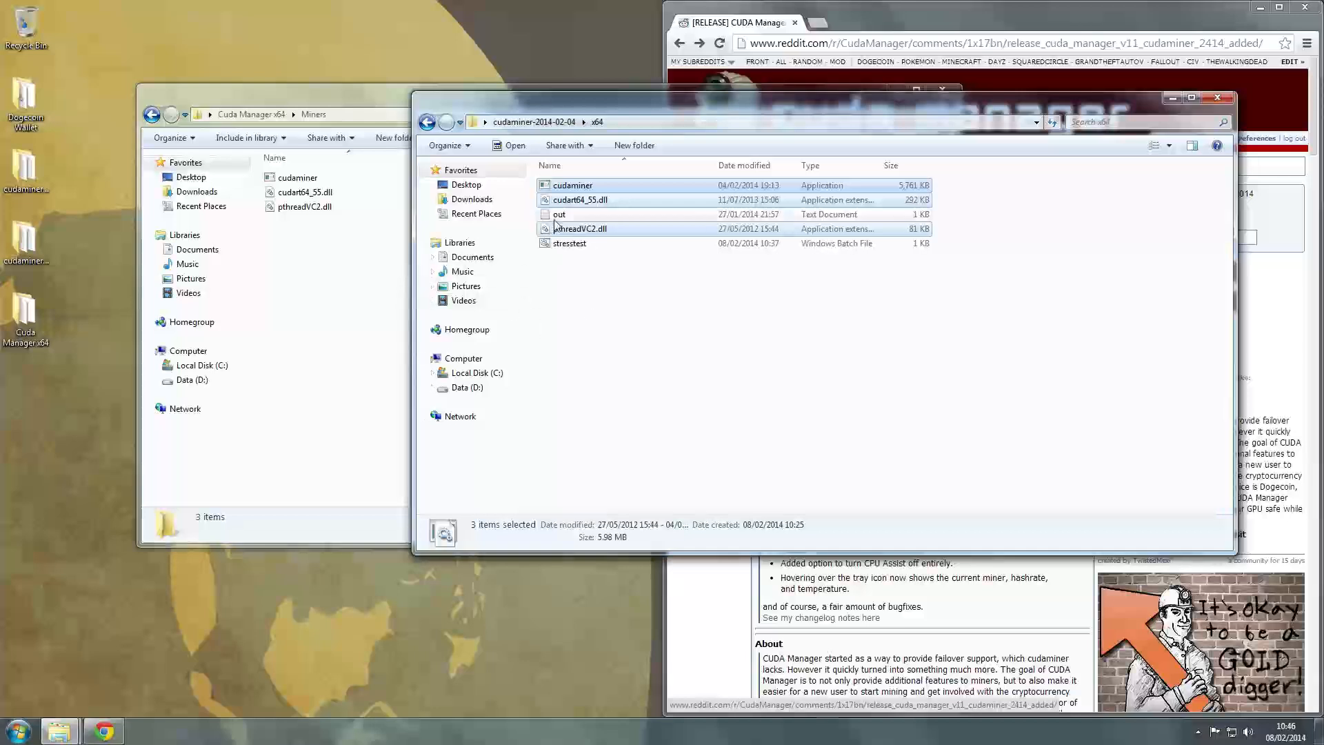
mouse_move(568, 243)
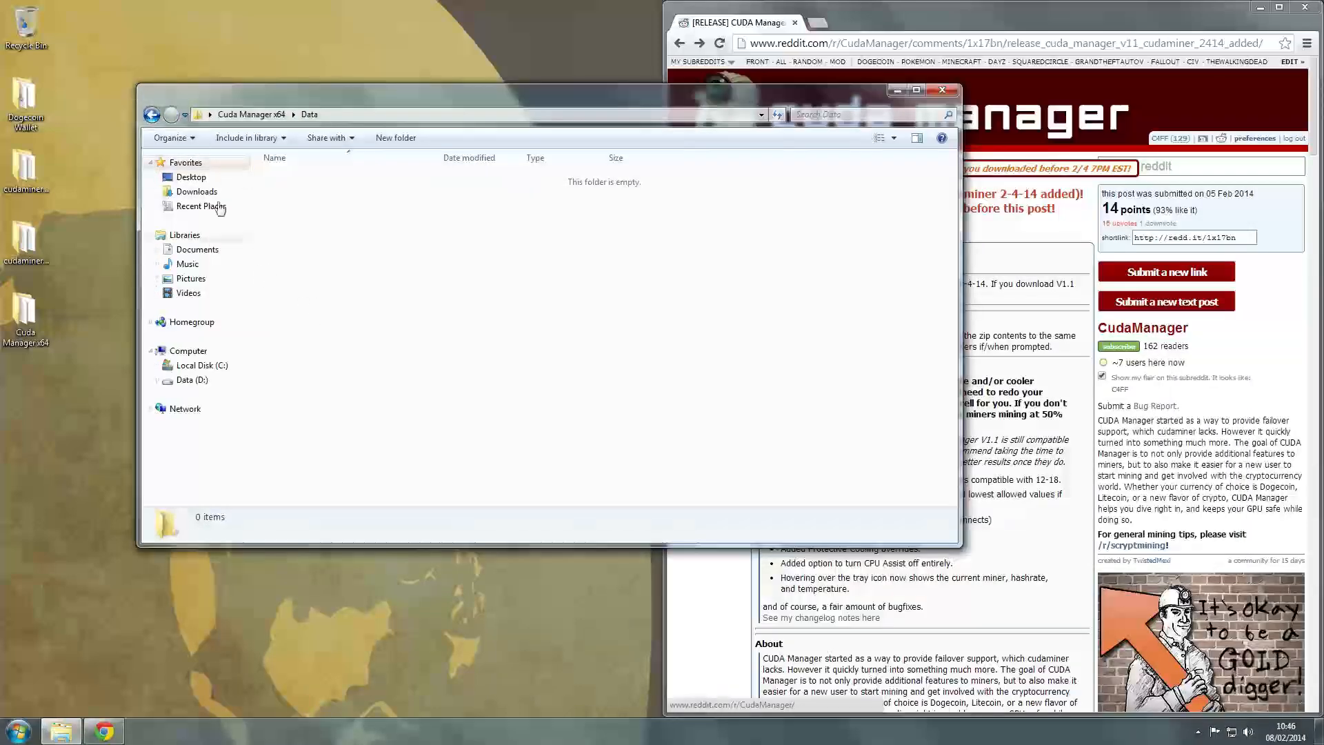
click(151, 114)
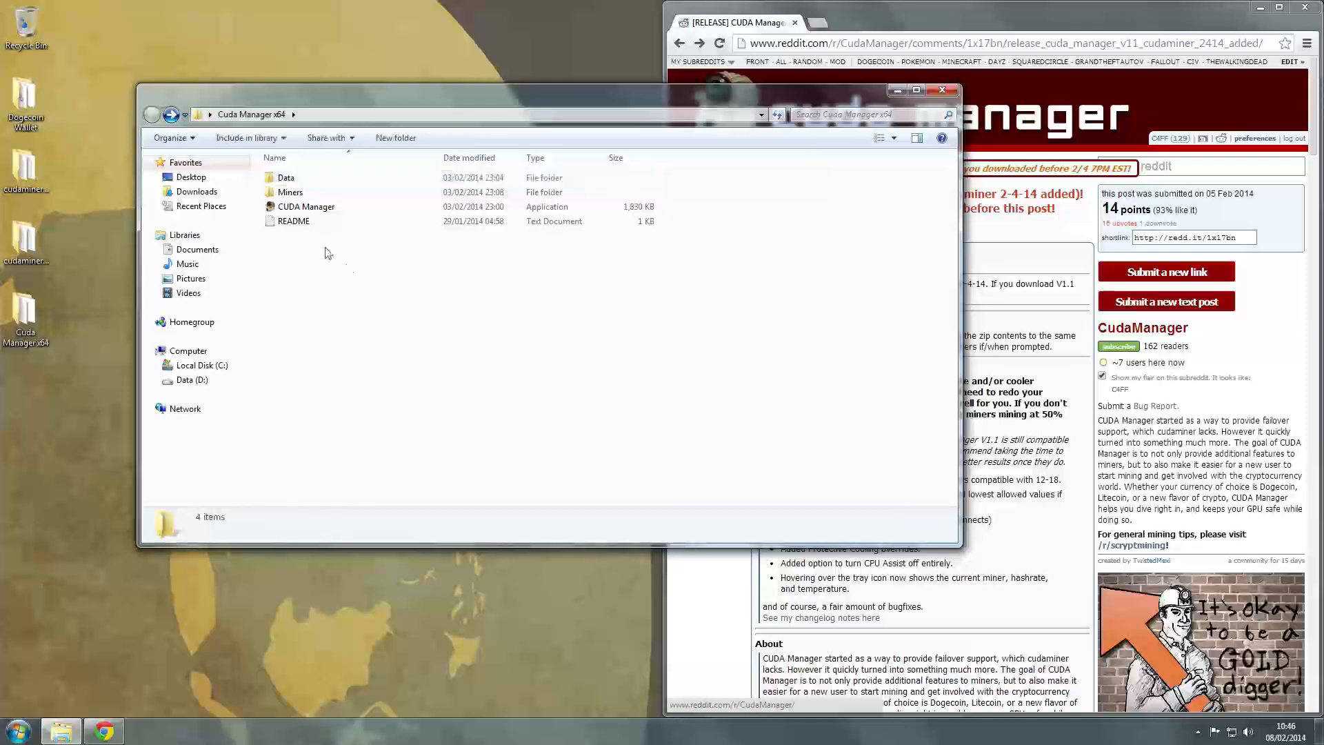
double_click(305, 206)
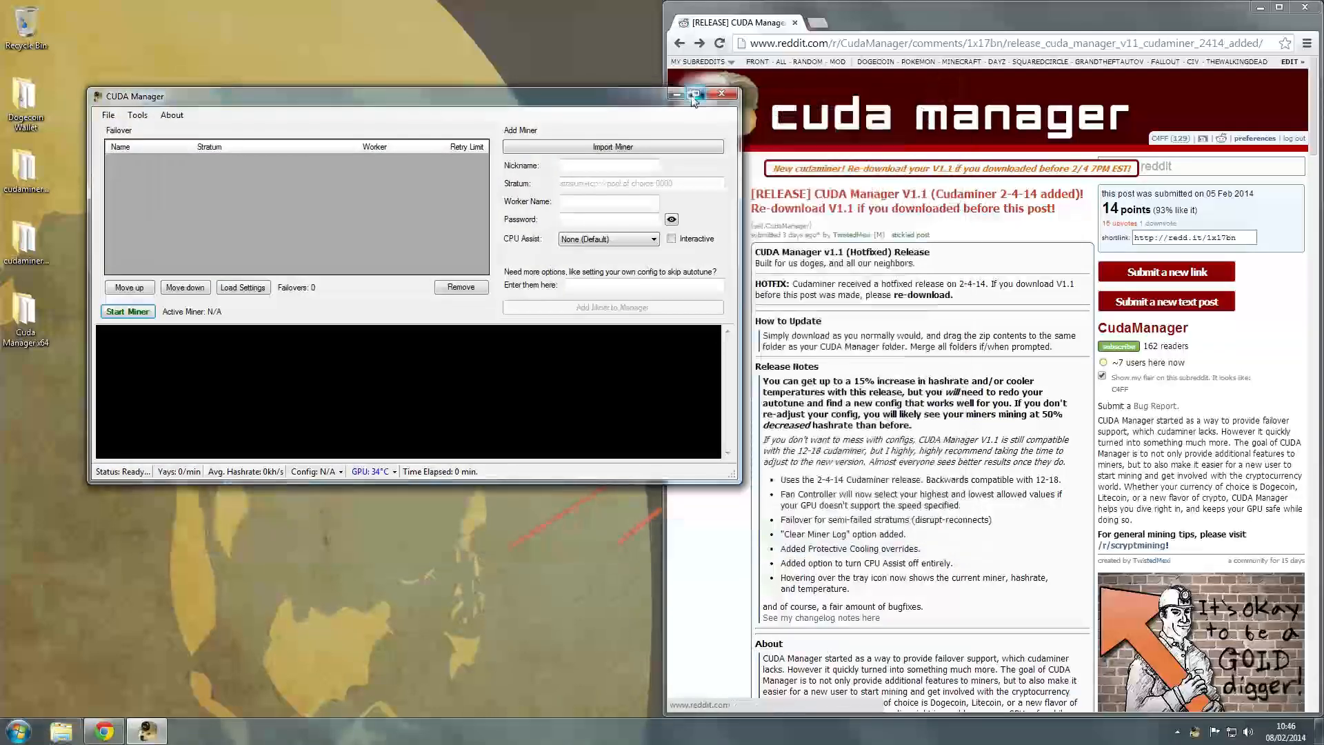
Maximize CUDA Manager and review the Add Miner fields, keeping CPU Assist at None.
click(694, 95)
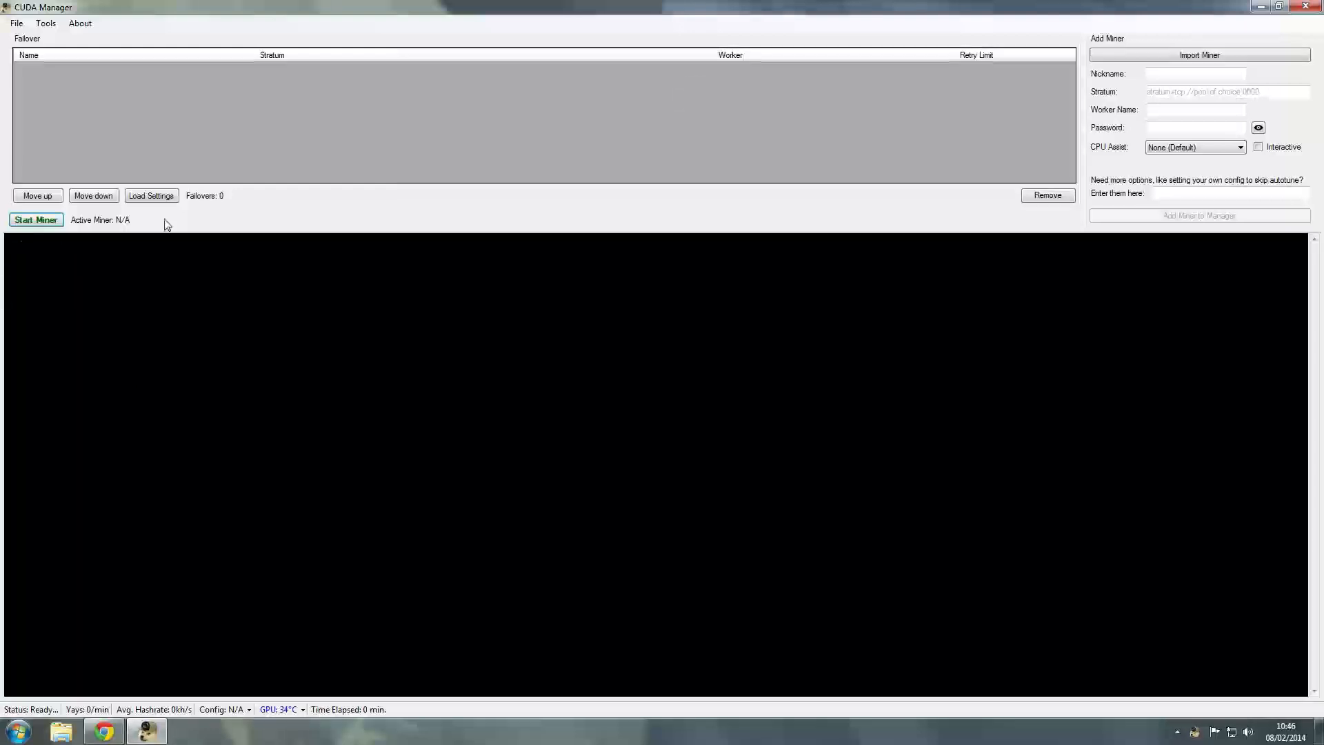
mouse_move(102, 414)
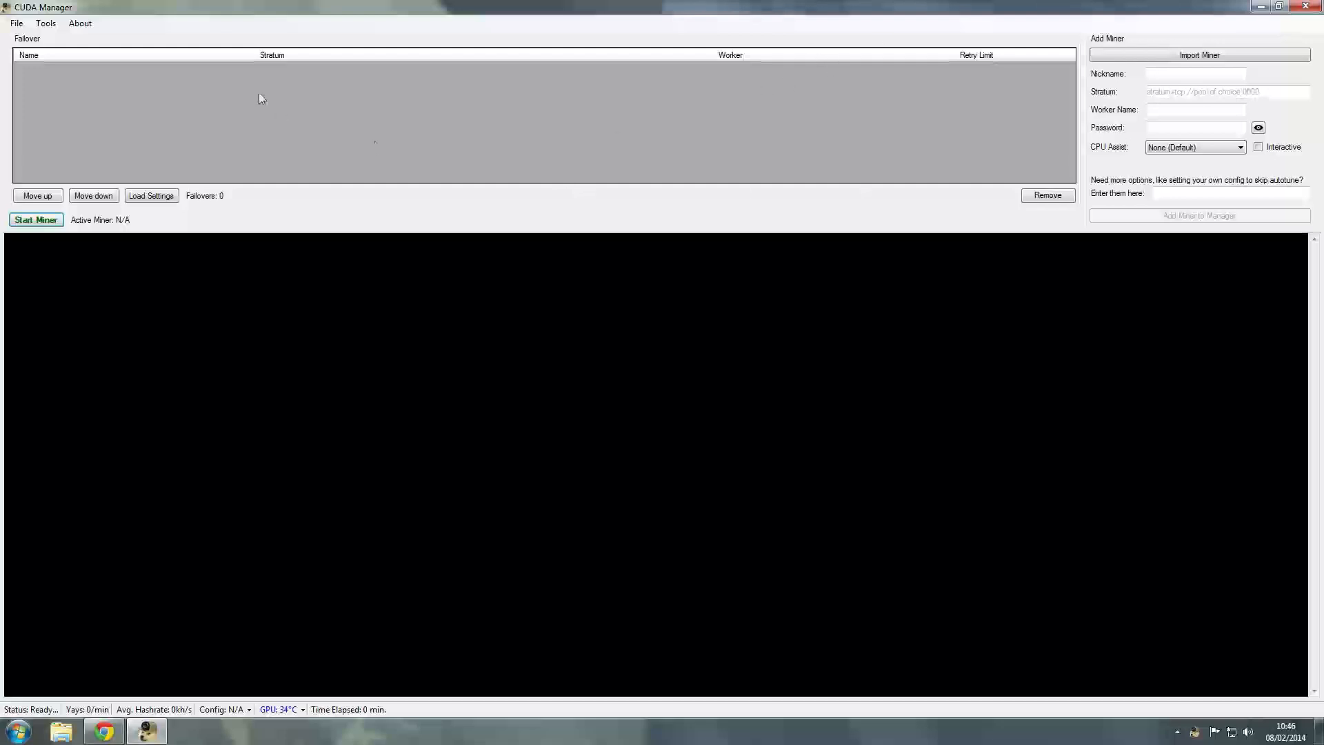
mouse_move(253, 109)
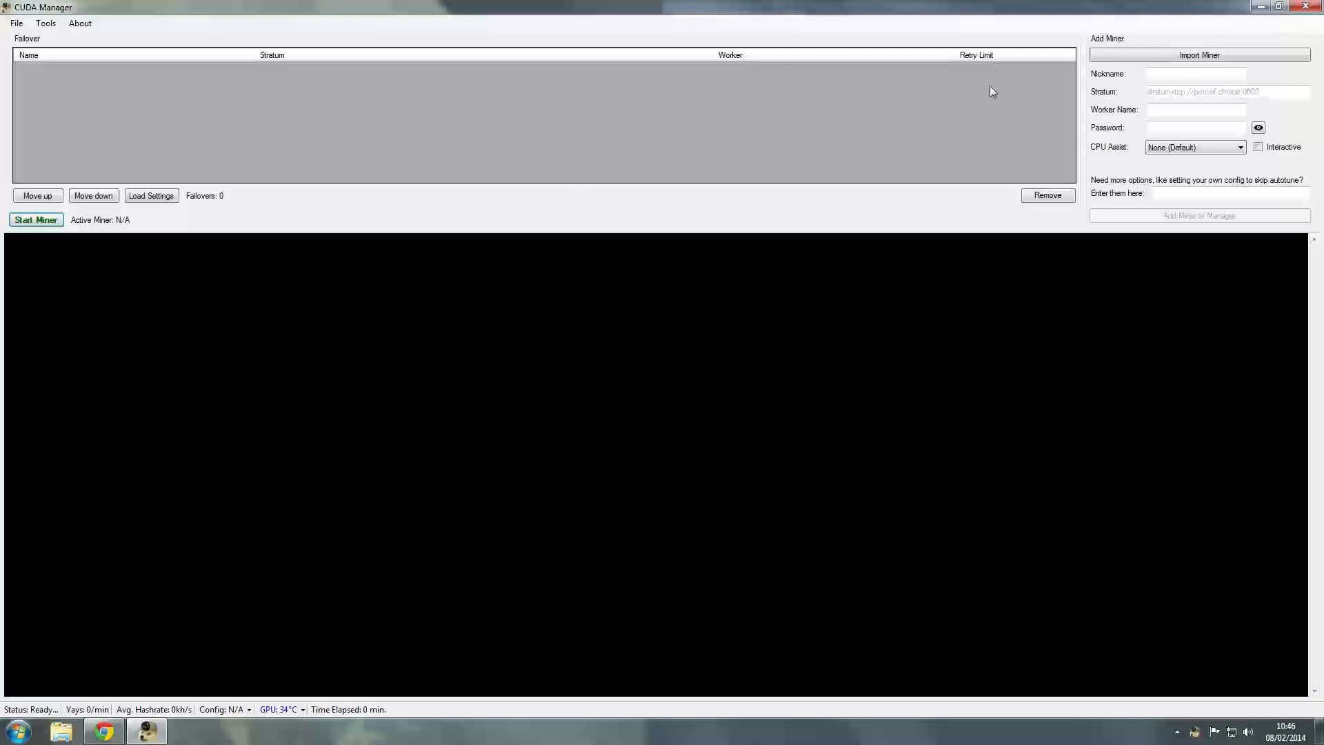
mouse_move(69, 73)
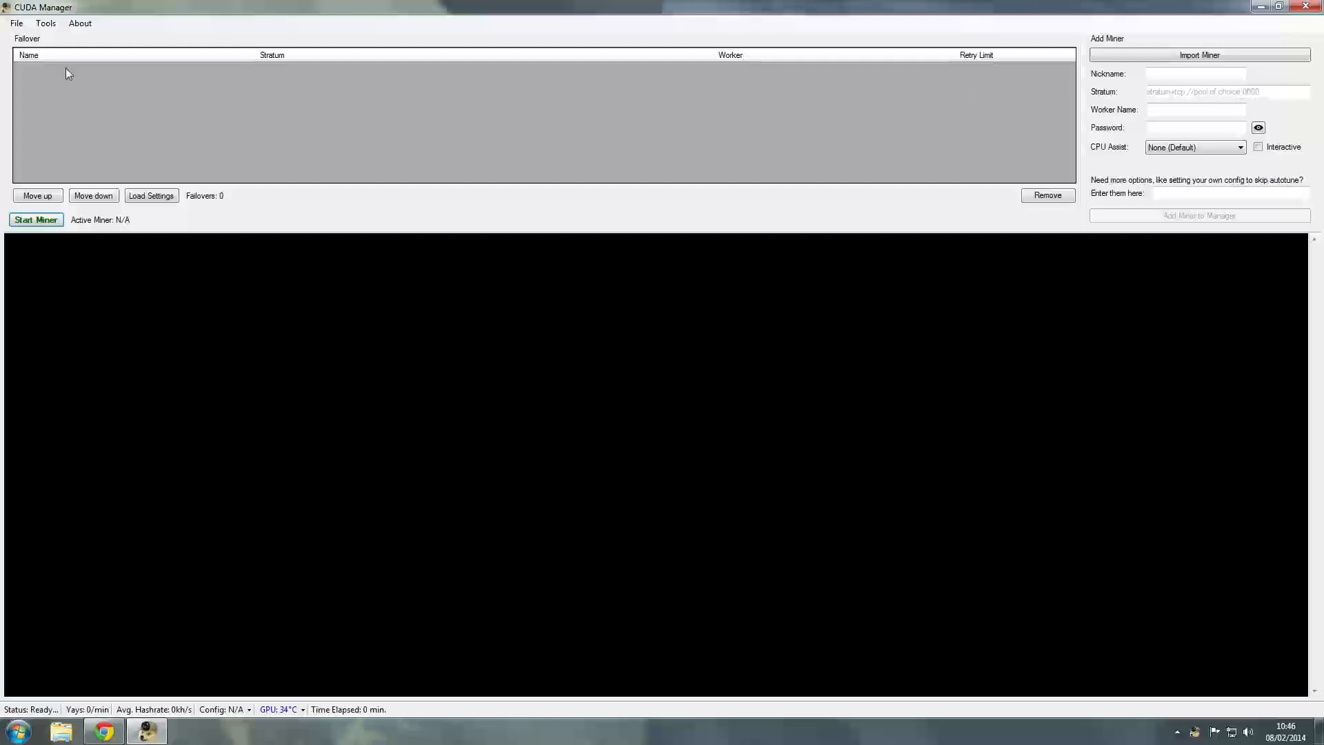
mouse_move(988, 60)
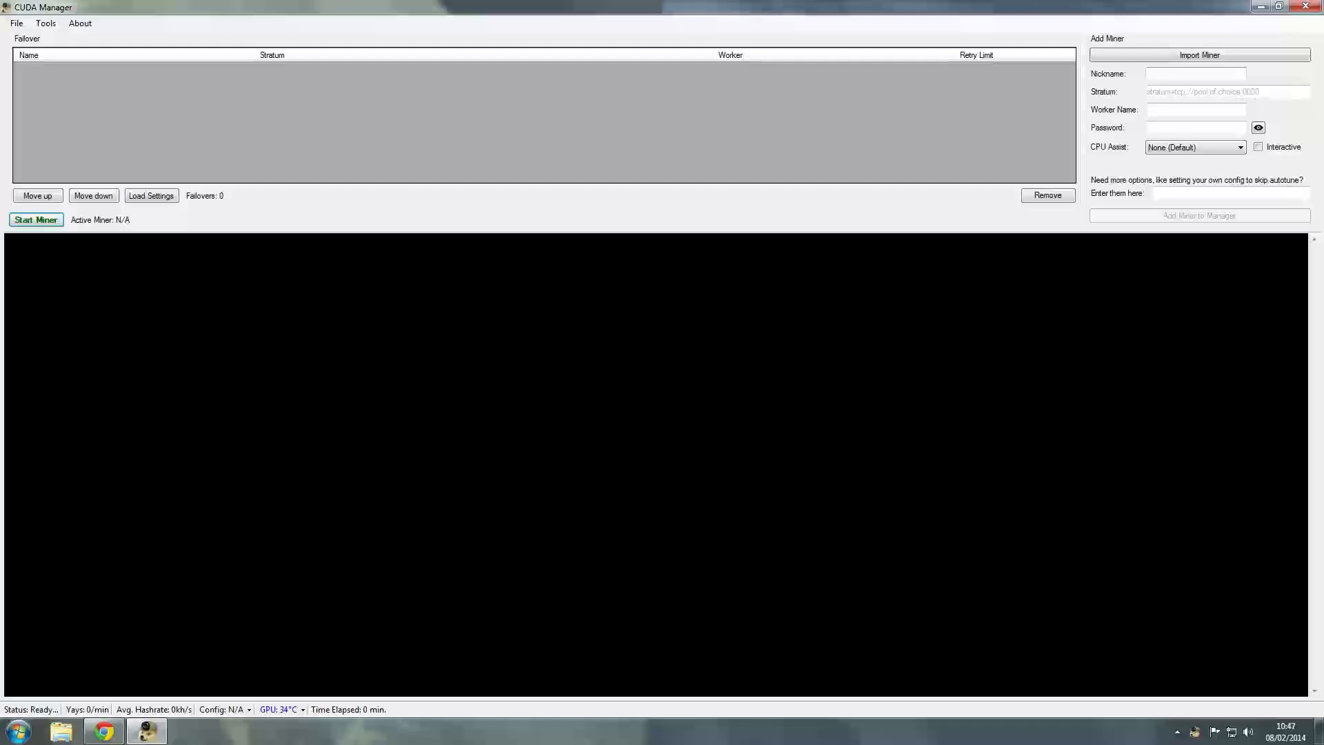
mouse_move(1207, 74)
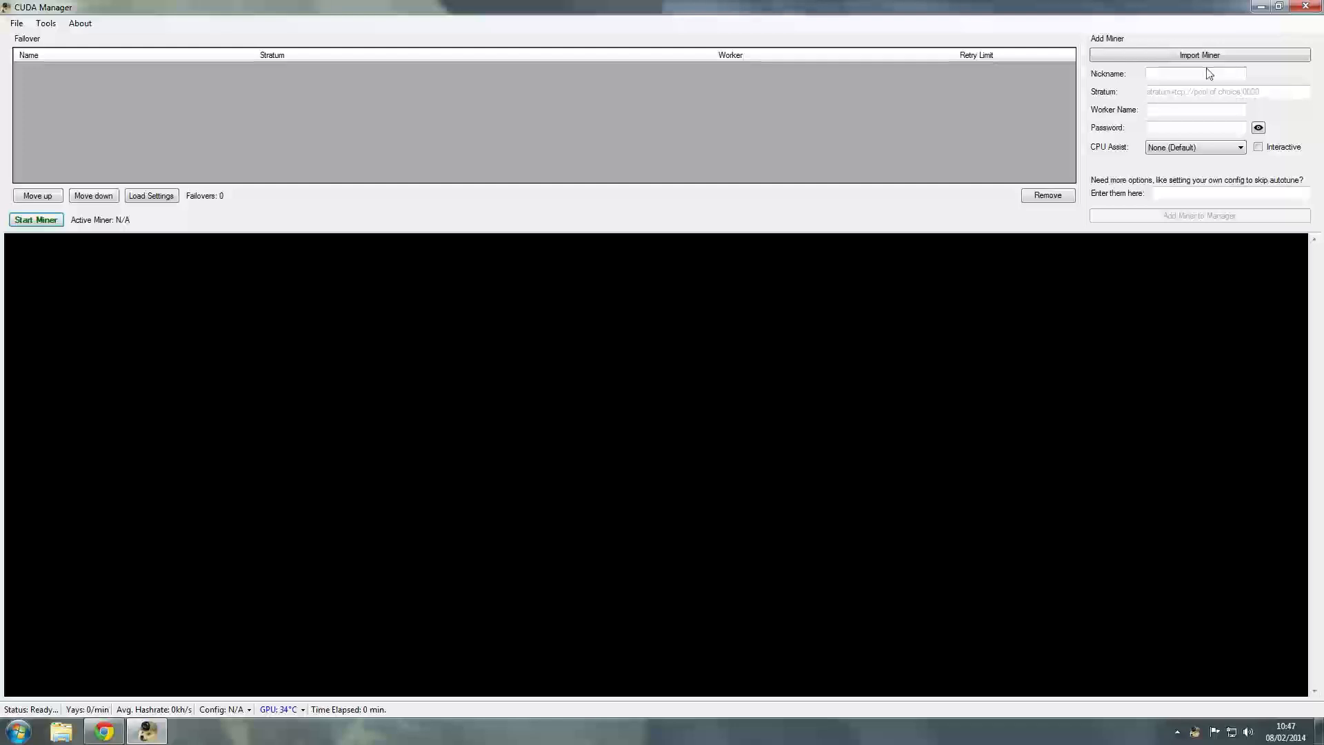
click(1195, 74)
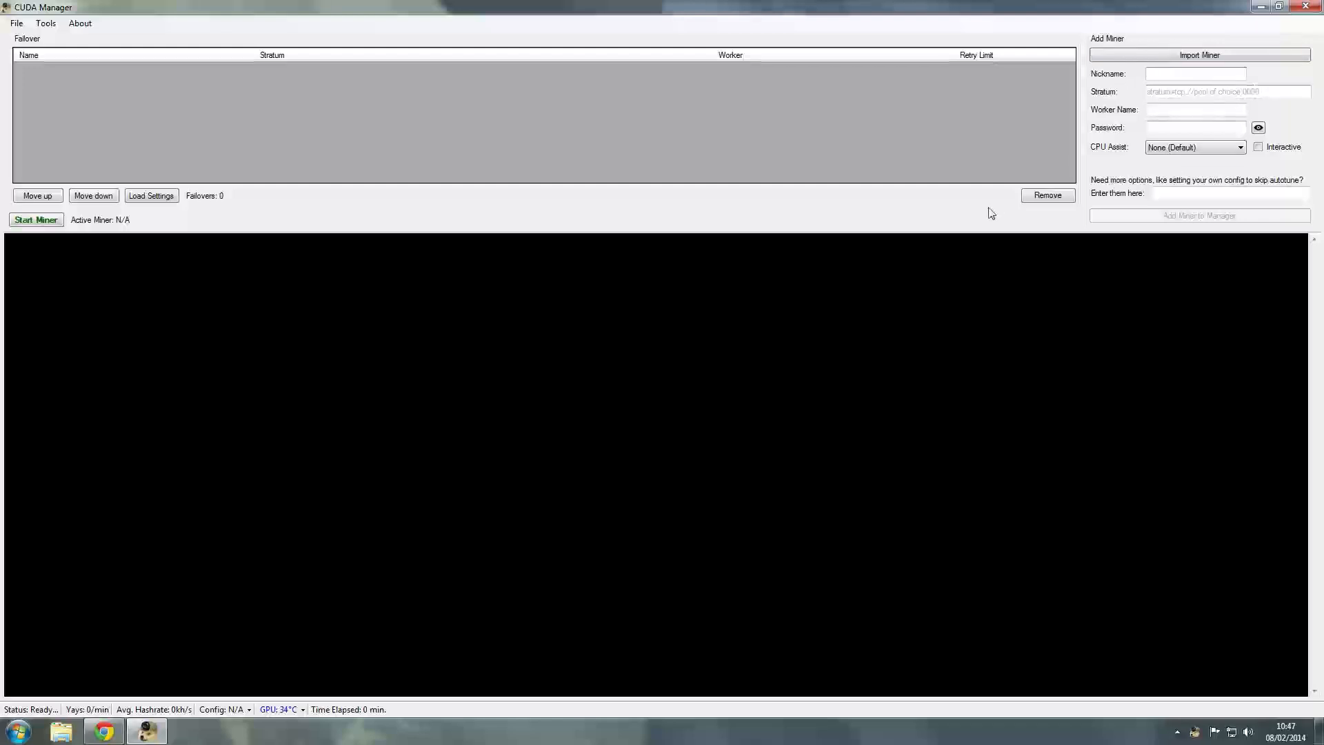
mouse_move(1136, 166)
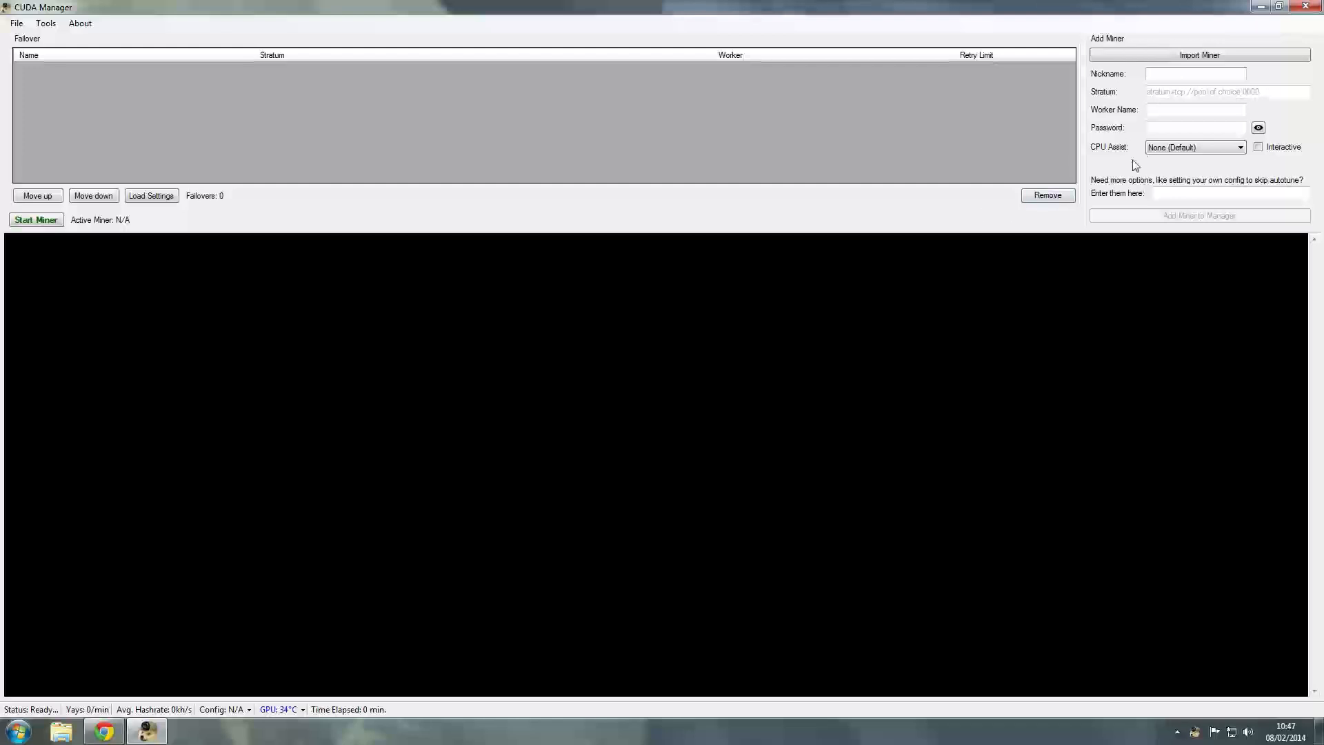
mouse_move(1150, 128)
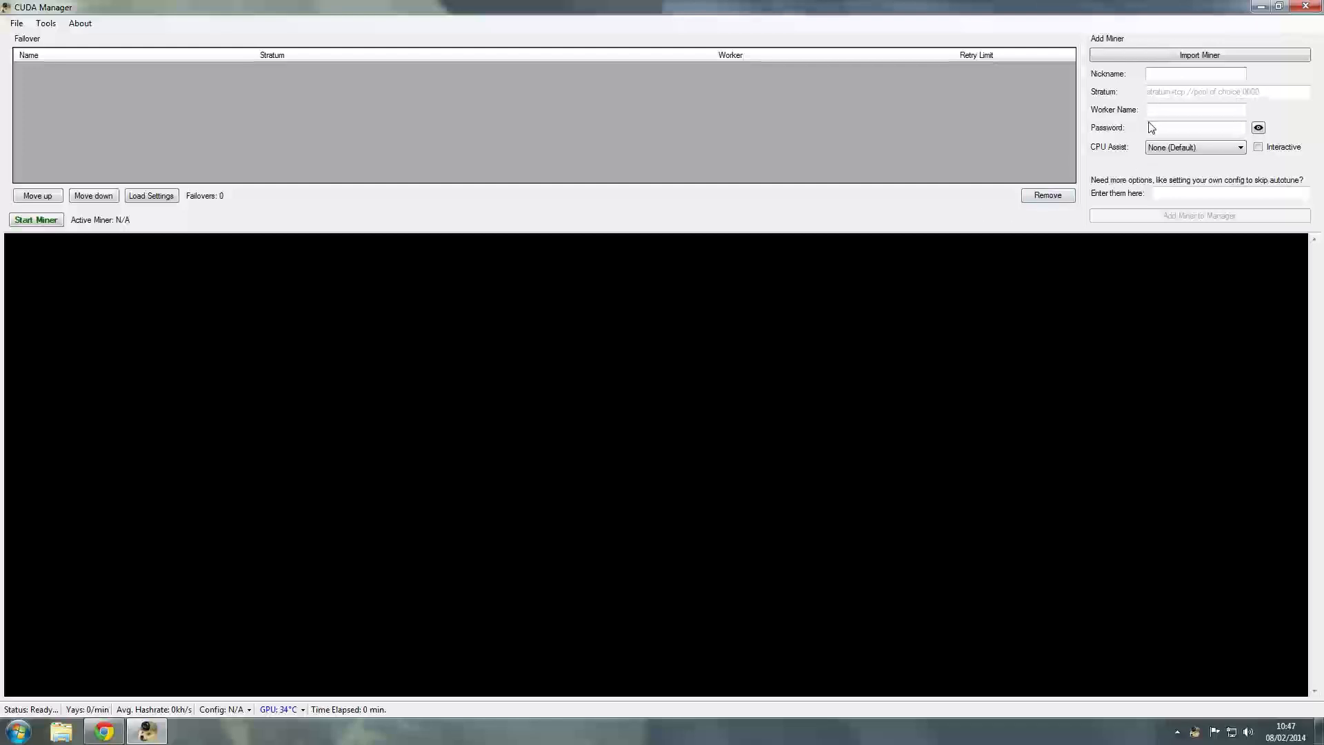
click(1194, 74)
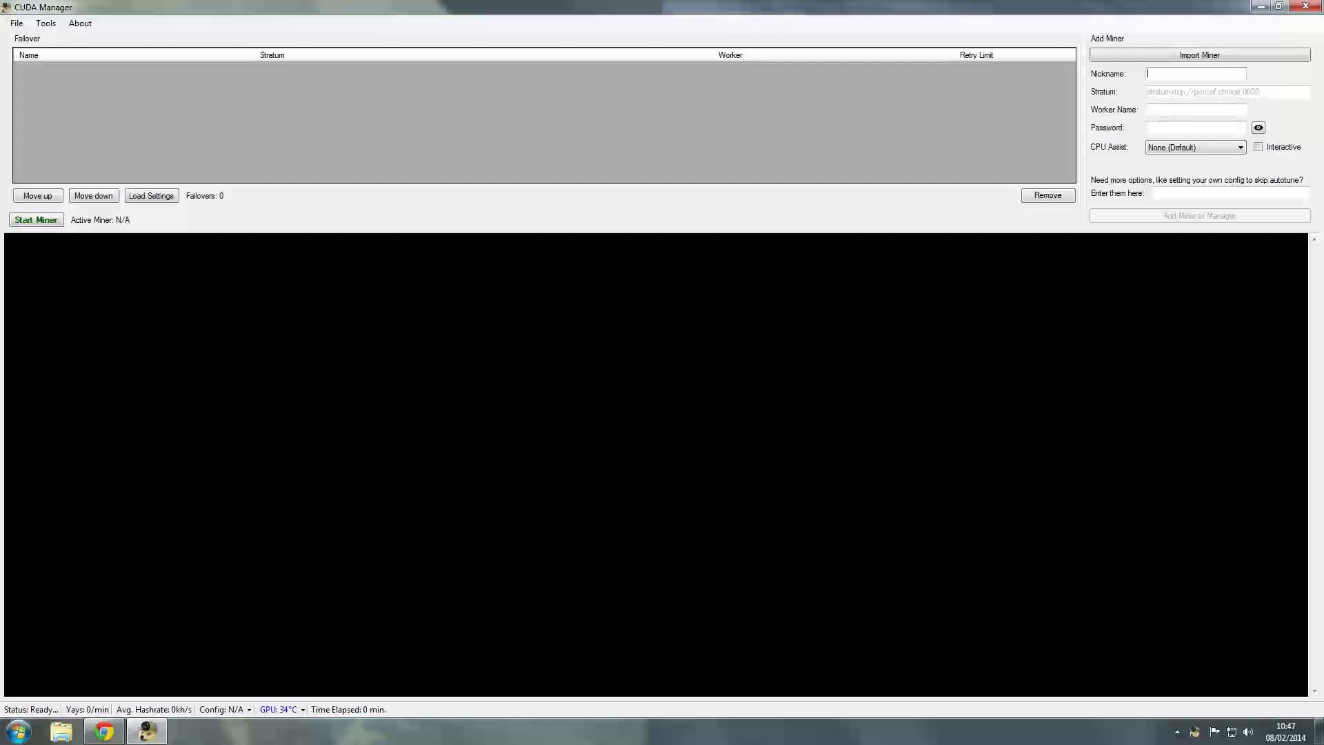
click(1194, 147)
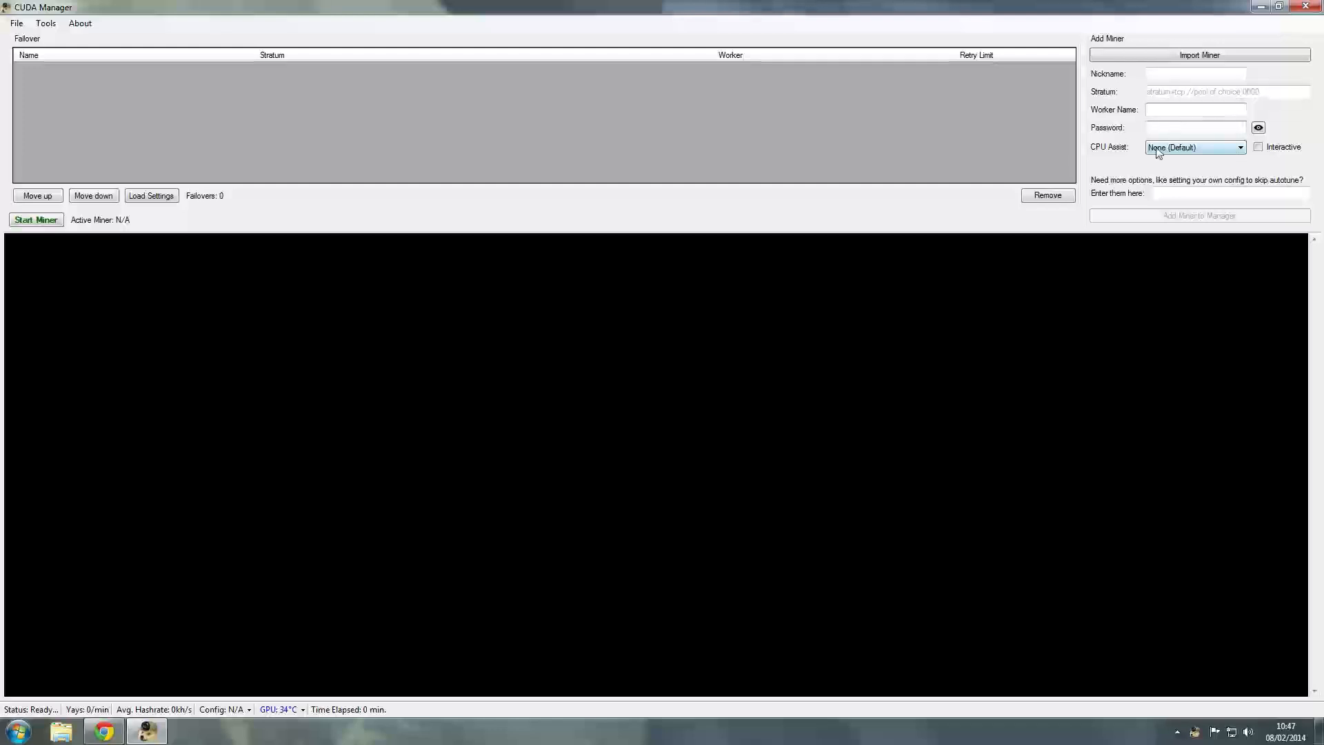
click(1193, 147)
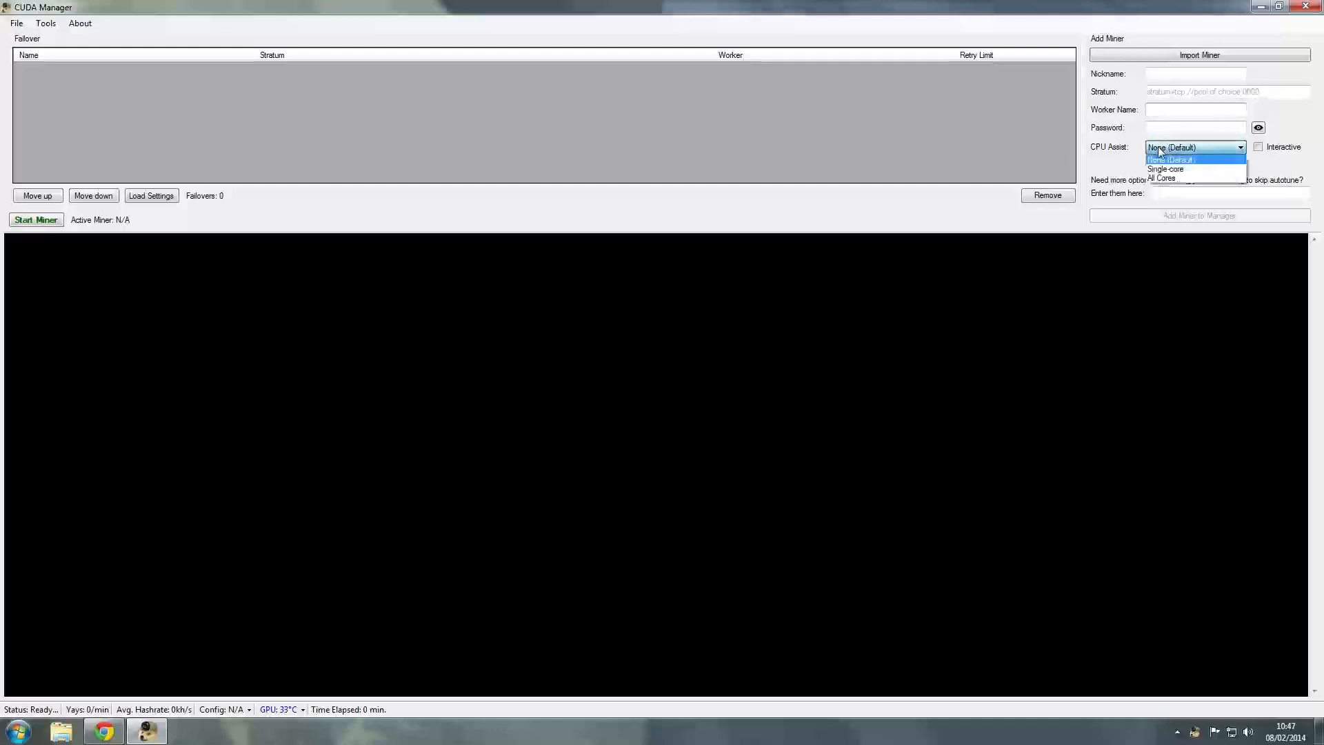
click(1169, 159)
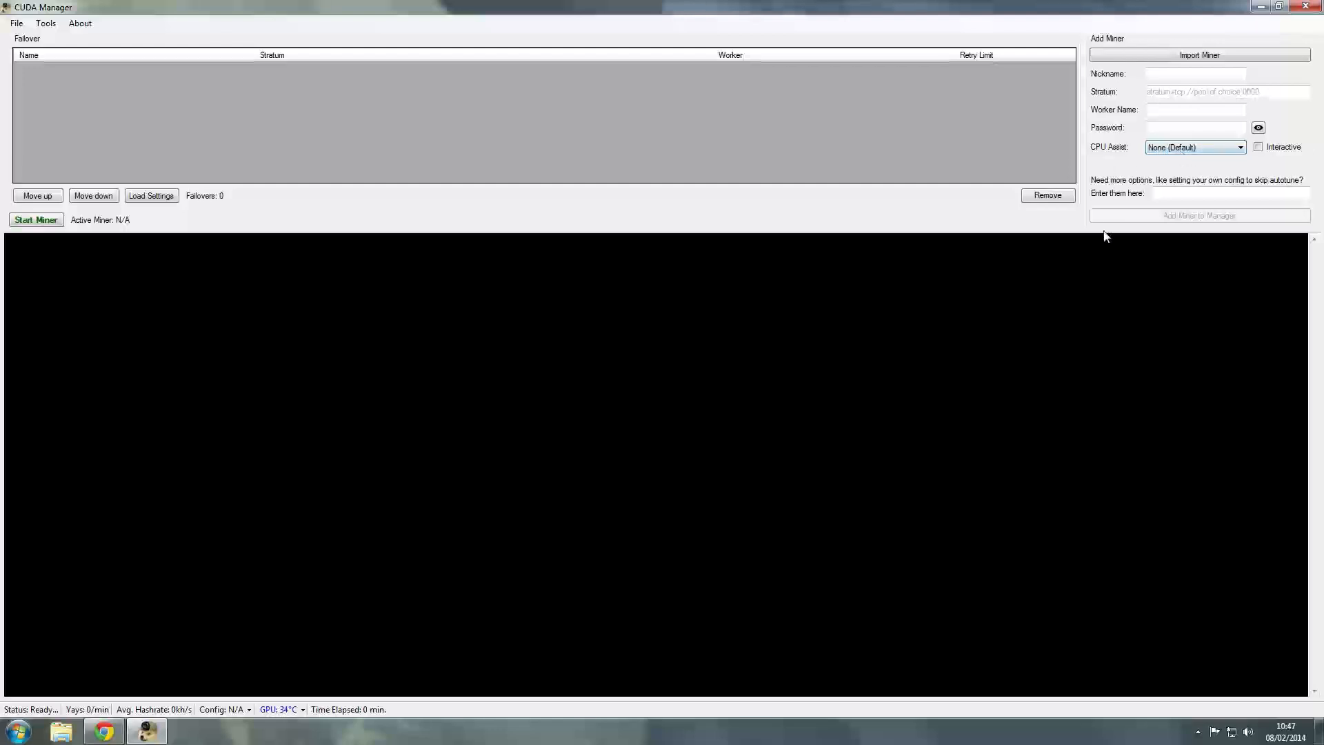
mouse_move(1144, 192)
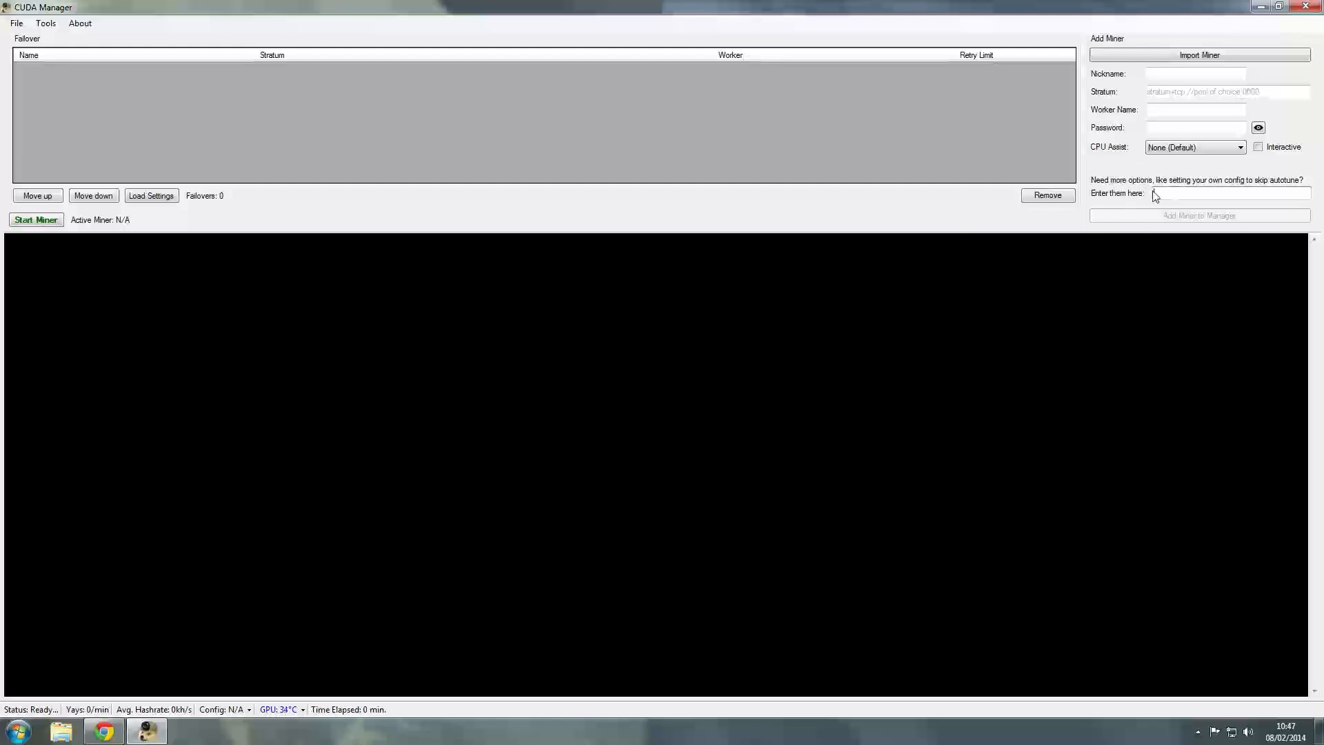
mouse_move(1116, 165)
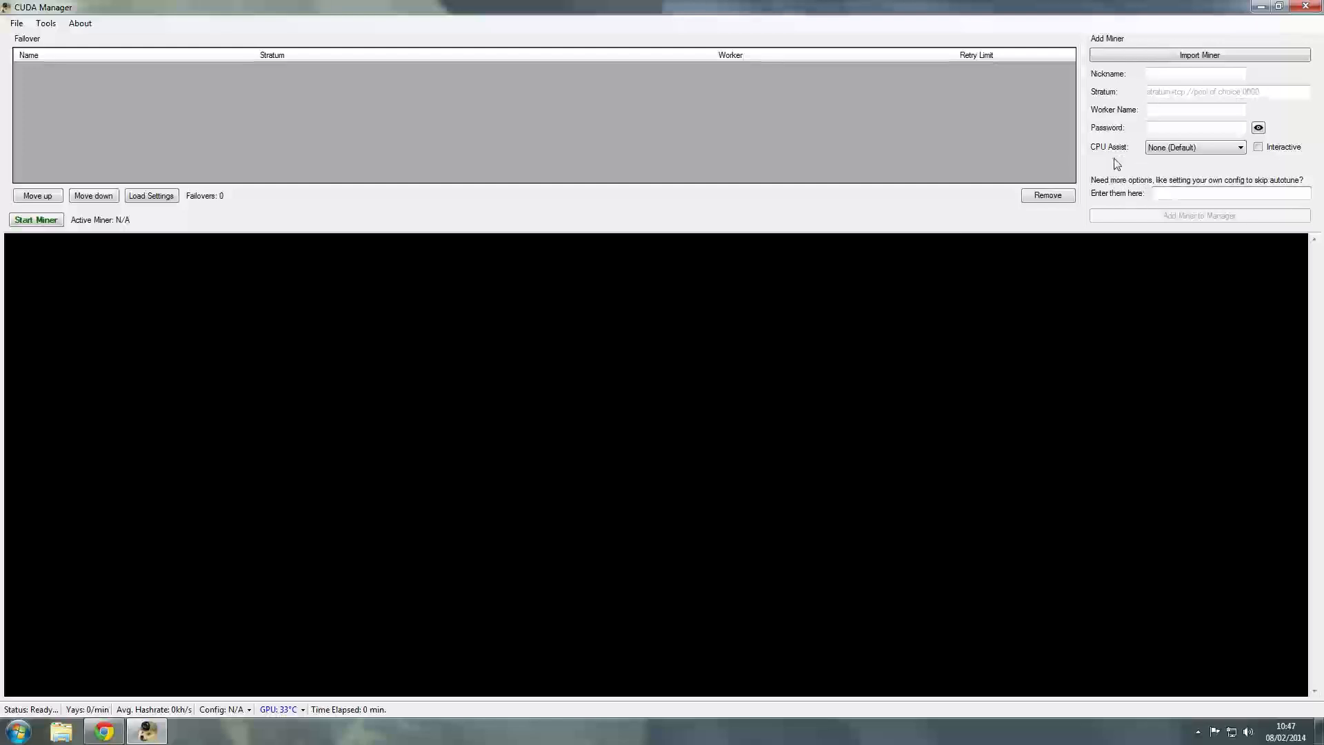
mouse_move(1056, 346)
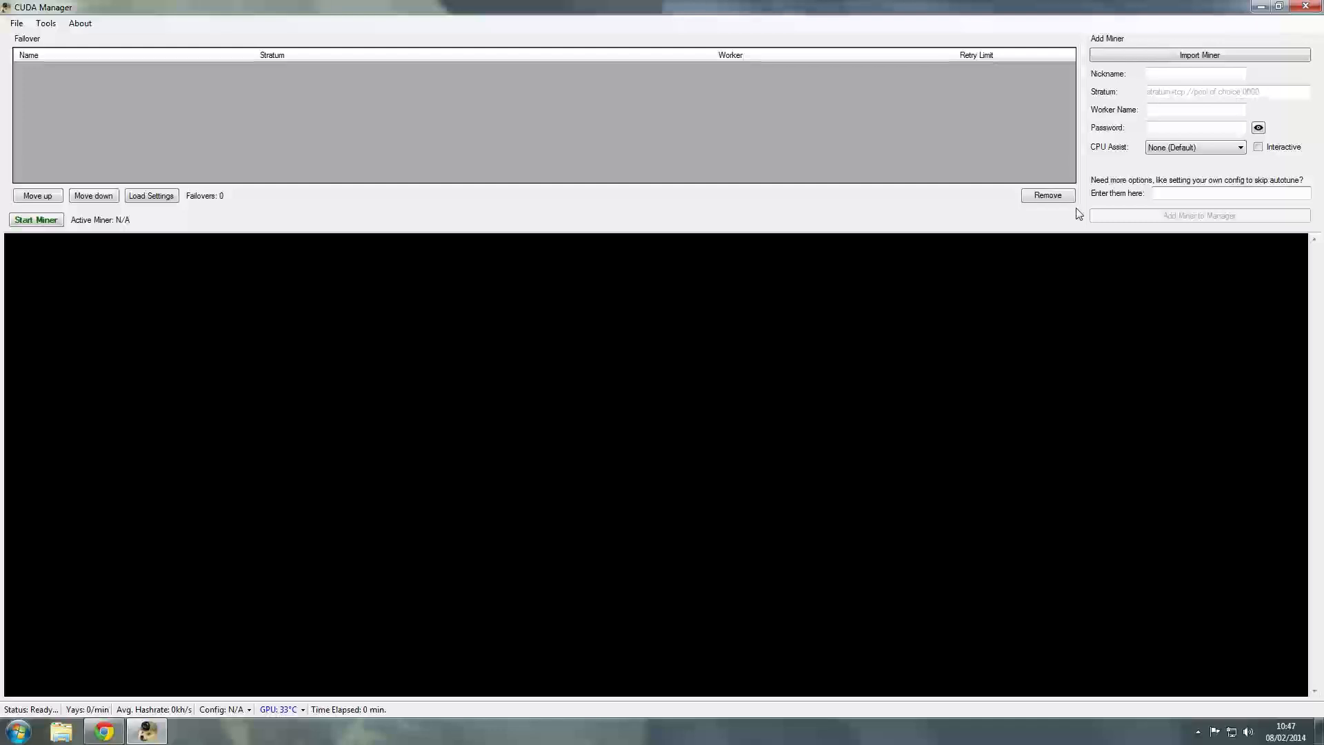
click(1225, 192)
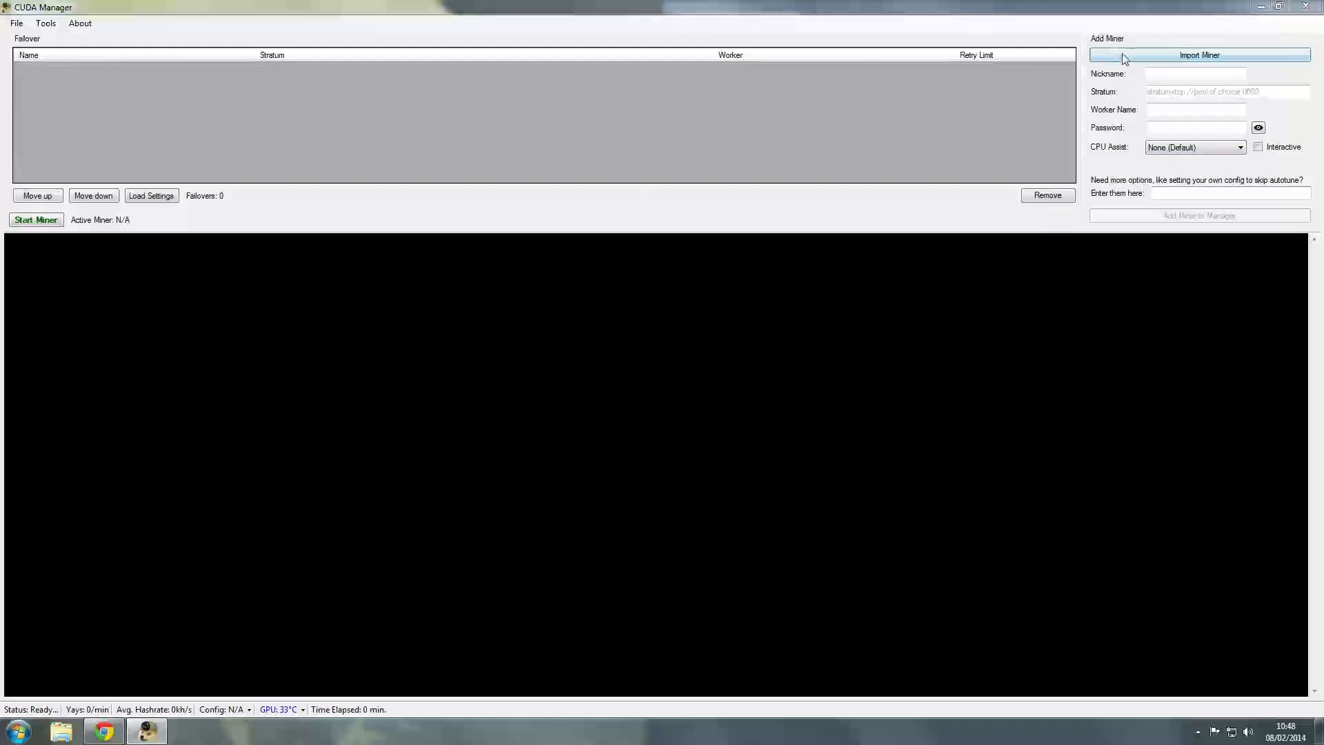
Import the stresstest batch file from cudaminer-2014-02-04\x64 and add it to the failover list.
click(1198, 55)
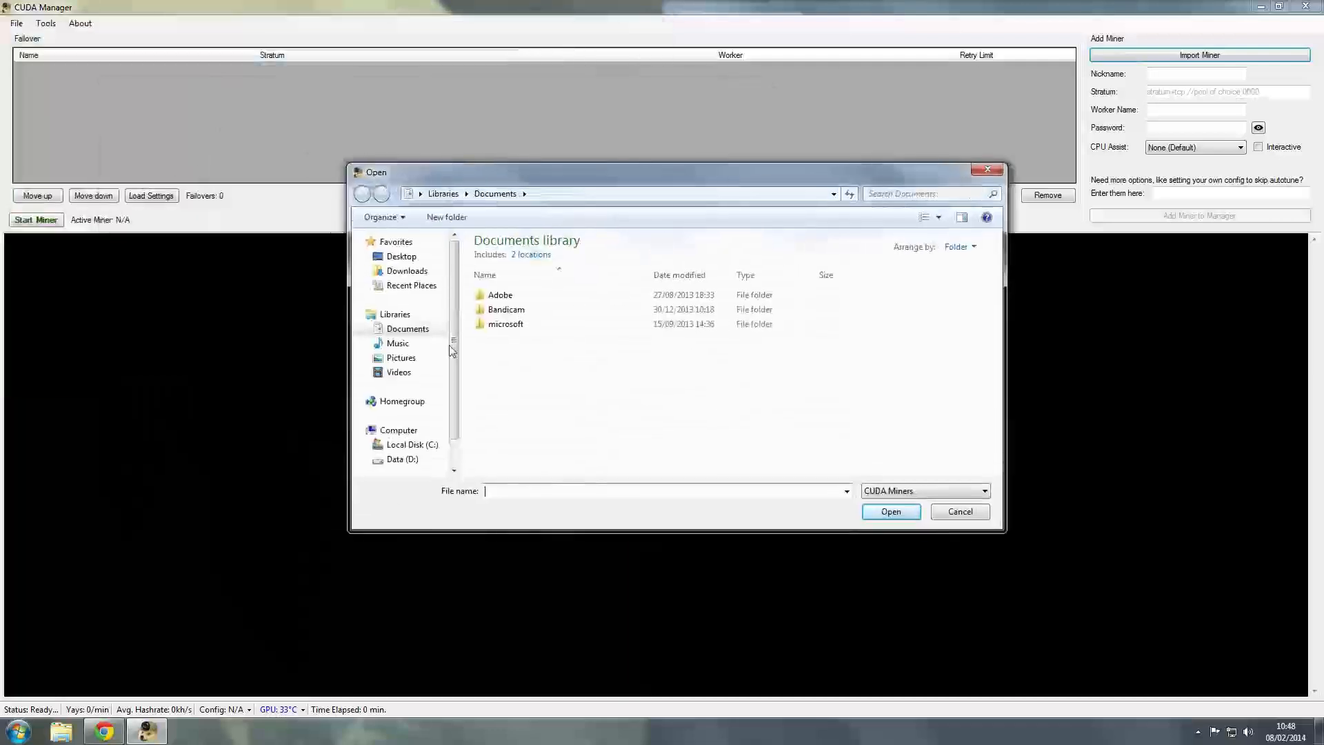
click(401, 256)
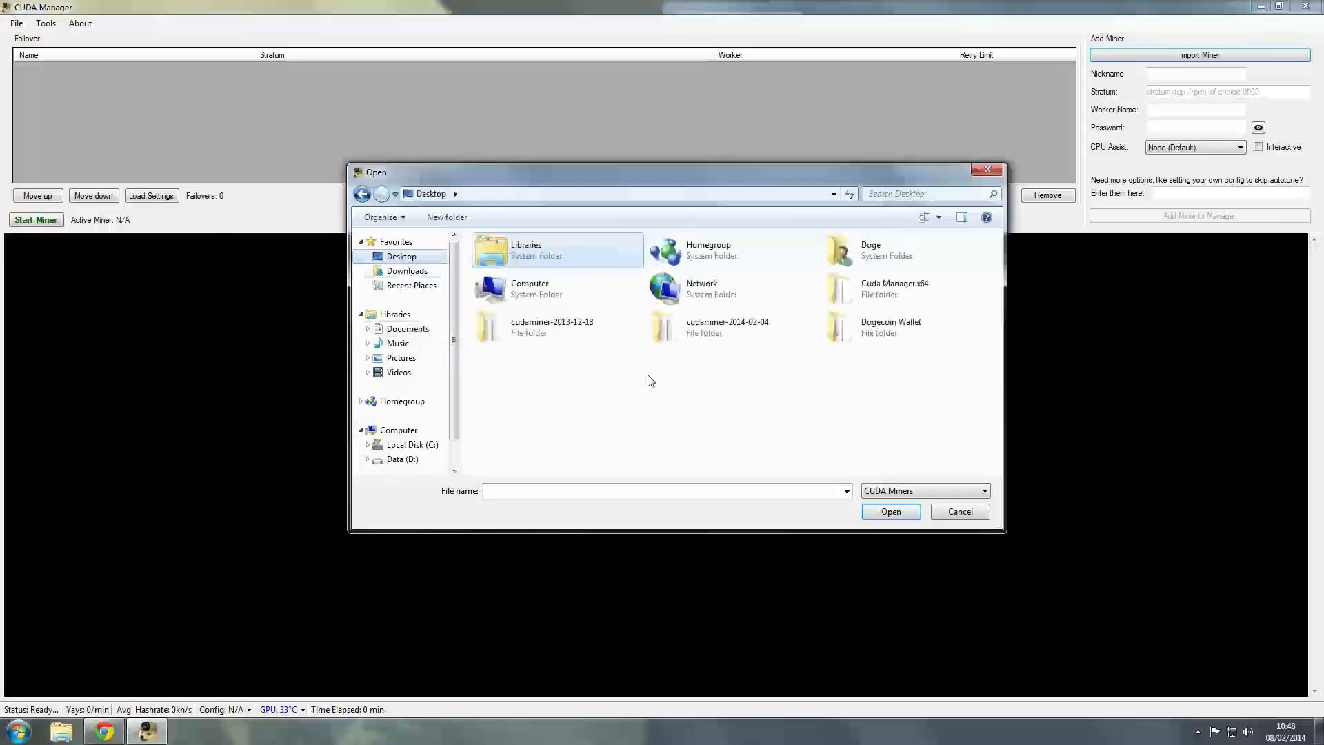
double_click(726, 327)
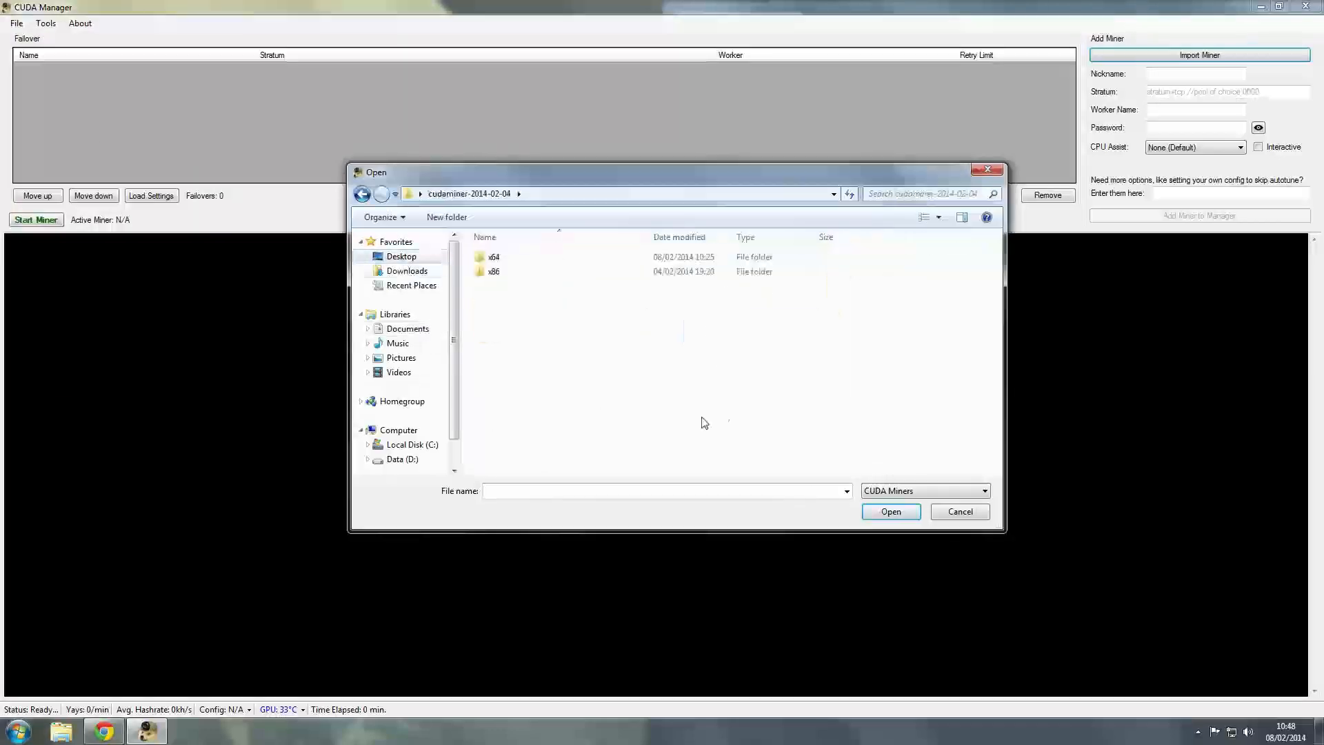
double_click(494, 257)
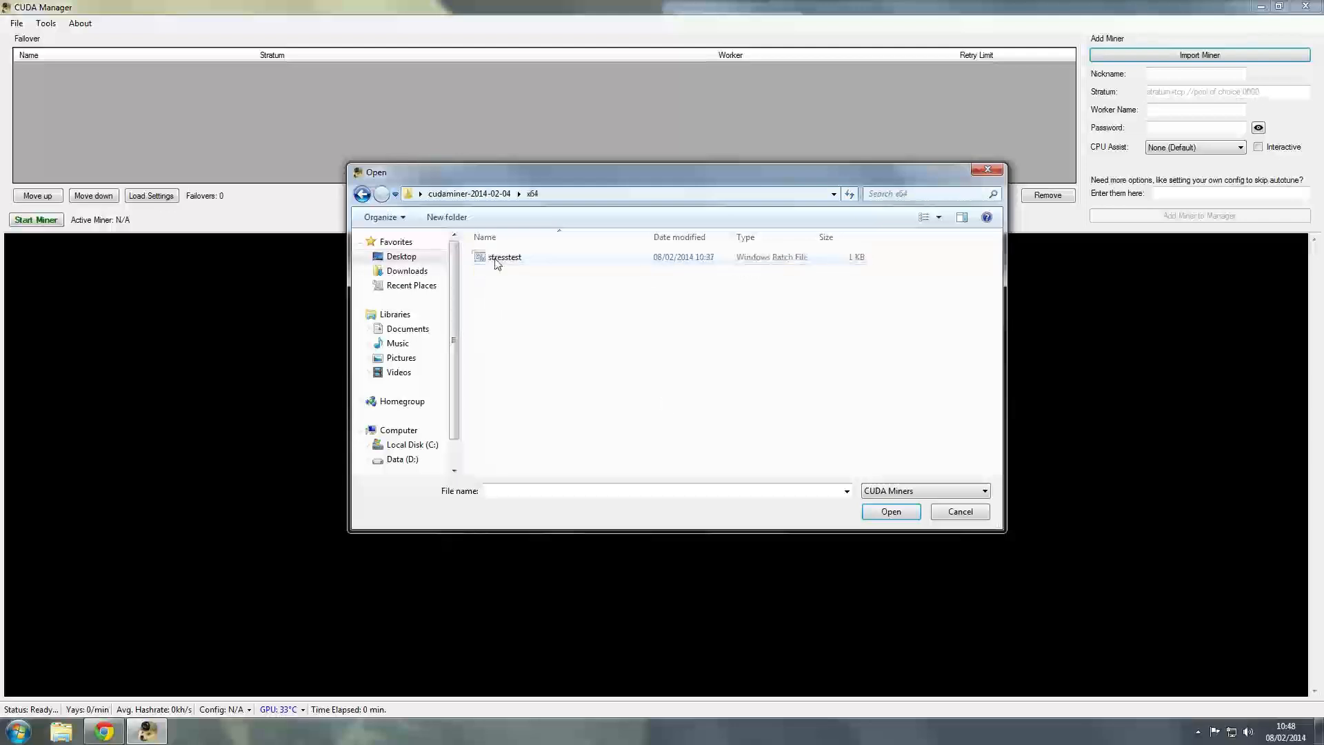
click(504, 256)
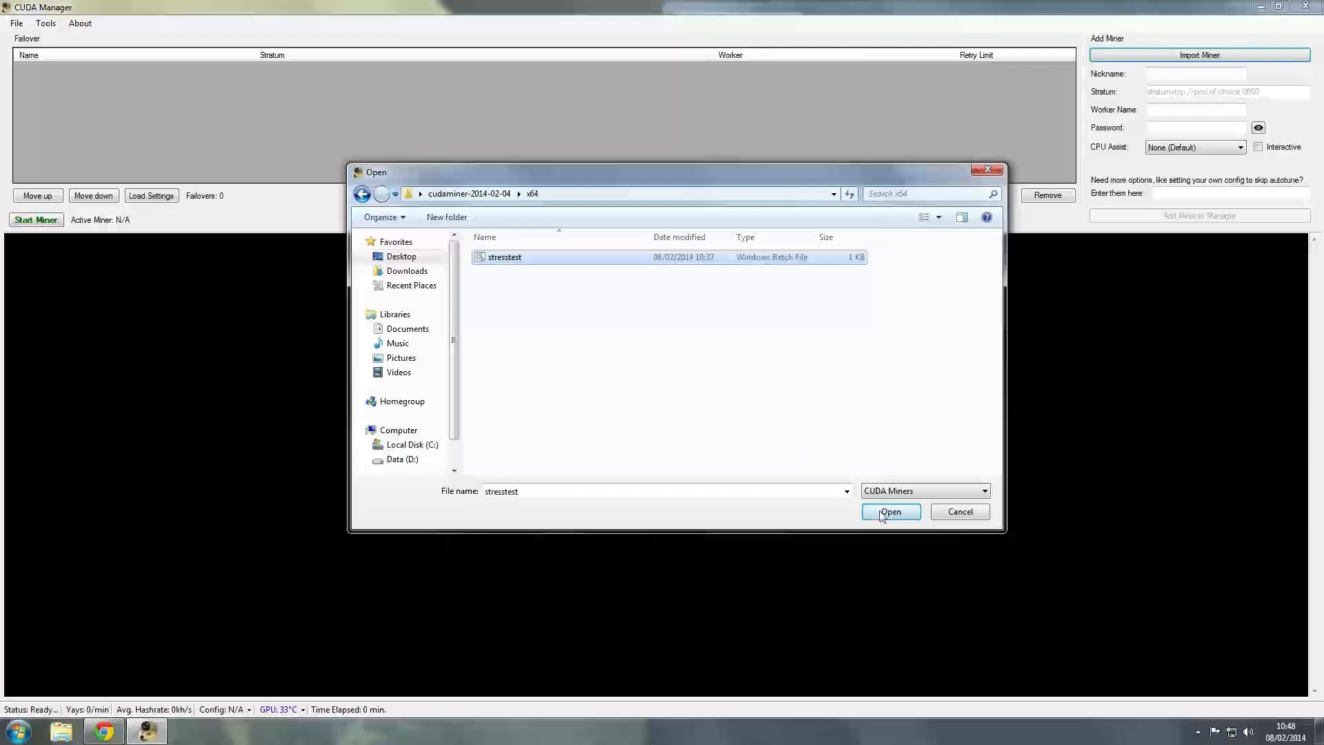
click(890, 511)
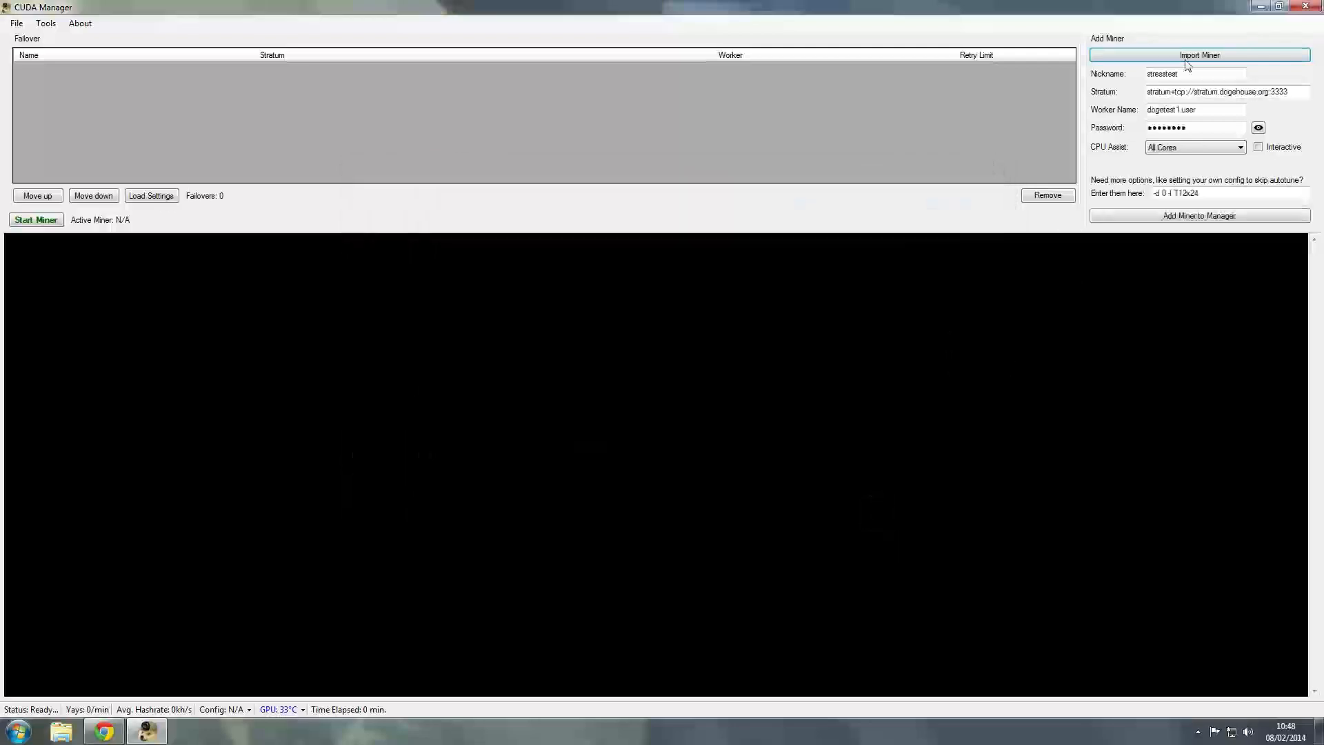
mouse_move(1125, 84)
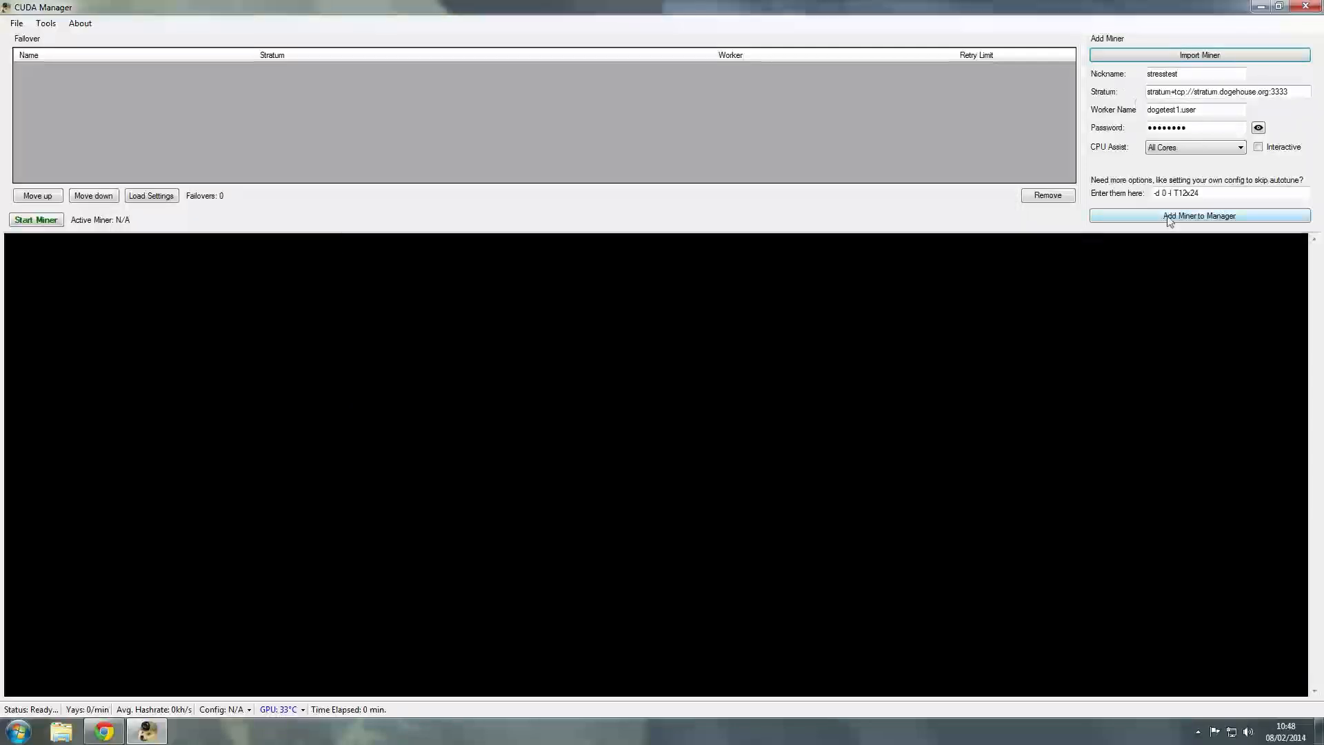
click(1199, 215)
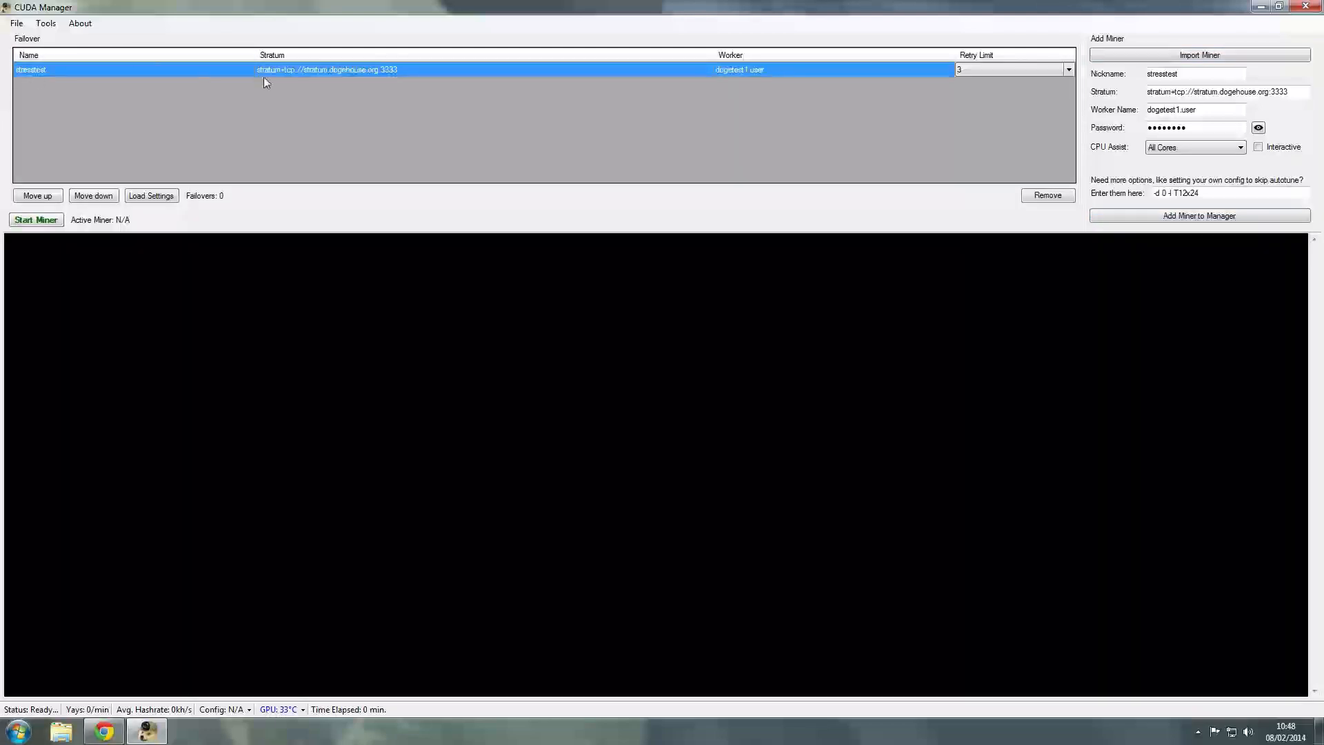
mouse_move(624, 135)
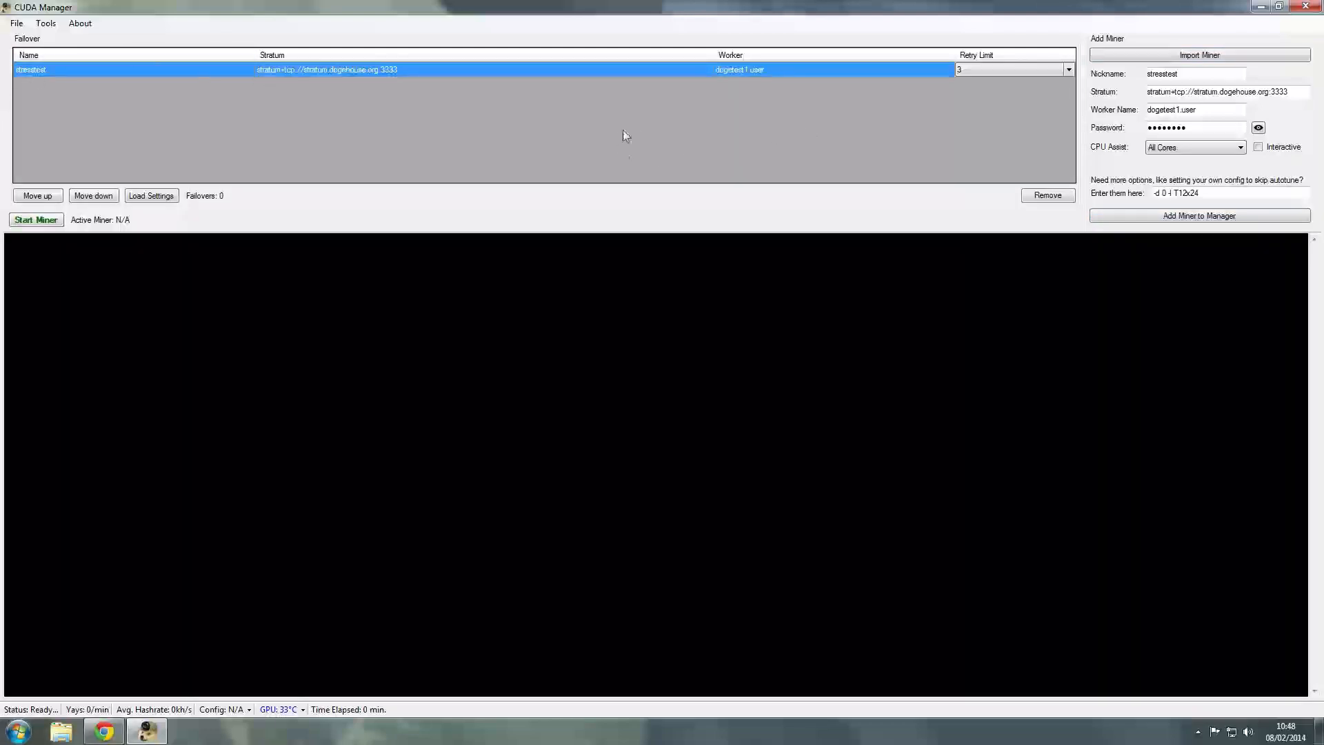
mouse_move(628, 128)
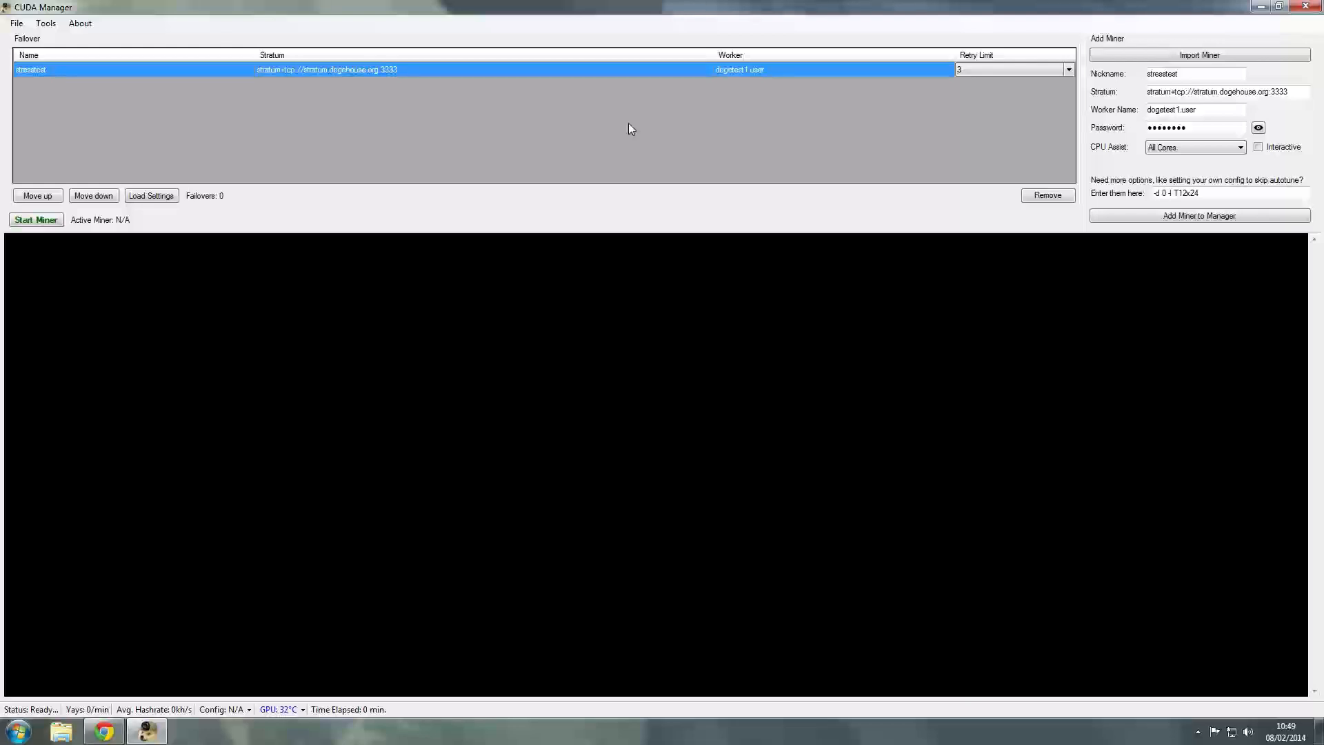
mouse_move(88, 665)
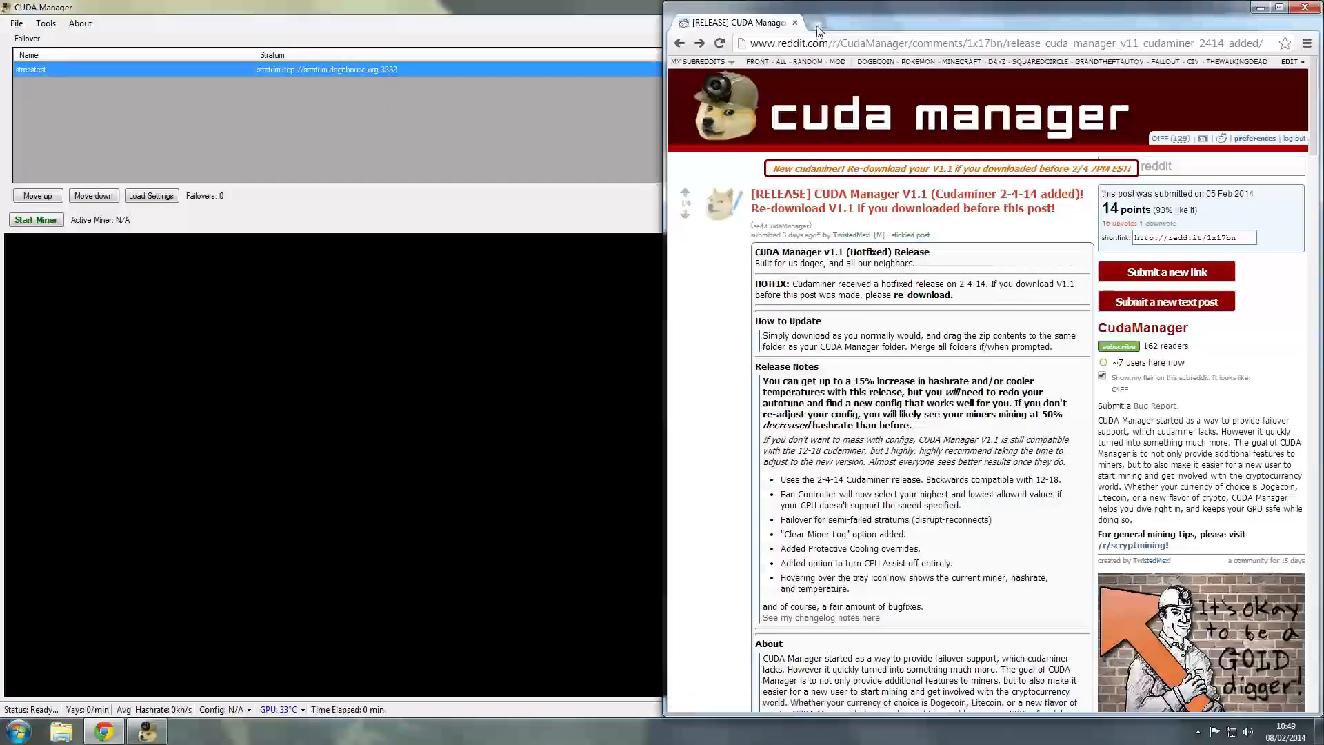
In a new tab, reach dogepool.com's Dogecoin mining pool list through r/dogecoin.
click(815, 22)
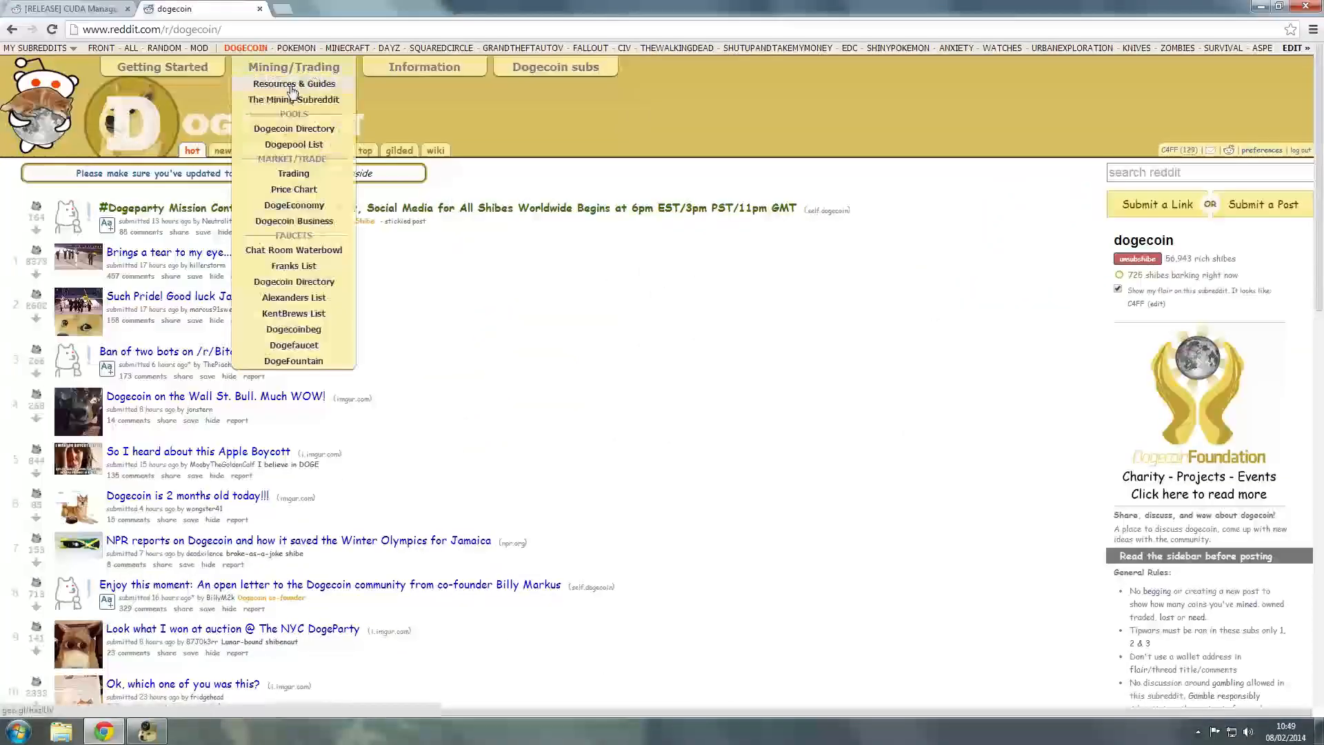
mouse_move(293, 144)
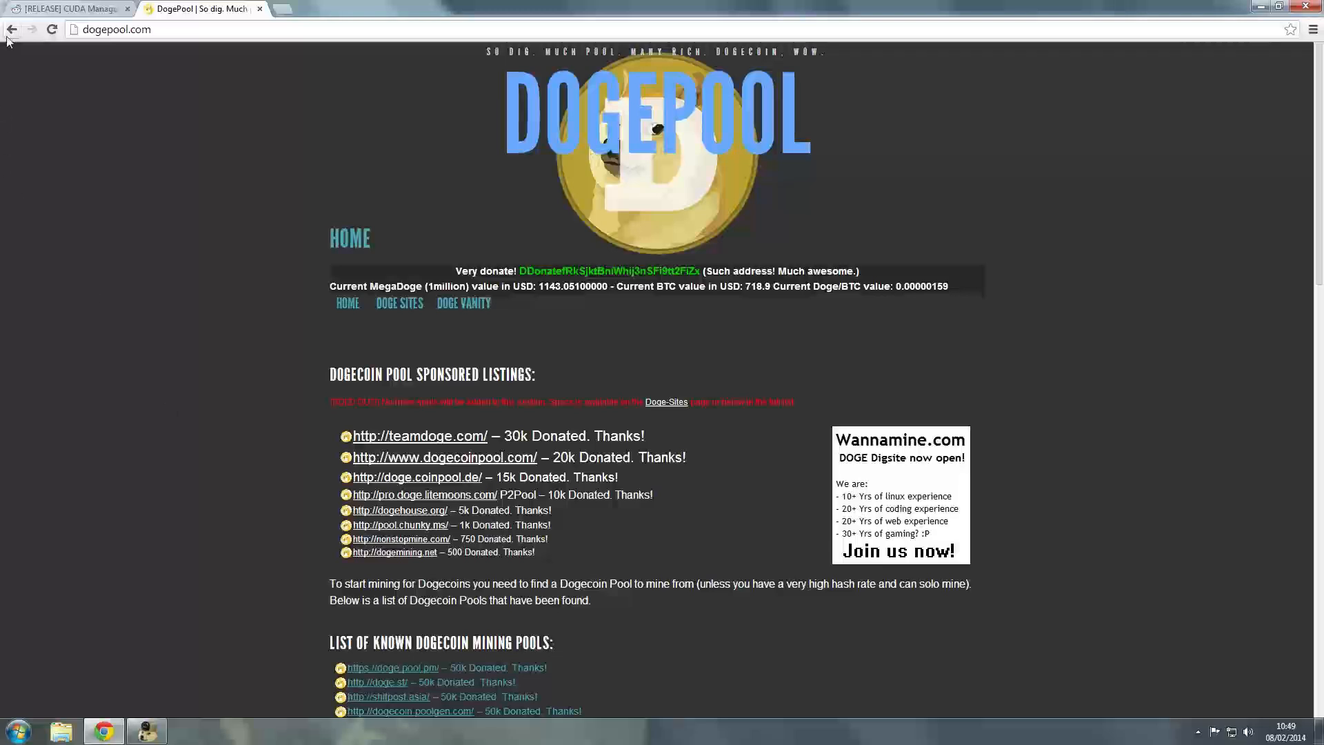
mouse_move(12, 30)
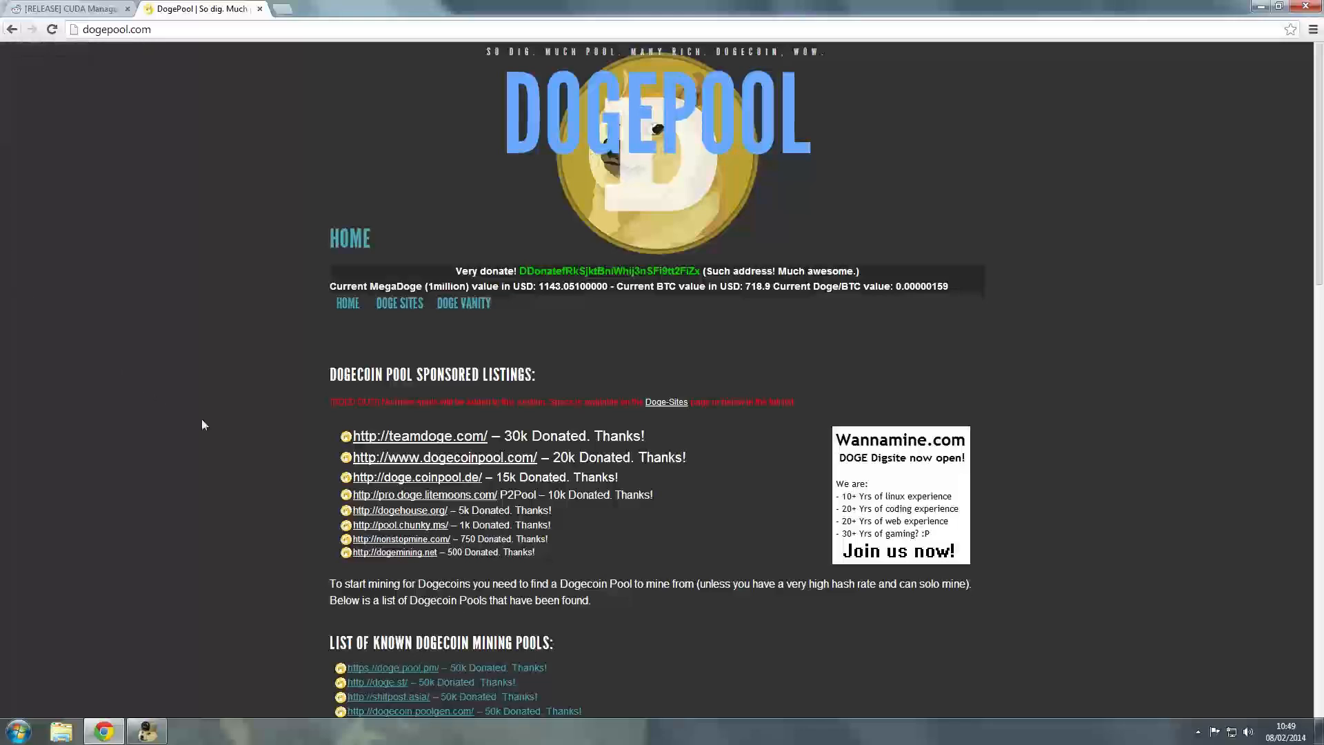
scroll(down, 3)
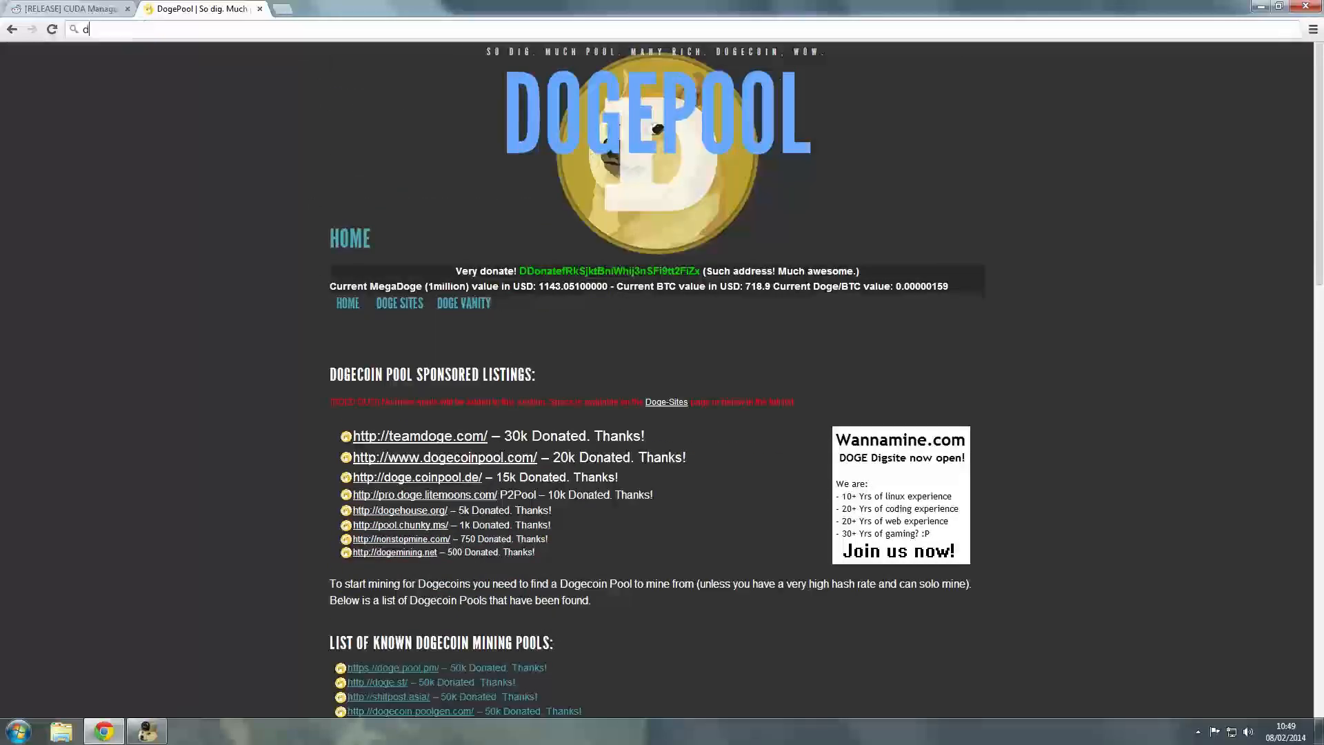
Find Dogechain's mining pool site, read its stratum server news, then close that tab.
text(dogechain.info/chain/Dogecoin)
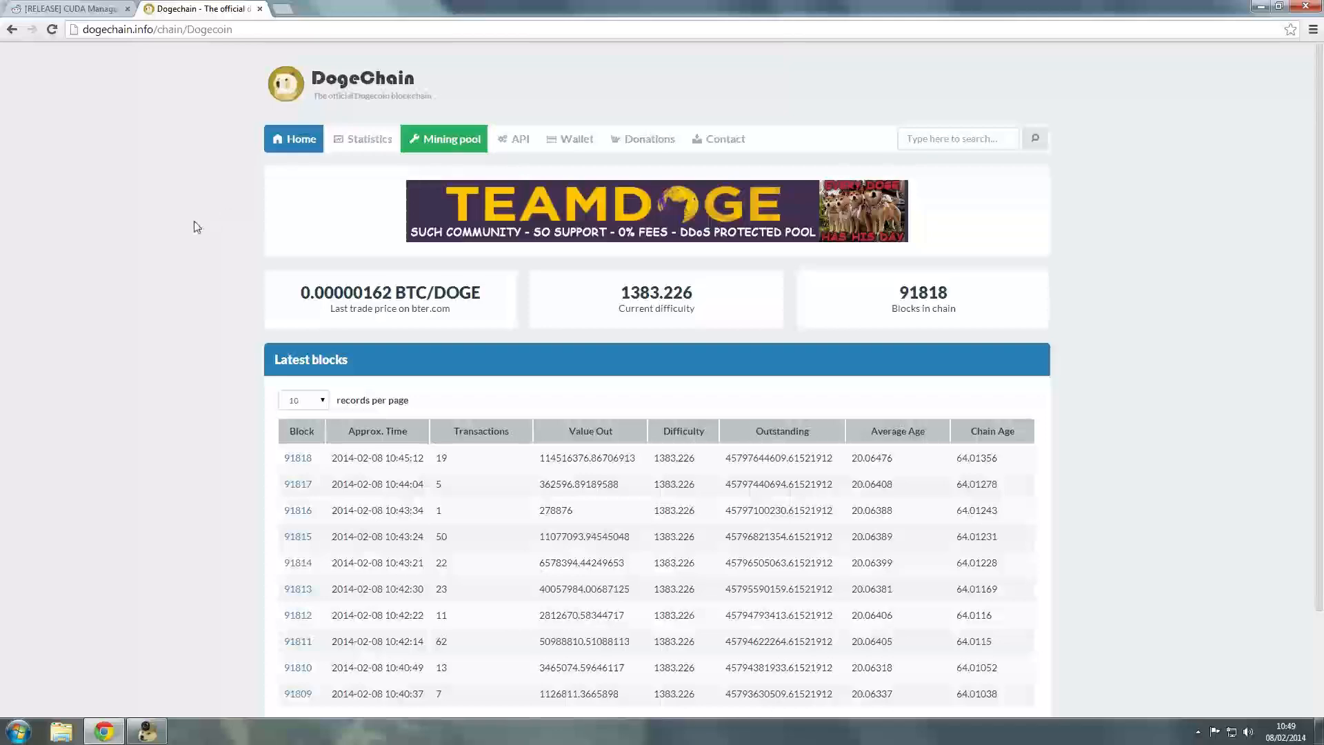
scroll(down, 3)
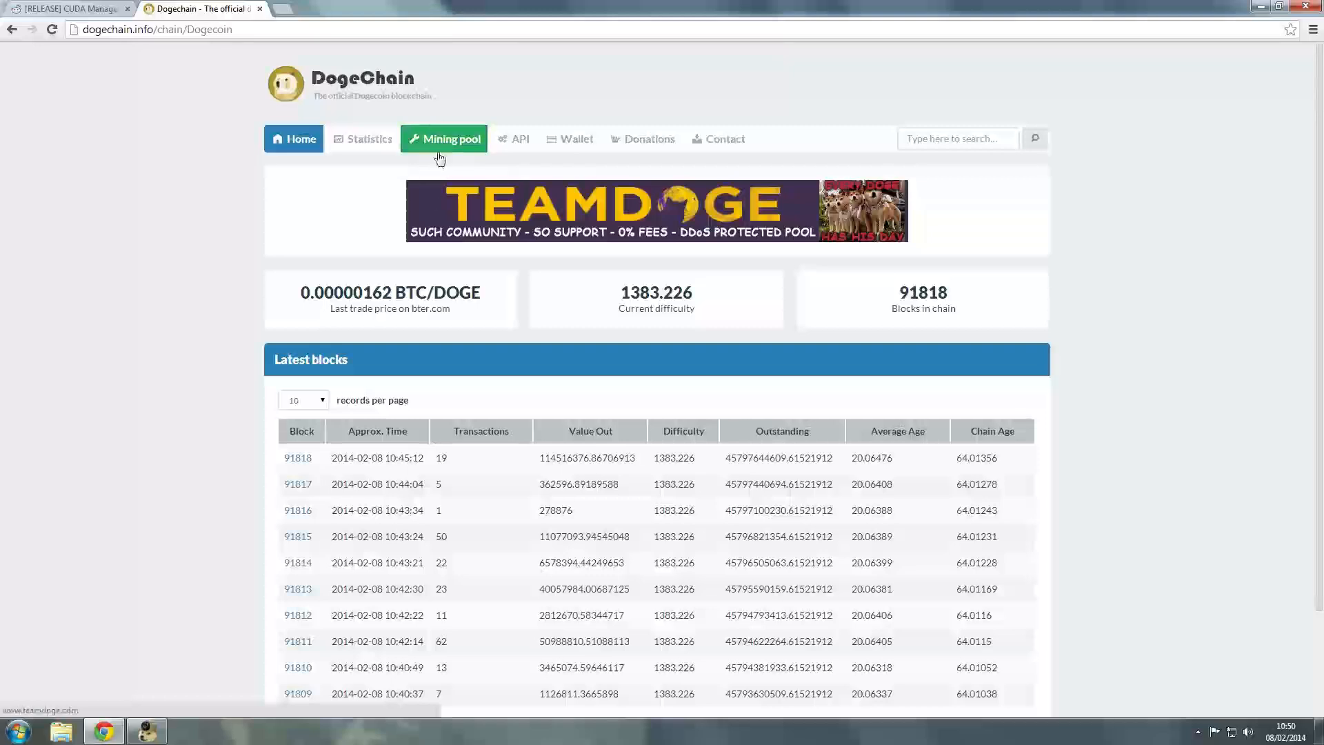
click(443, 139)
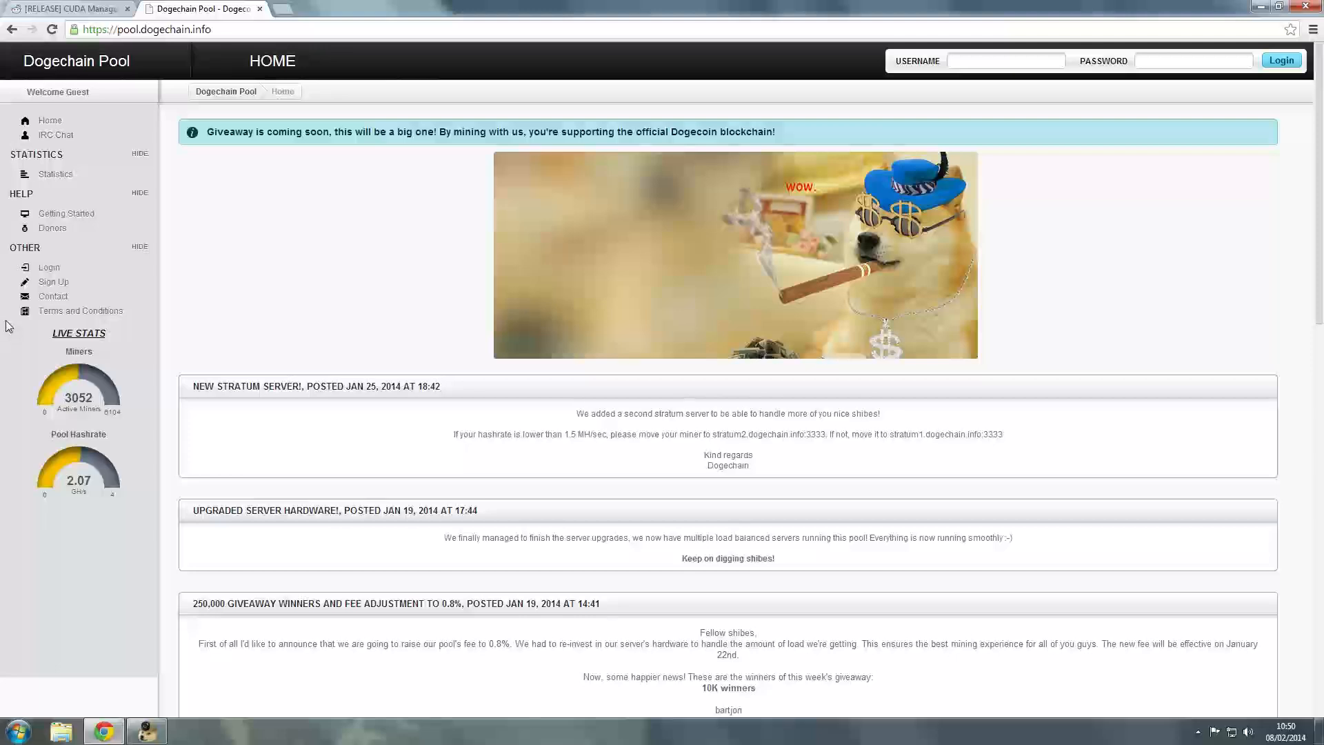
mouse_move(60, 421)
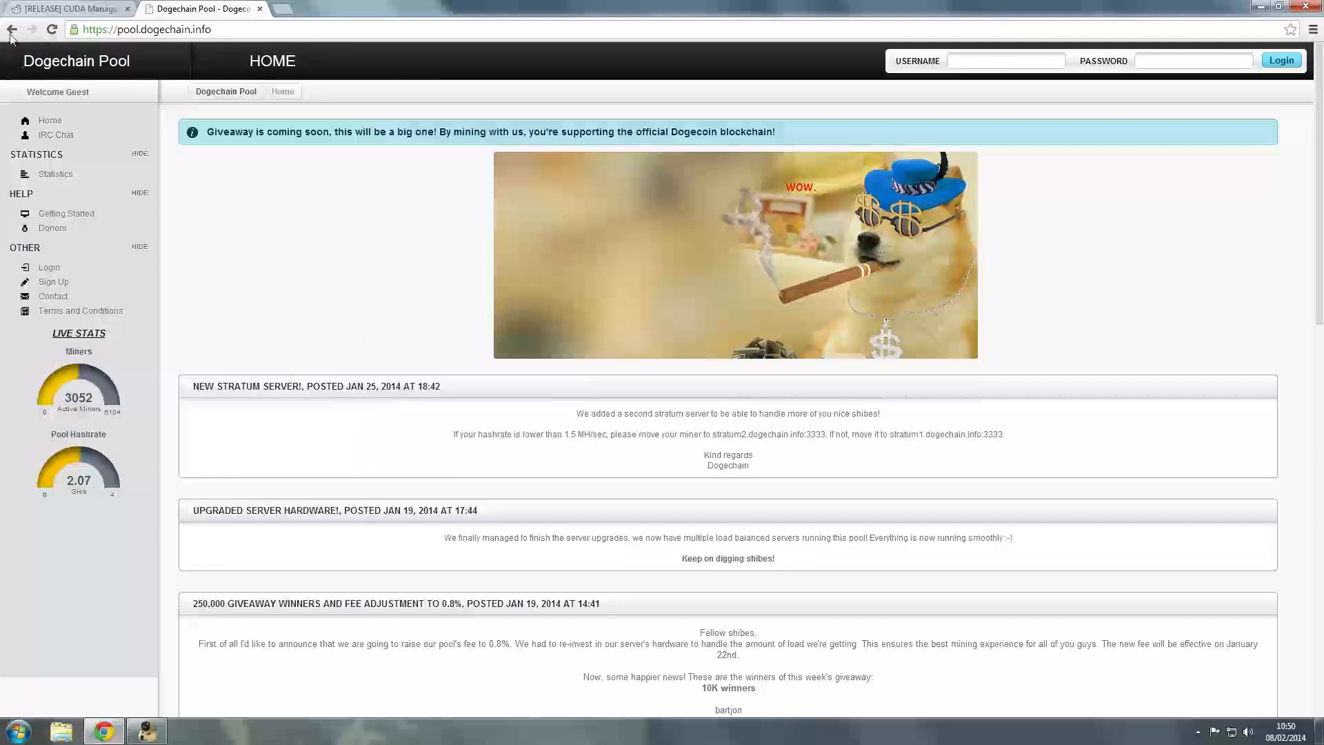
mouse_move(12, 29)
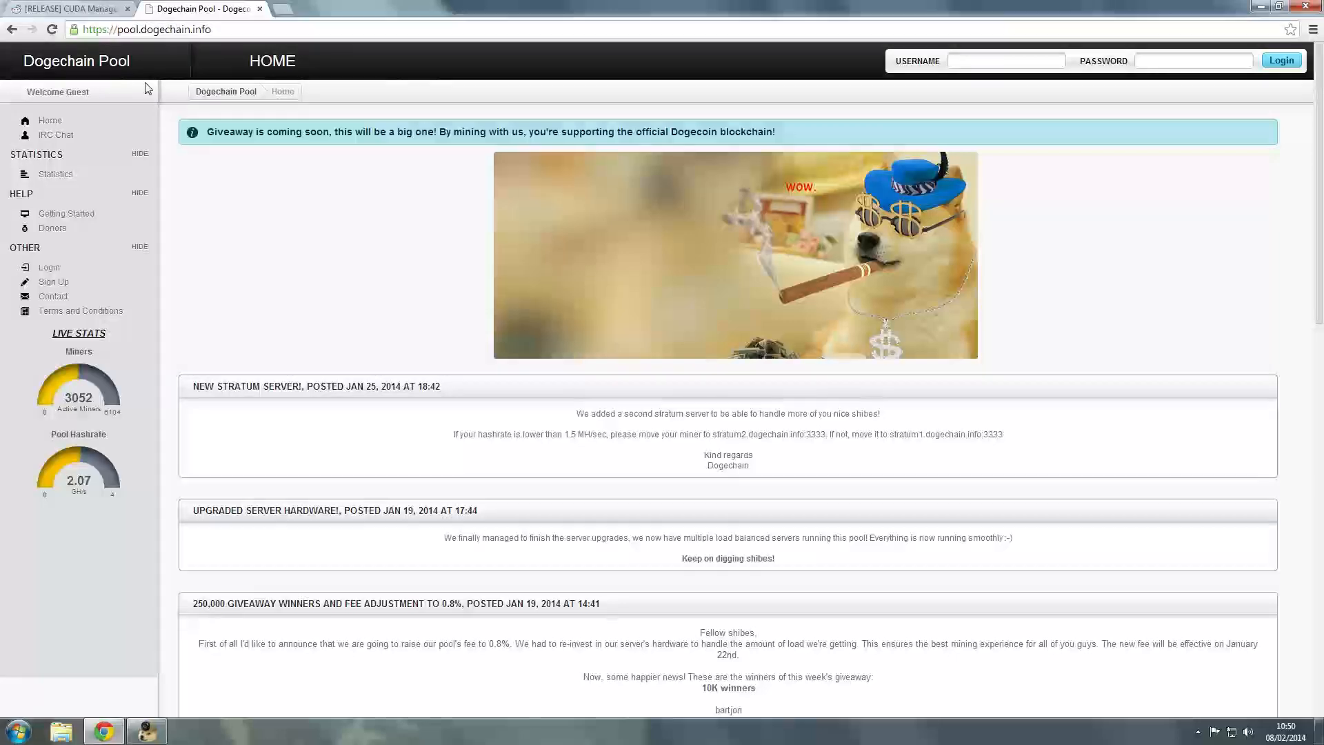
mouse_move(14, 29)
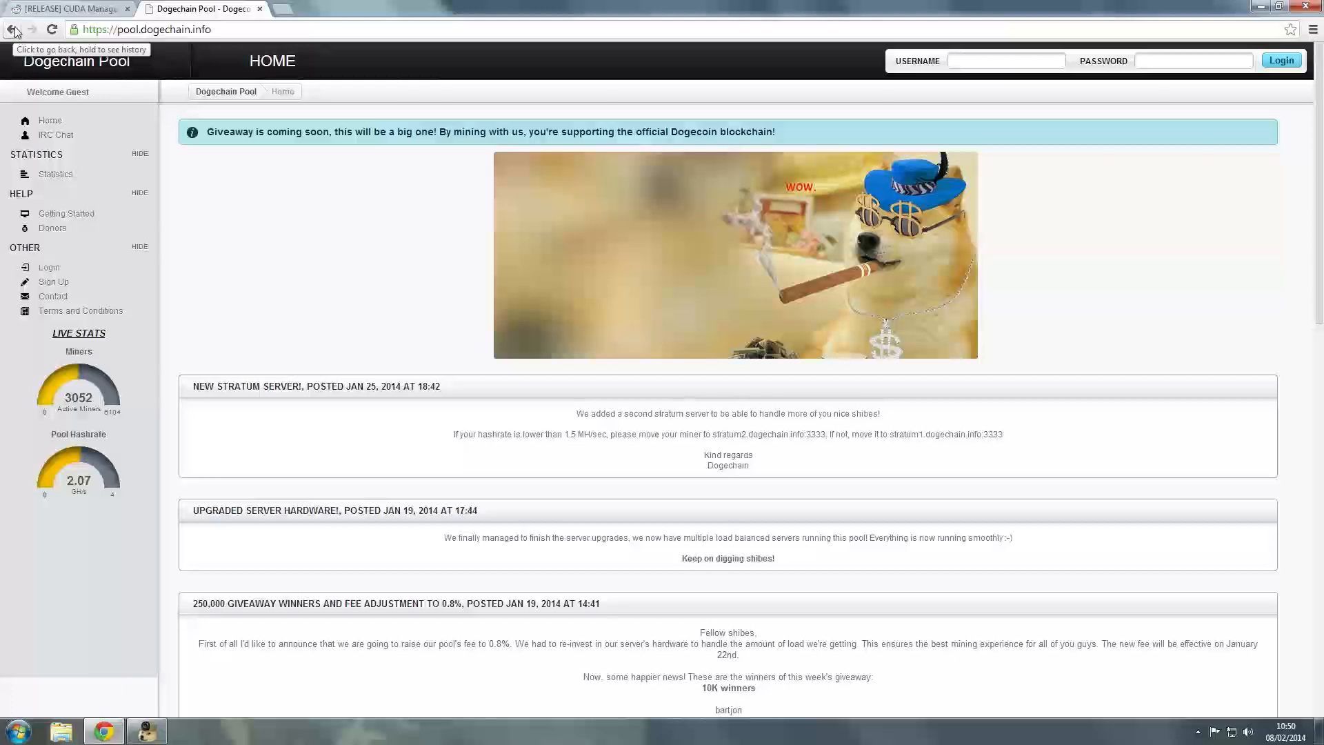
mouse_move(11, 80)
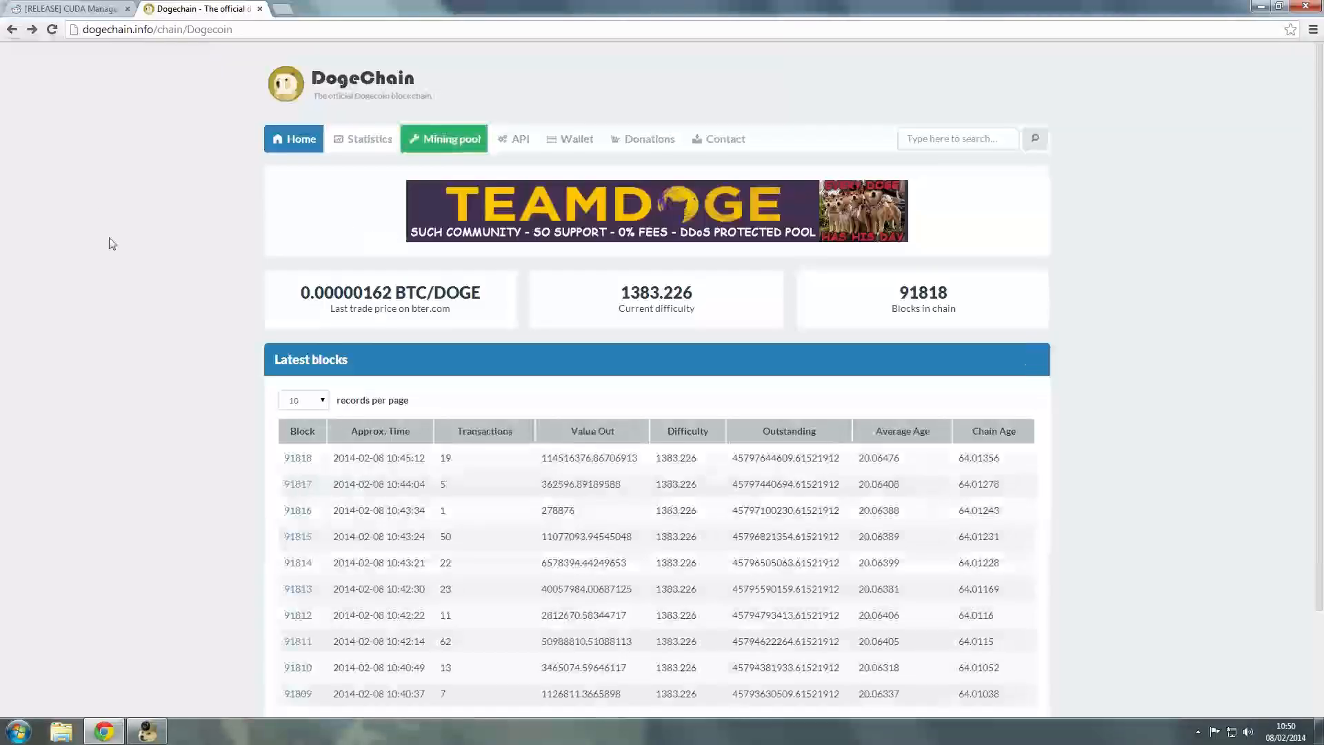
mouse_move(228, 282)
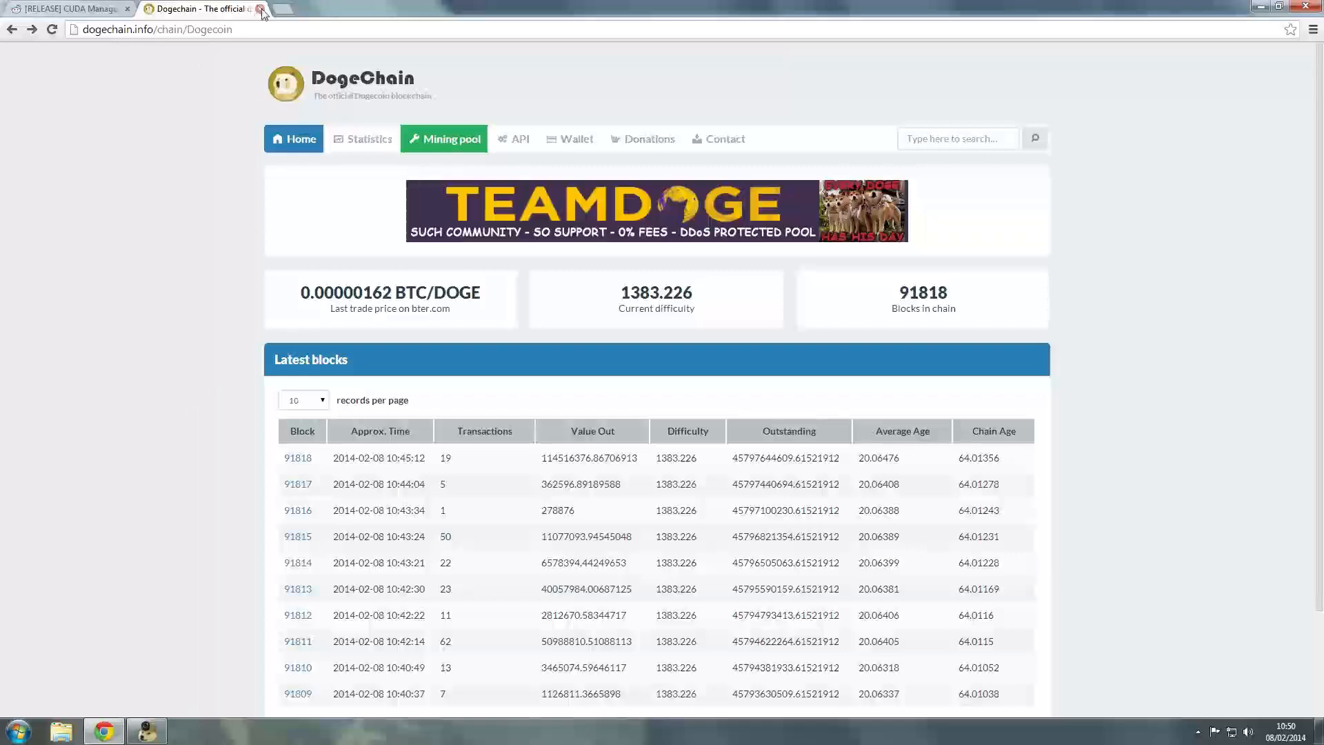
click(63, 8)
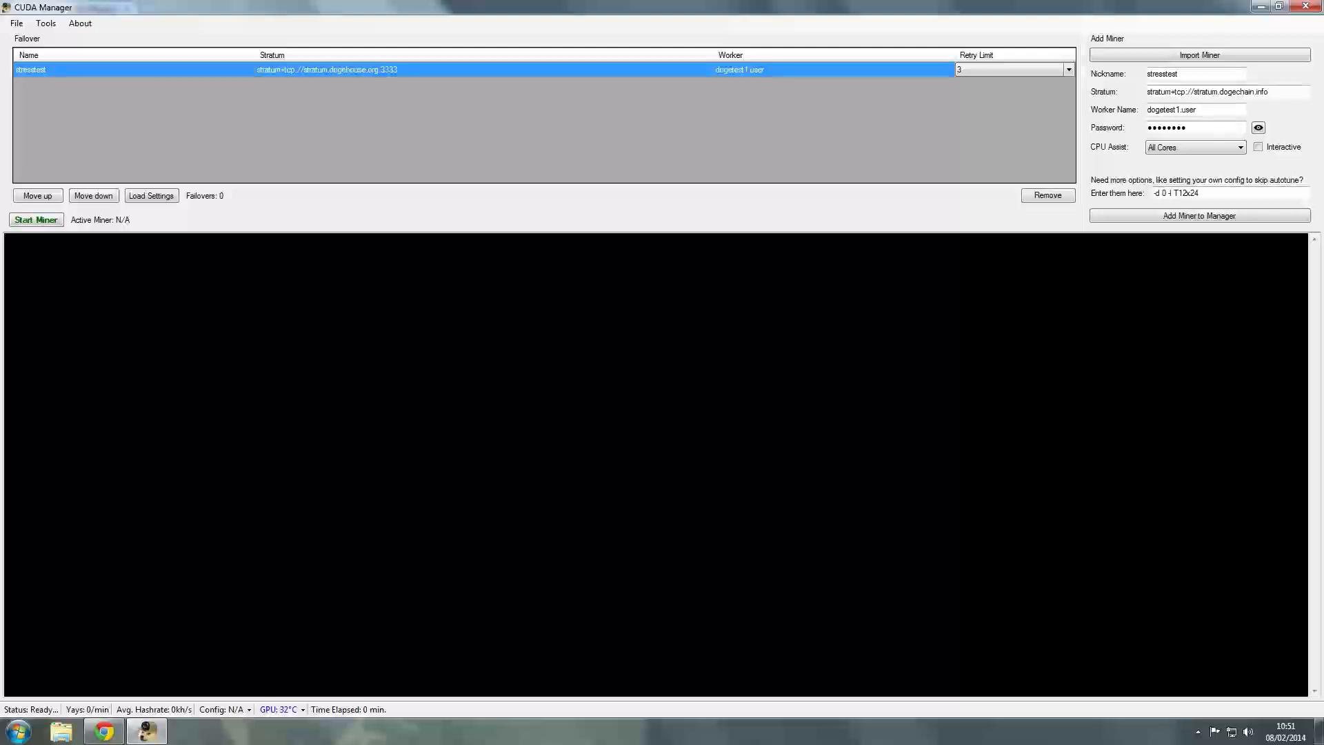
Add miner 'stresstest2' using stratum+tcp://stratum.dogechain.info beneath stresstest in the failover list.
click(1199, 215)
text(2)
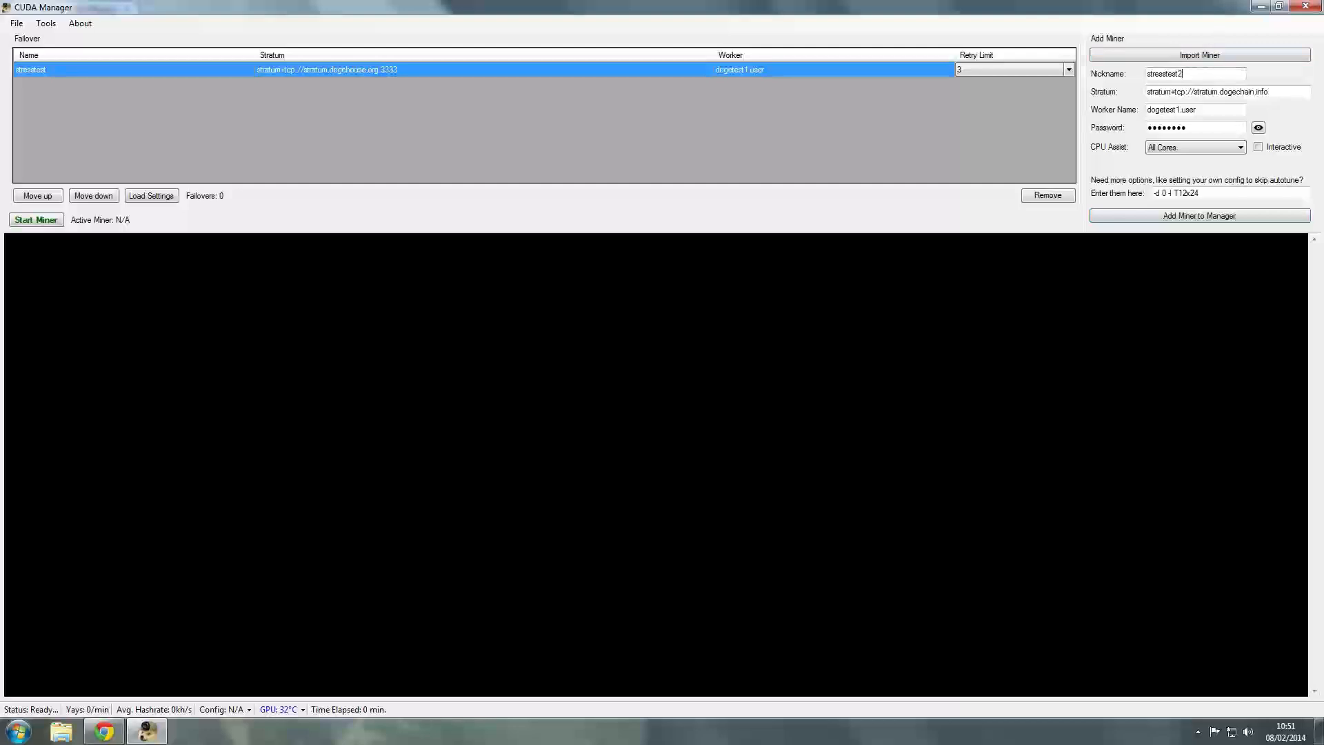
click(1198, 215)
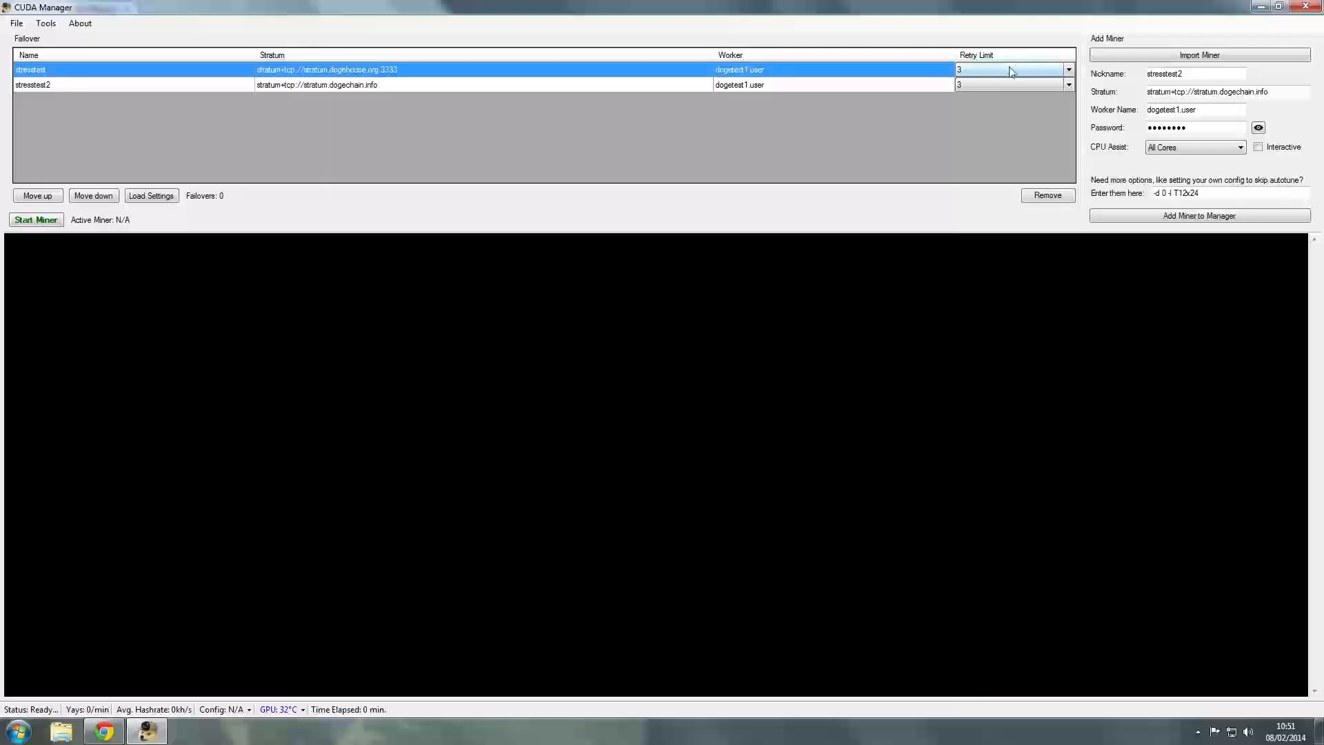
mouse_move(872, 140)
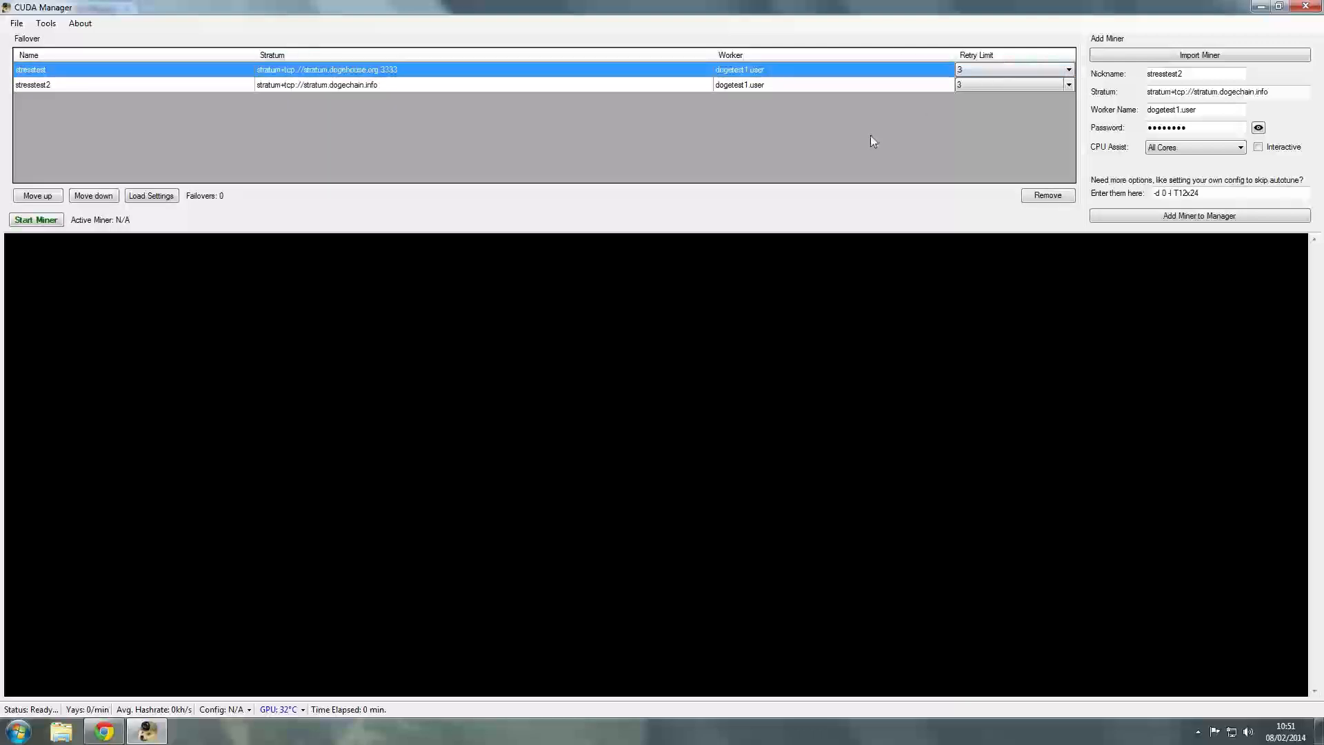
mouse_move(534, 89)
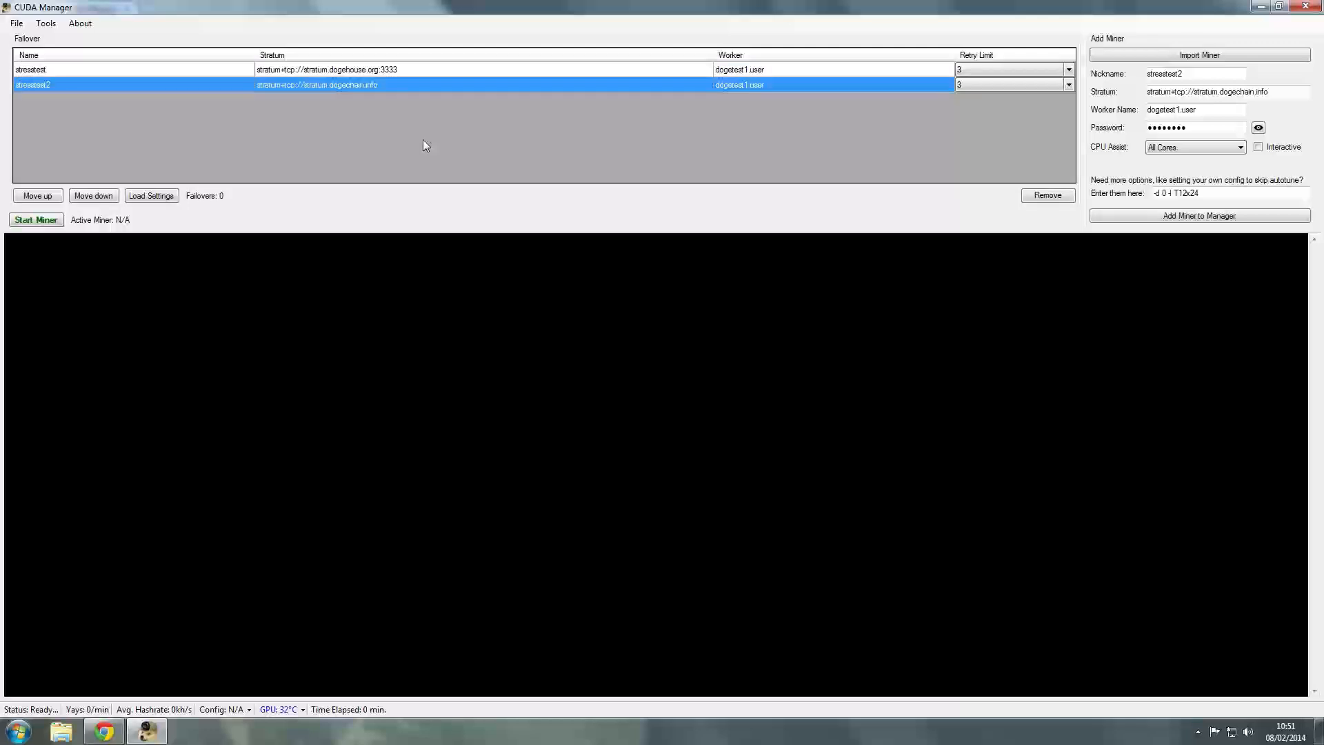
mouse_move(422, 146)
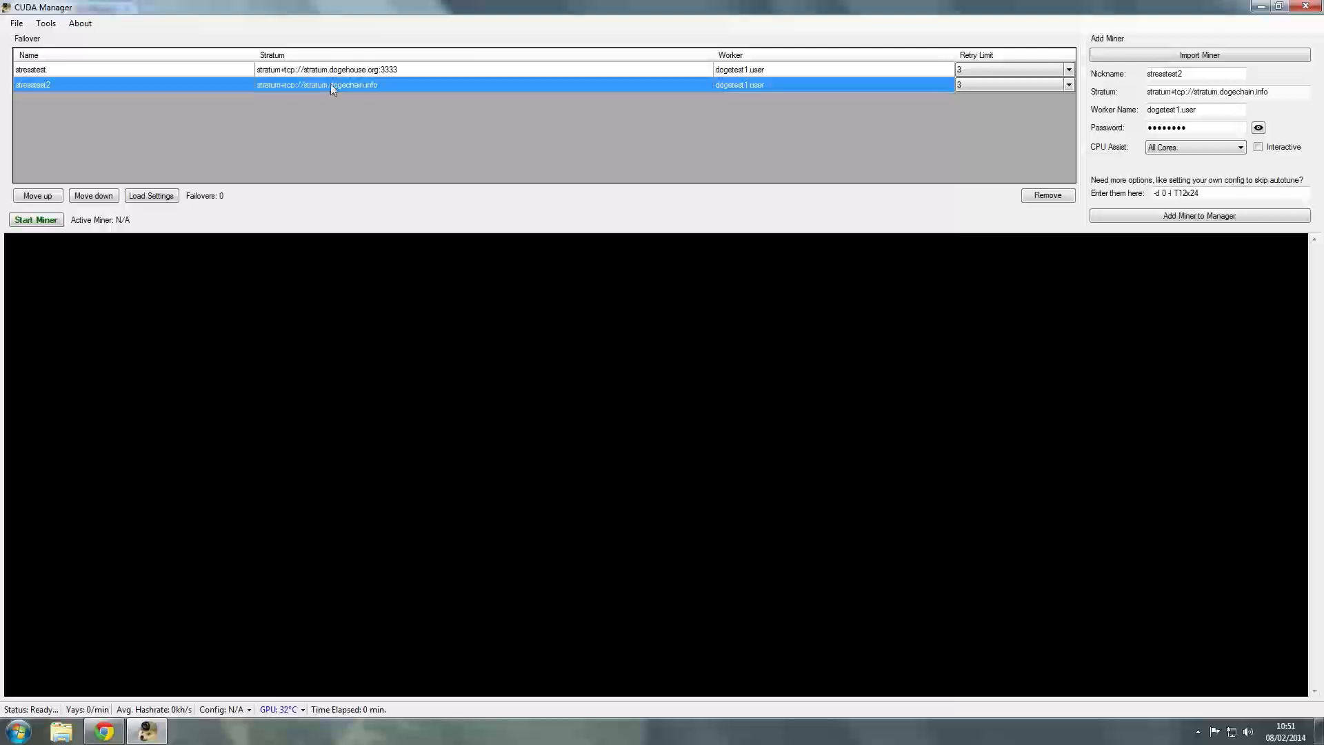
mouse_move(392, 150)
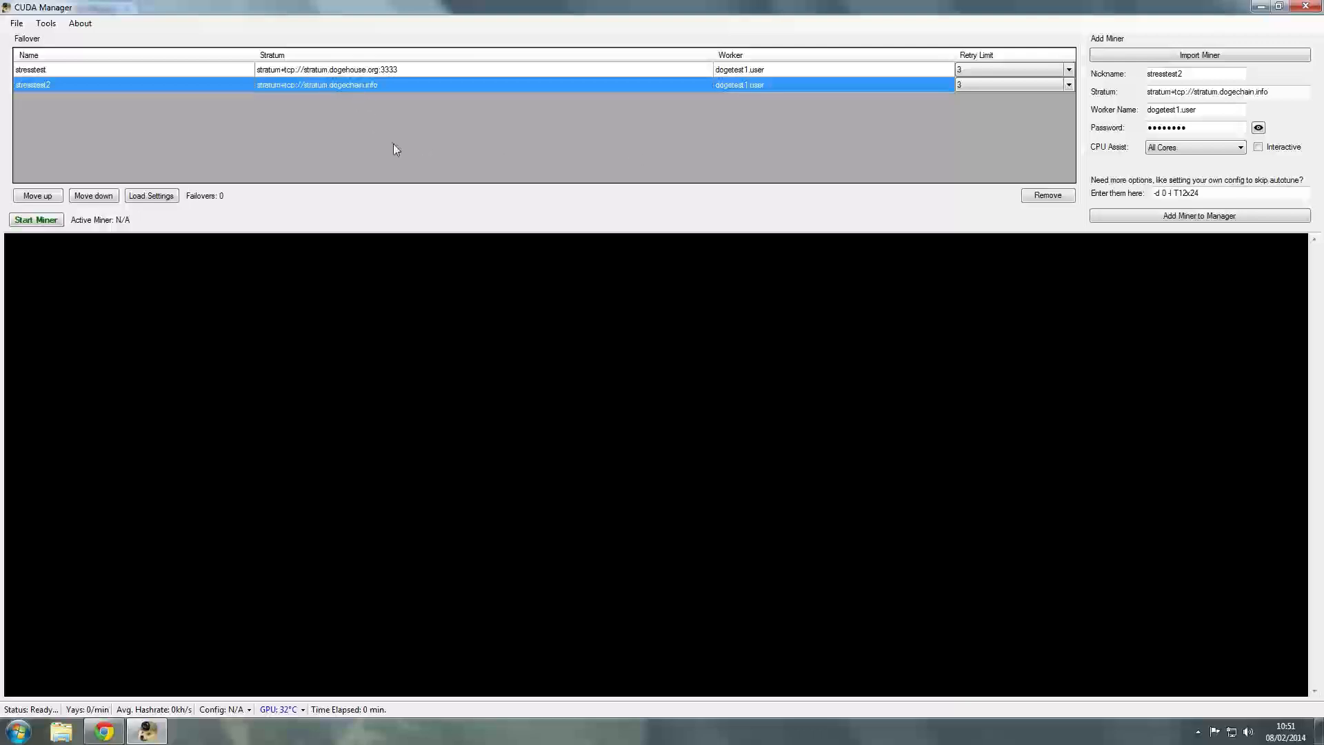
mouse_move(308, 91)
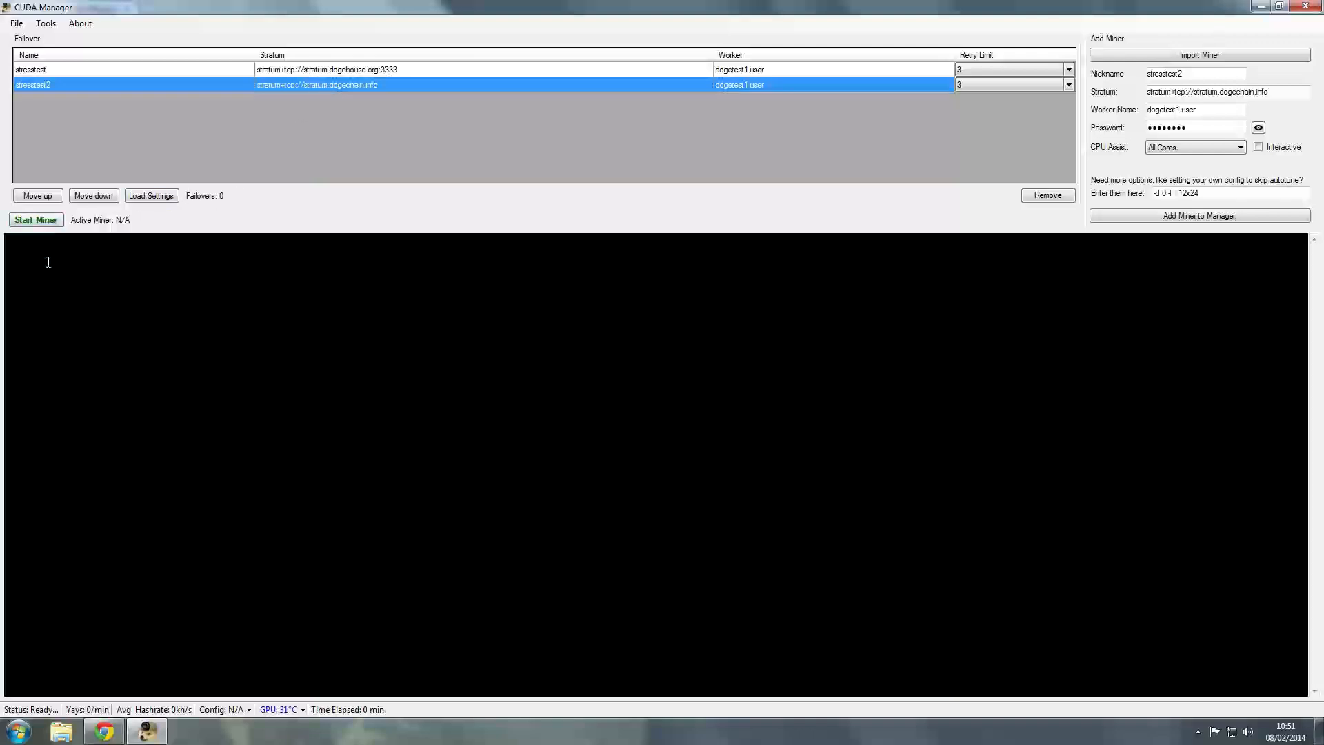
mouse_move(81, 69)
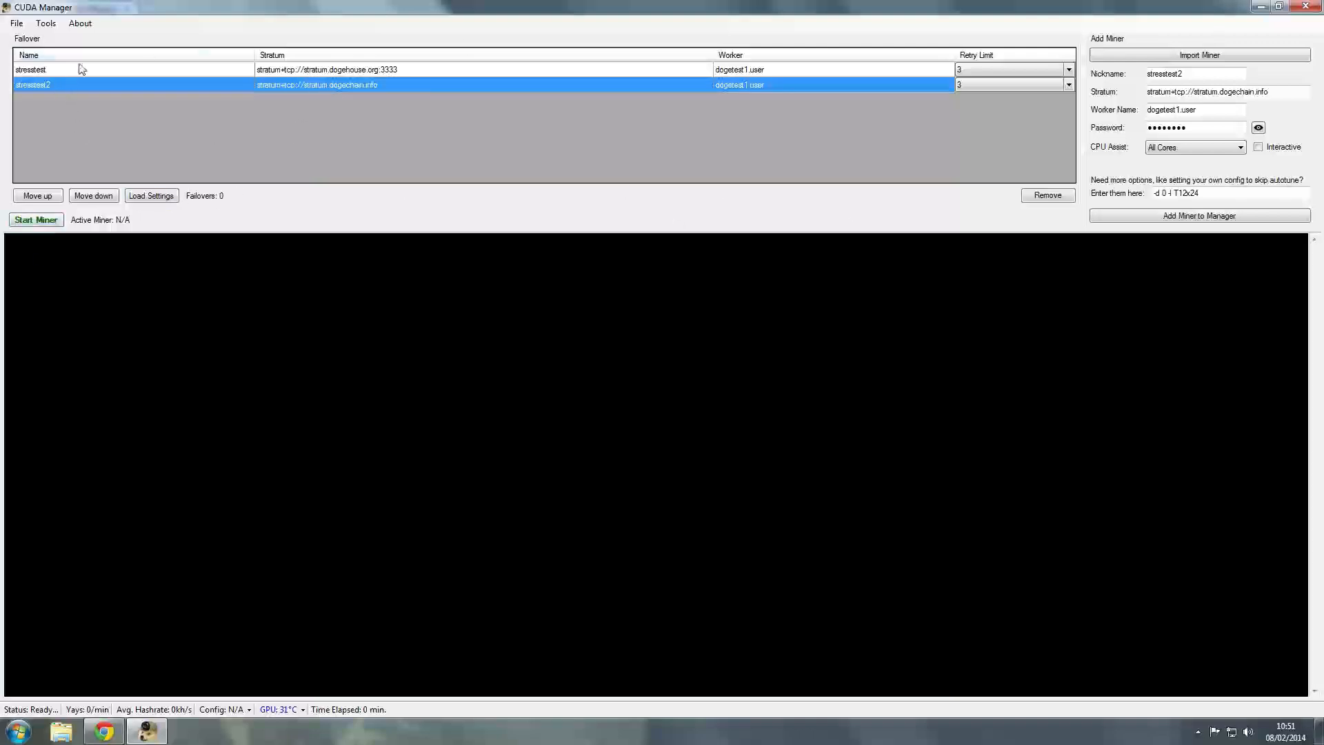
click(29, 55)
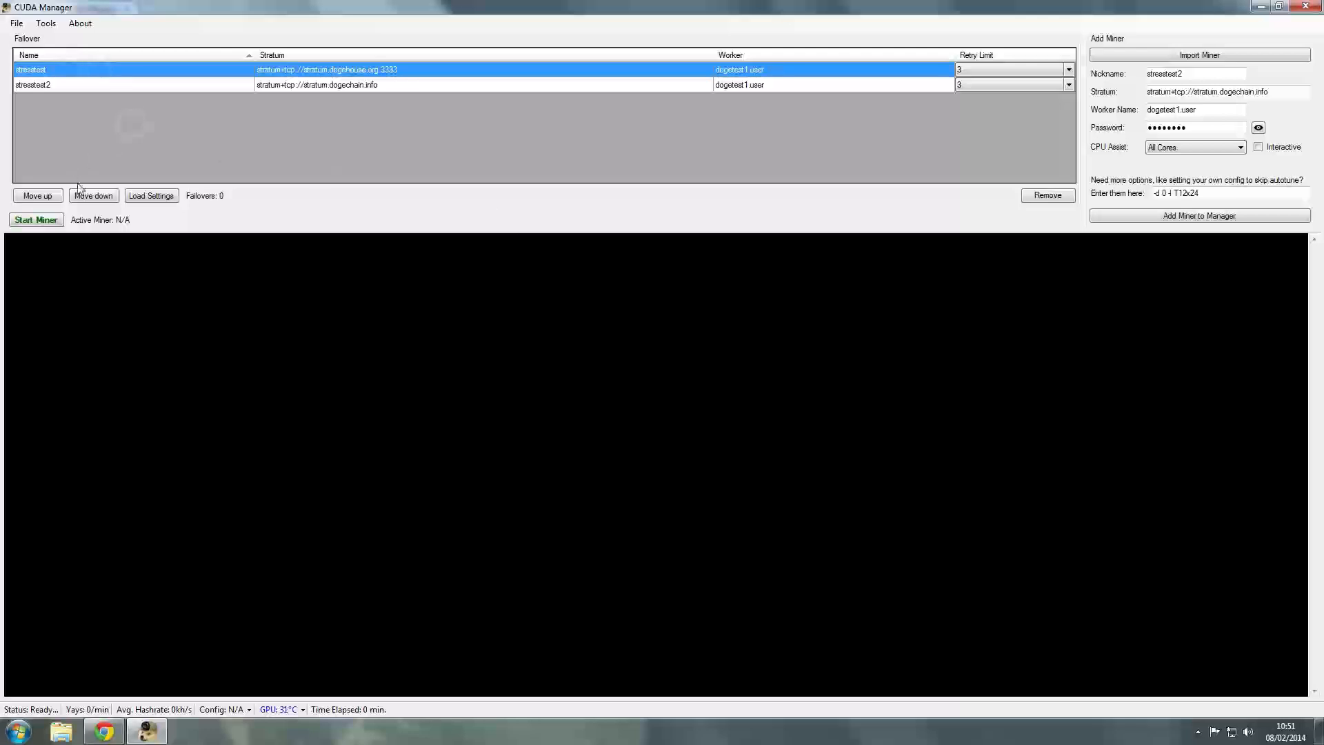
click(93, 195)
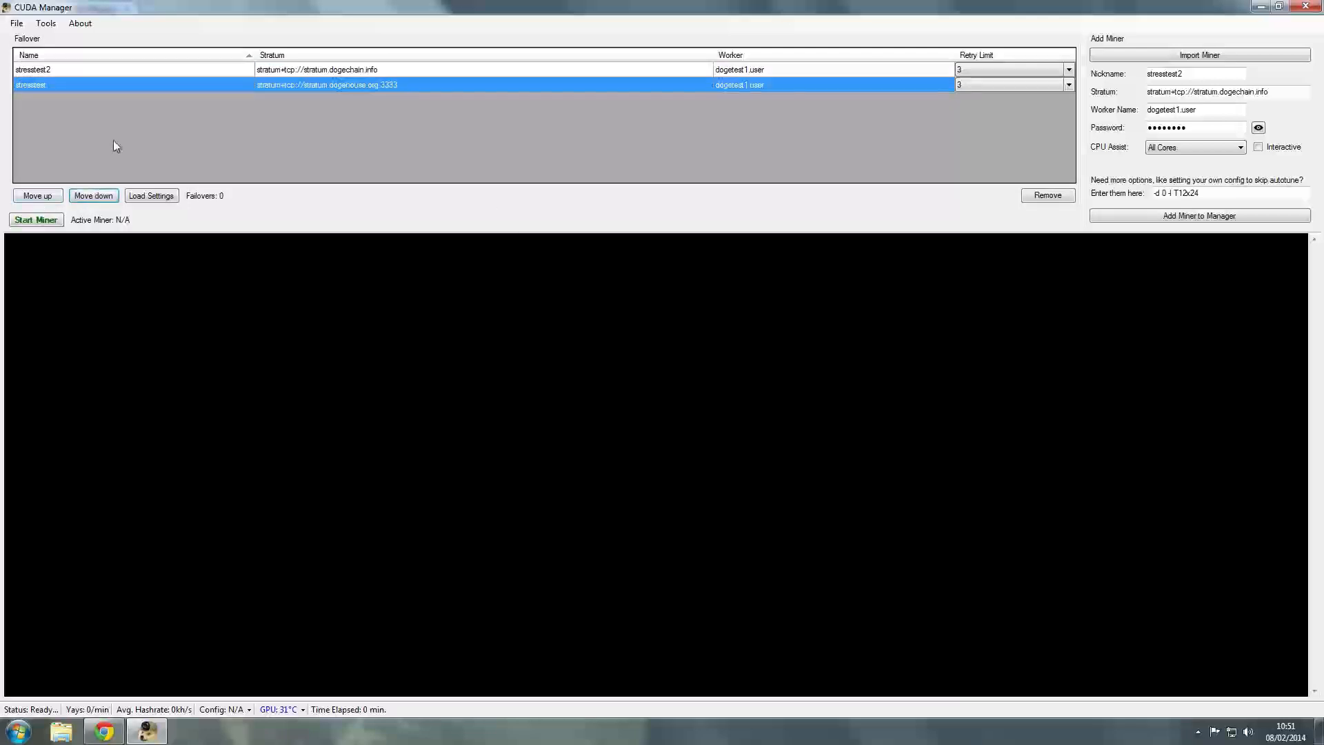
click(37, 195)
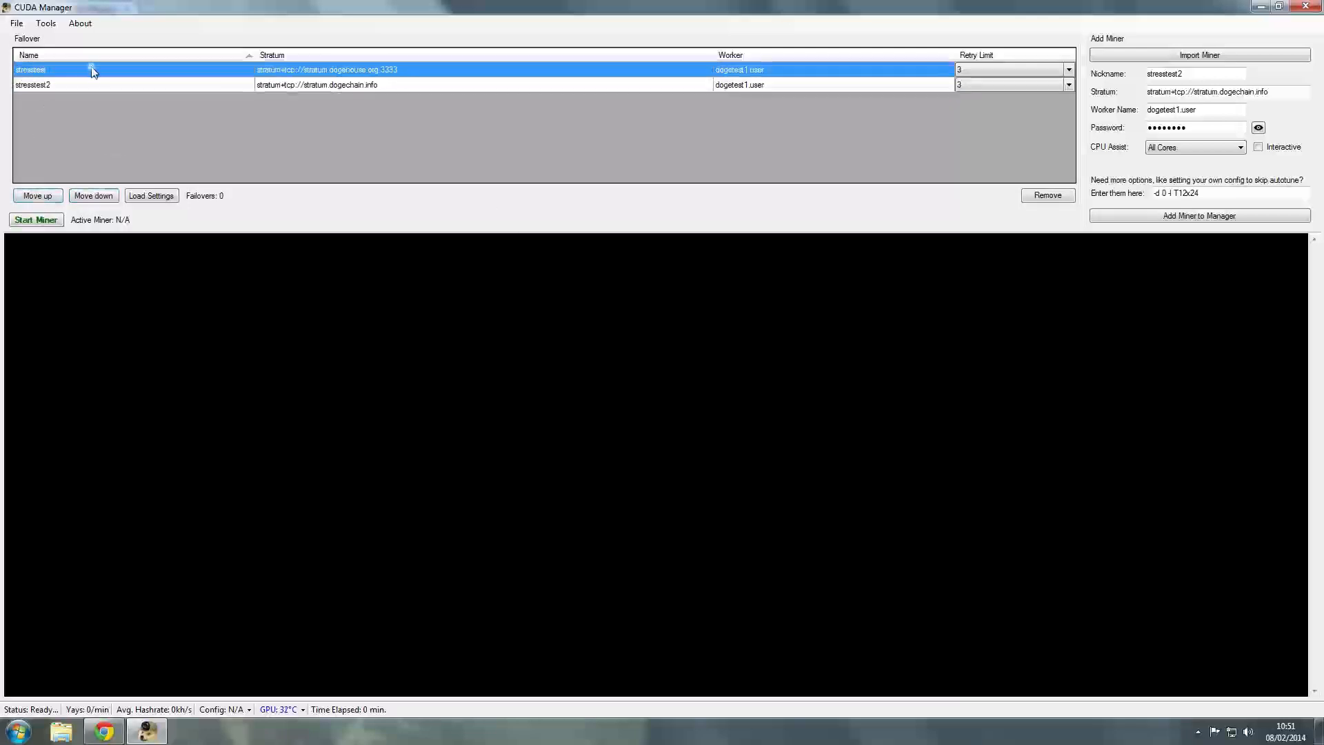
mouse_move(454, 110)
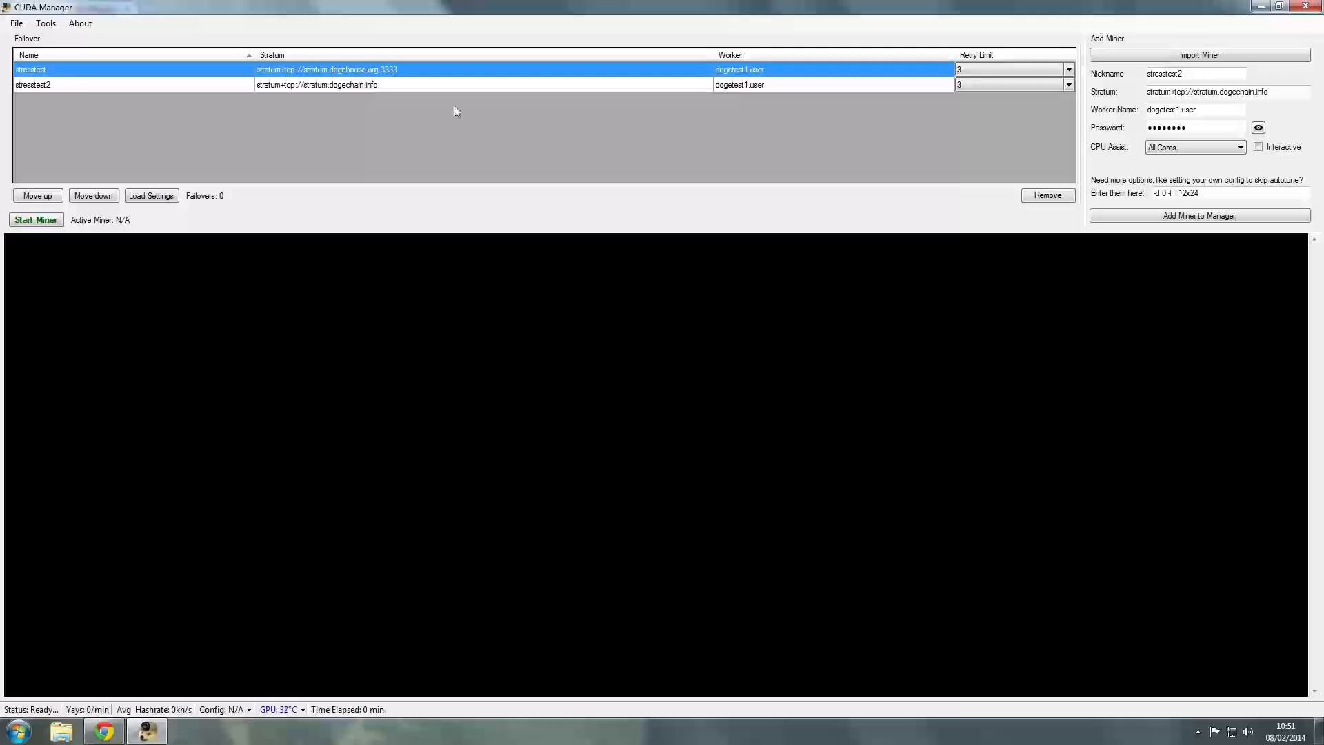
mouse_move(634, 115)
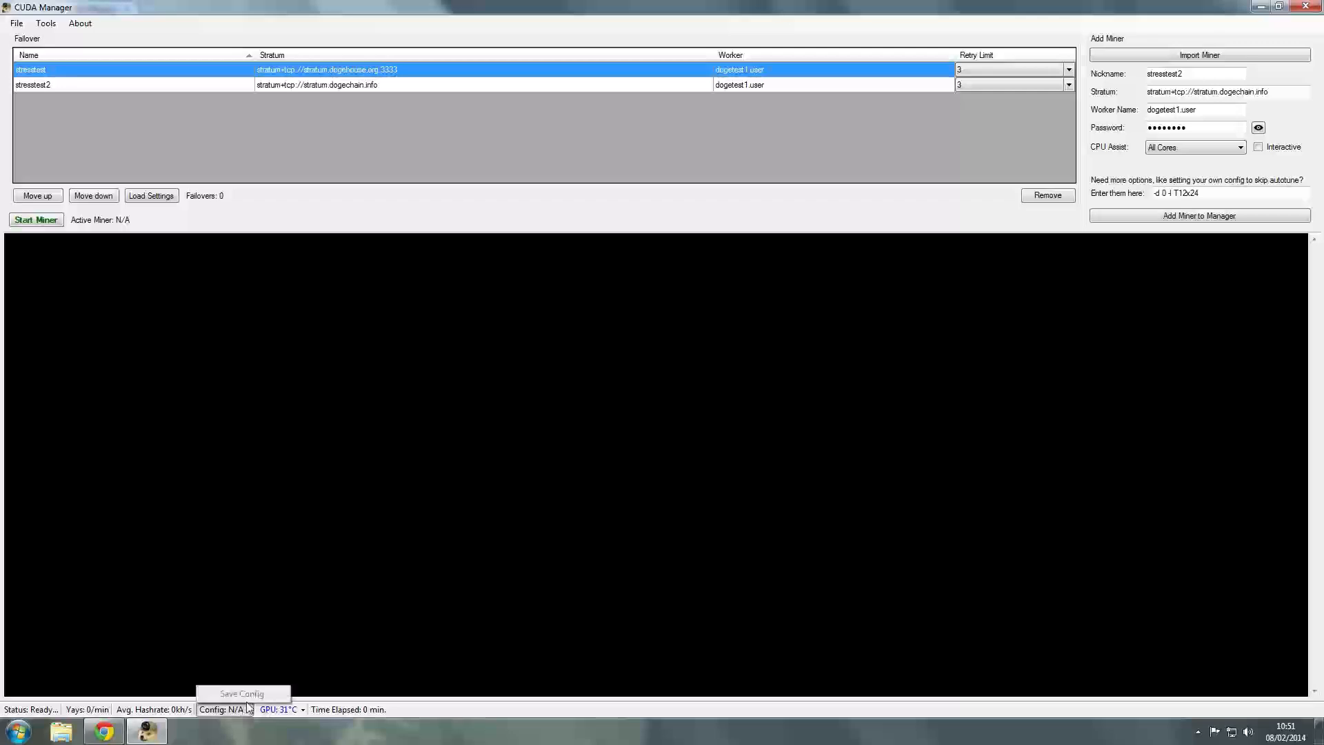
Save the miner configuration and confirm protective cooling is enabled with the fan at 26%.
click(281, 709)
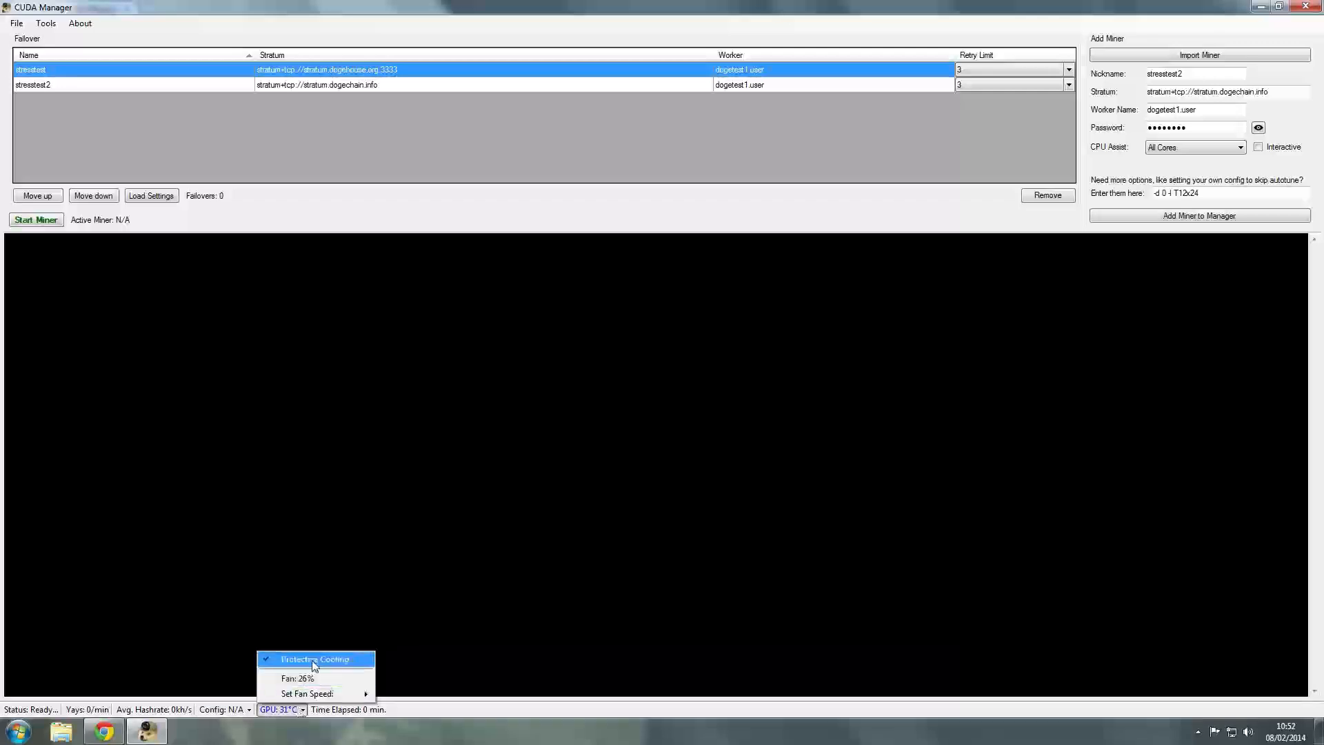
mouse_move(308, 692)
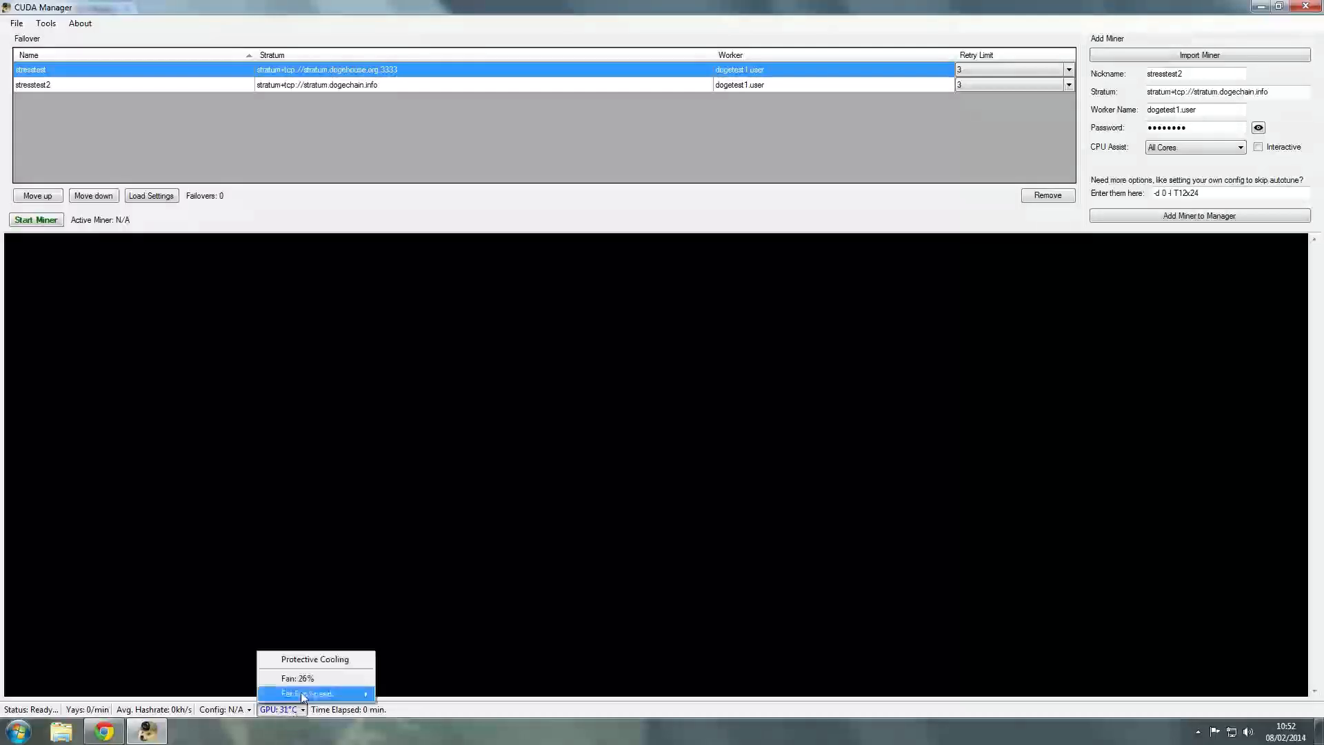
click(315, 658)
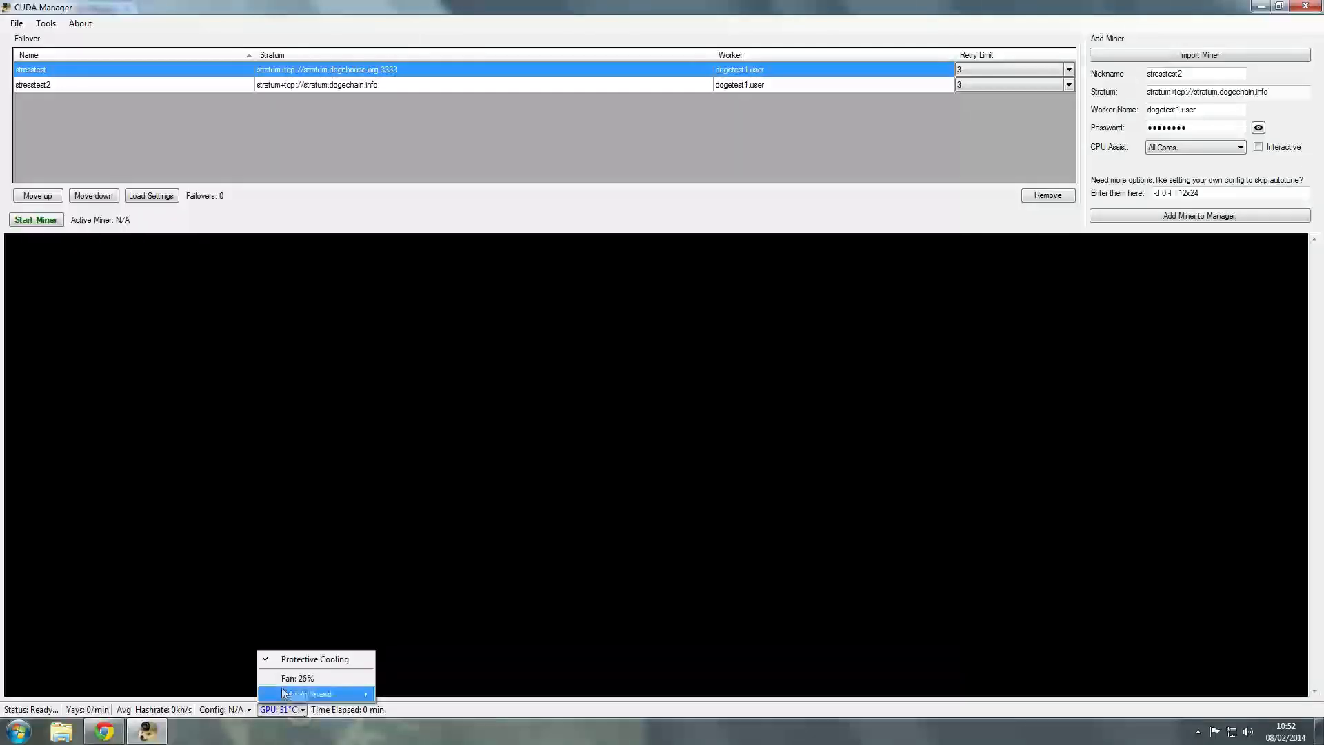
mouse_move(315, 659)
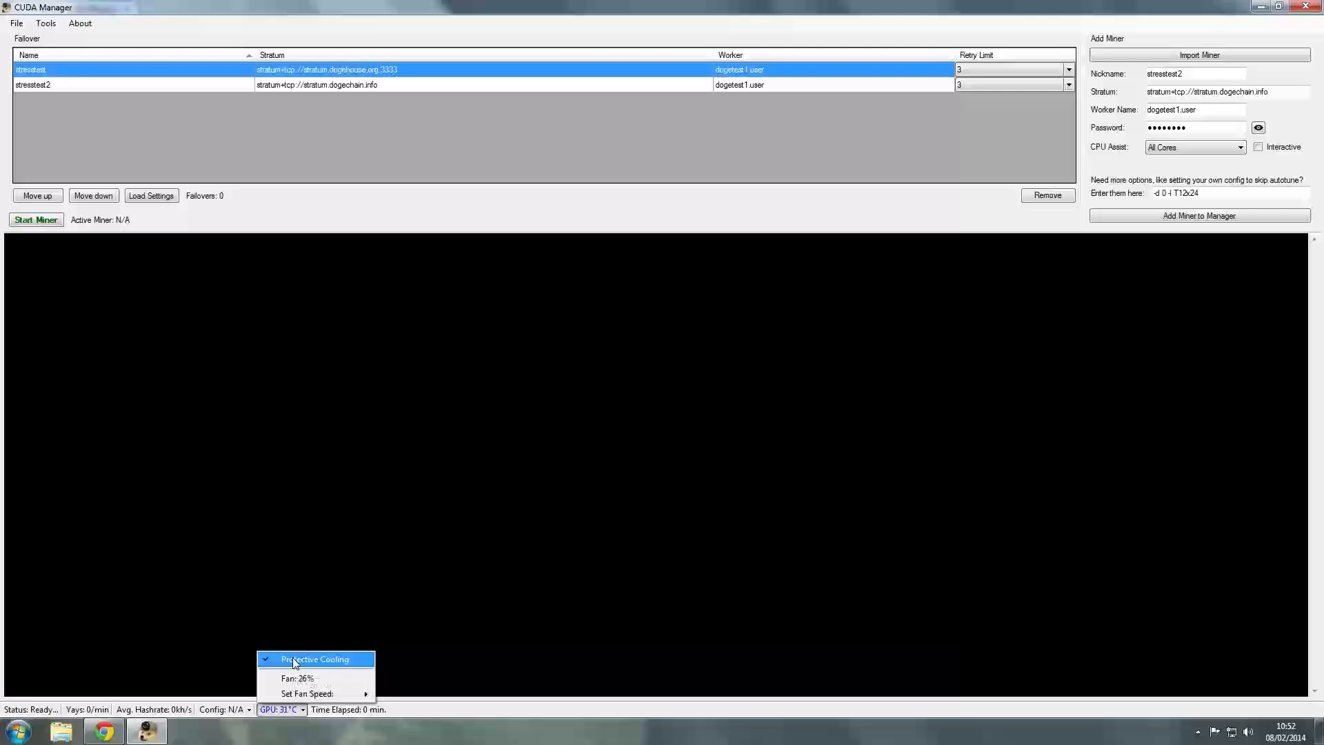
mouse_move(316, 692)
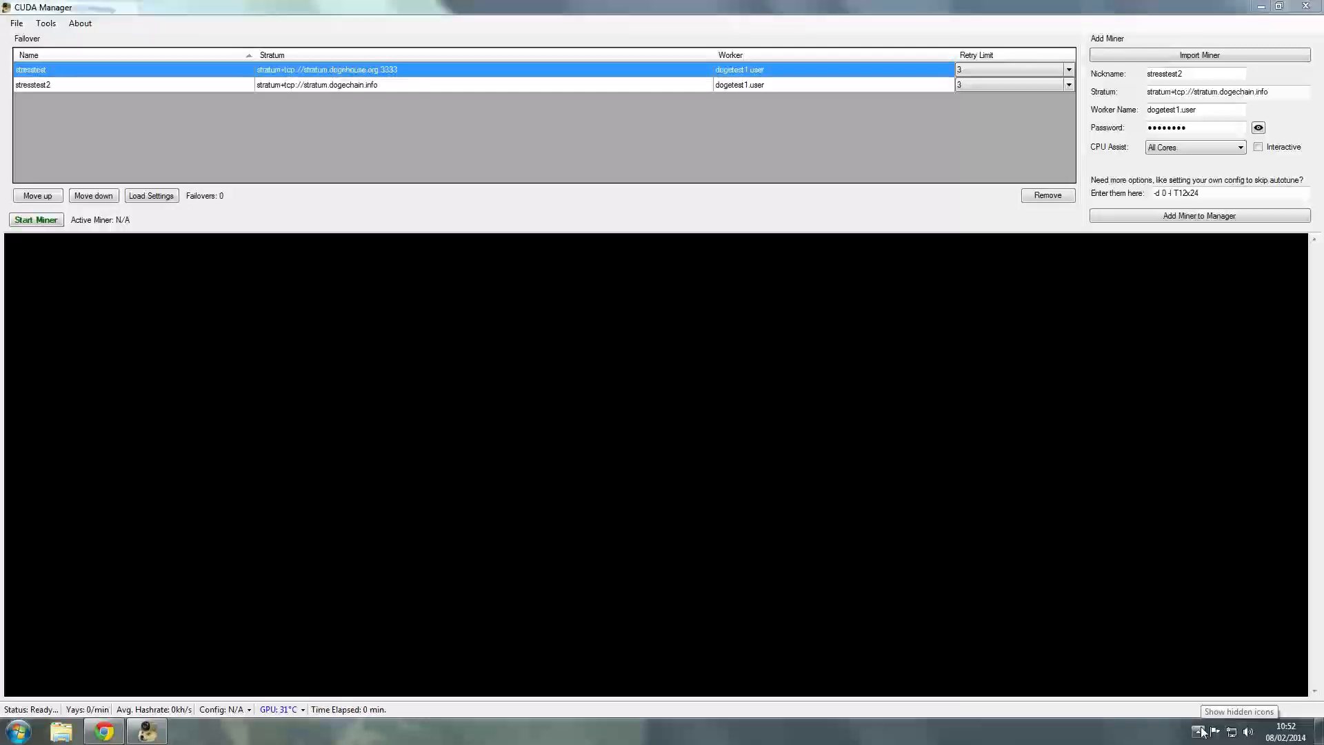
mouse_move(1193, 737)
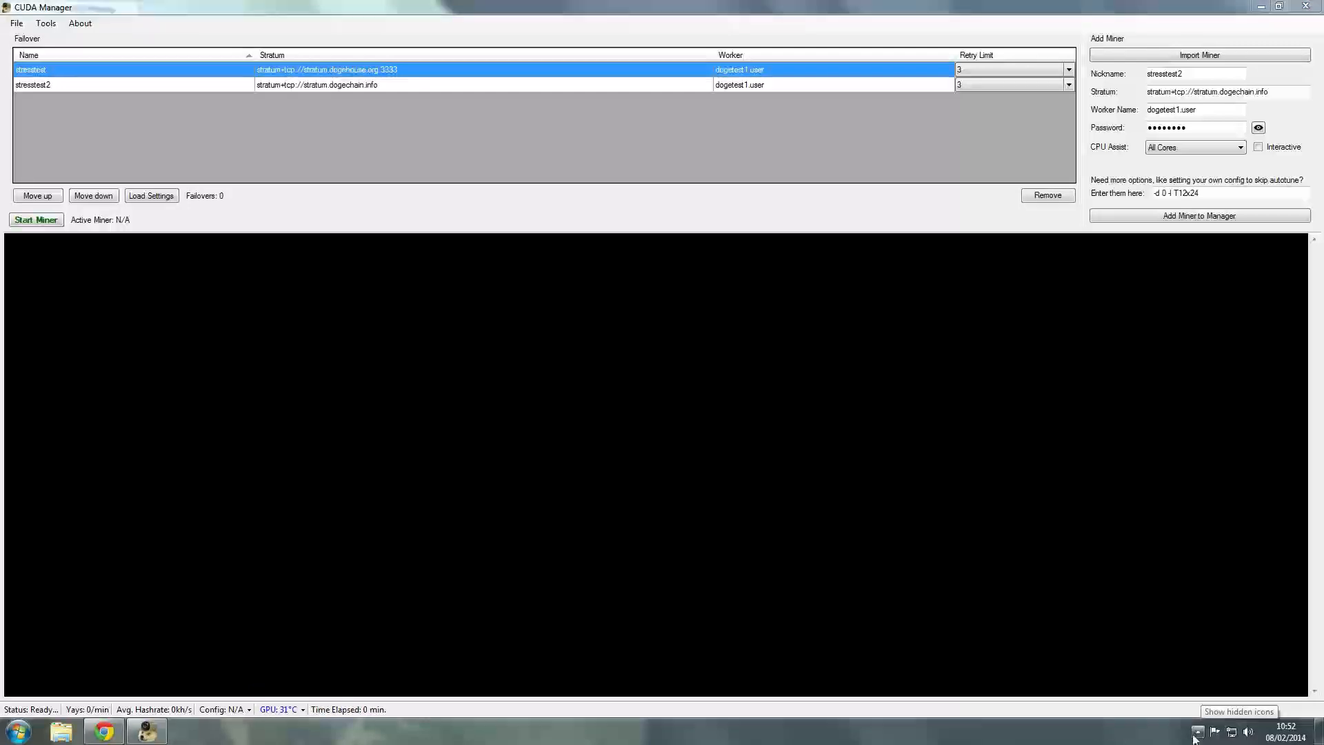
click(1198, 731)
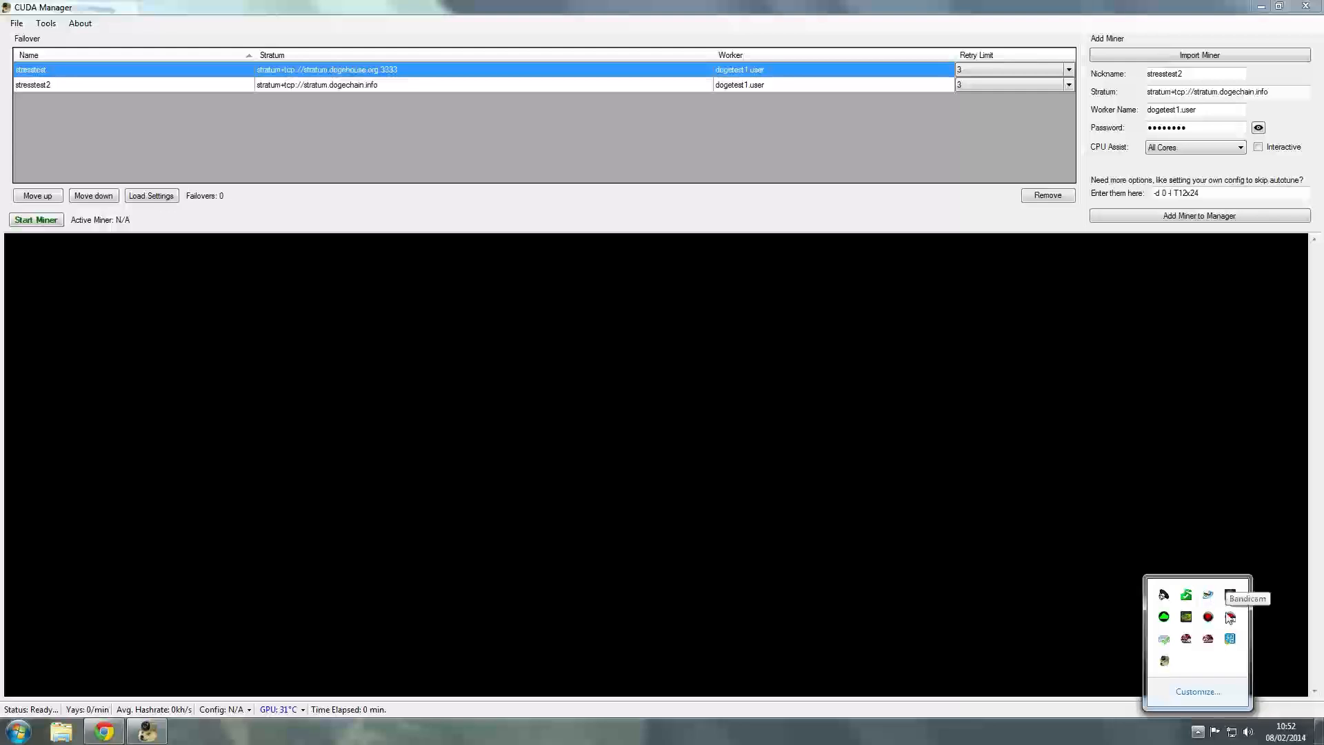
mouse_move(1229, 594)
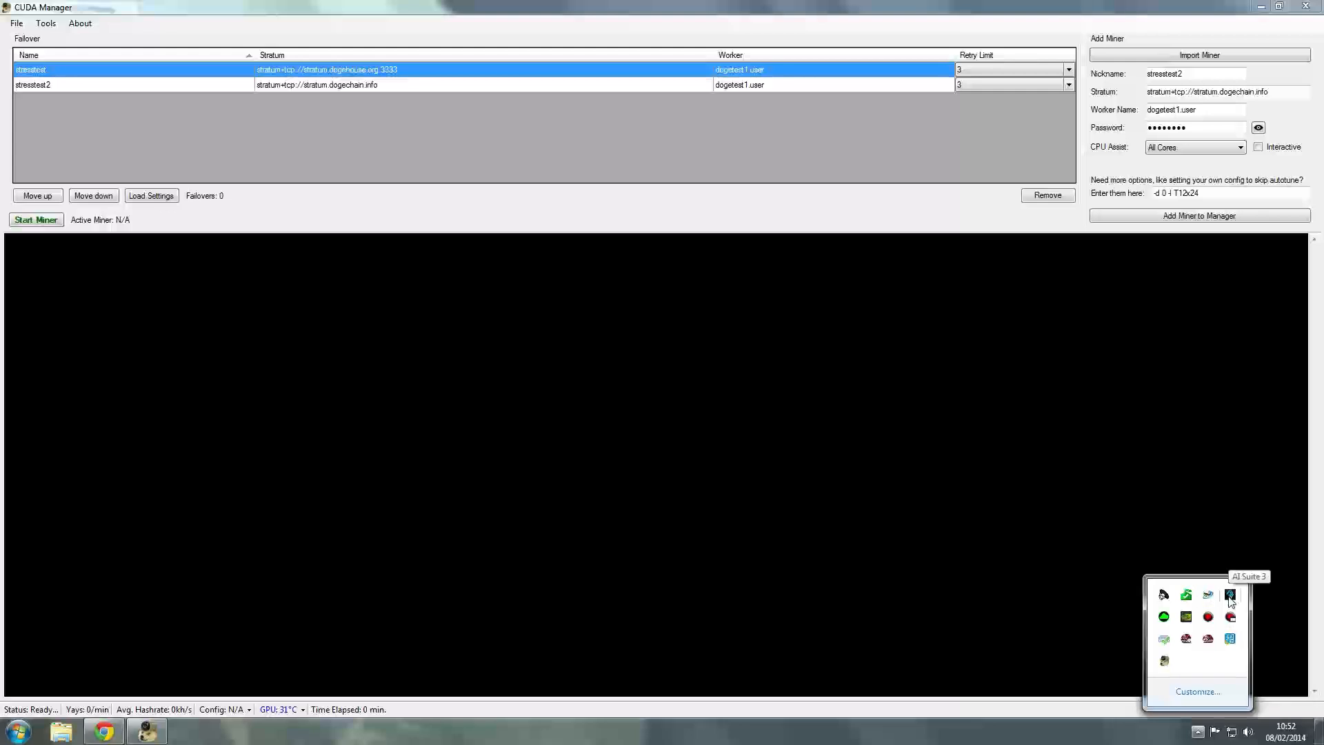
mouse_move(1230, 599)
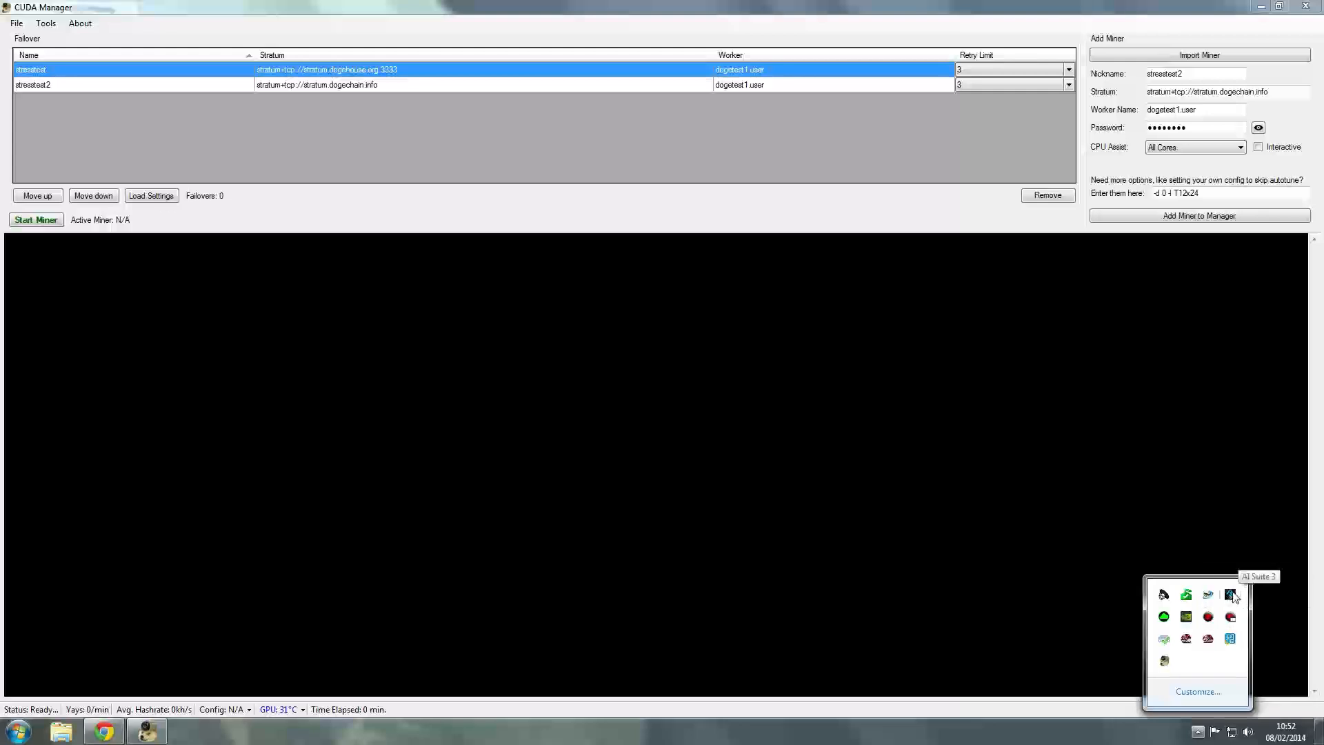
mouse_move(1208, 604)
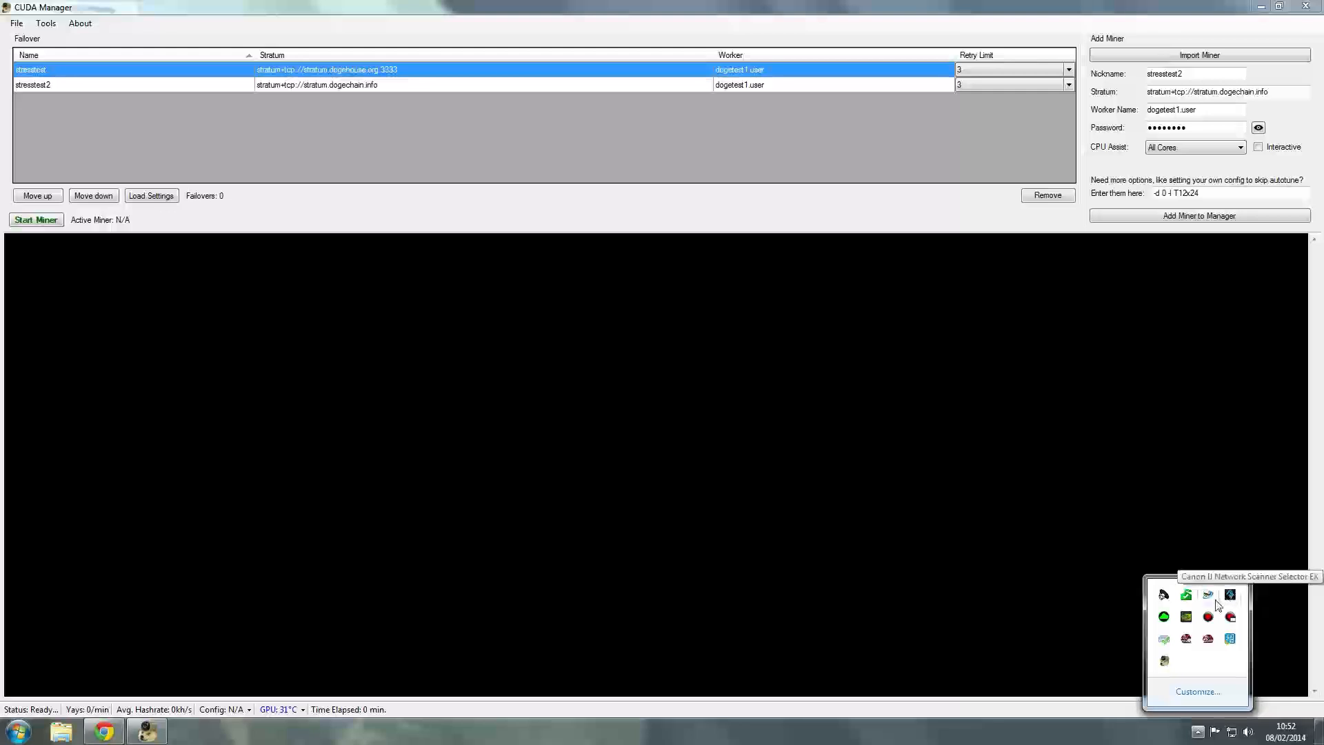
mouse_move(1185, 616)
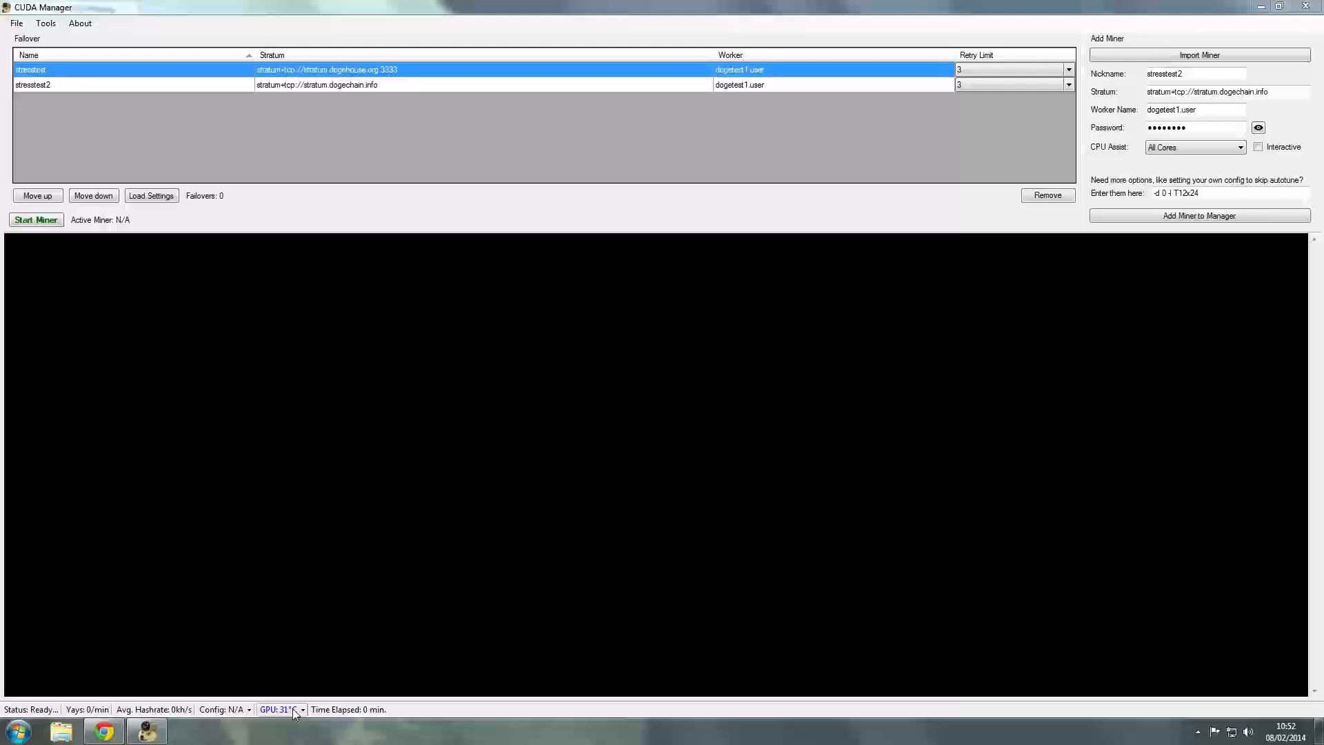
click(278, 709)
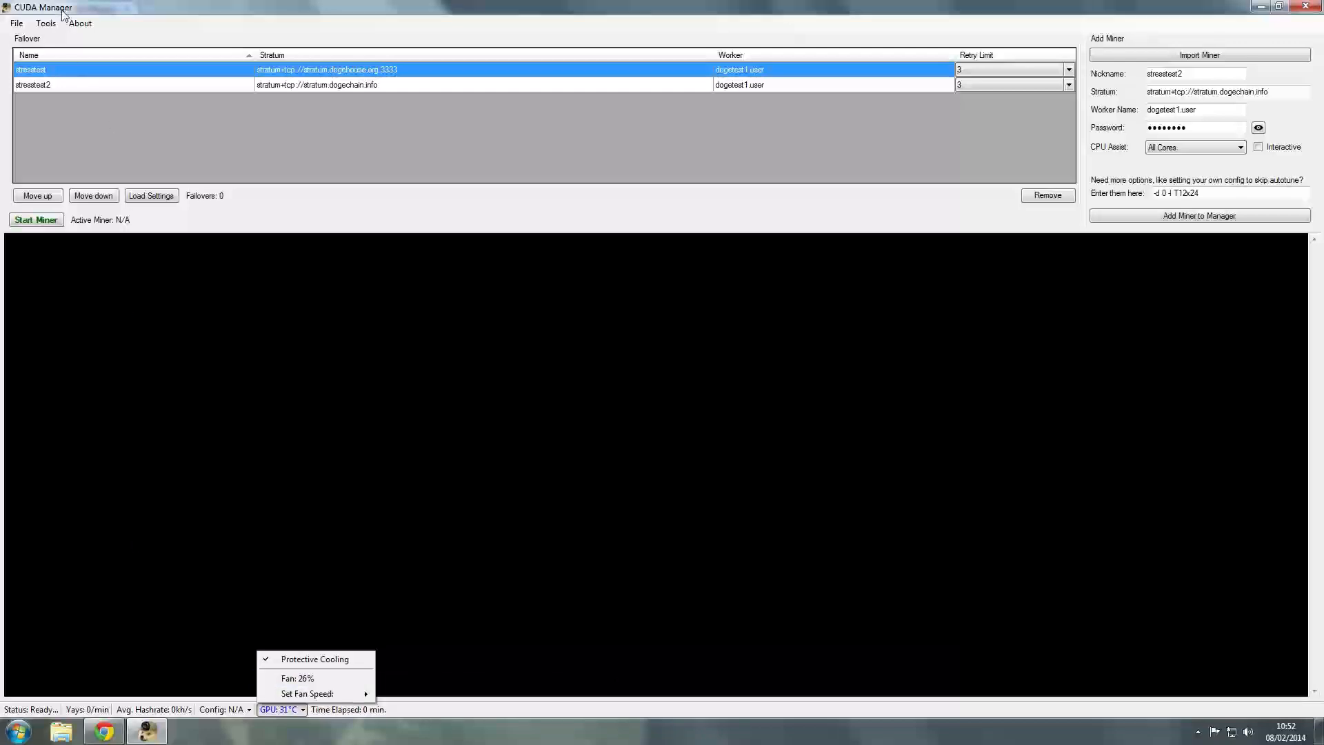
click(80, 23)
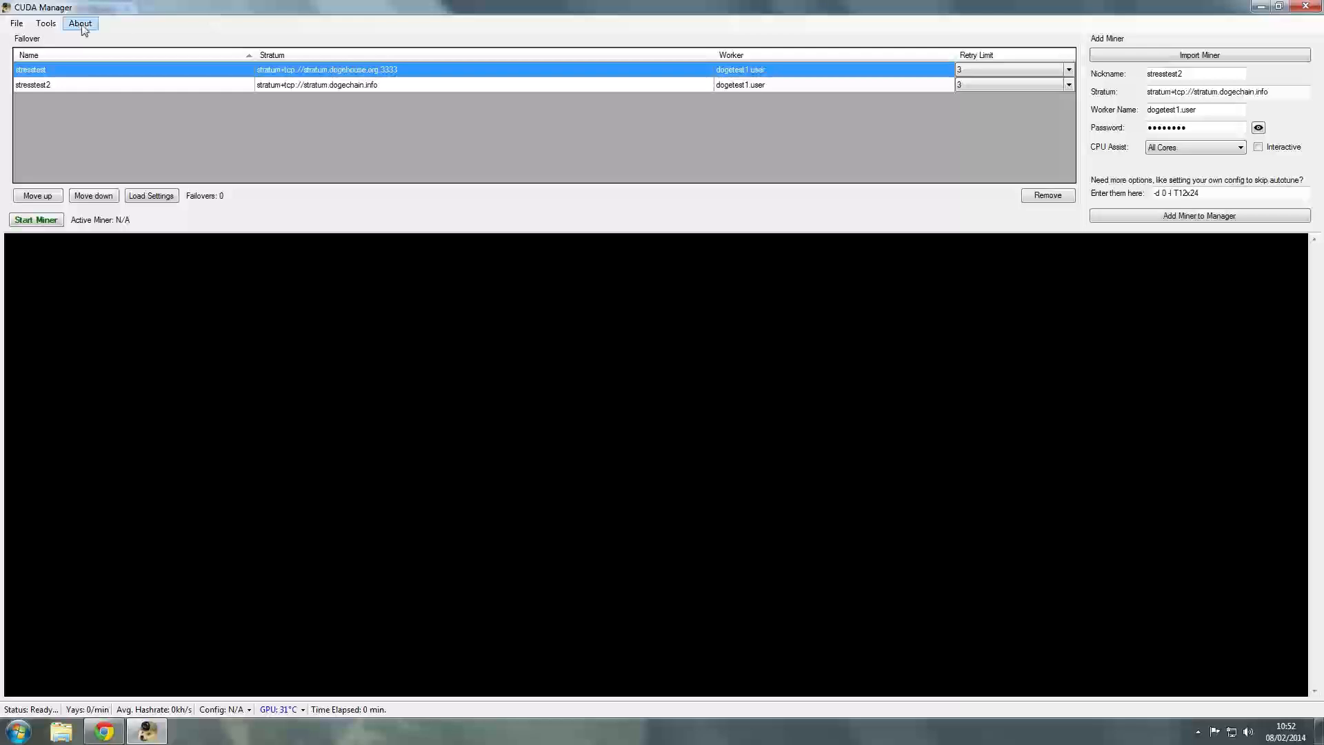
click(80, 23)
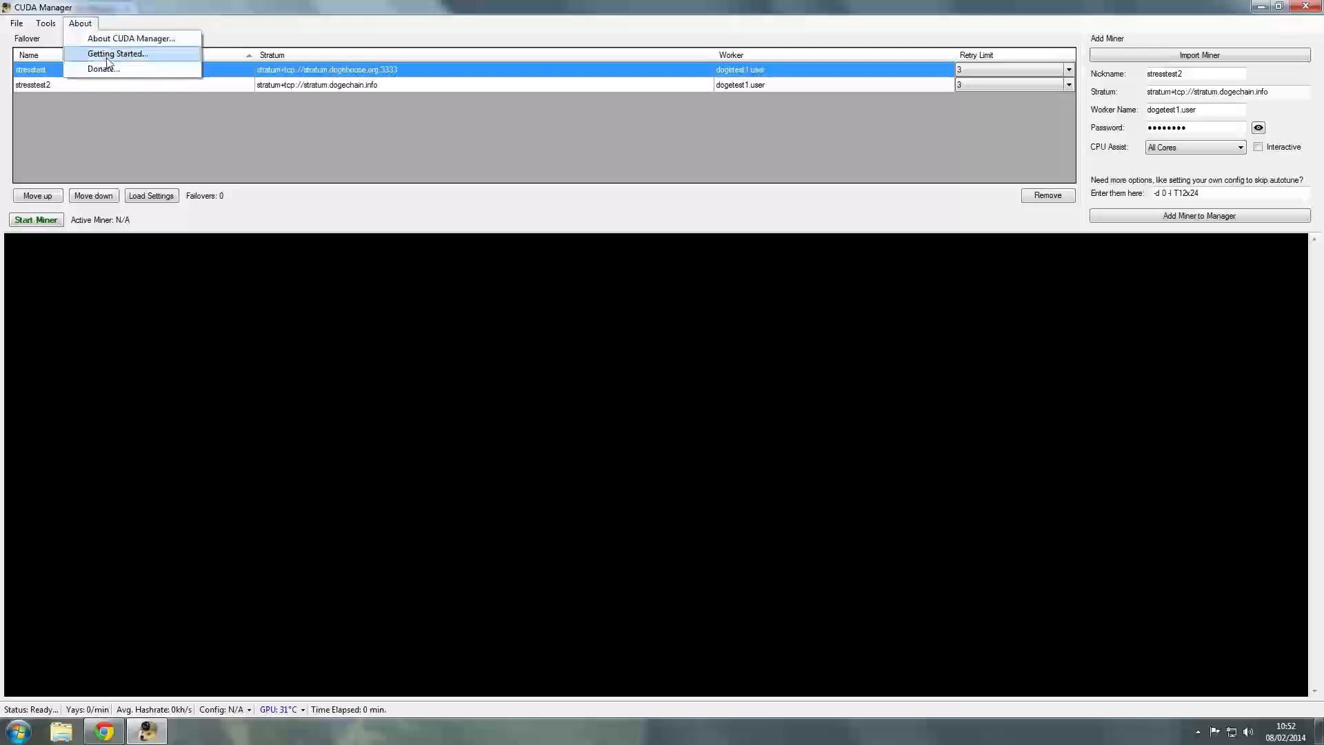
click(45, 23)
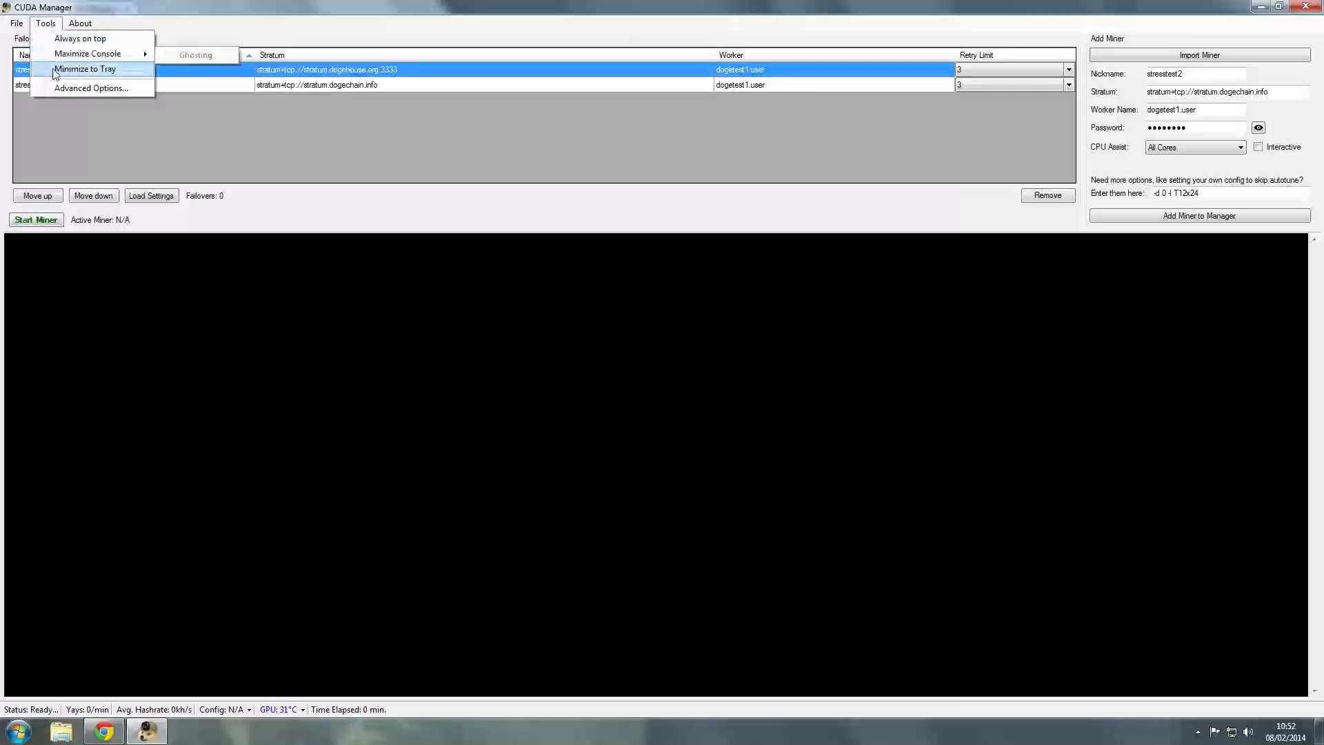
click(90, 87)
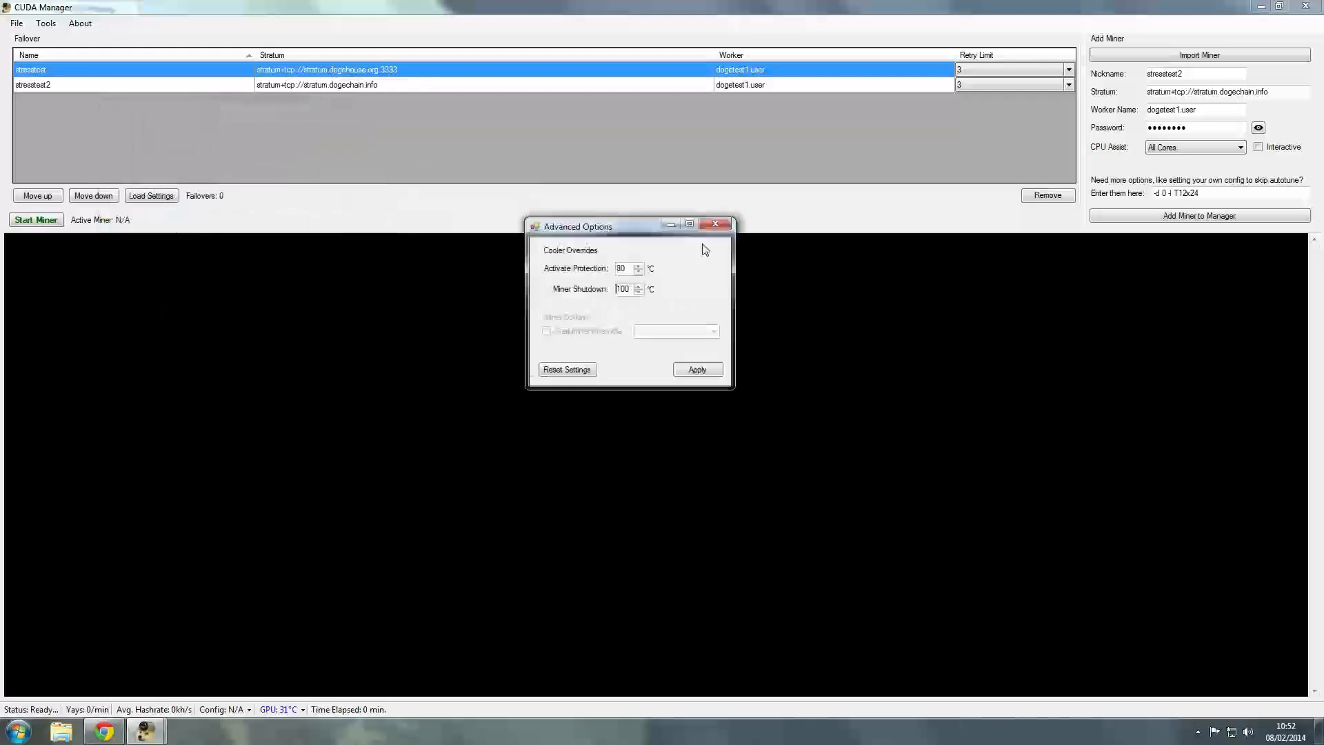
drag(576, 225, 687, 251)
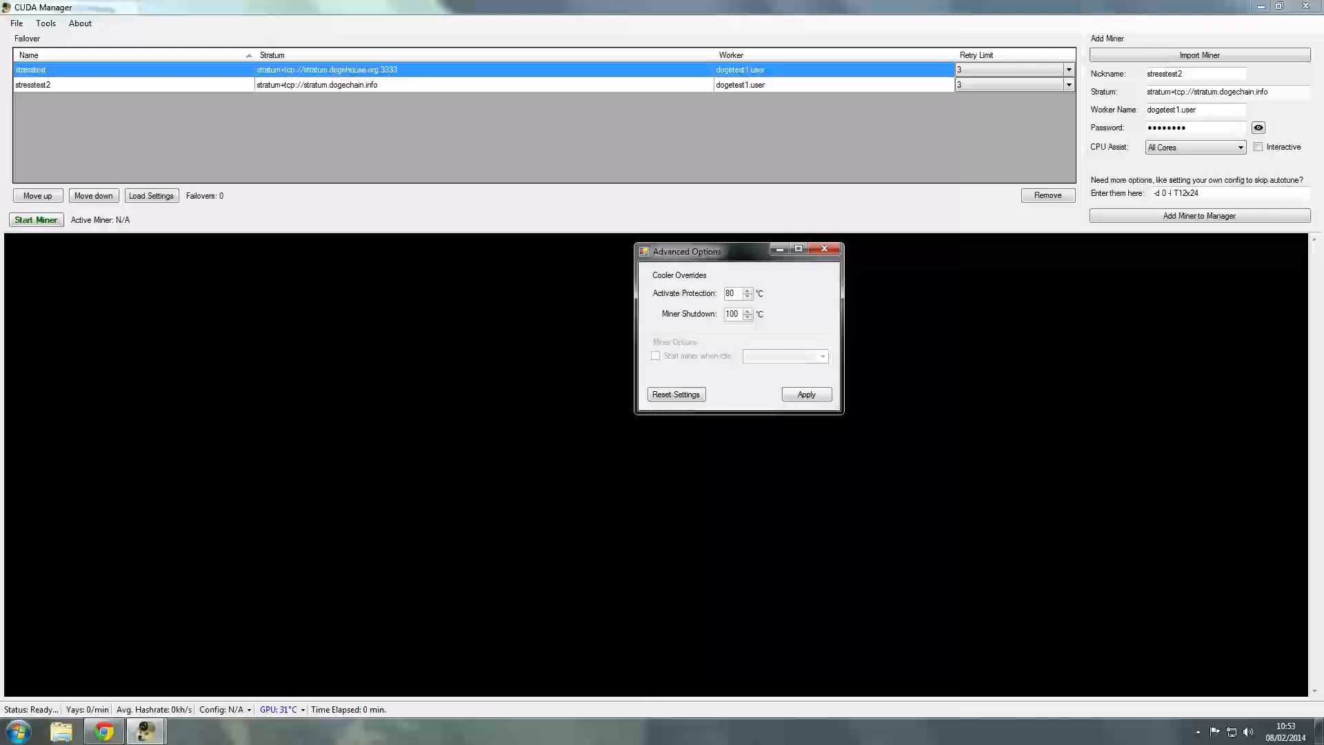
mouse_move(787, 346)
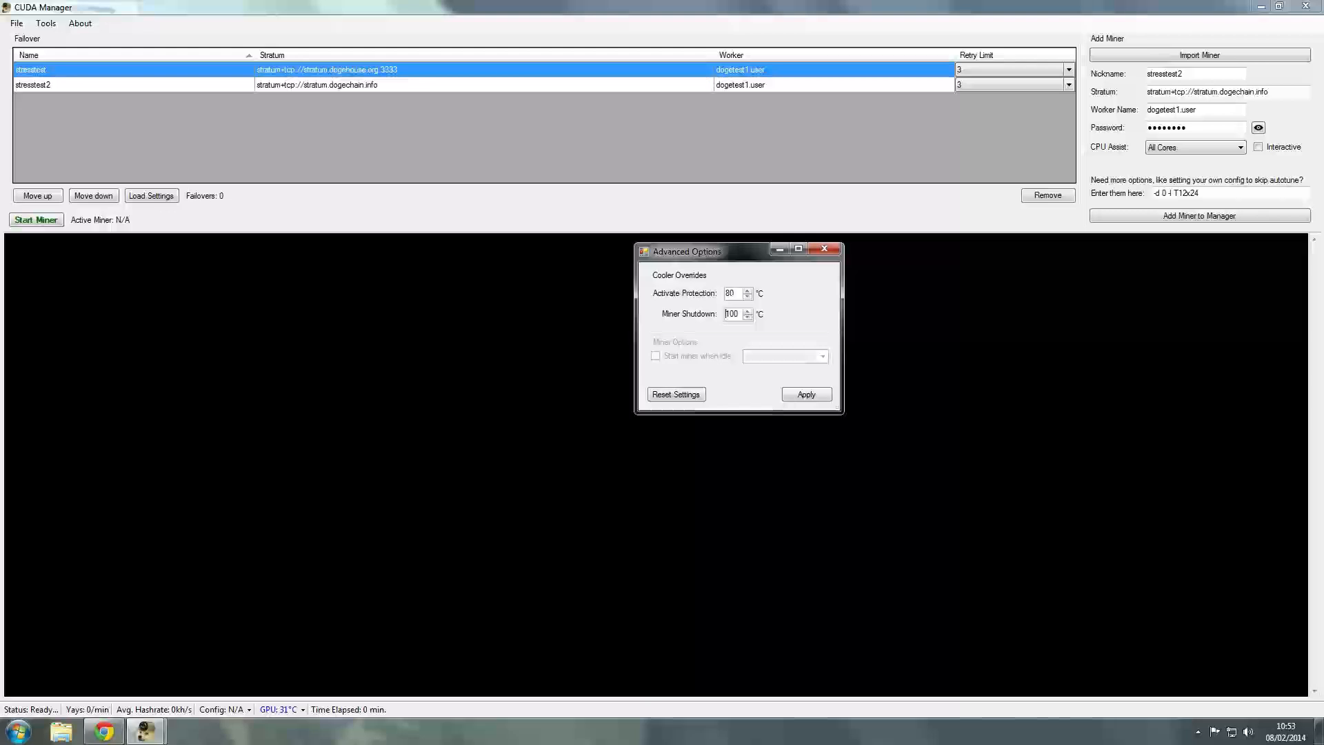
mouse_move(725, 333)
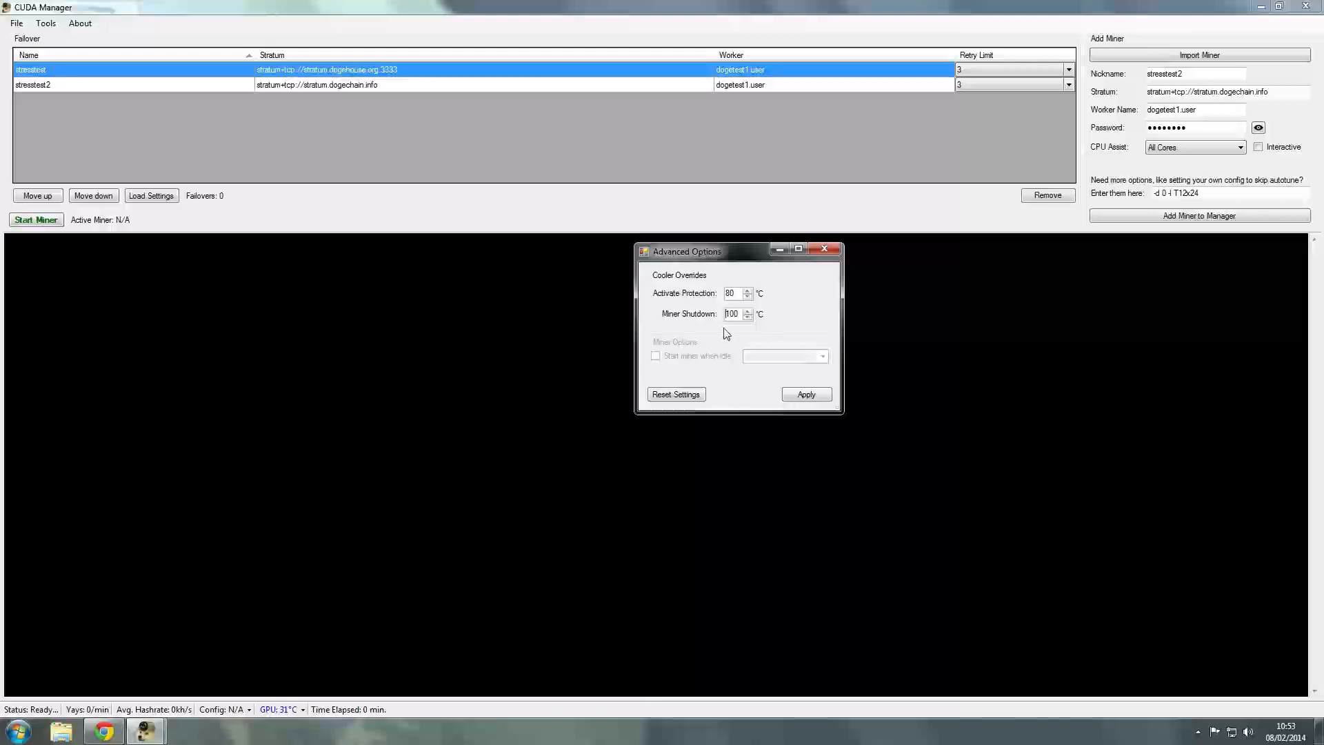
mouse_move(760, 394)
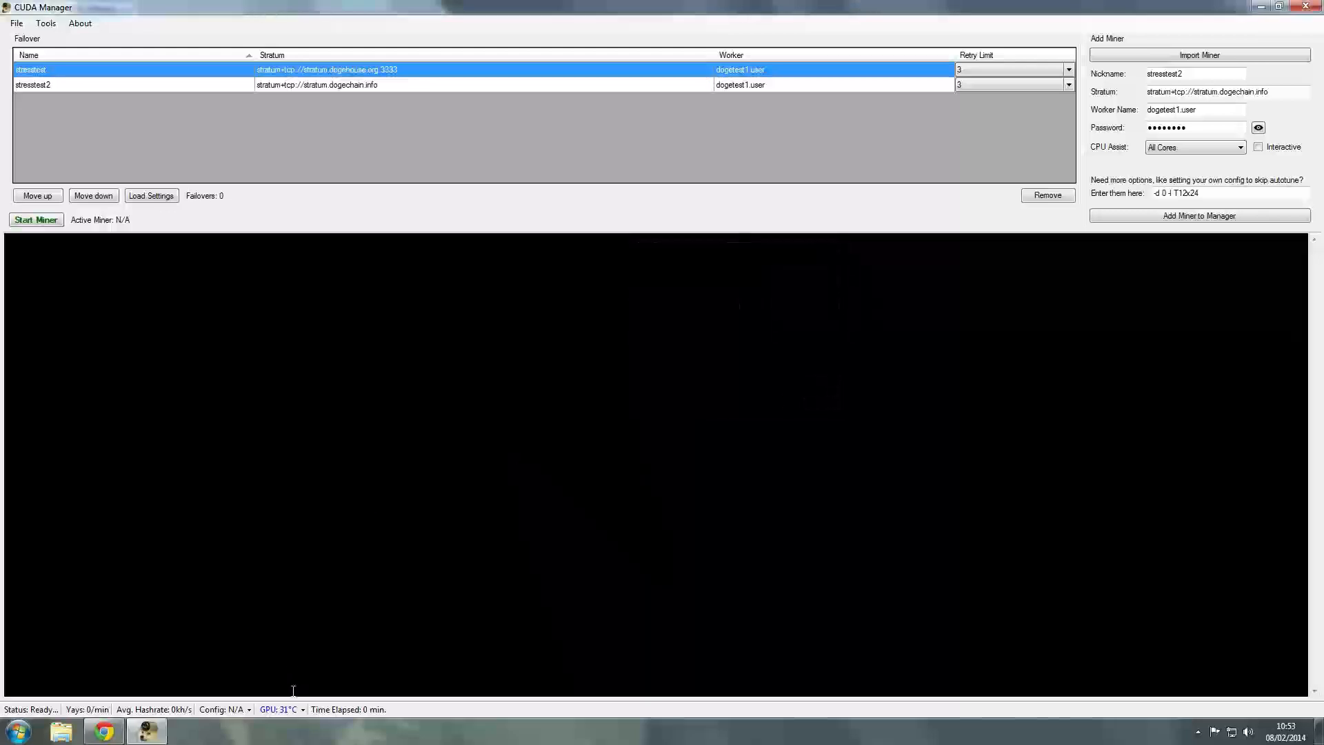
click(1198, 731)
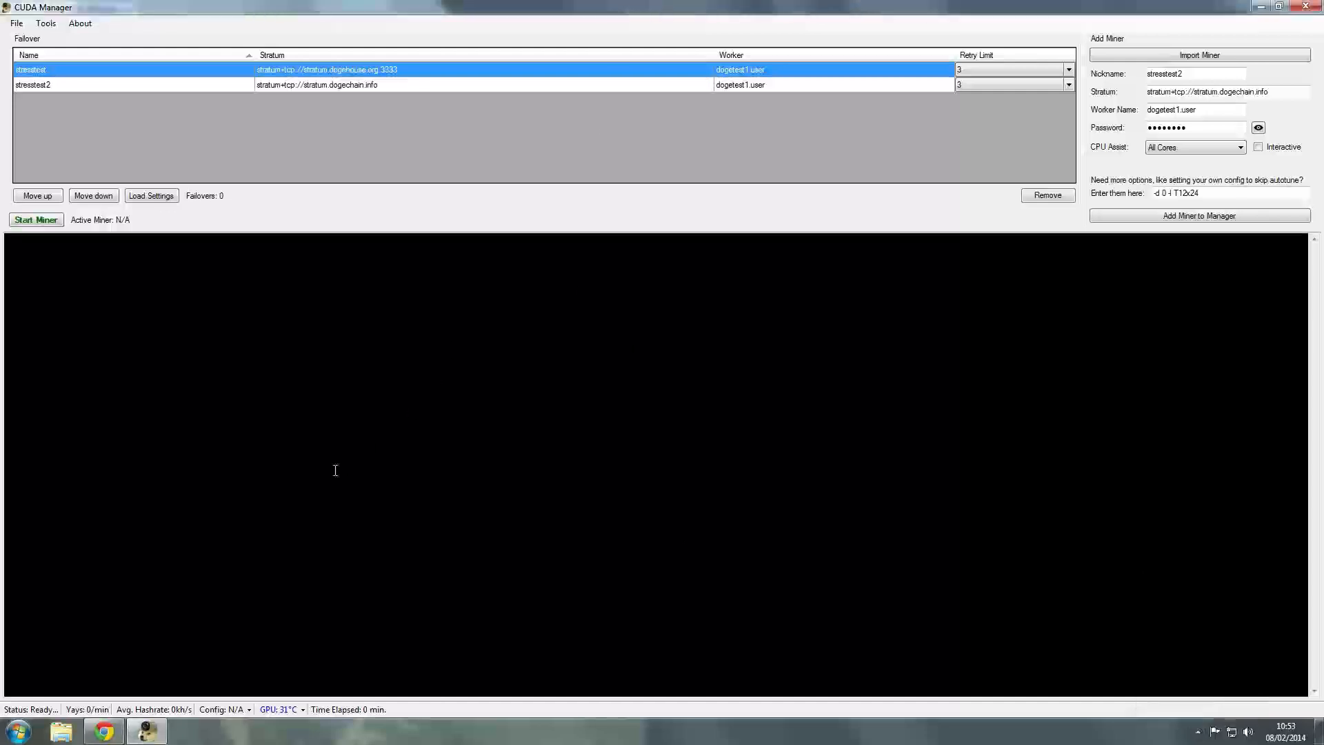
click(279, 709)
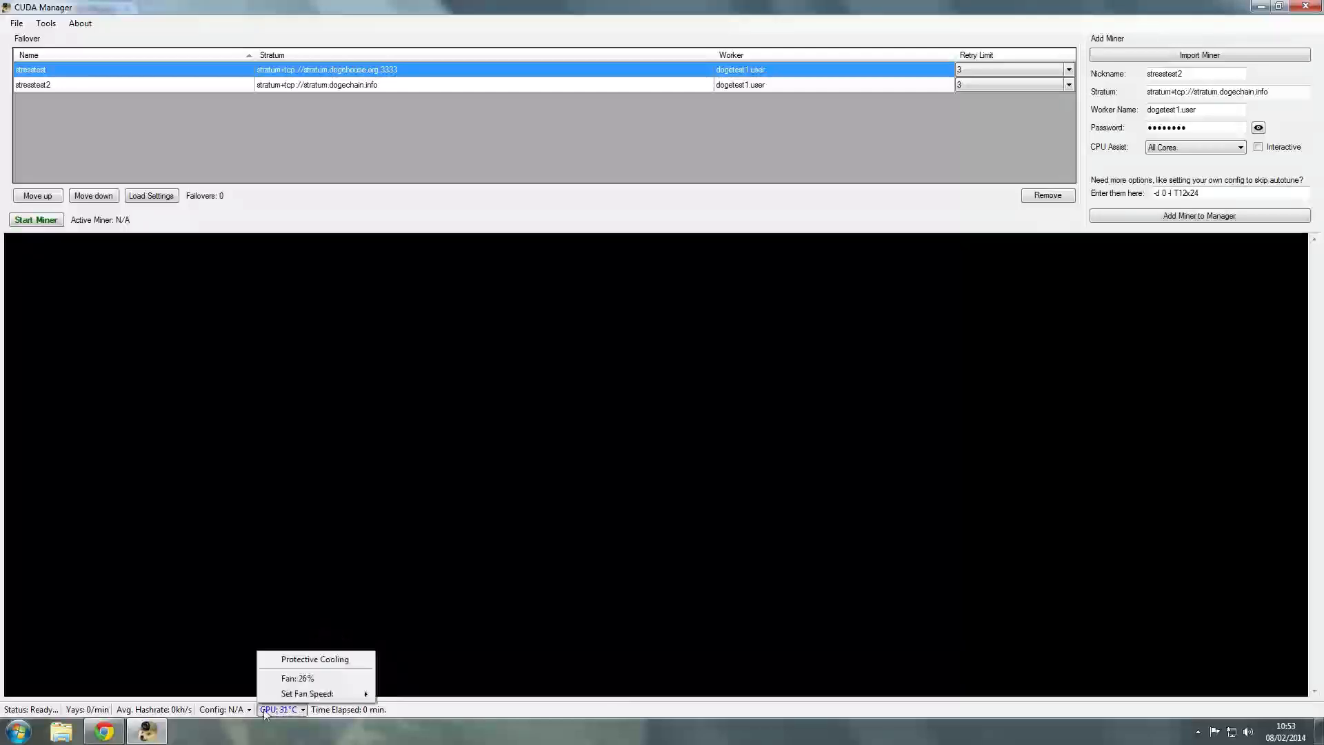
click(112, 347)
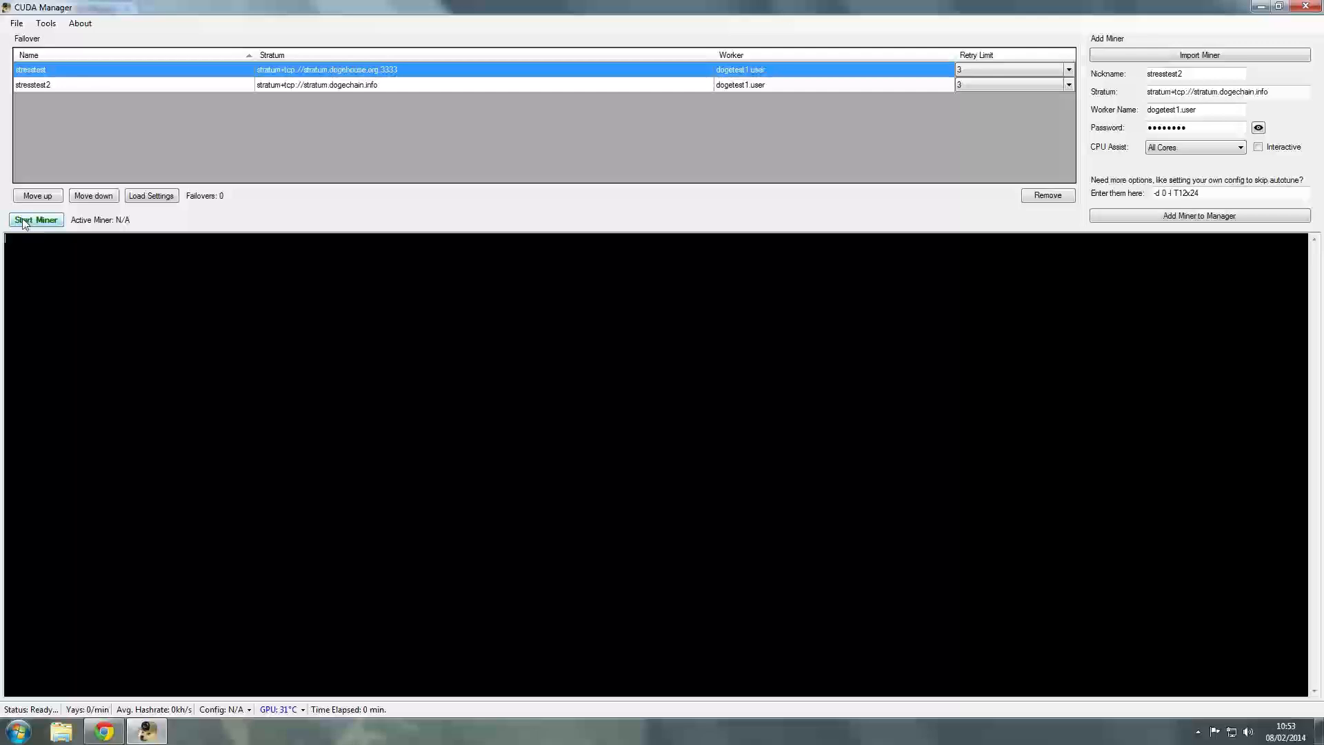
Start mining on stresstest and confirm accepted shares at about 610 khash/s on the GTX 780.
click(35, 219)
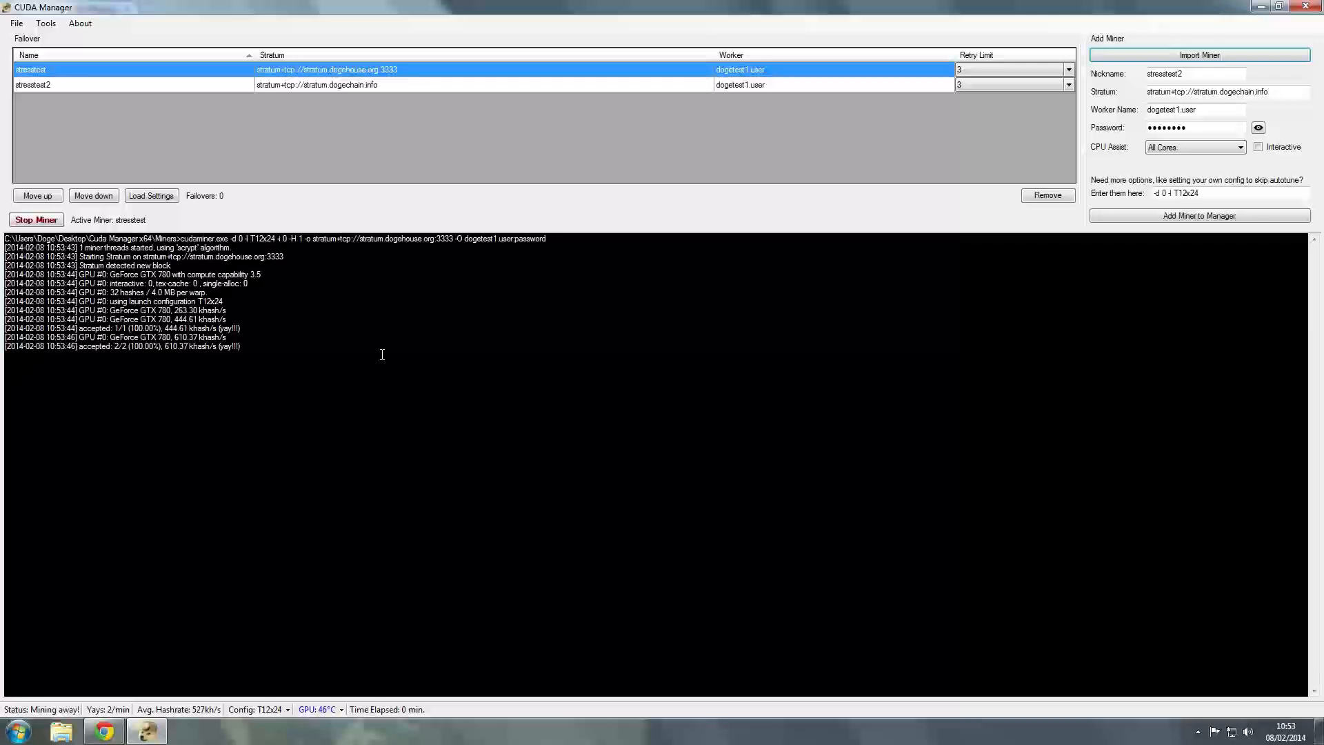
mouse_move(334, 447)
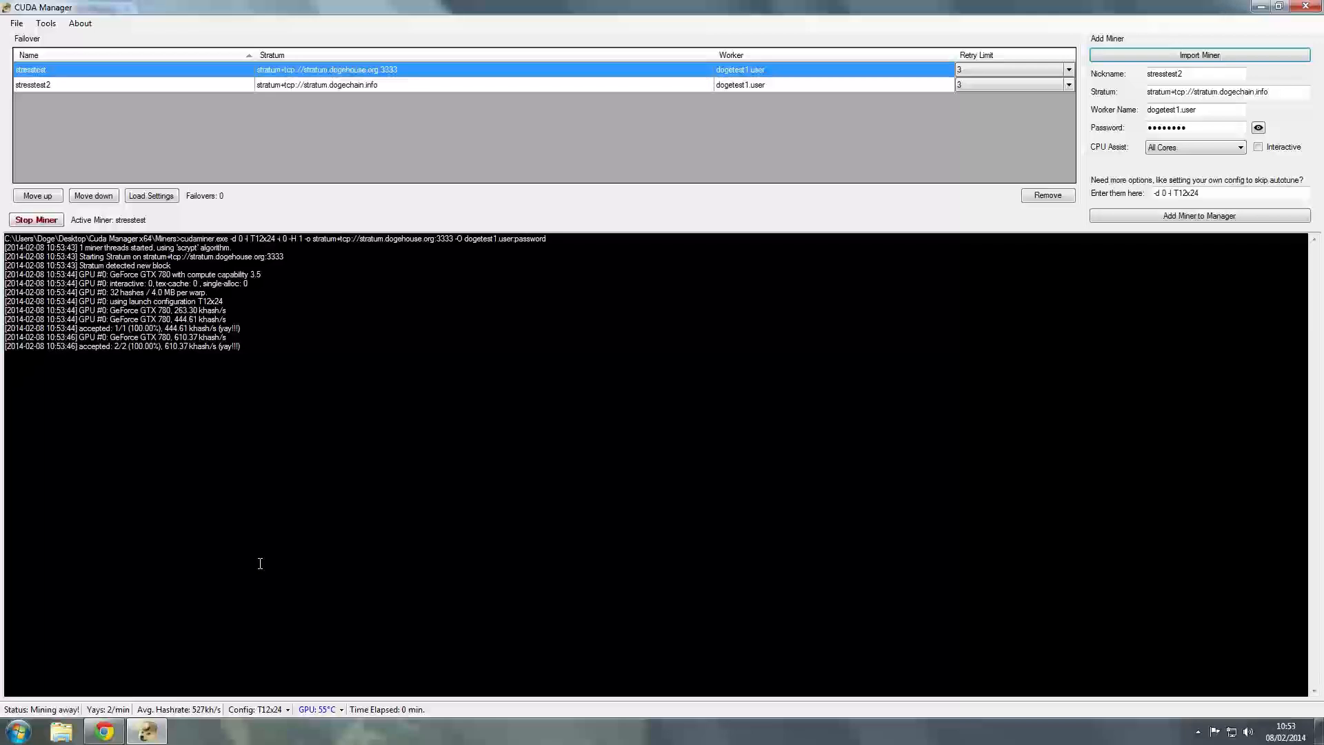
mouse_move(345, 448)
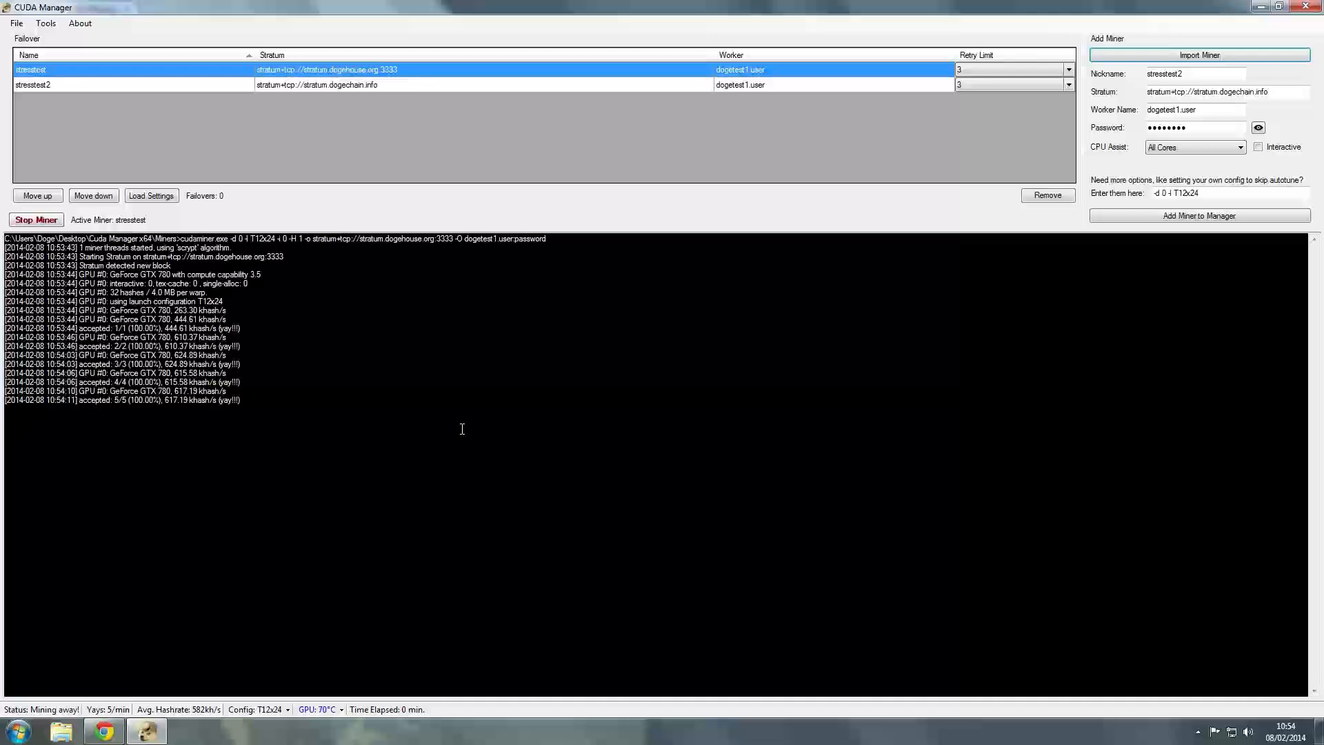
mouse_move(591, 467)
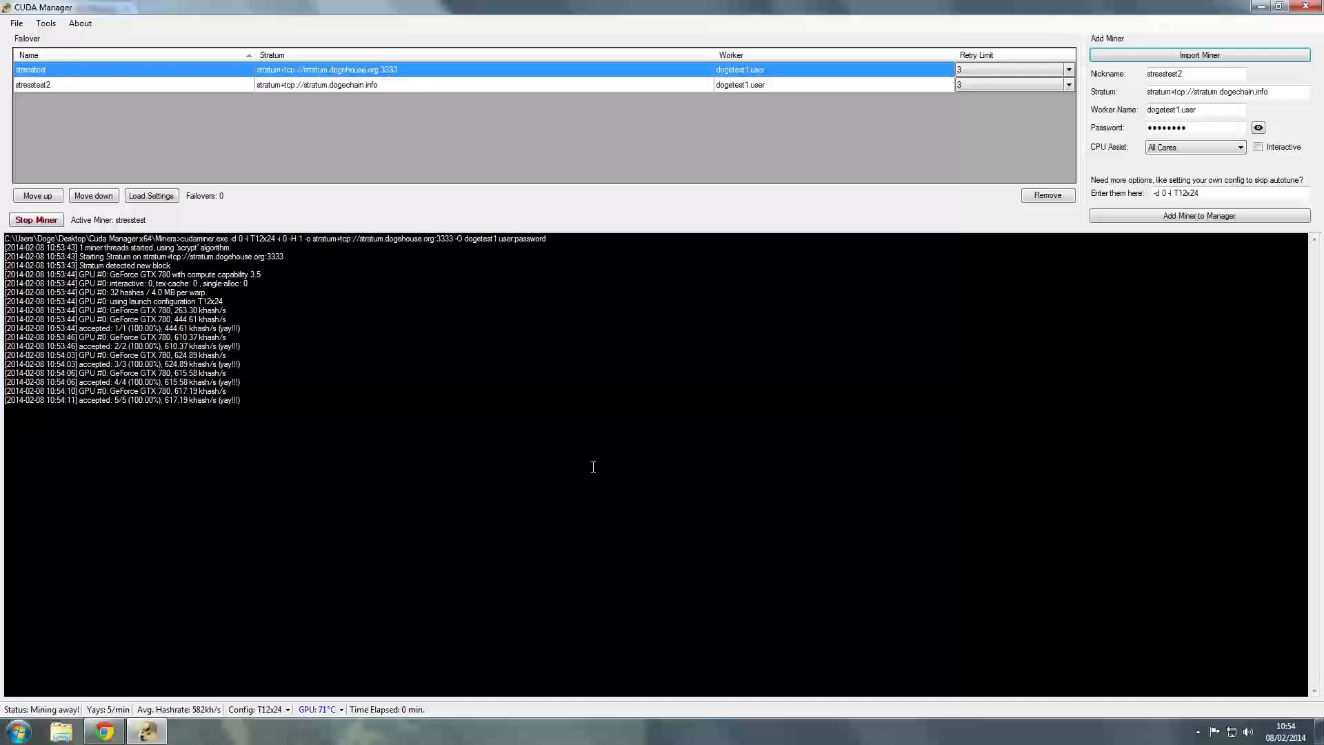